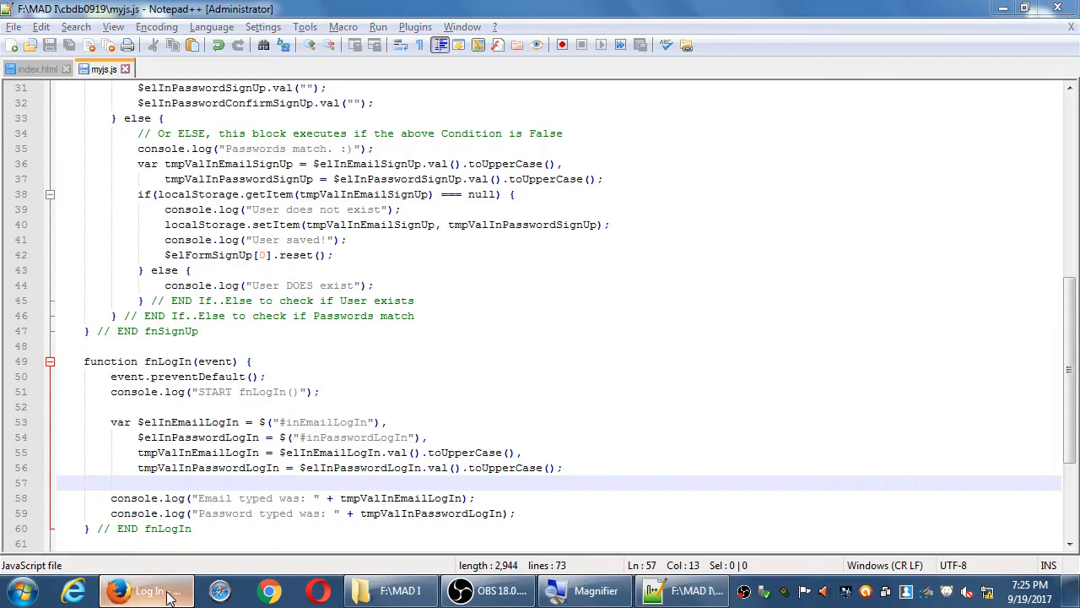
Step: Submit the Log In form in Firefox, check the console shows uppercase email and password, return to the editor
{"action": "left_click", "coordinate": [145, 591]}
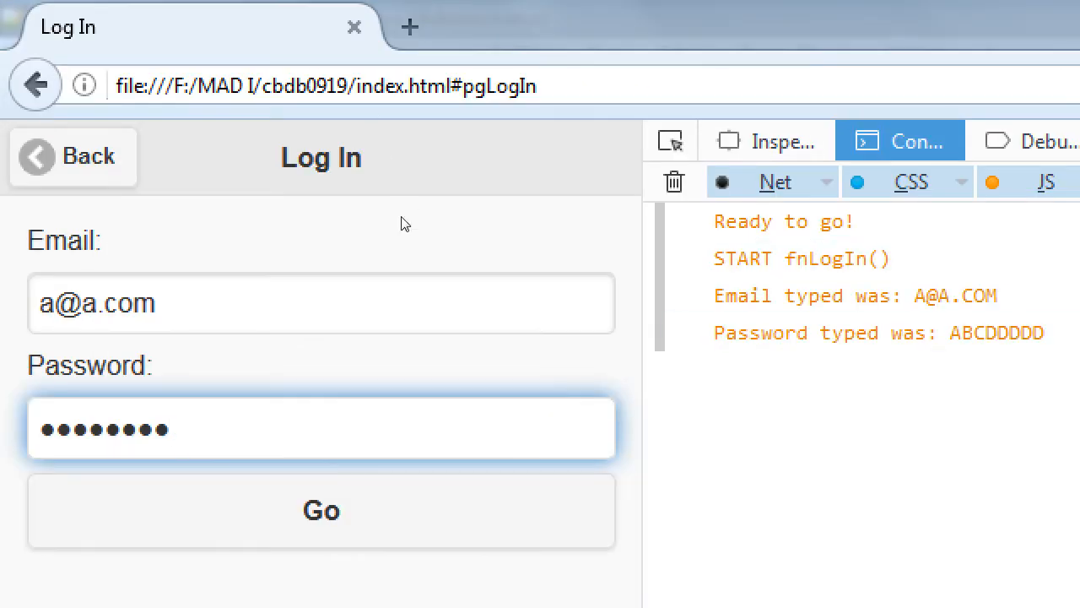
{"action": "left_click", "coordinate": [321, 429]}
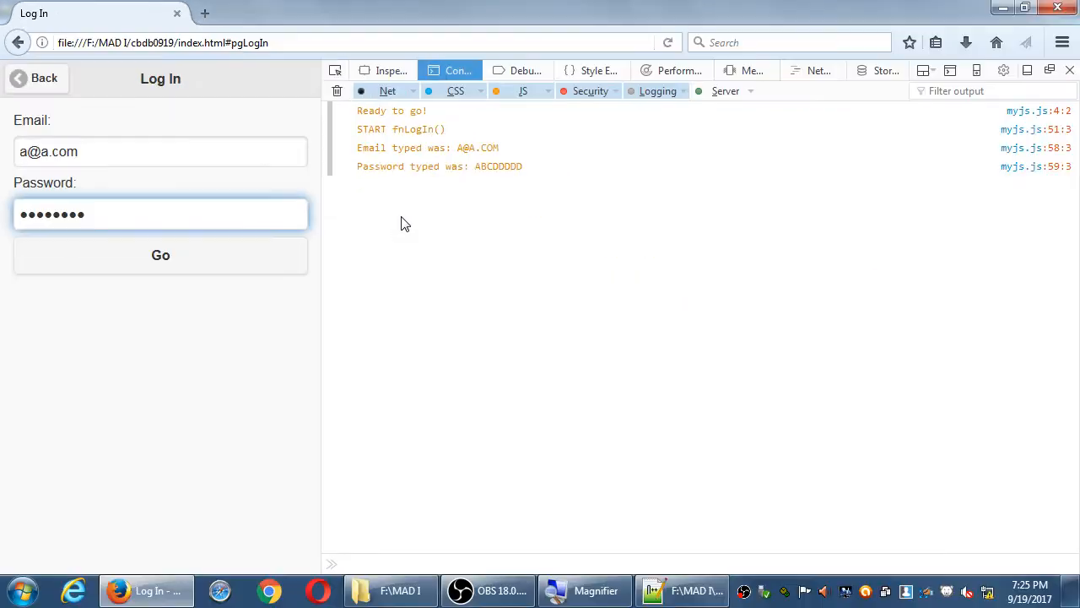
{"action": "left_click", "coordinate": [682, 591]}
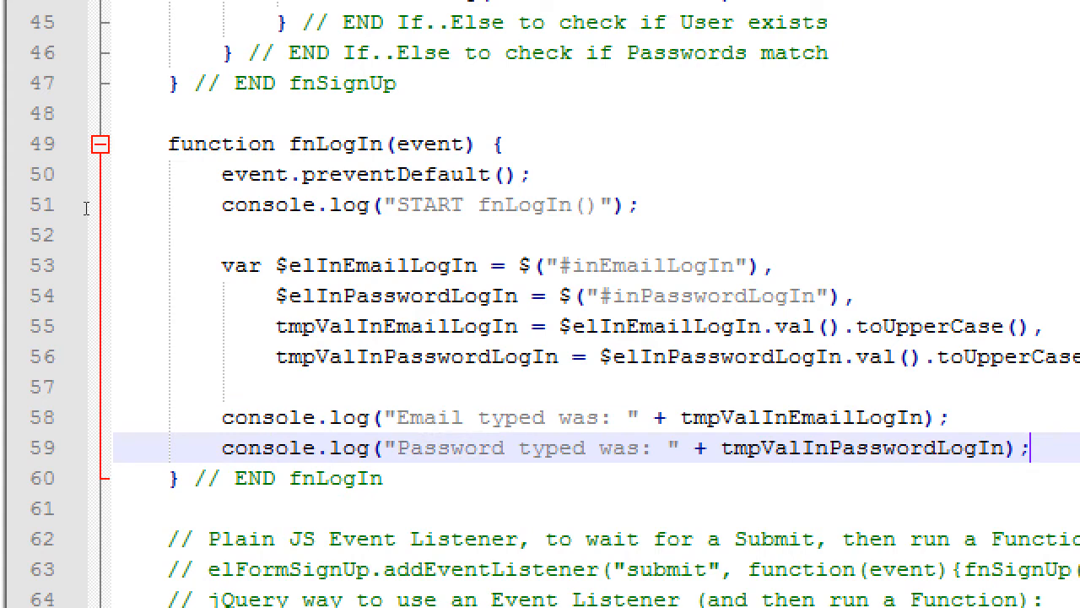
Step: Write the comment "// If..Else to check if the User exists (check LocalStorage)" and start the if line
{"action": "key", "text": "enter"}
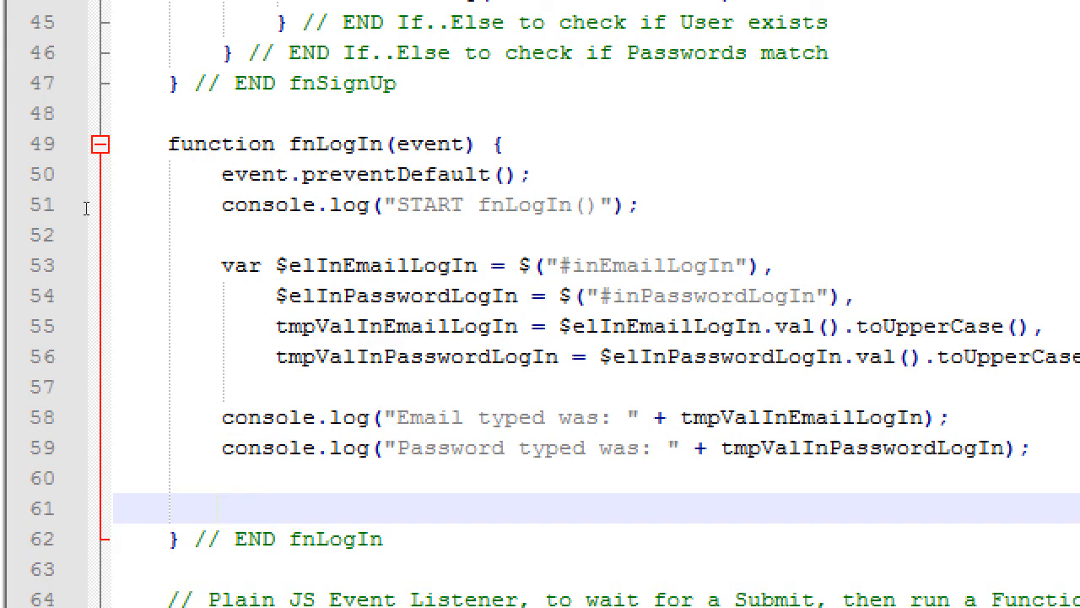
{"action": "type", "text": "//"}
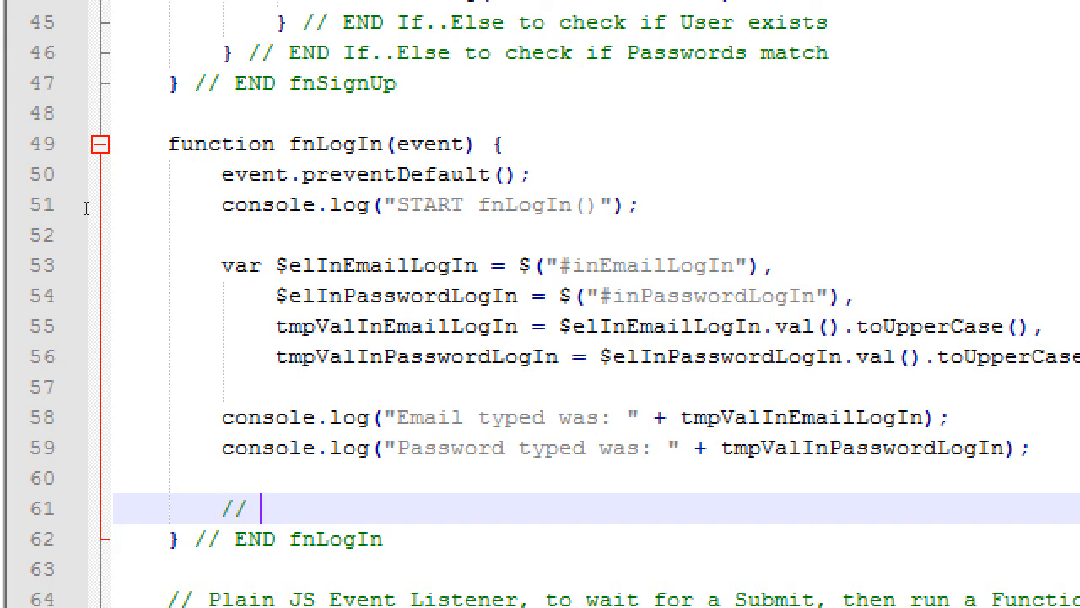
{"action": "type", "text": "If..Else"}
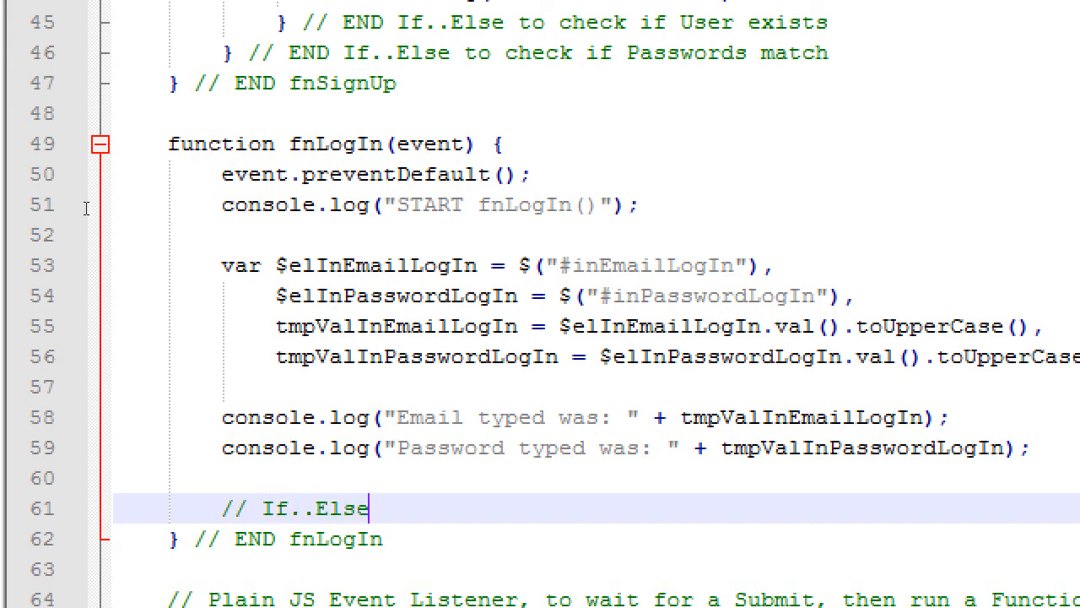
{"action": "type", "text": "to check if the"}
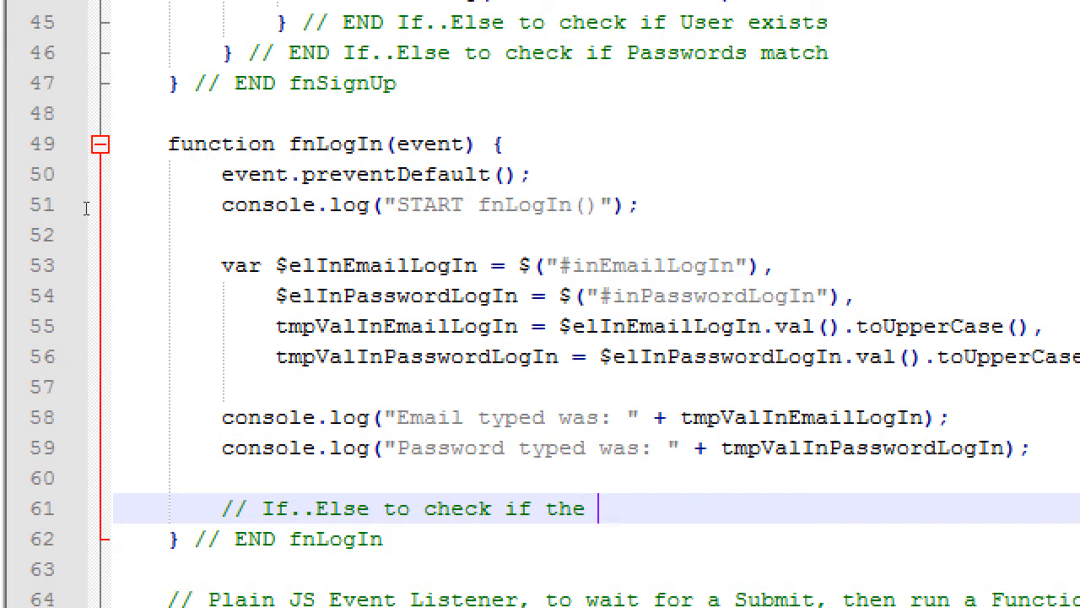
{"action": "type", "text": "User"}
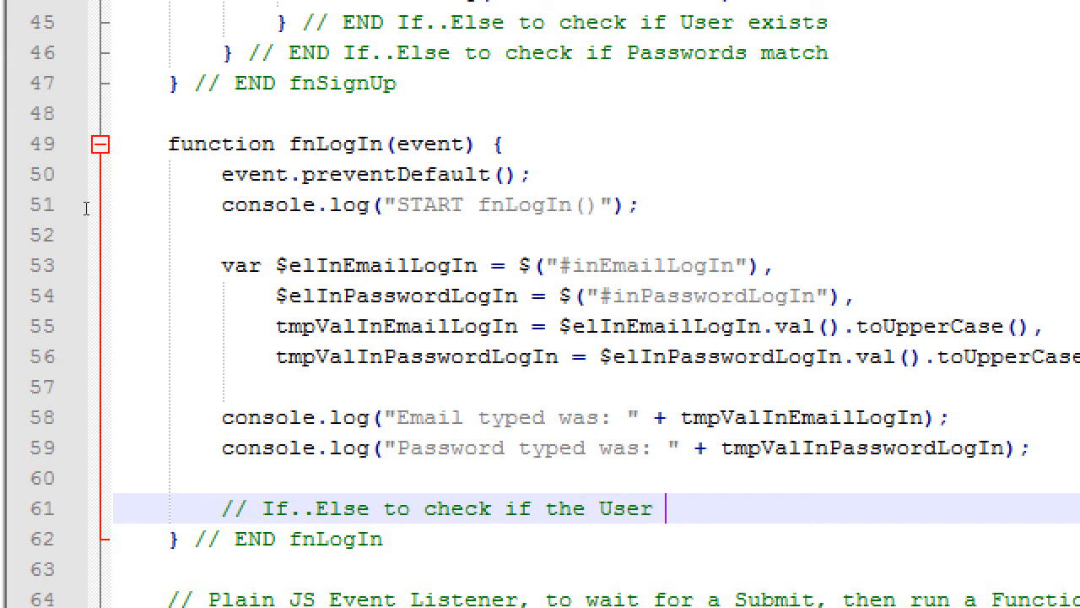
{"action": "type", "text": "exists"}
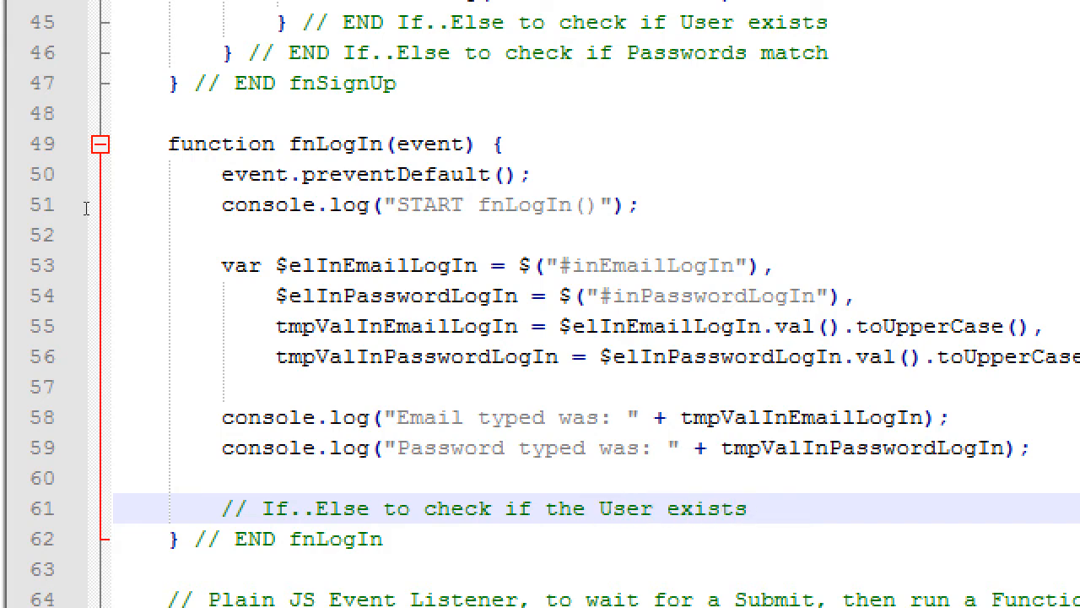
{"action": "left_click", "coordinate": [756, 508]}
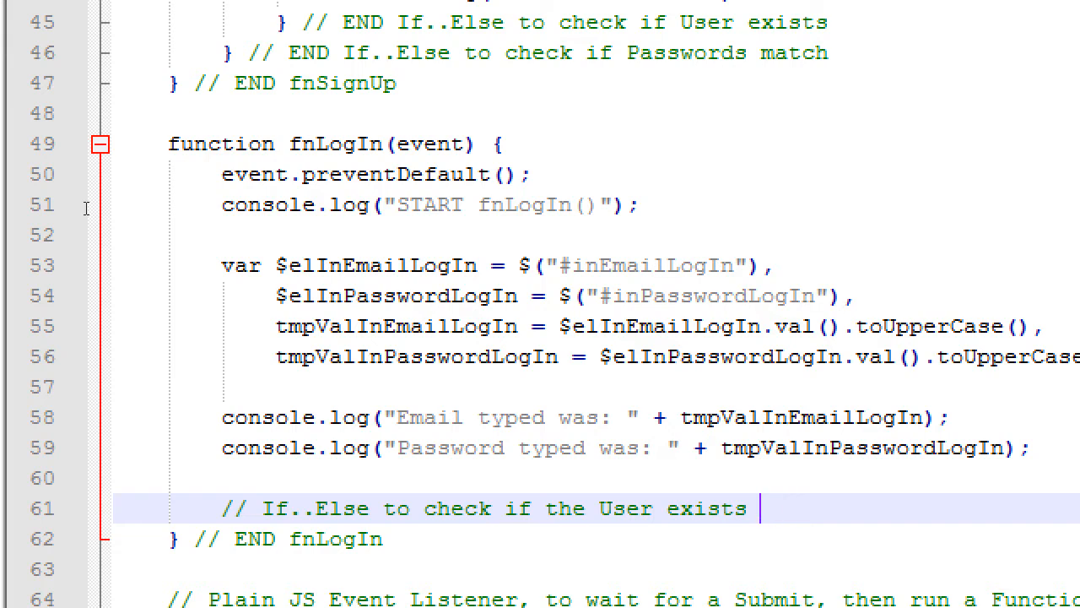
{"action": "type", "text": "(check"}
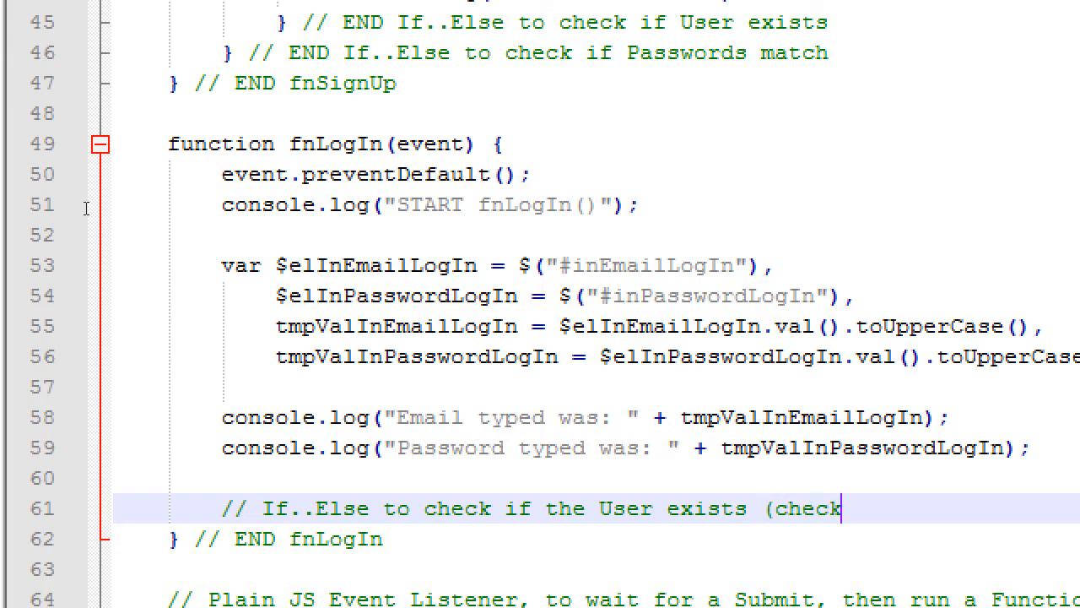
{"action": "type", "text": "LocalSt"}
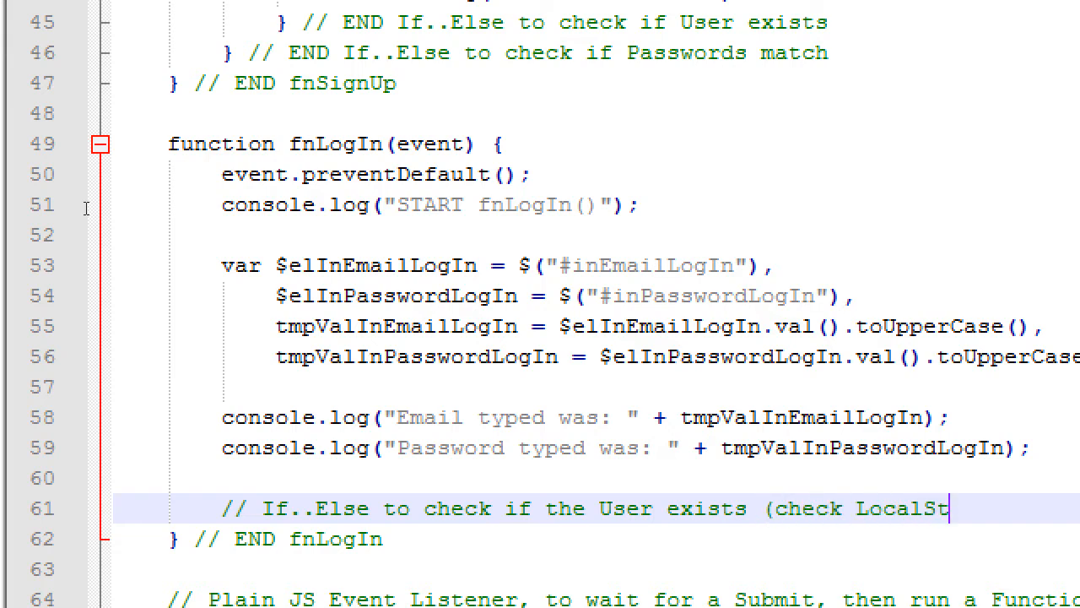
{"action": "type", "text": "orage)"}
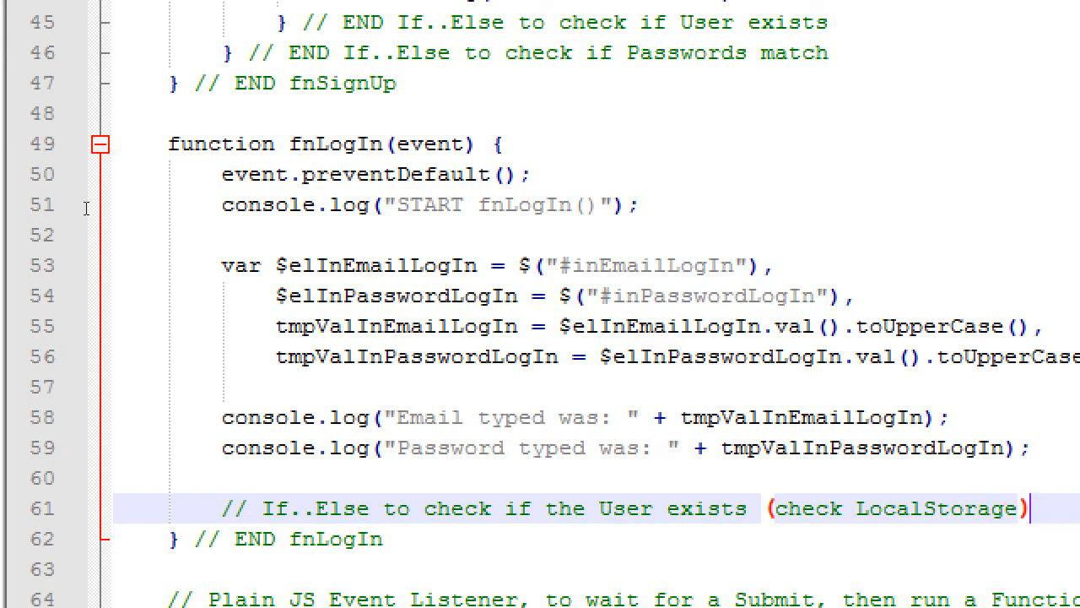
{"action": "scroll", "scroll_direction": "down", "scroll_amount": 3}
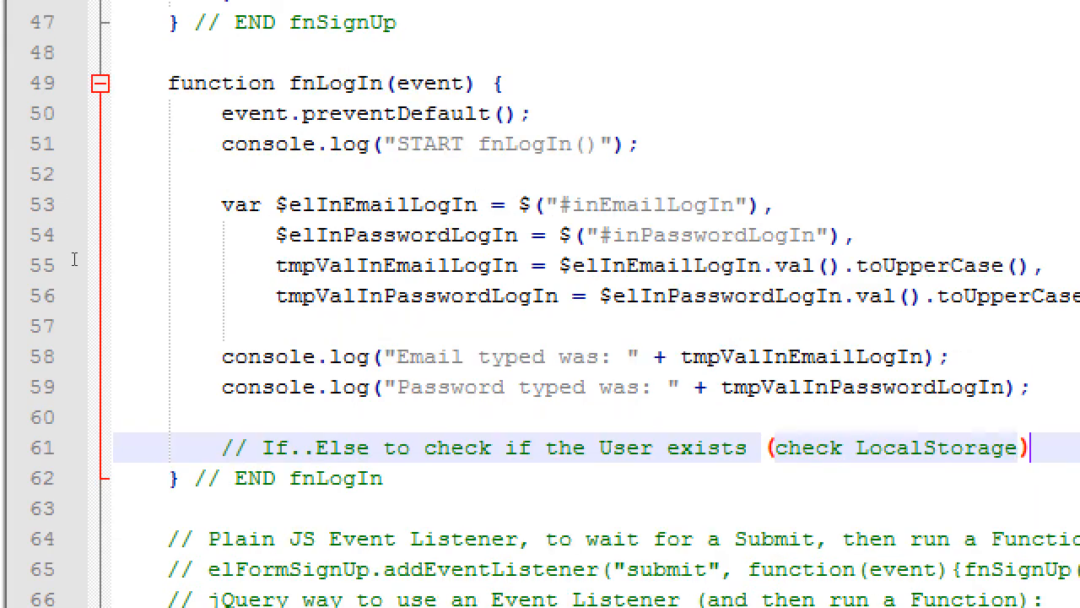
{"action": "type", "text": "if() {"}
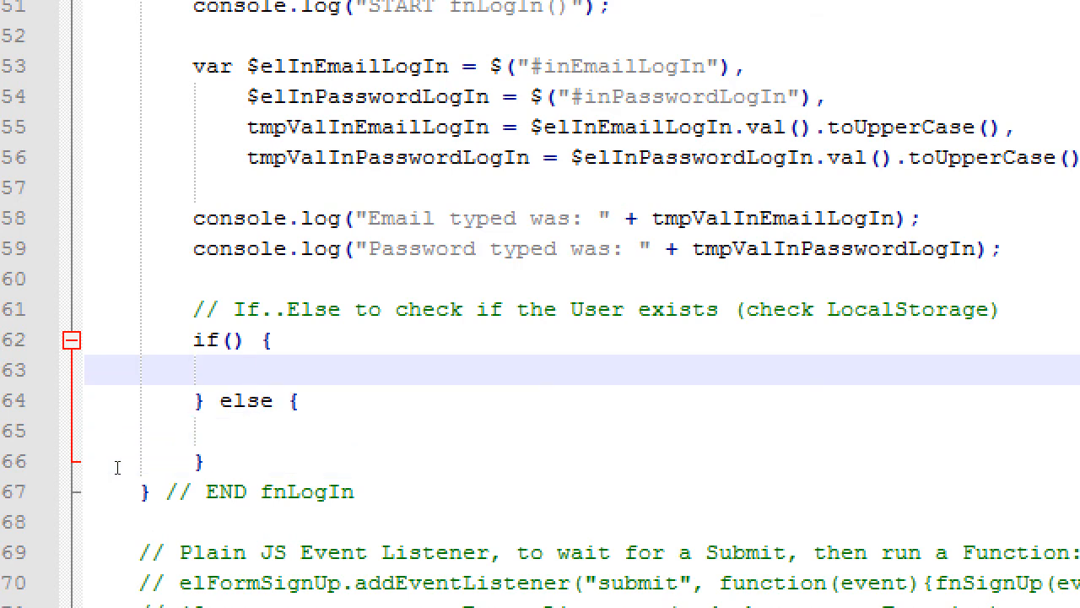
Step: Fill the if condition with localStorage.getItem(tmpValInEmailLogIn)
{"action": "left_click", "coordinate": [245, 370]}
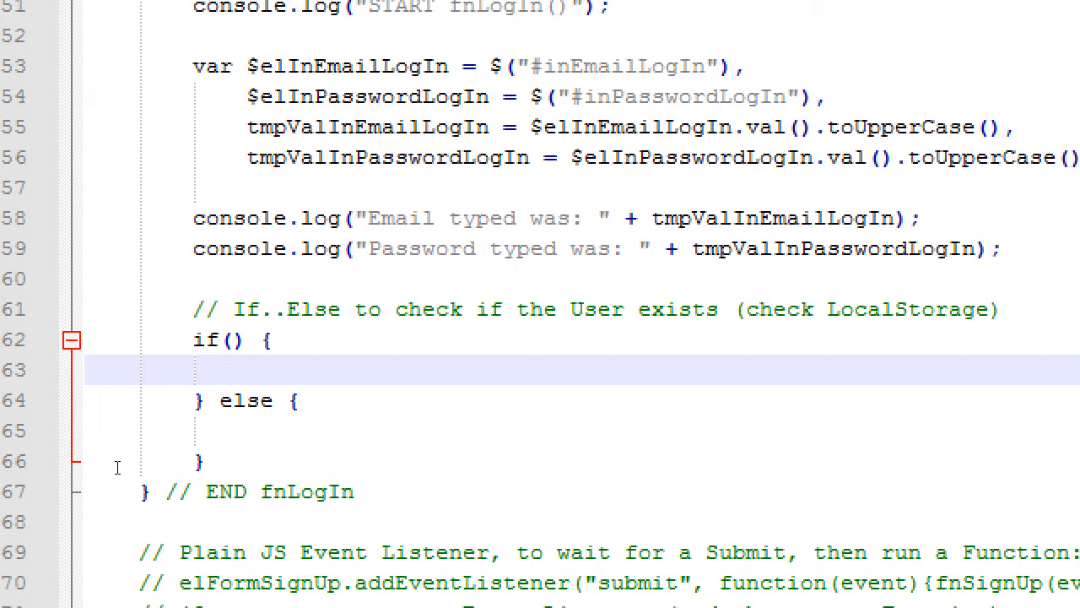
{"action": "left_click", "coordinate": [244, 370]}
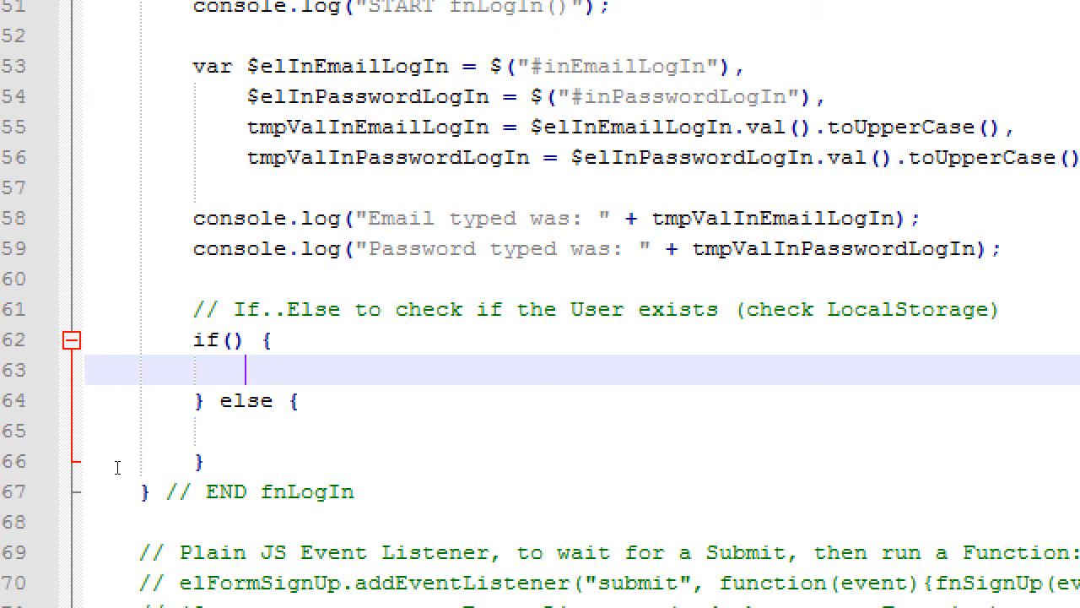
{"action": "type", "text": "lo"}
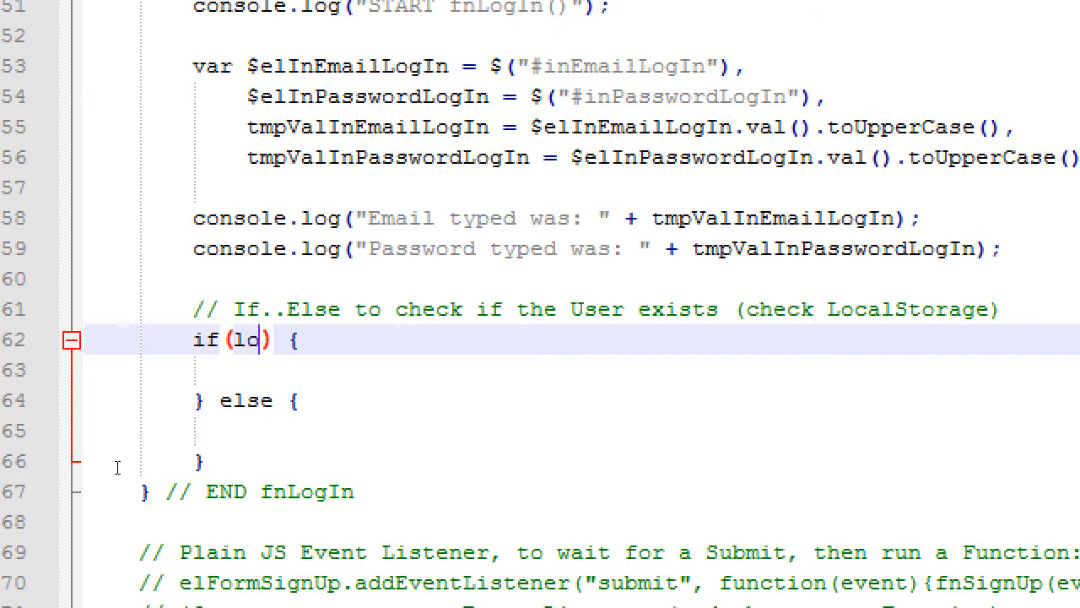
{"action": "type", "text": "calStorage."}
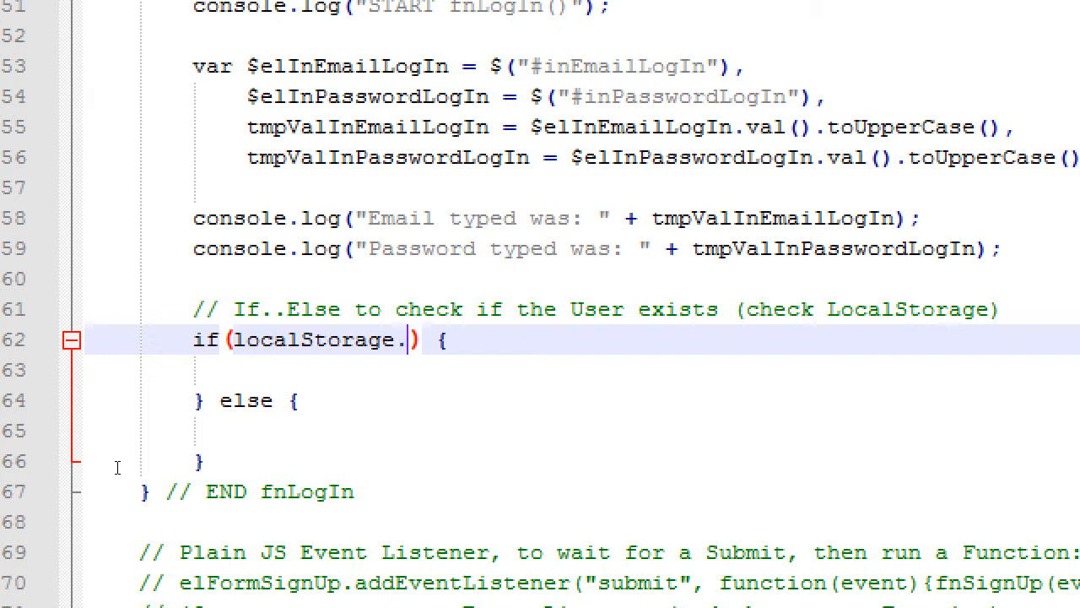
{"action": "type", "text": "getItem()"}
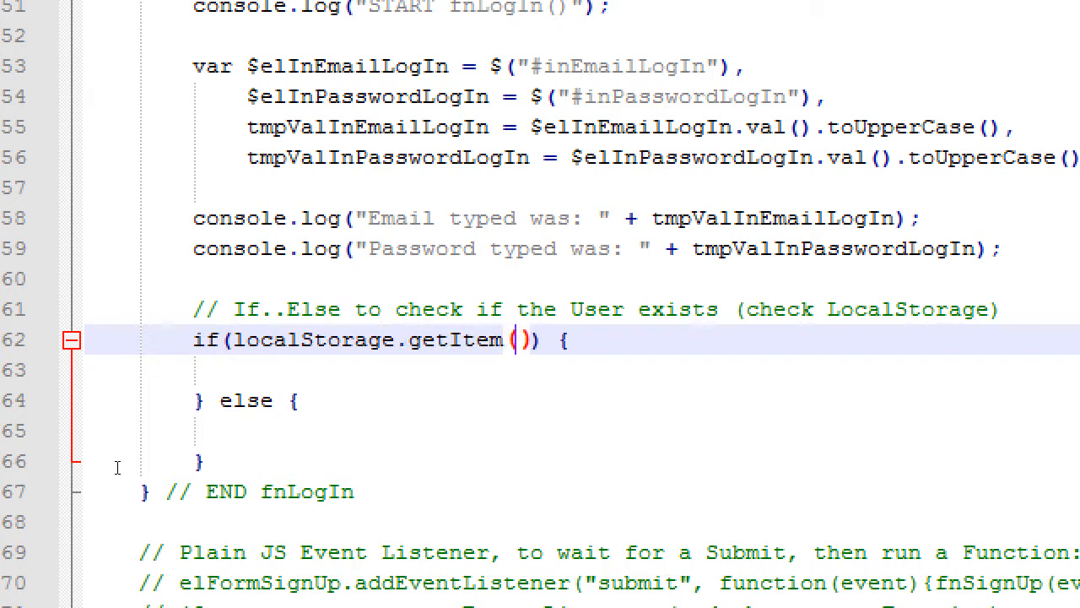
{"action": "type", "text": "tmpVa"}
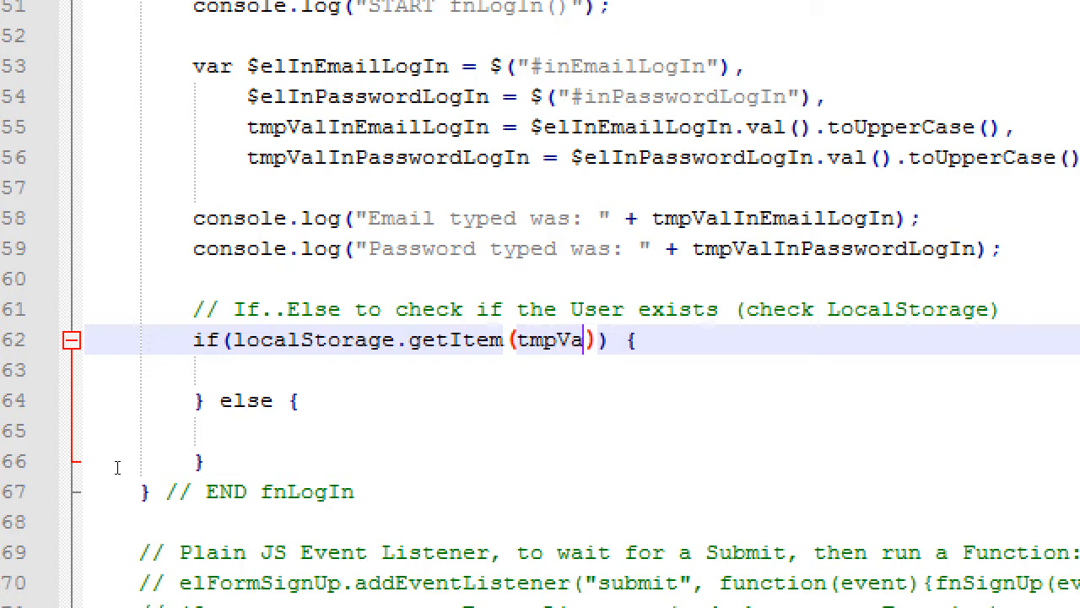
{"action": "type", "text": "lInEma"}
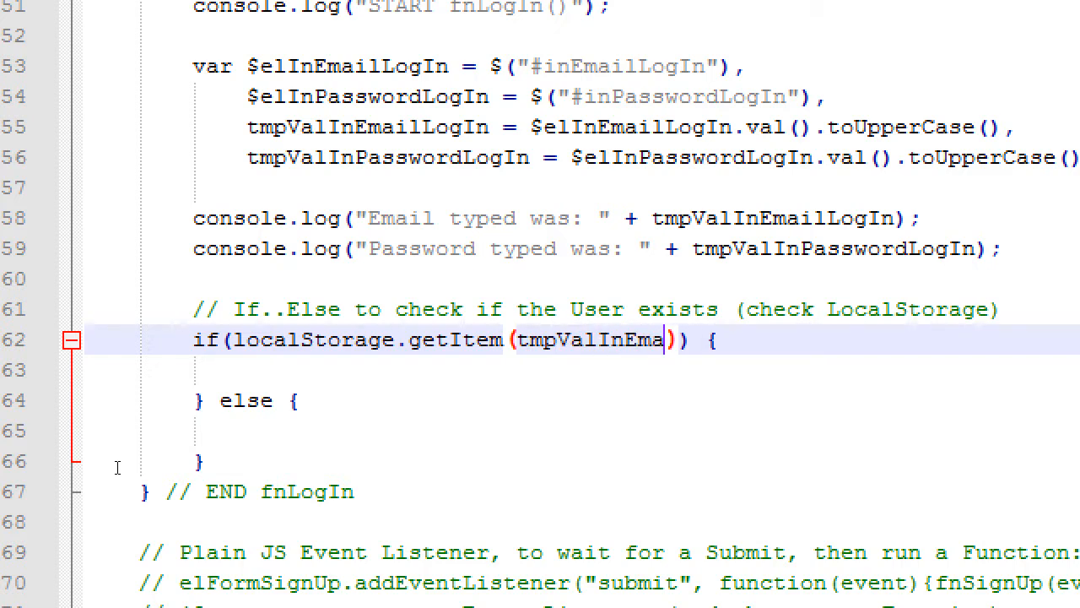
{"action": "type", "text": "ilLogIn"}
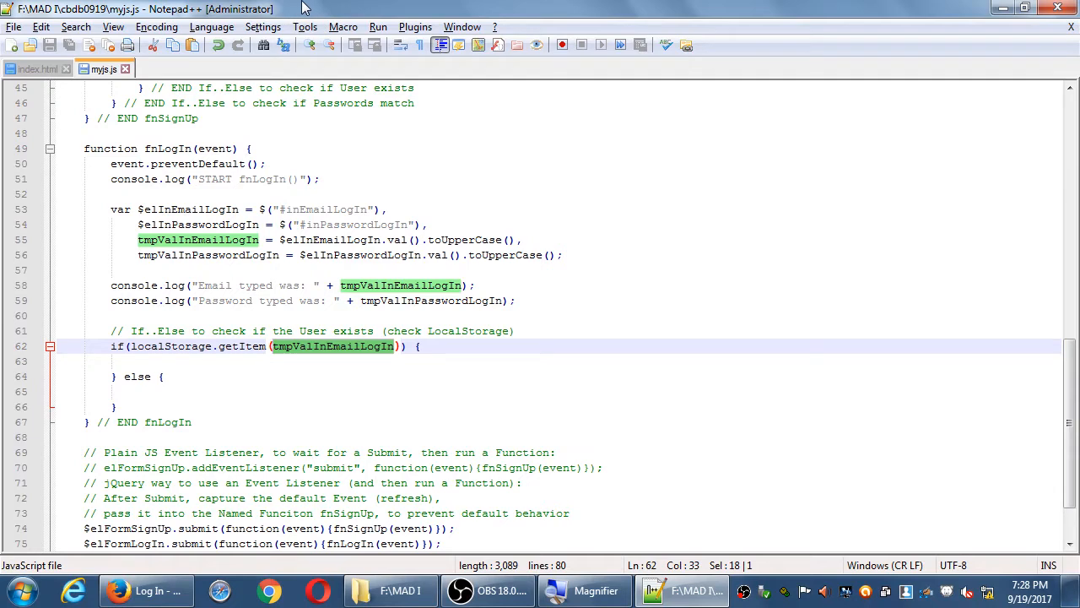
{"action": "mouse_move", "coordinate": [302, 6]}
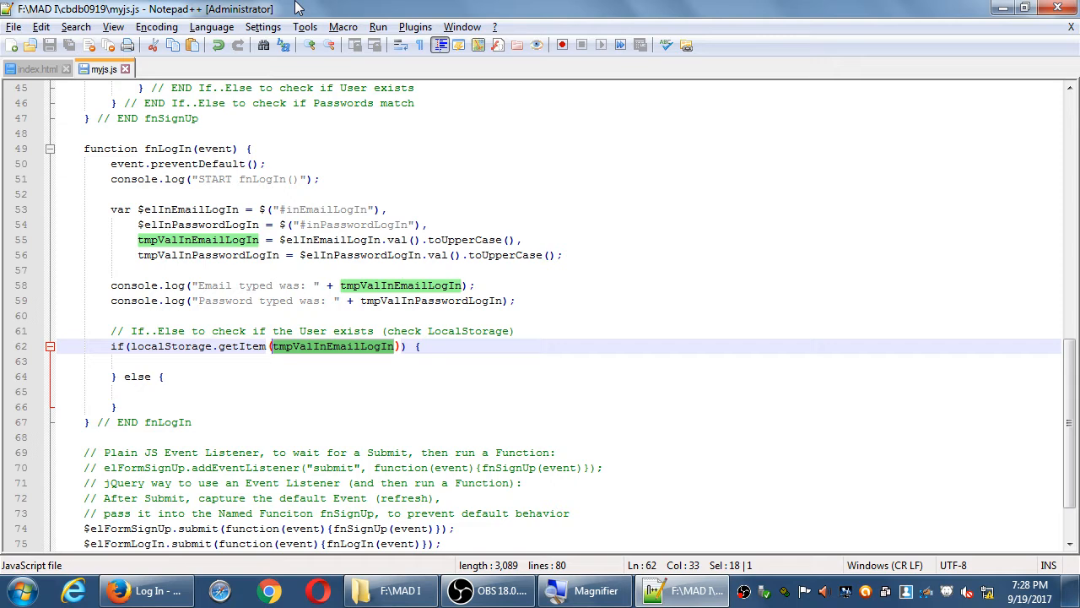
{"action": "mouse_move", "coordinate": [263, 27]}
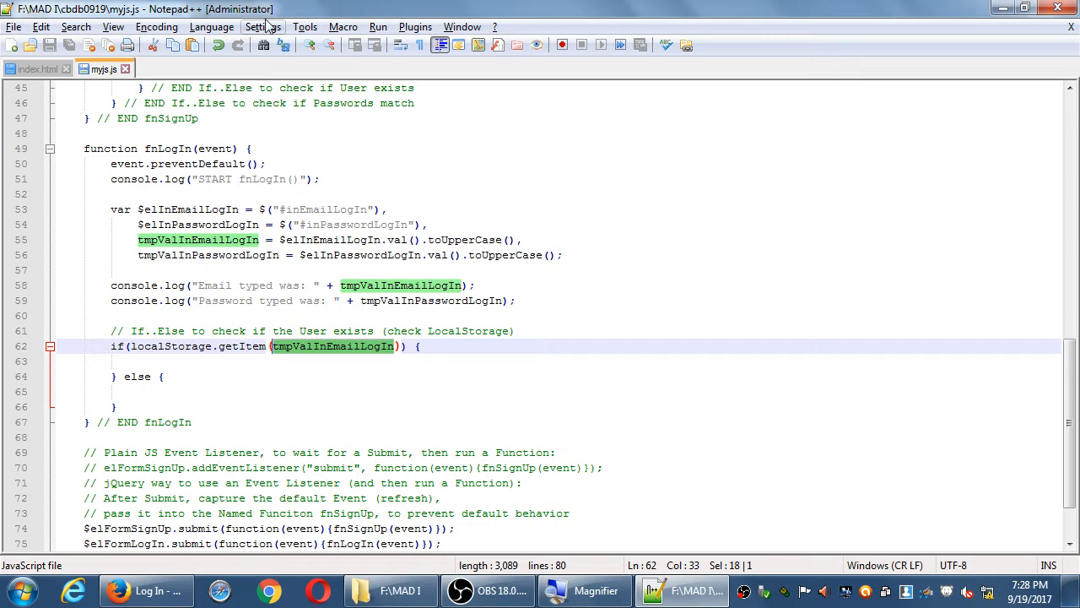
Step: Enable auto-completion in Preferences with Function and word completion, then close the dialog
{"action": "left_click", "coordinate": [263, 27]}
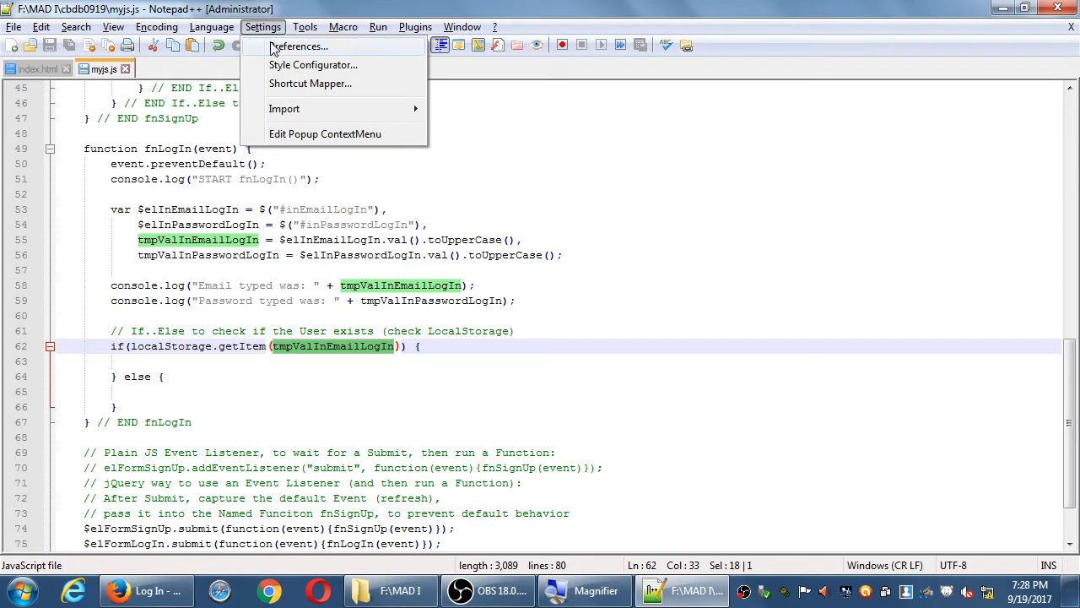
{"action": "mouse_move", "coordinate": [297, 47]}
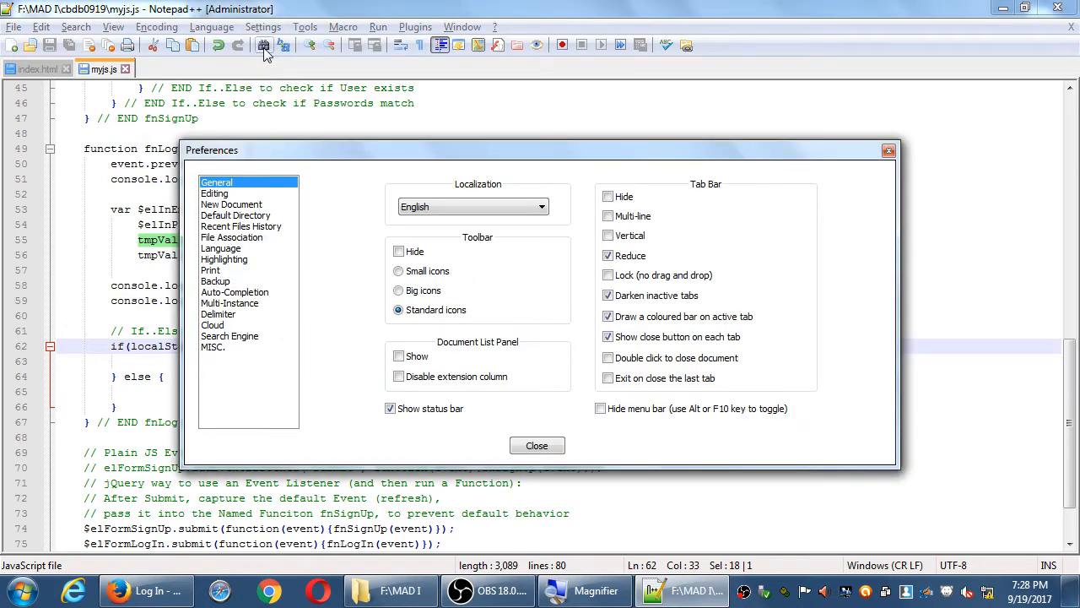
{"action": "left_click", "coordinate": [235, 290]}
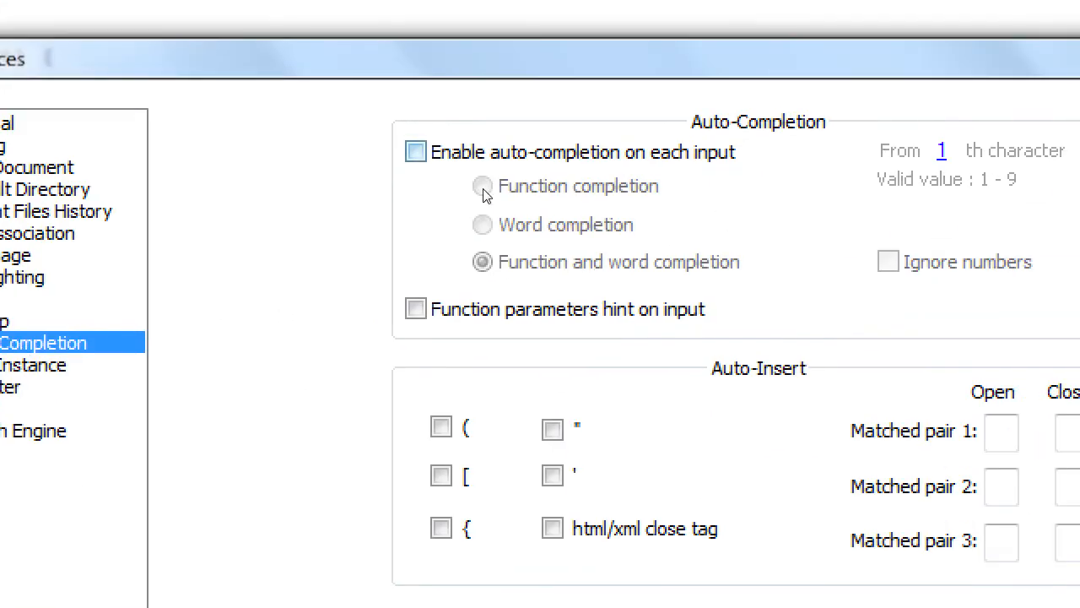
{"action": "left_click", "coordinate": [415, 152]}
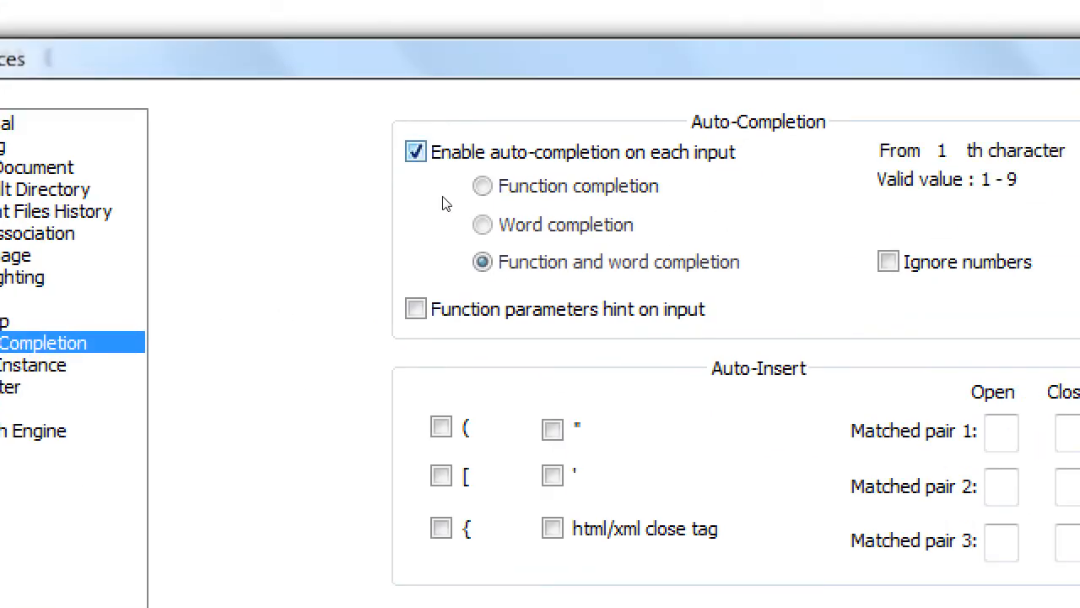
{"action": "mouse_move", "coordinate": [555, 196]}
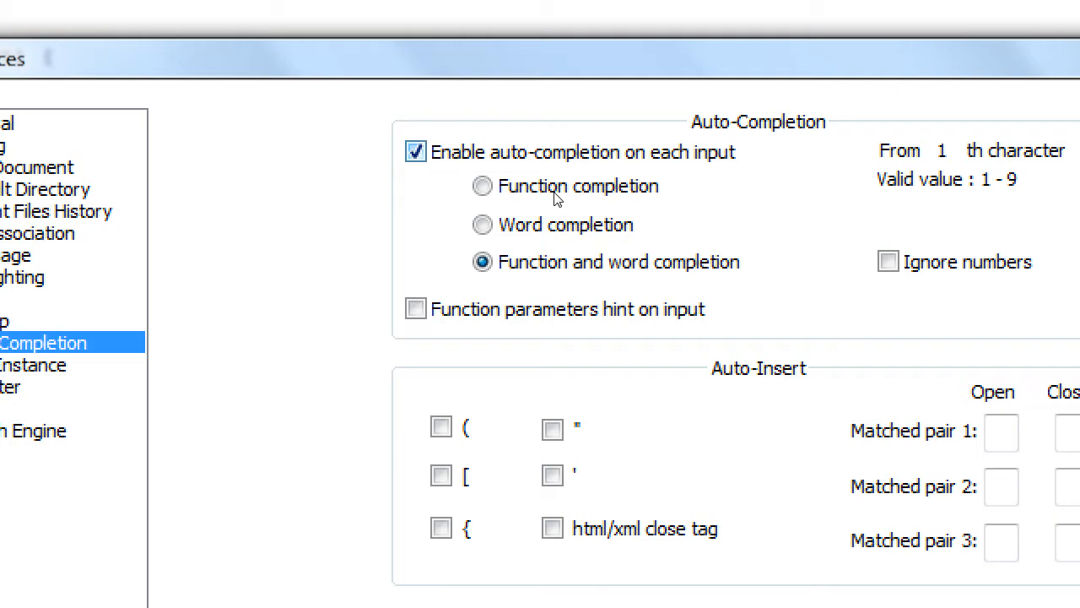
{"action": "mouse_move", "coordinate": [483, 263]}
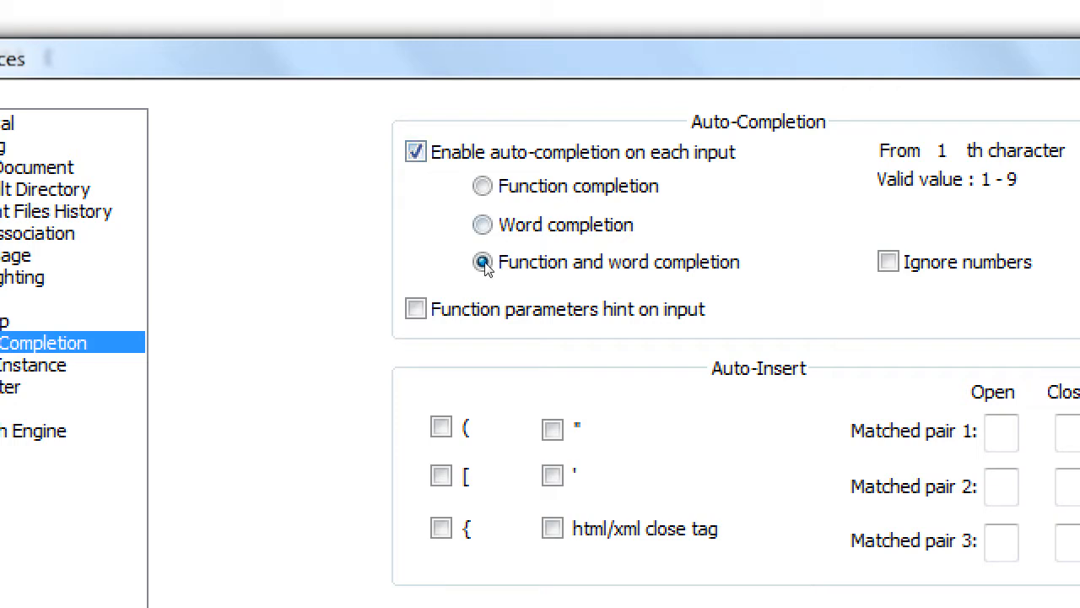
{"action": "left_click", "coordinate": [415, 307]}
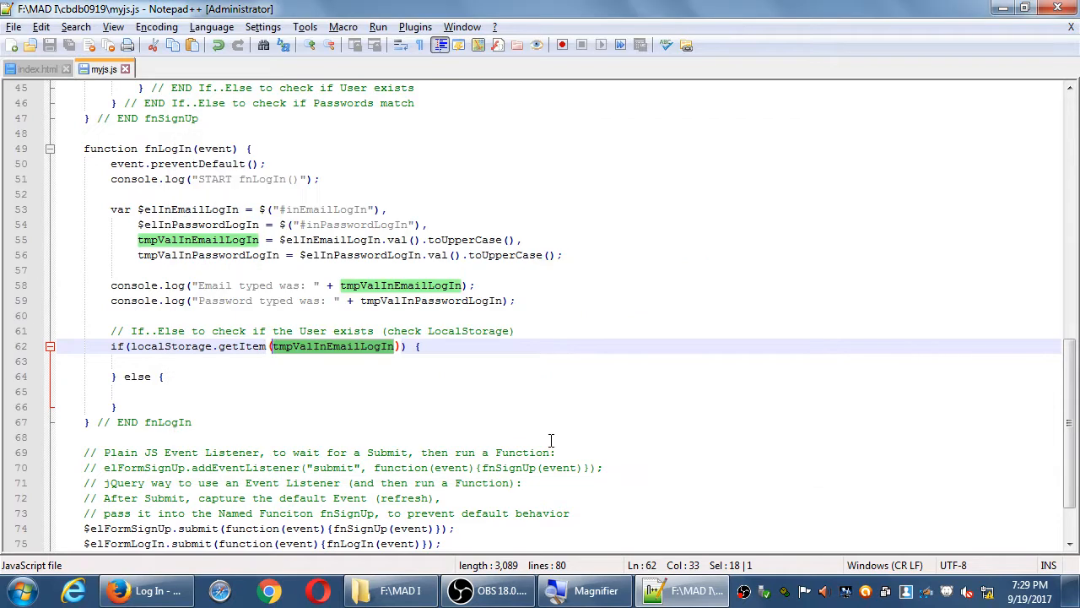
Step: Make the if condition localStorage.getItem(tmpValInEmailLogIn) === null
{"action": "left_click", "coordinate": [378, 346]}
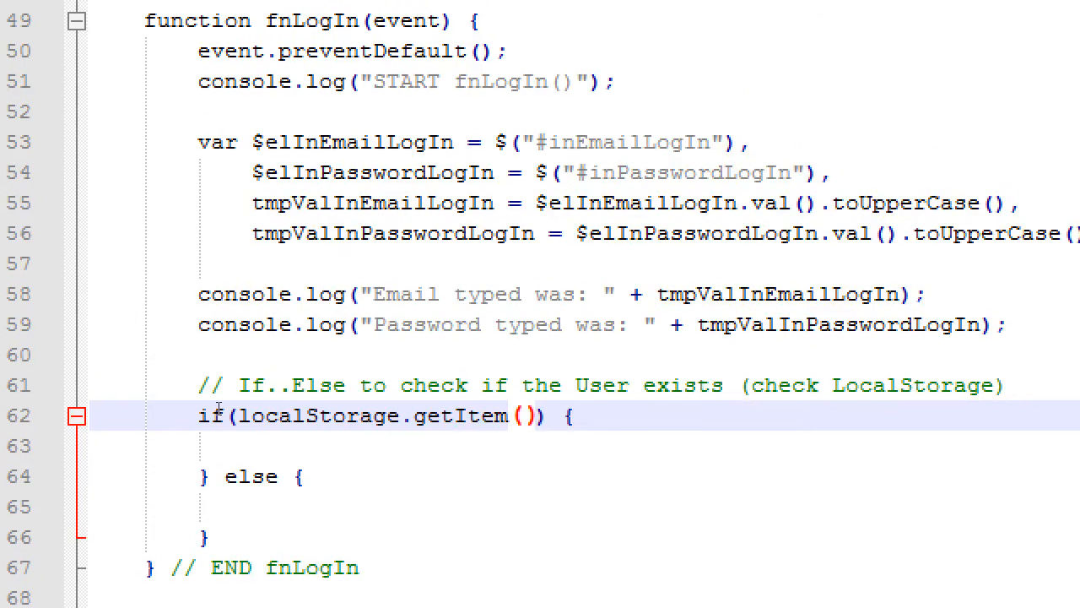
{"action": "type", "text": "tmp"}
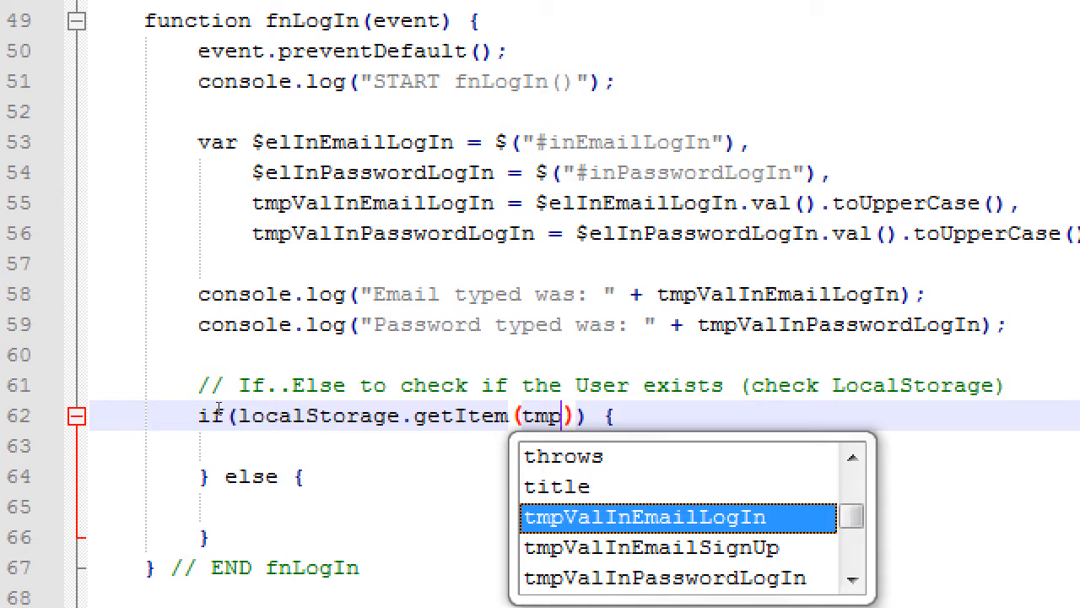
{"action": "scroll", "scroll_direction": "down", "scroll_amount": 3}
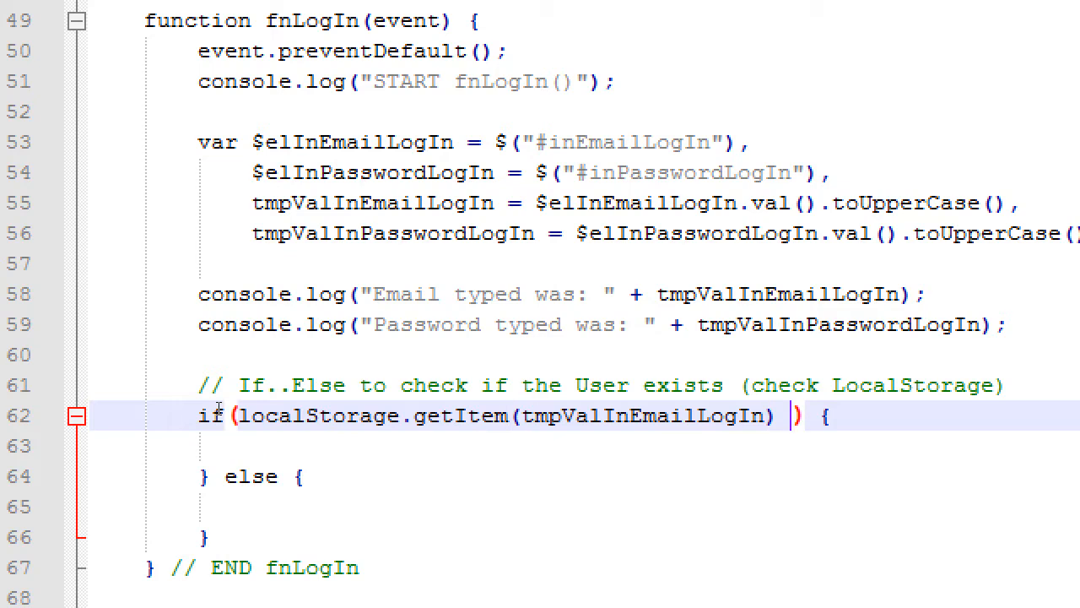
{"action": "type", "text": "=== n"}
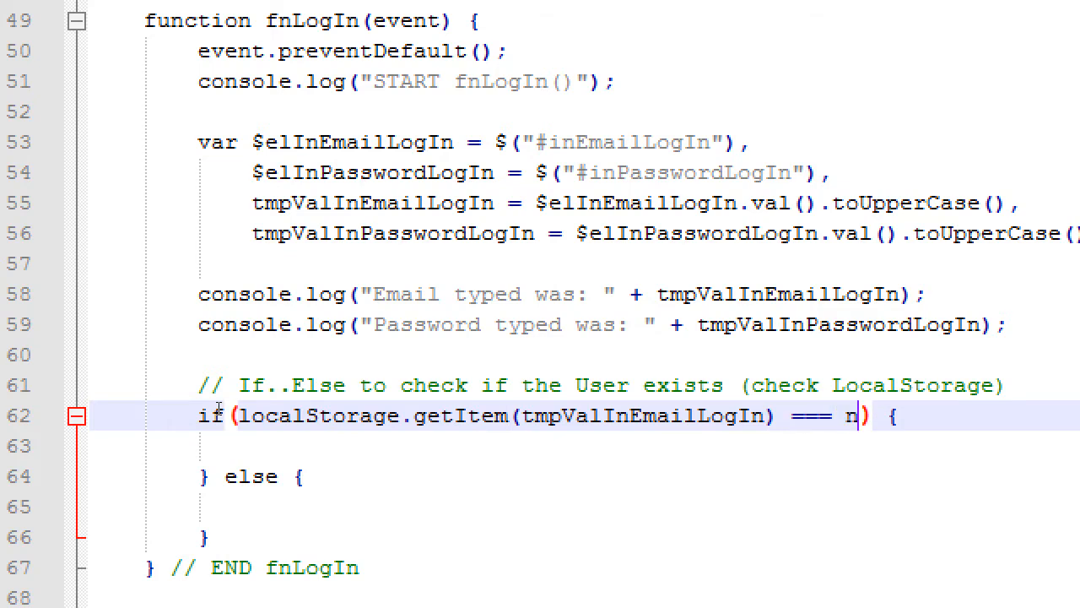
{"action": "type", "text": "ull"}
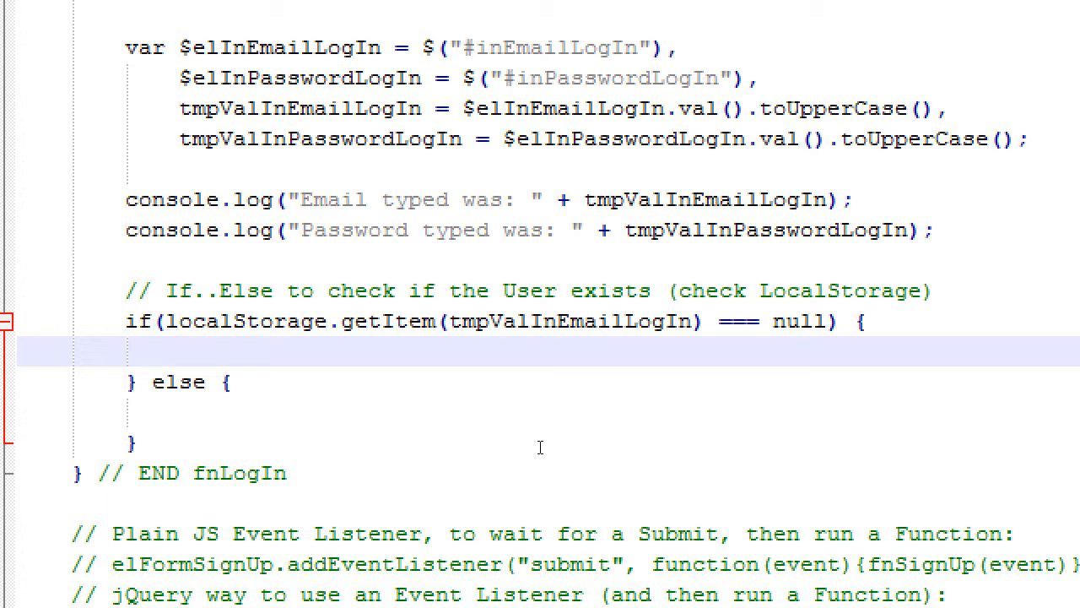
Step: In the if branch log "This user does not exist: " + tmpValInEmailLogIn
{"action": "left_click", "coordinate": [177, 351]}
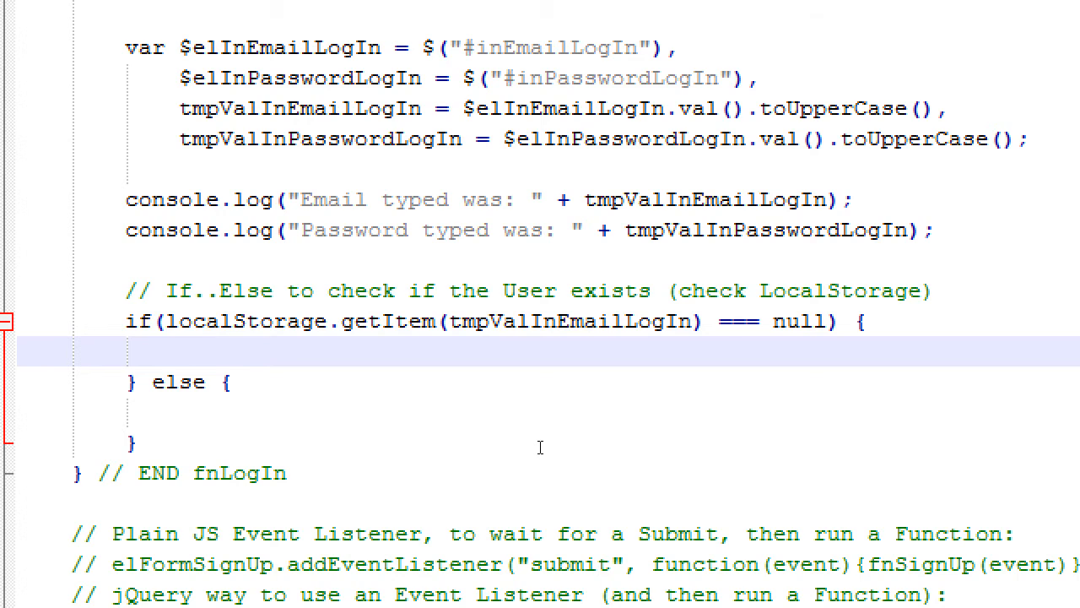
{"action": "type", "text": "con"}
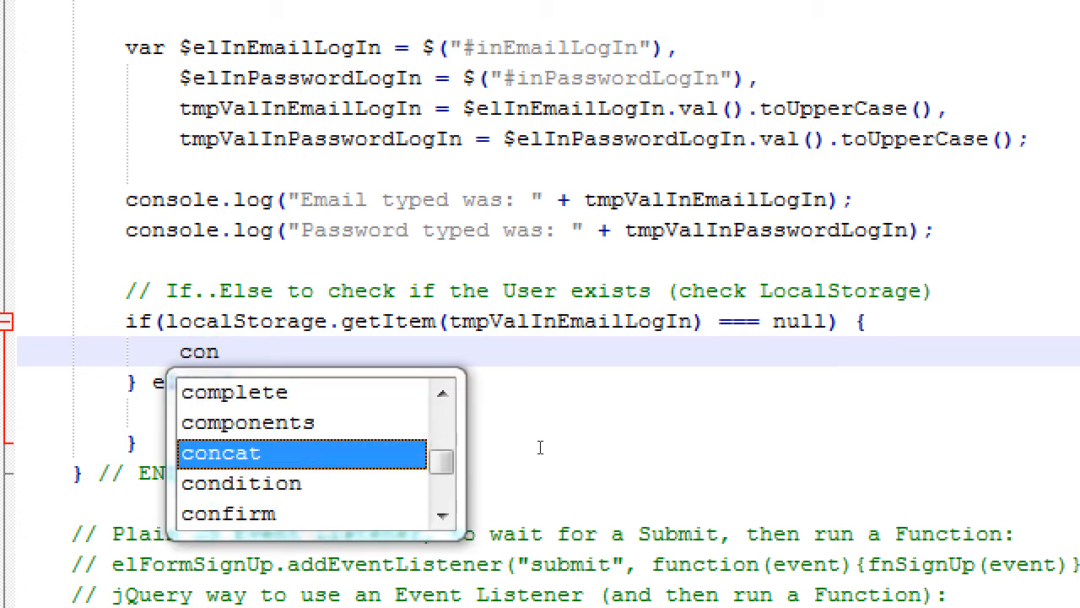
{"action": "type", "text": "sole"}
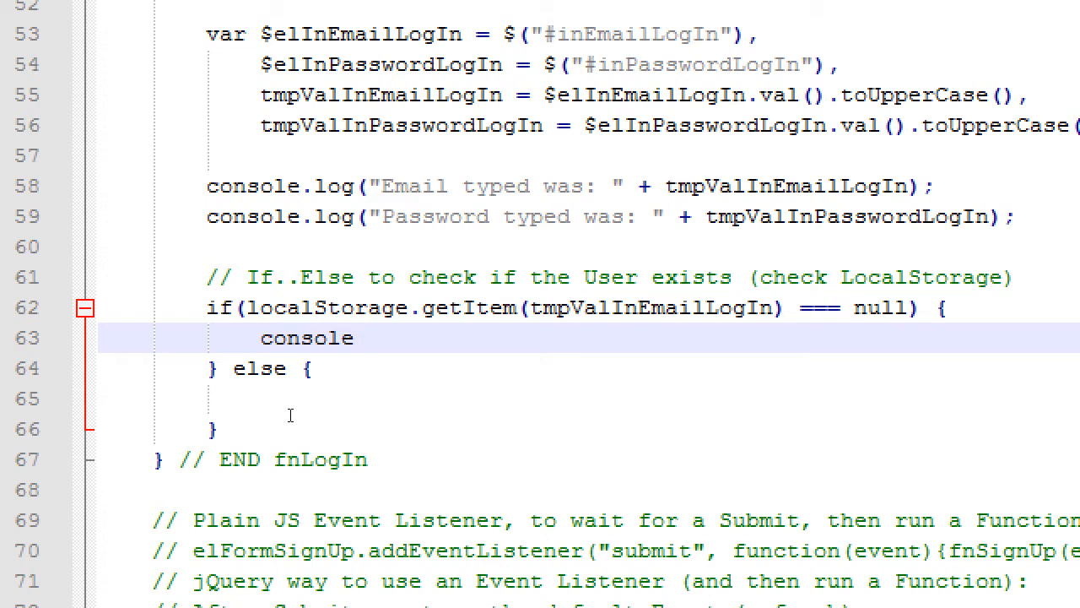
{"action": "type", "text": ".log("}
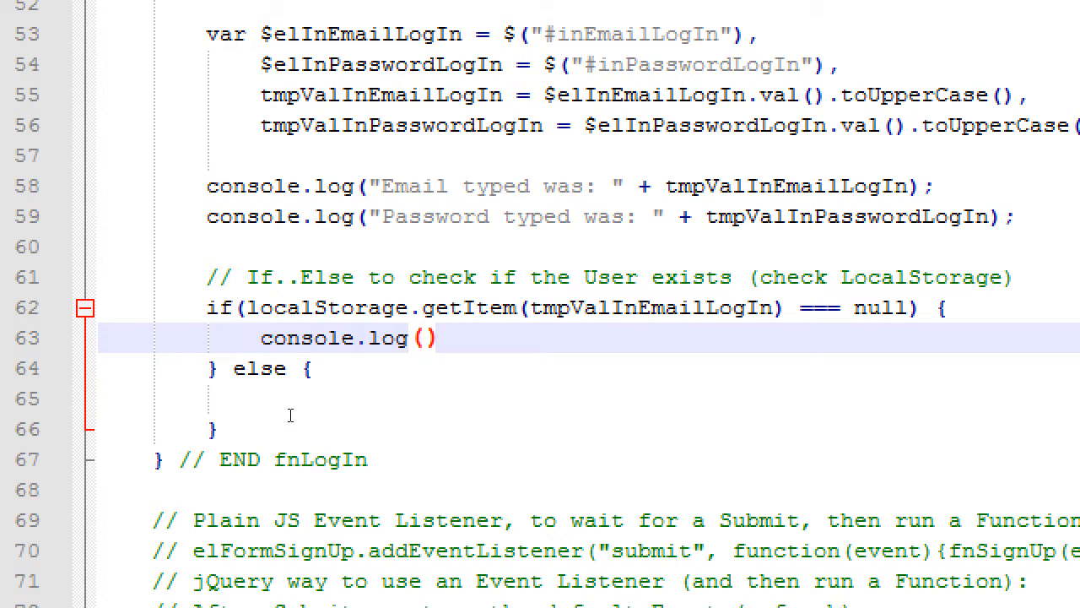
{"action": "type", "text": ";"}
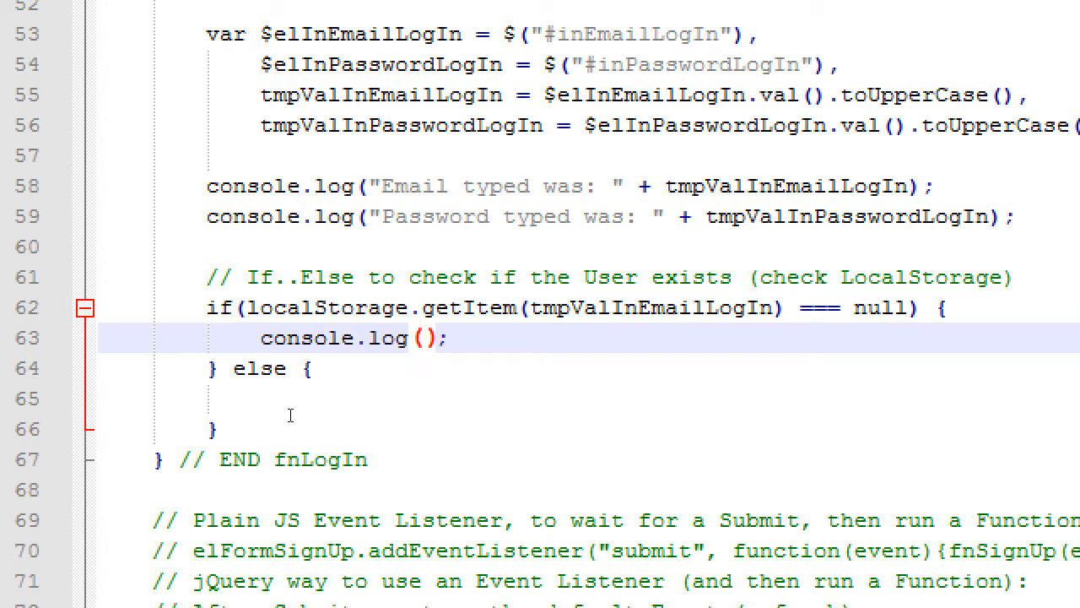
{"action": "type", "text": "\"\""}
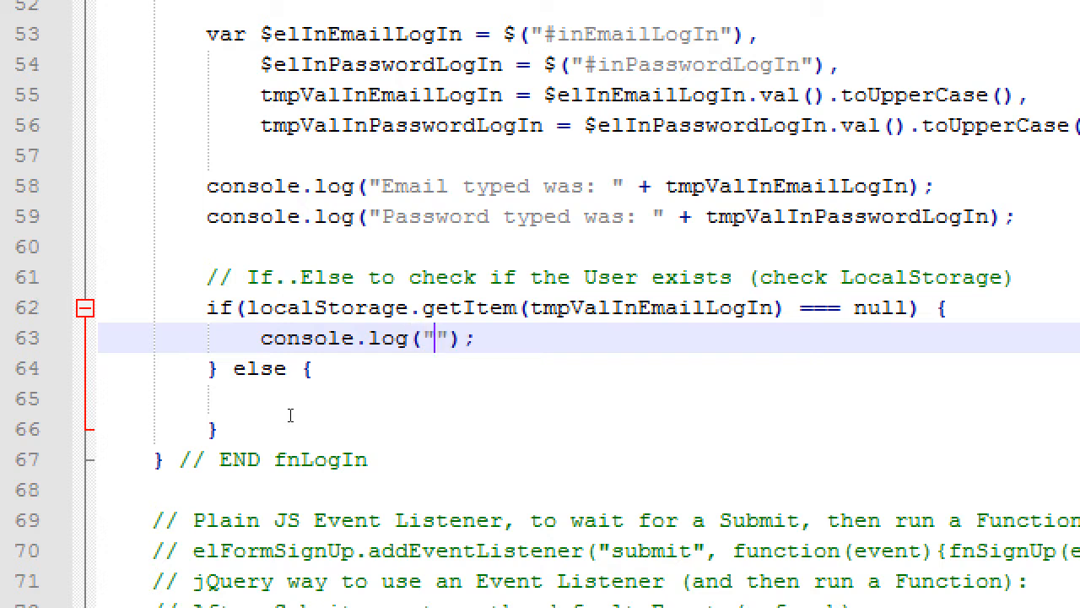
{"action": "type", "text": "This"}
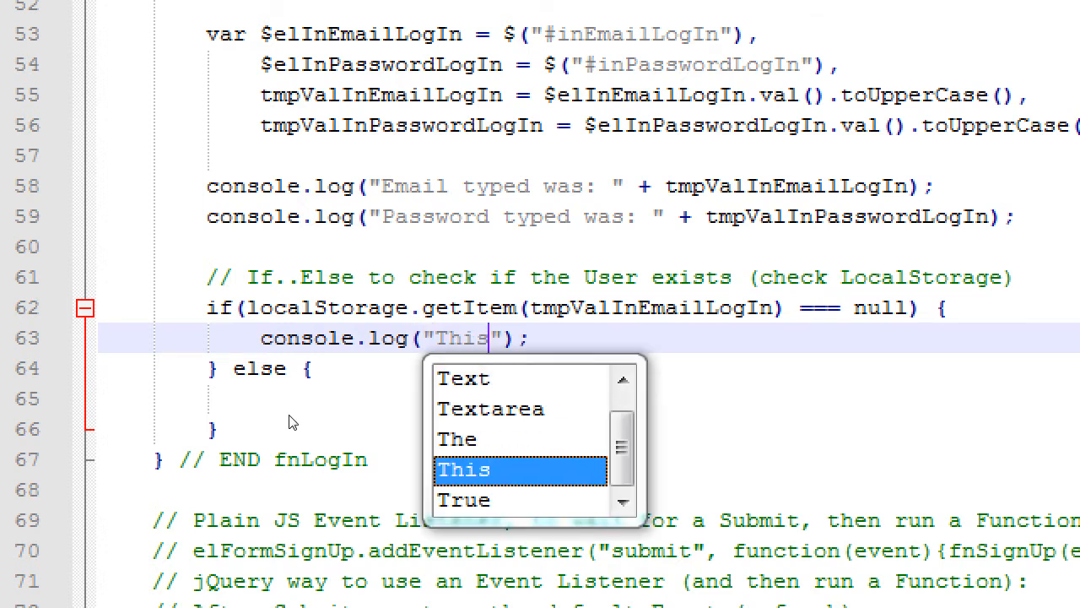
{"action": "type", "text": "user"}
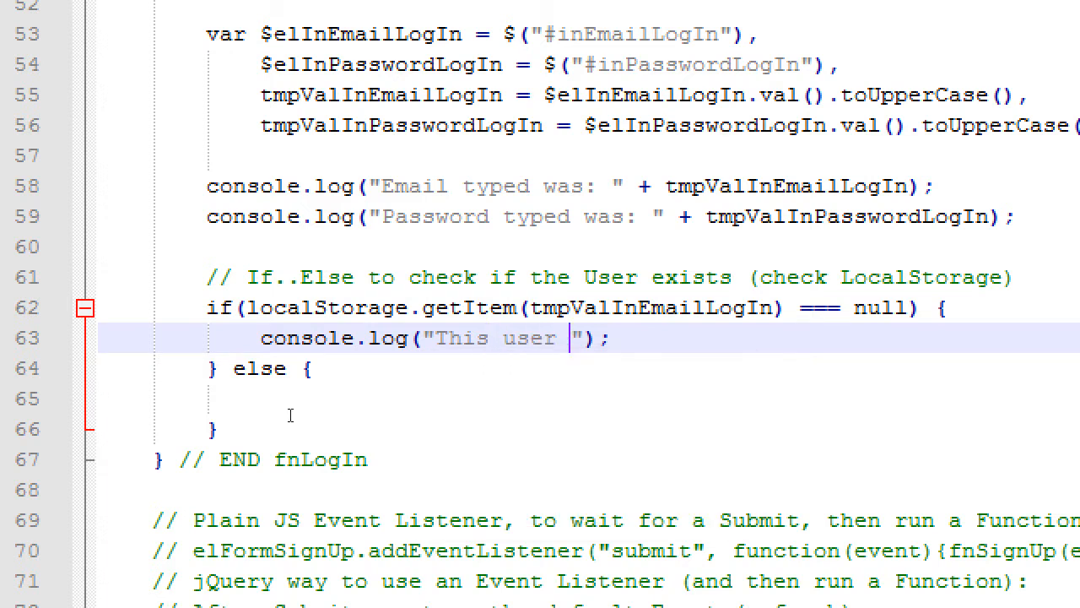
{"action": "type", "text": "does not exist"}
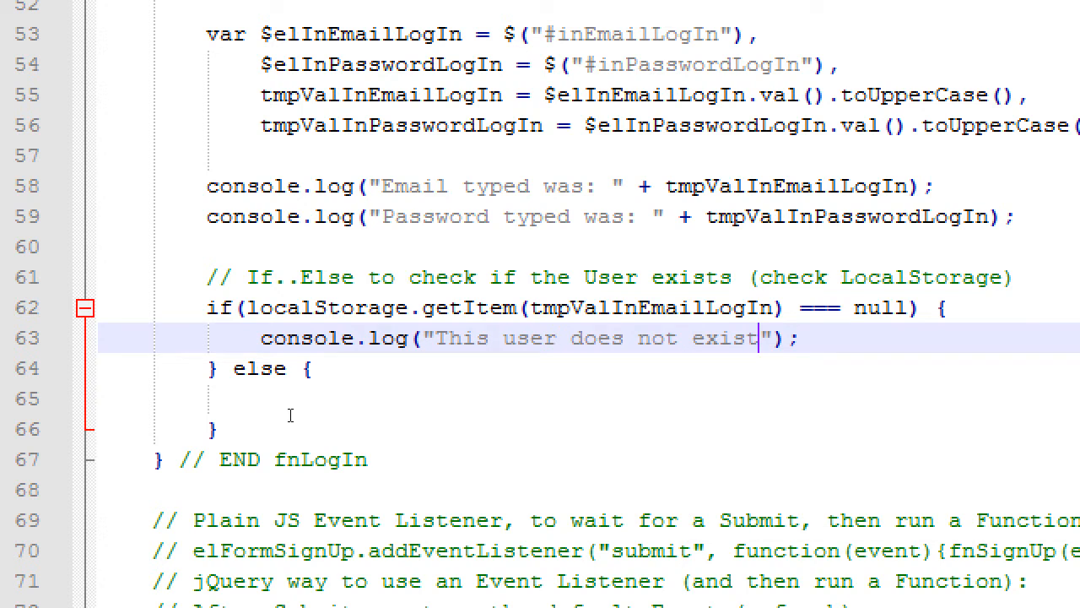
{"action": "type", "text": ":"}
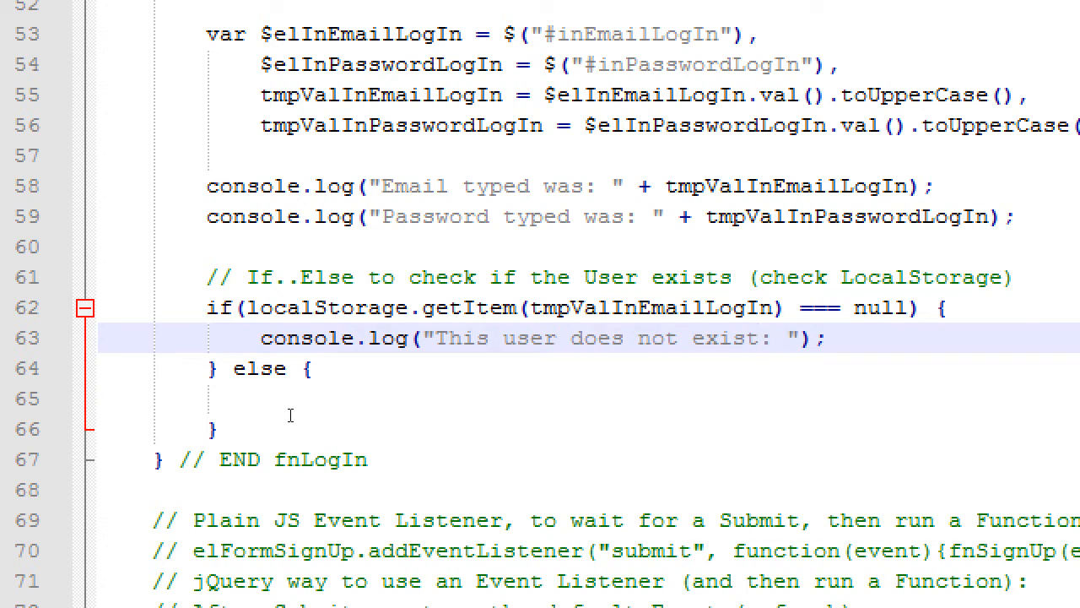
{"action": "type", "text": "+"}
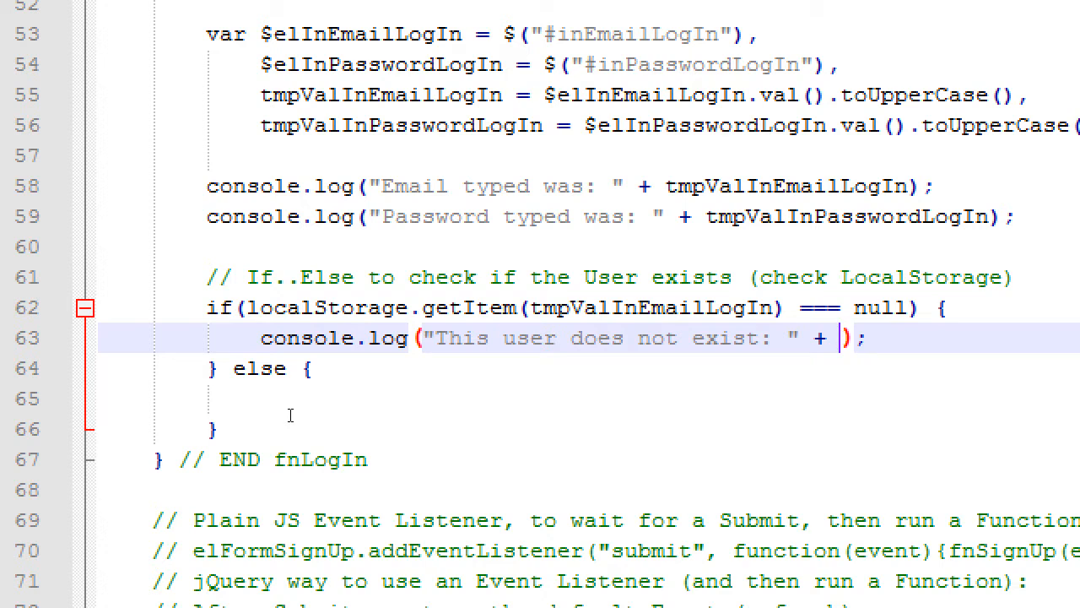
{"action": "type", "text": "tmpv"}
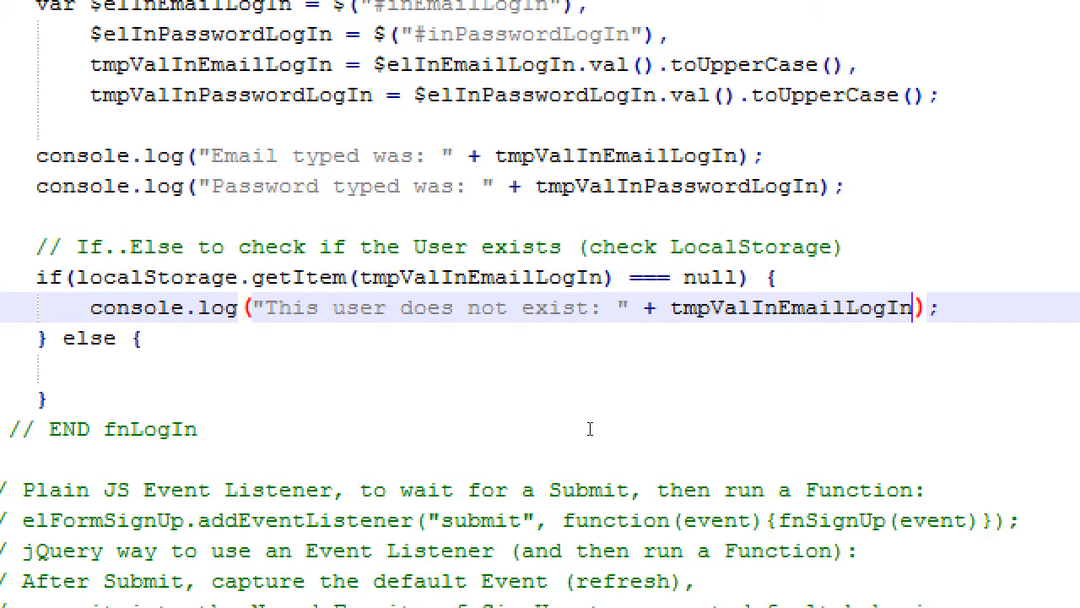
Step: In the else branch log "This user DOES exist: " + tmpValInEmailLogIn
{"action": "left_click", "coordinate": [92, 368]}
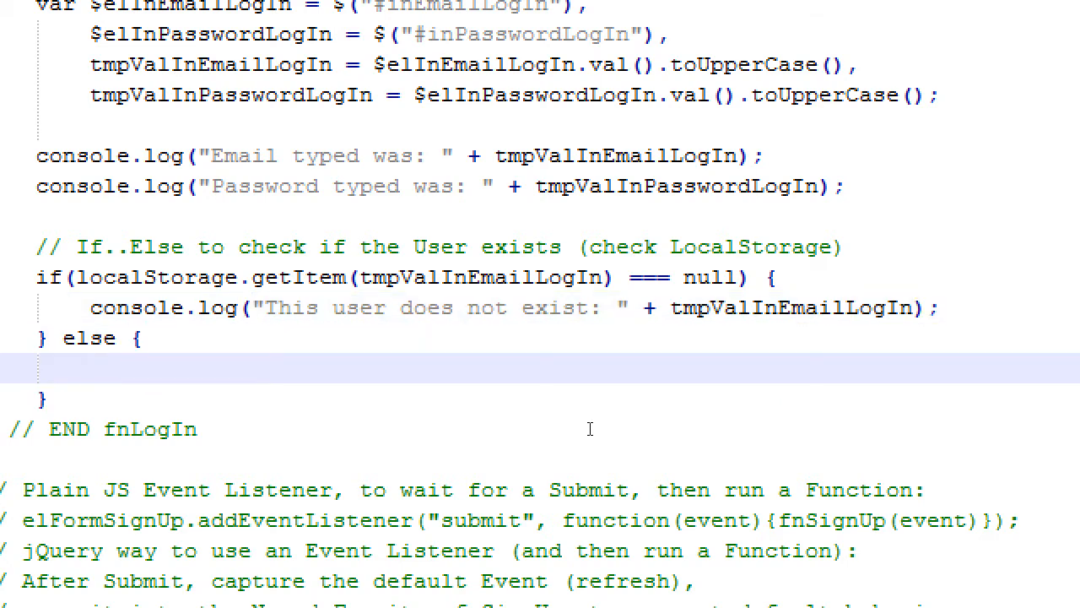
{"action": "type", "text": "console.log();"}
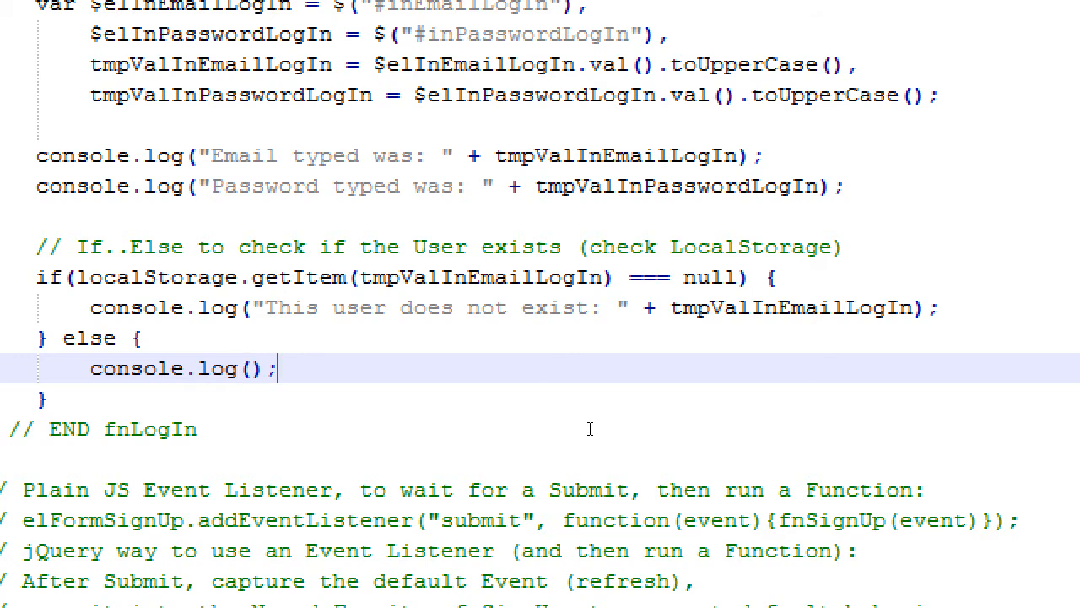
{"action": "type", "text": "\"\""}
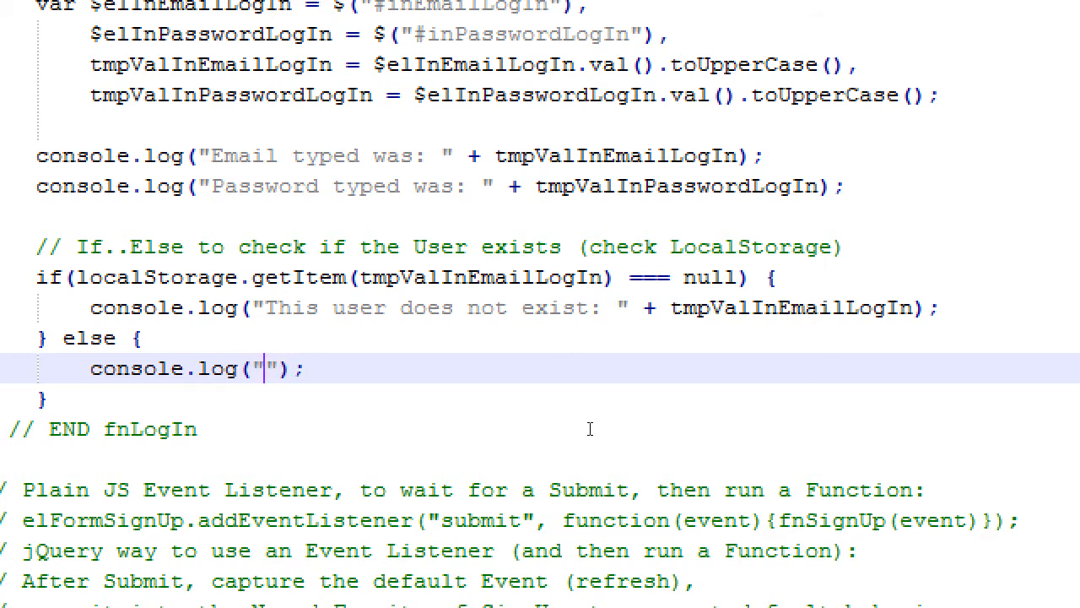
{"action": "type", "text": "This user d"}
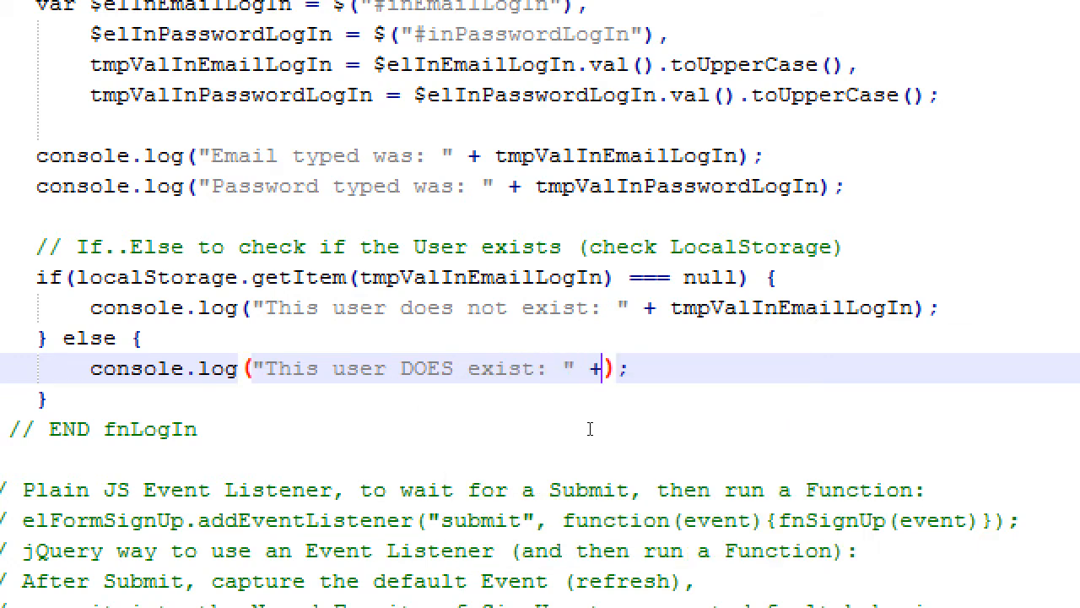
{"action": "type", "text": "tmpva"}
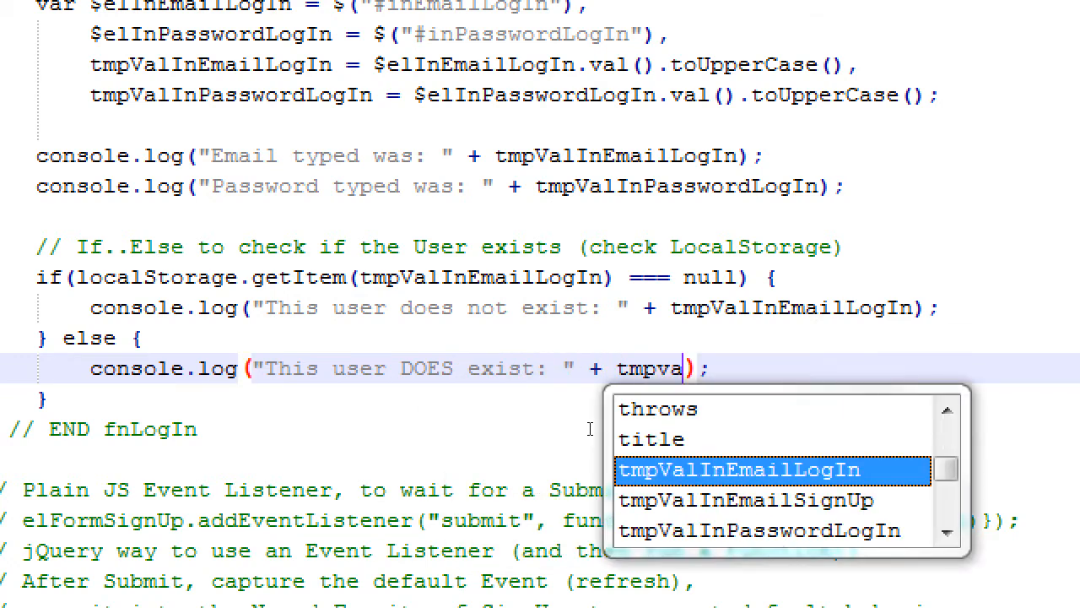
{"action": "left_click", "coordinate": [743, 469]}
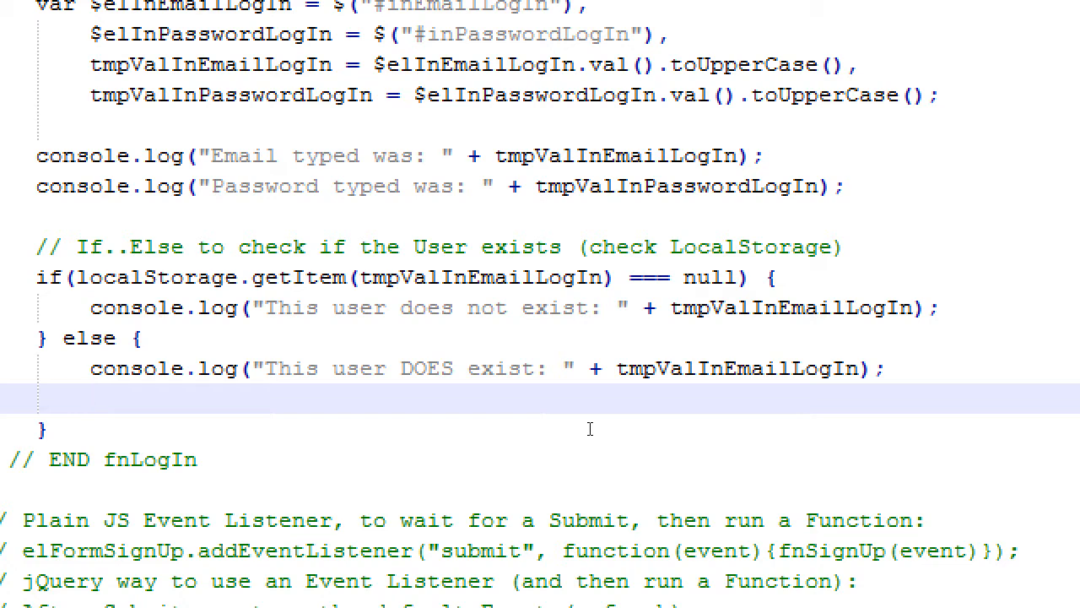
{"action": "left_click", "coordinate": [88, 399]}
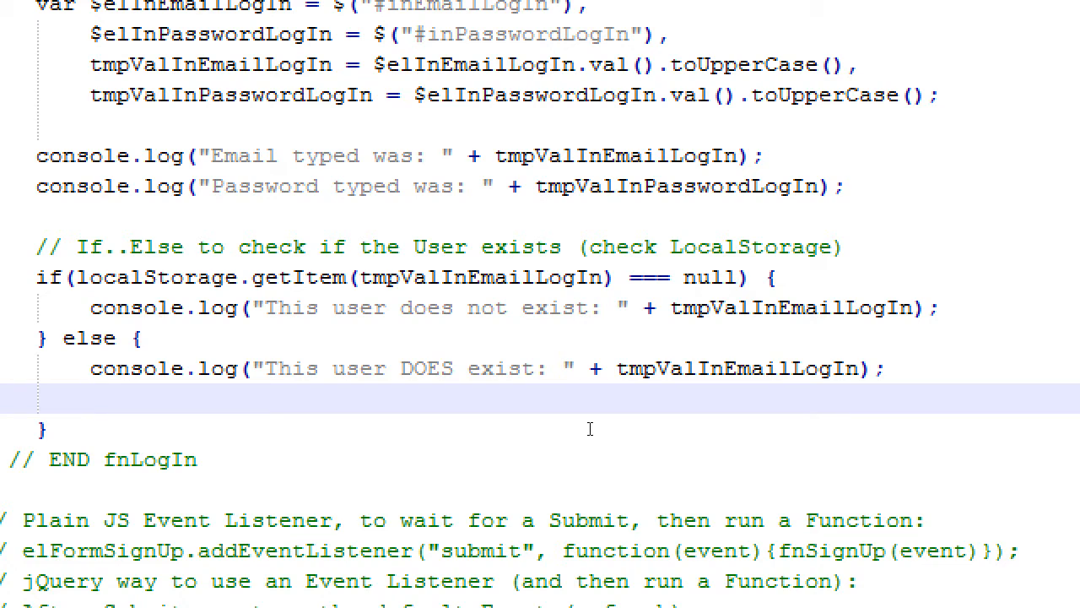
{"action": "left_click", "coordinate": [88, 398]}
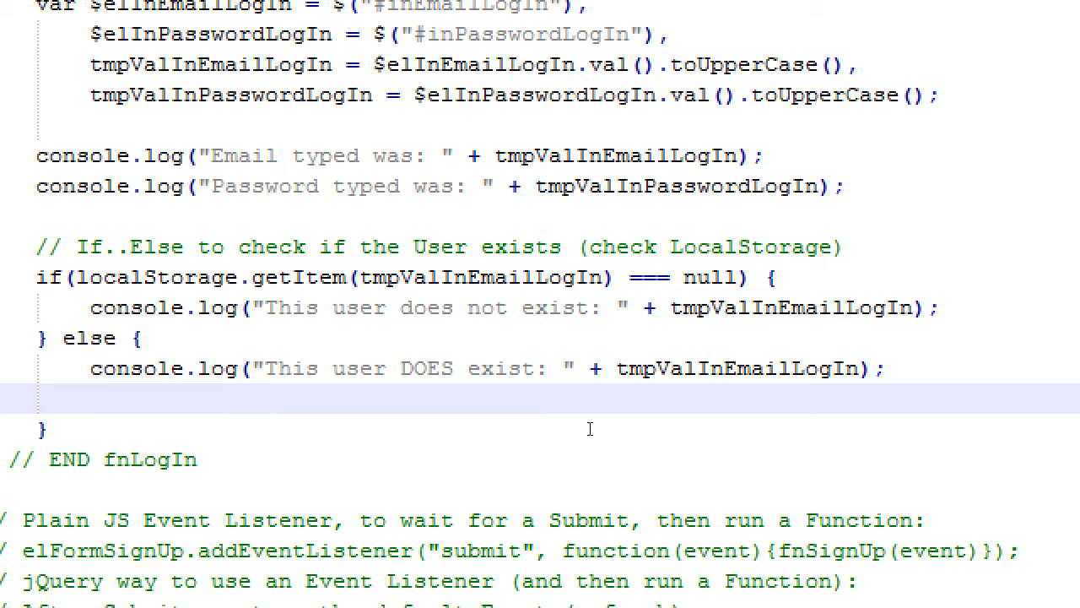
{"action": "left_click", "coordinate": [88, 399]}
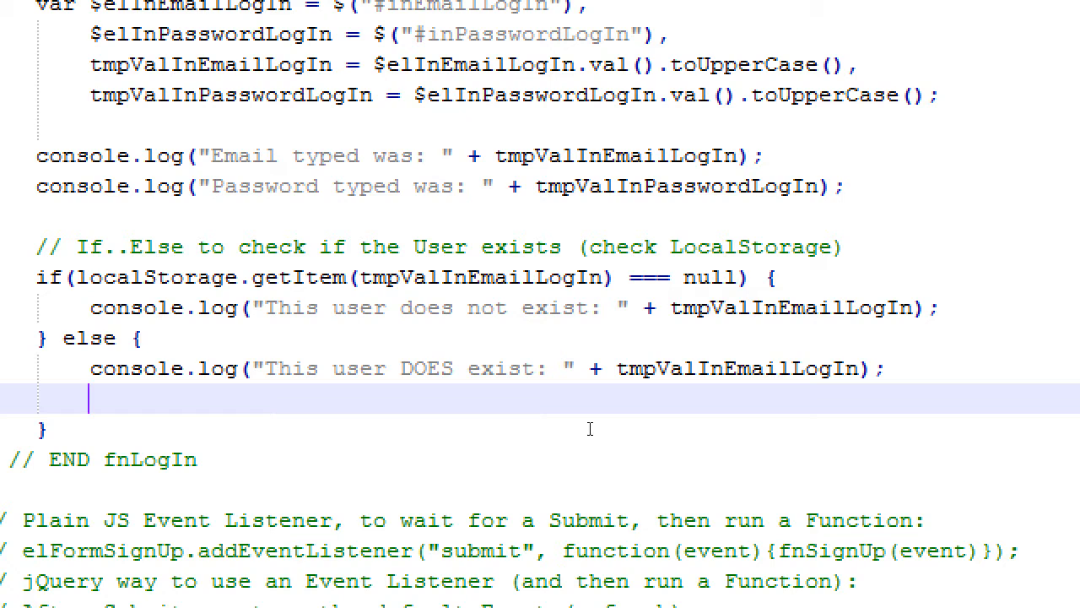
Step: Add the password-check comment and an empty if() { } else { } block inside the else branch
{"action": "type", "text": "//"}
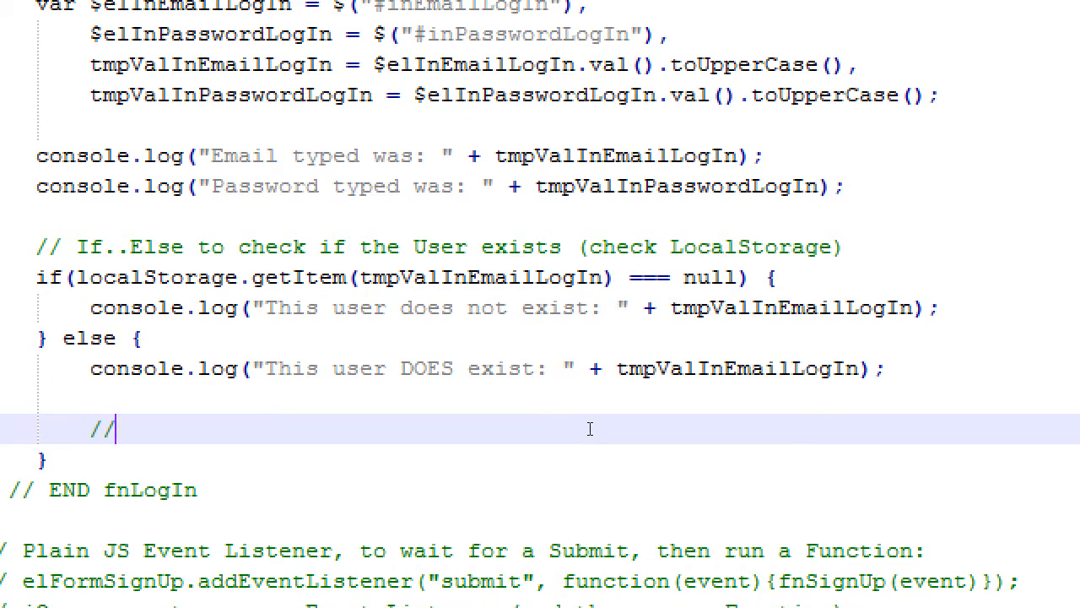
{"action": "type", "text": "If"}
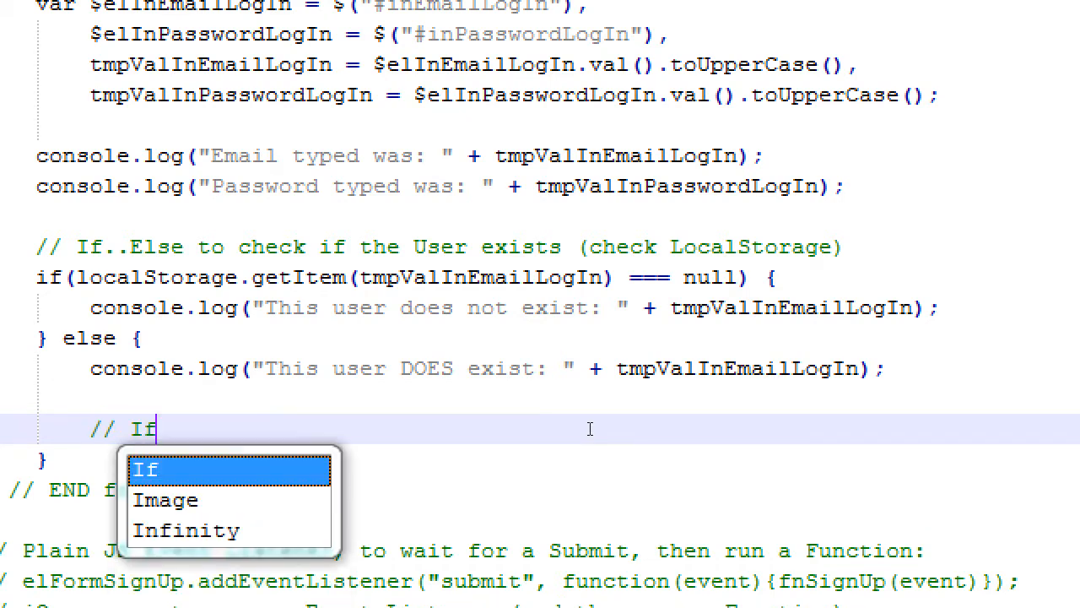
{"action": "type", "text": "..Else"}
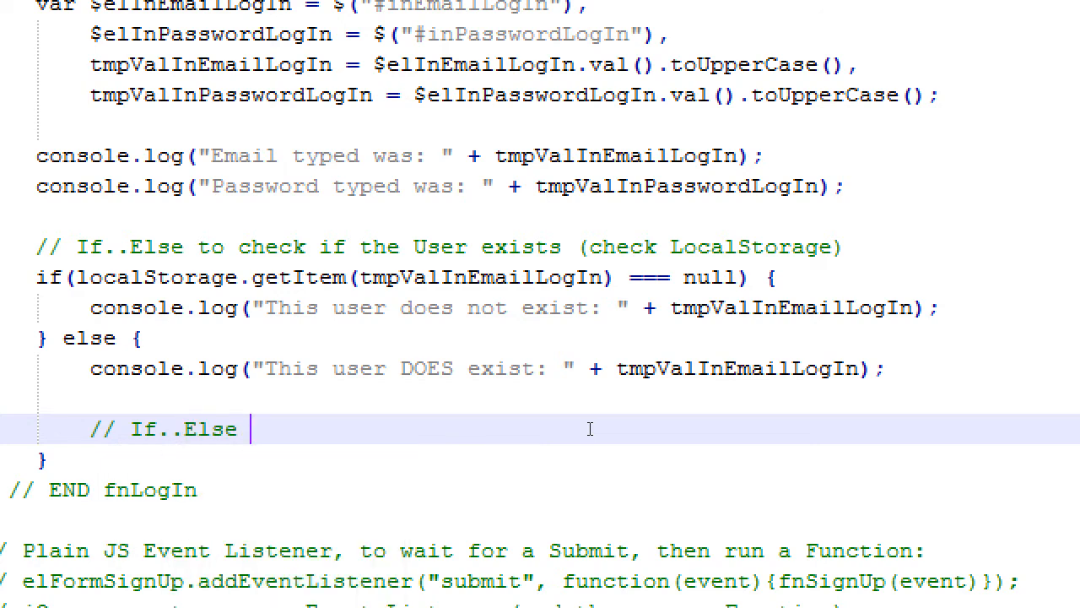
{"action": "type", "text": "to check if the"}
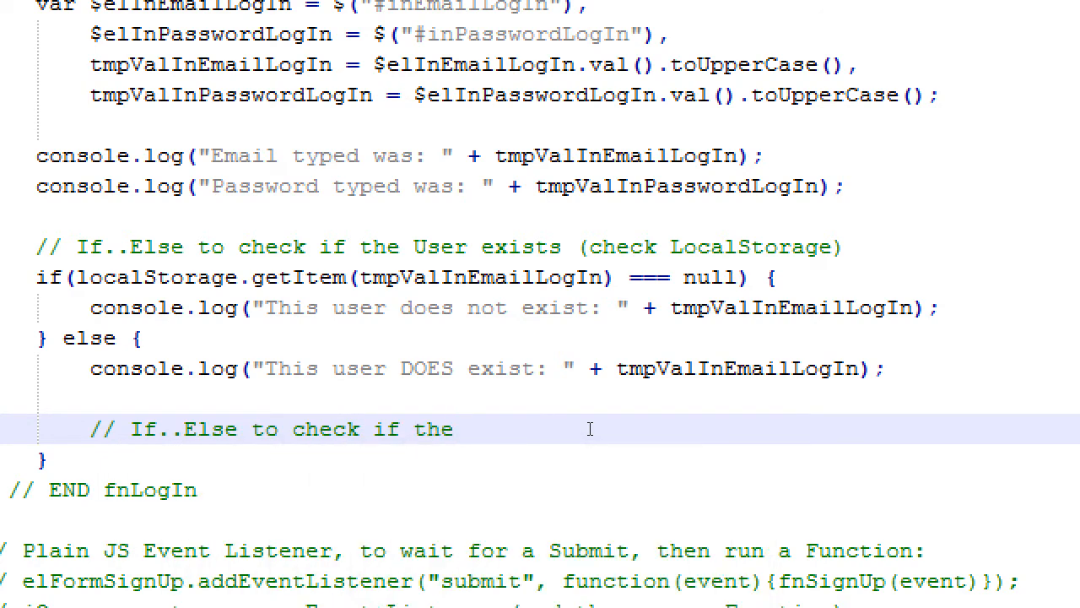
{"action": "type", "text": "Password matches ("}
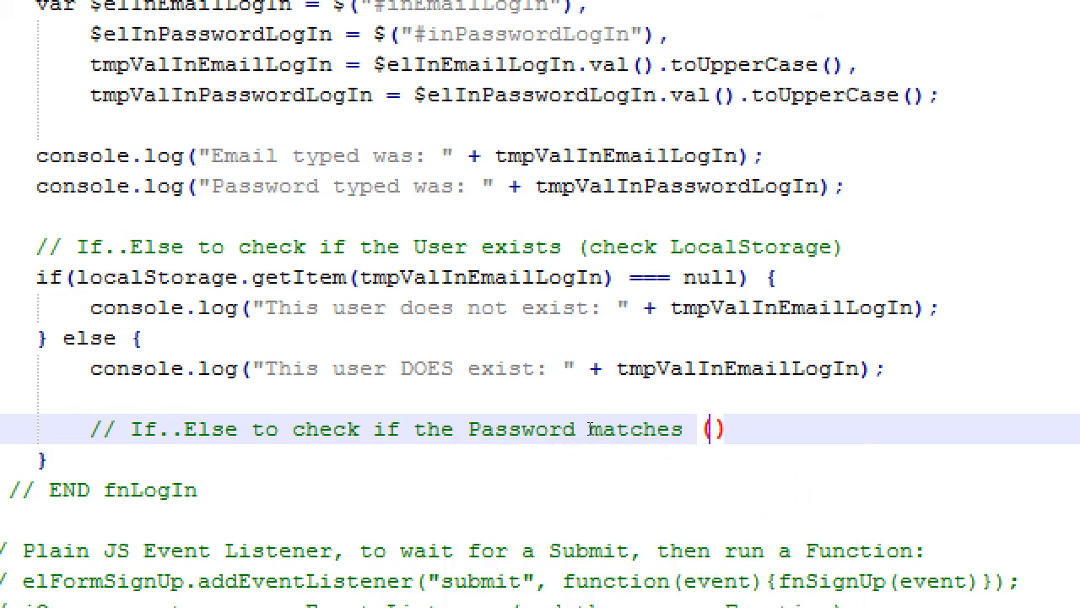
{"action": "type", "text": "from LocalStorage"}
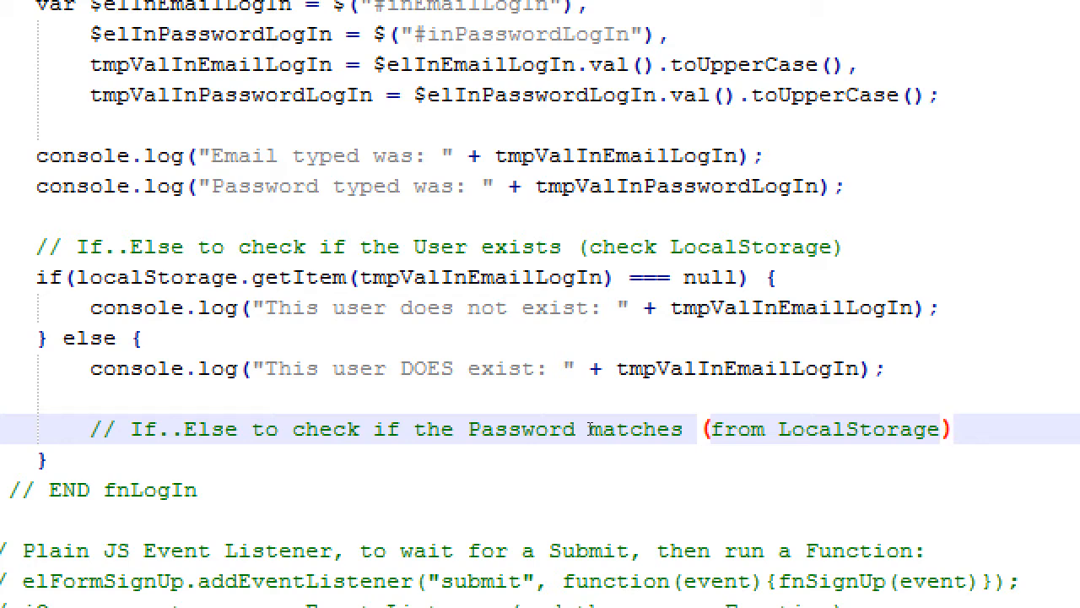
{"action": "type", "text": "if()"}
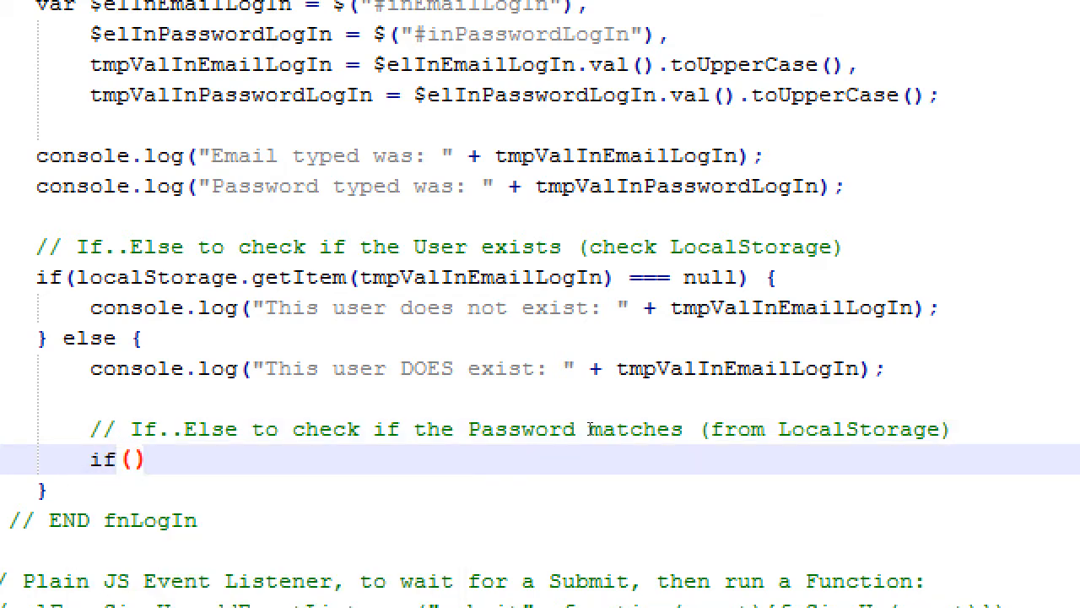
{"action": "type", "text": "{"}
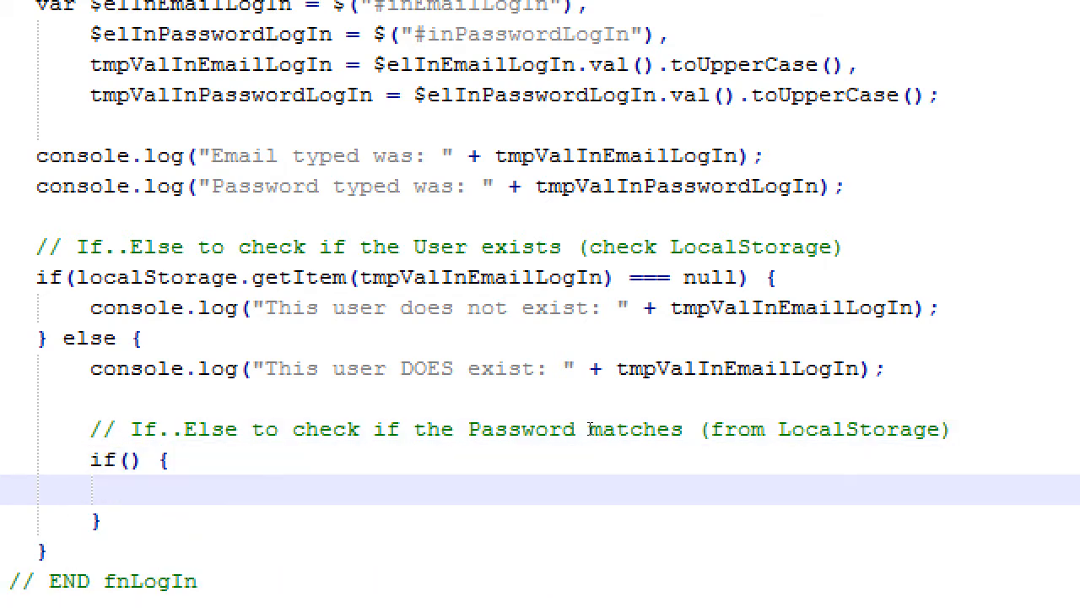
{"action": "type", "text": "else {"}
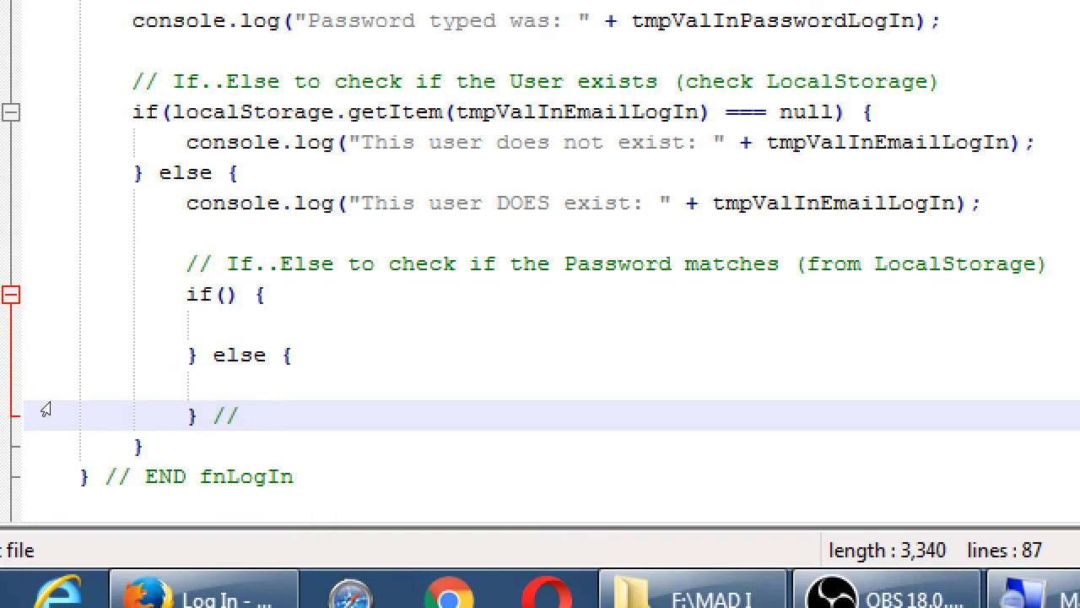
Step: Add // END If..Else comments closing the password block and the user-exists block
{"action": "type", "text": "END If..Else"}
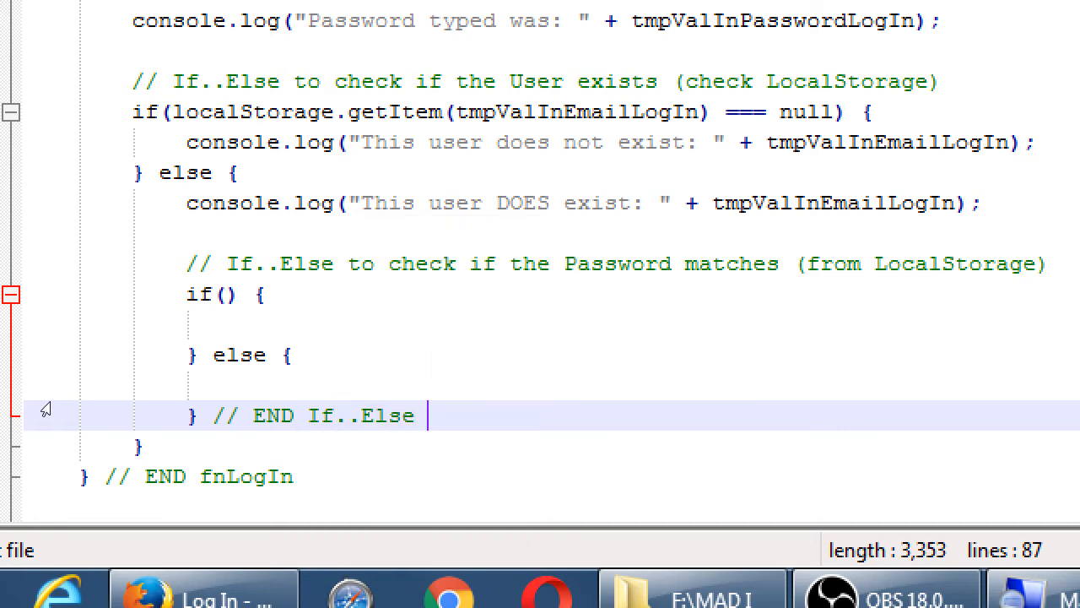
{"action": "type", "text": "Passwords match"}
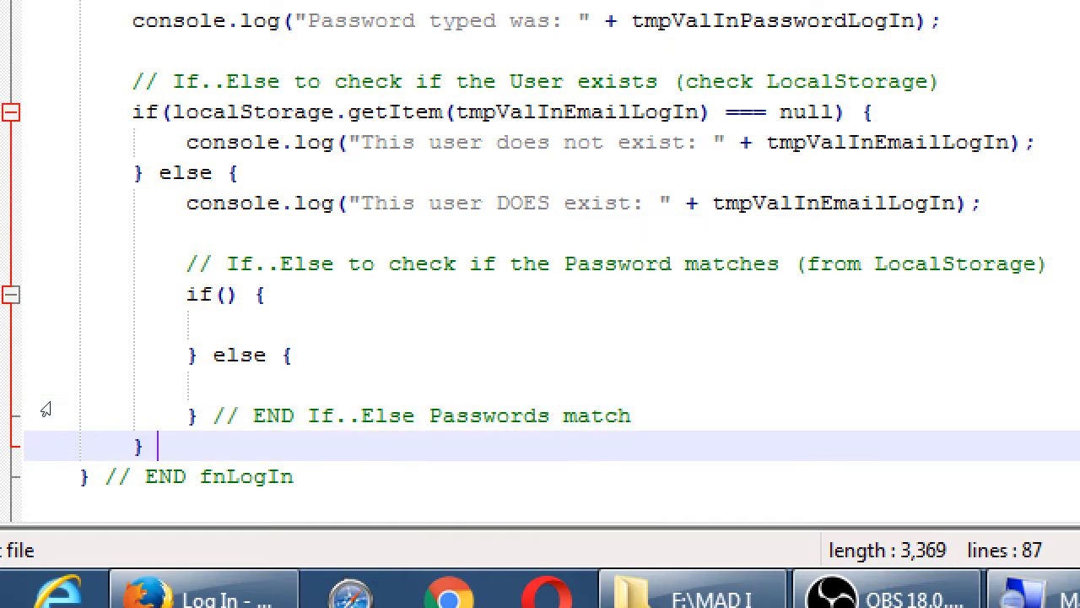
{"action": "type", "text": "// END"}
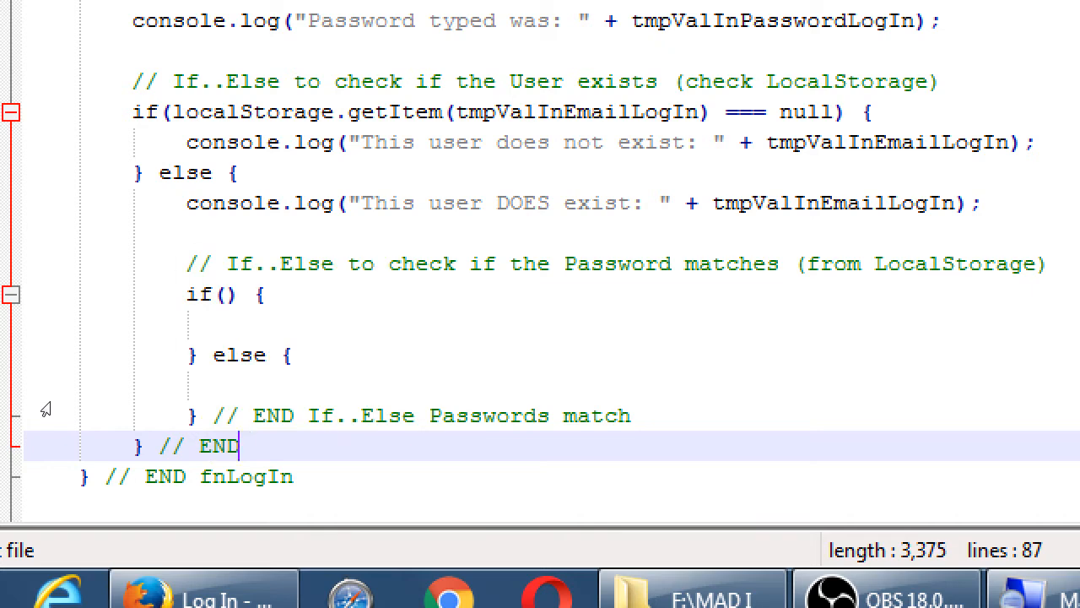
{"action": "type", "text": "If..Else check if User"}
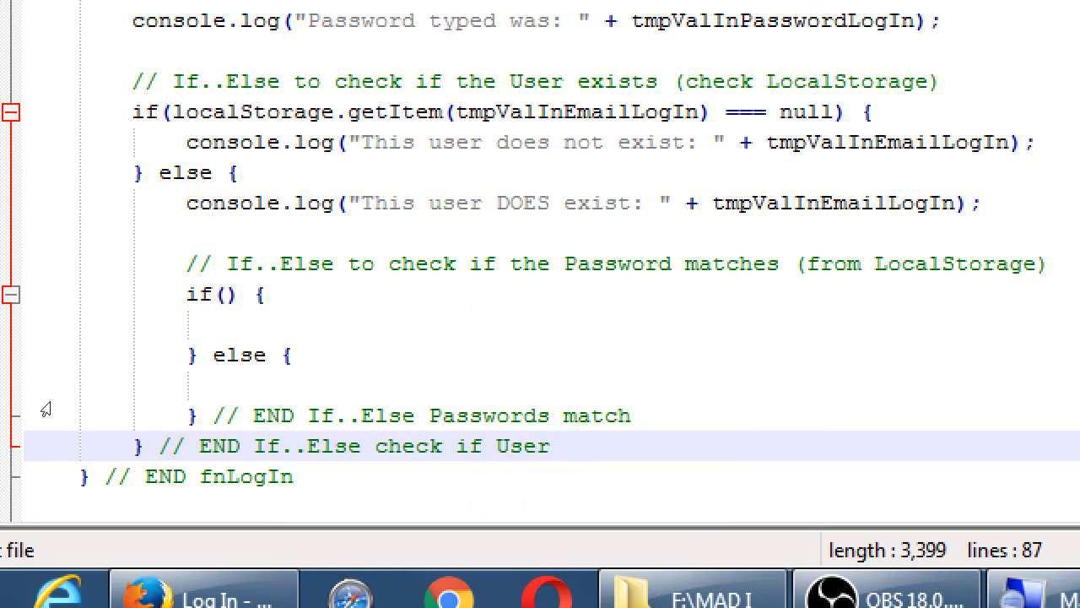
{"action": "type", "text": "exists"}
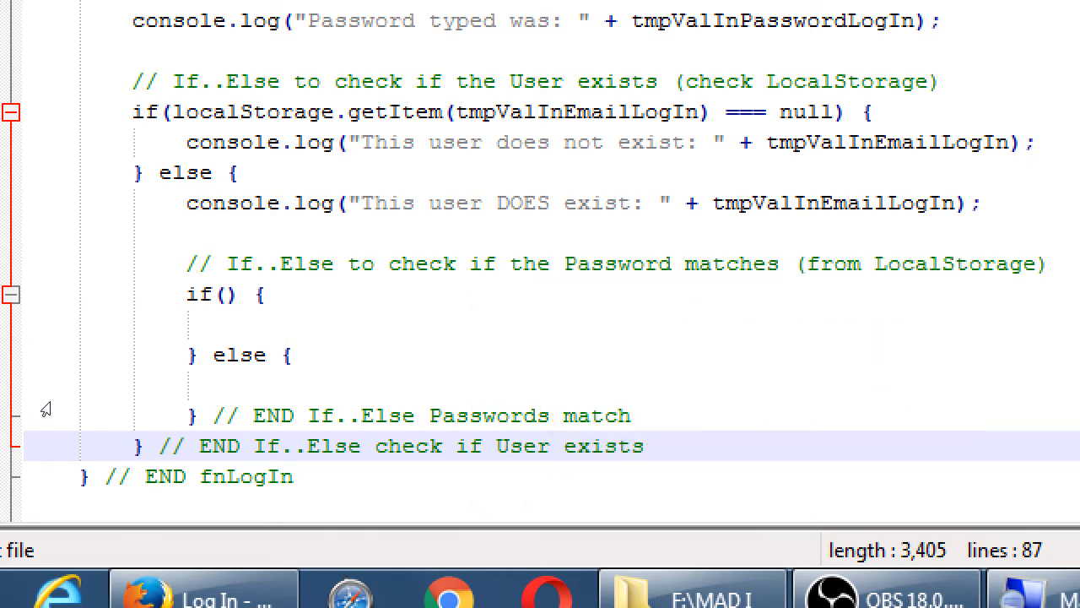
{"action": "left_click", "coordinate": [643, 445]}
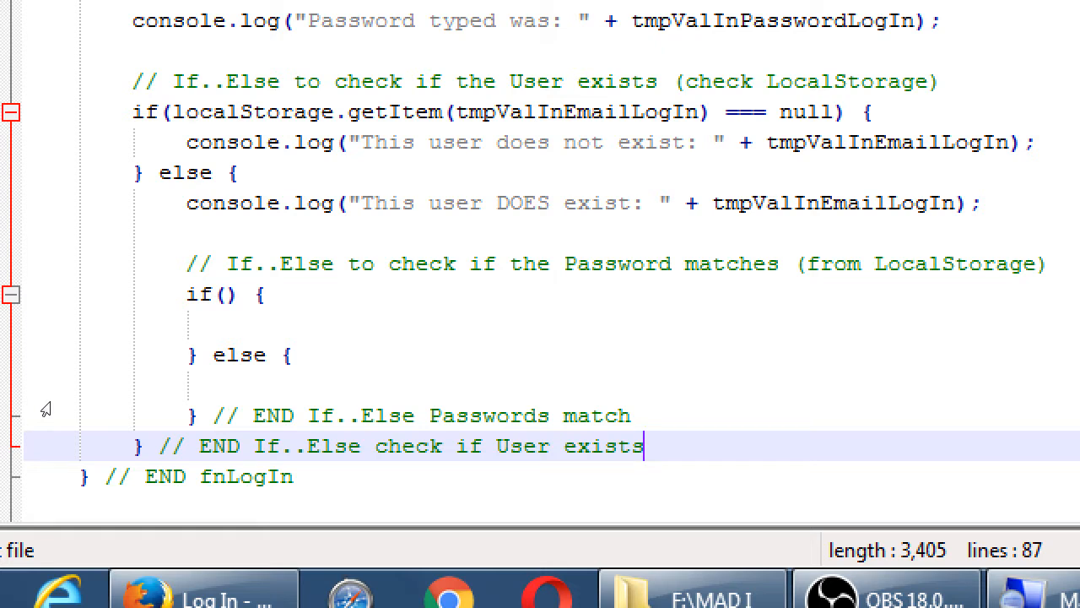
{"action": "mouse_move", "coordinate": [60, 402]}
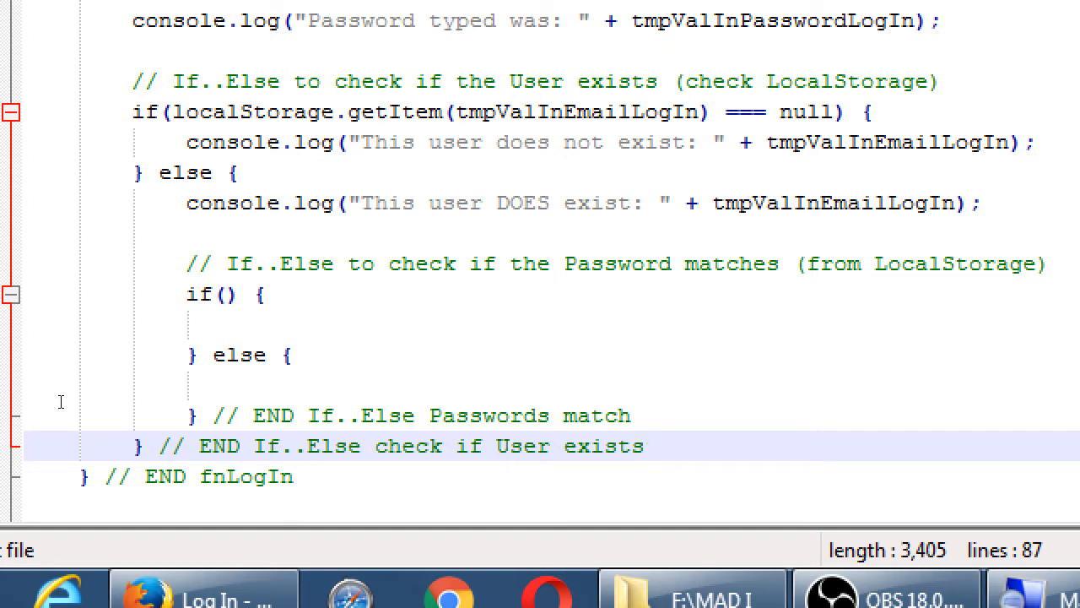
Step: Start the password condition with tmpValInPasswordLogIn ===
{"action": "left_click", "coordinate": [643, 445]}
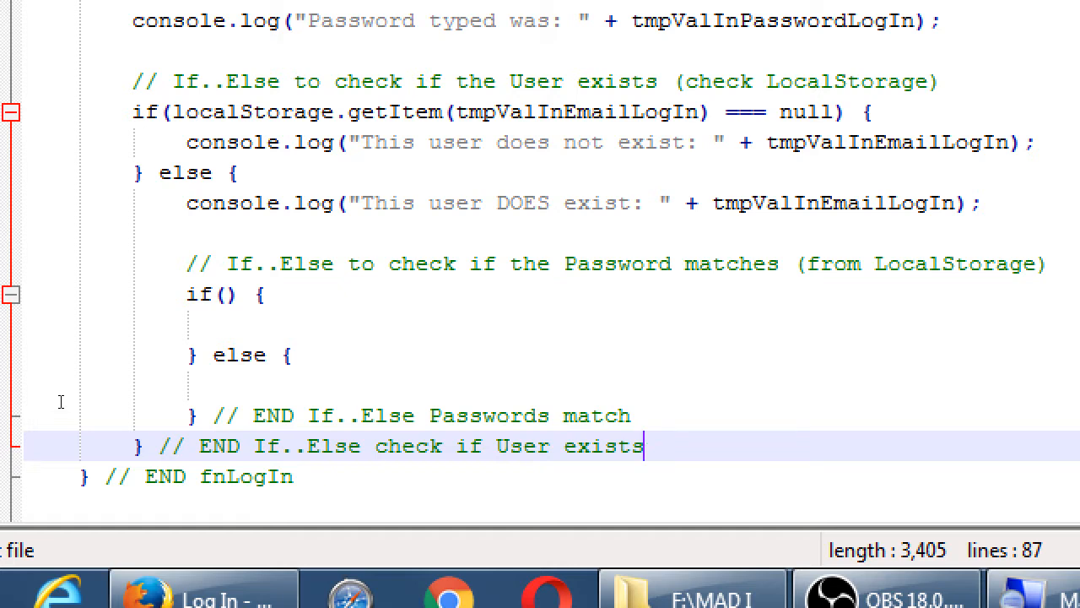
{"action": "scroll", "scroll_direction": "up", "scroll_amount": 3}
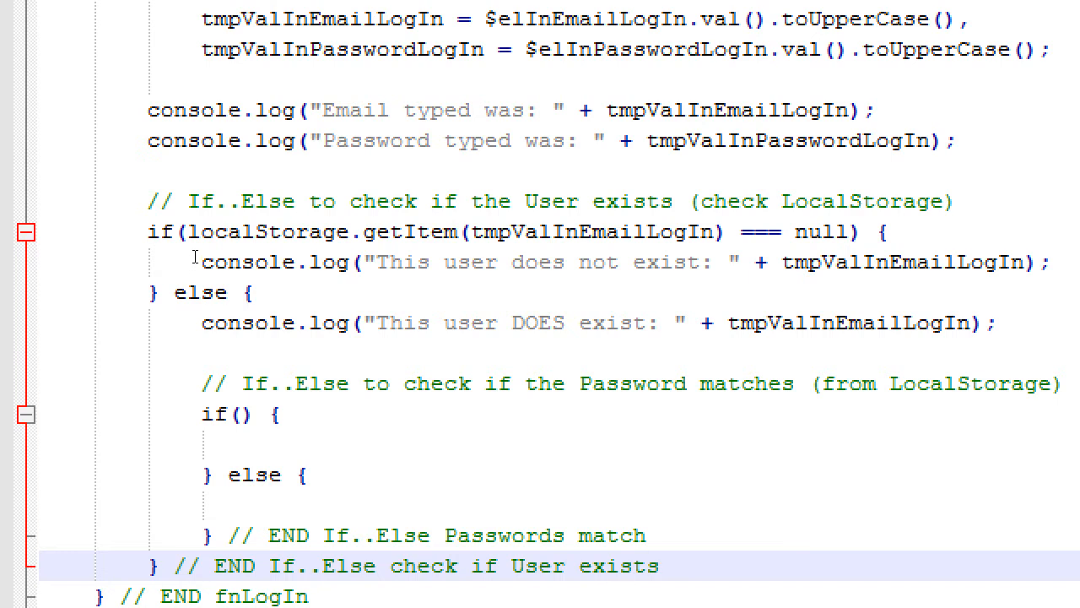
{"action": "double_click", "coordinate": [341, 49]}
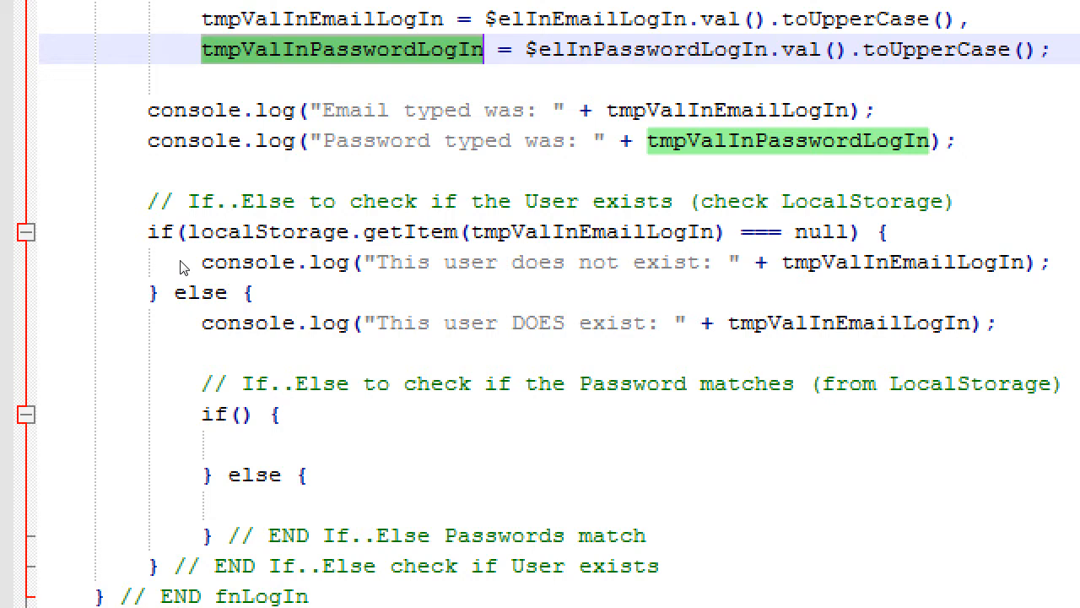
{"action": "mouse_move", "coordinate": [175, 425]}
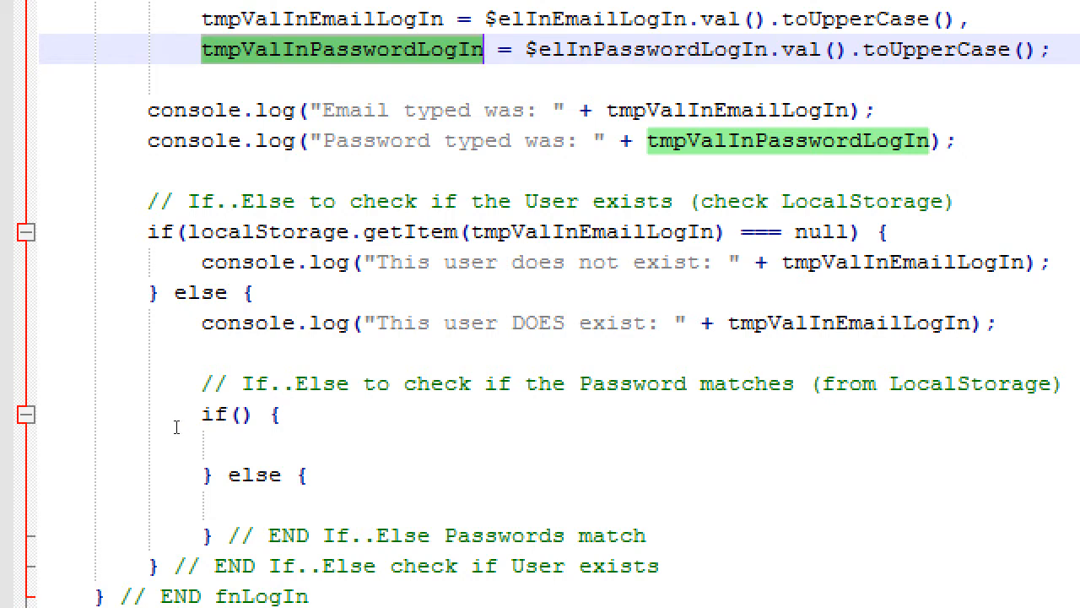
{"action": "type", "text": "t"}
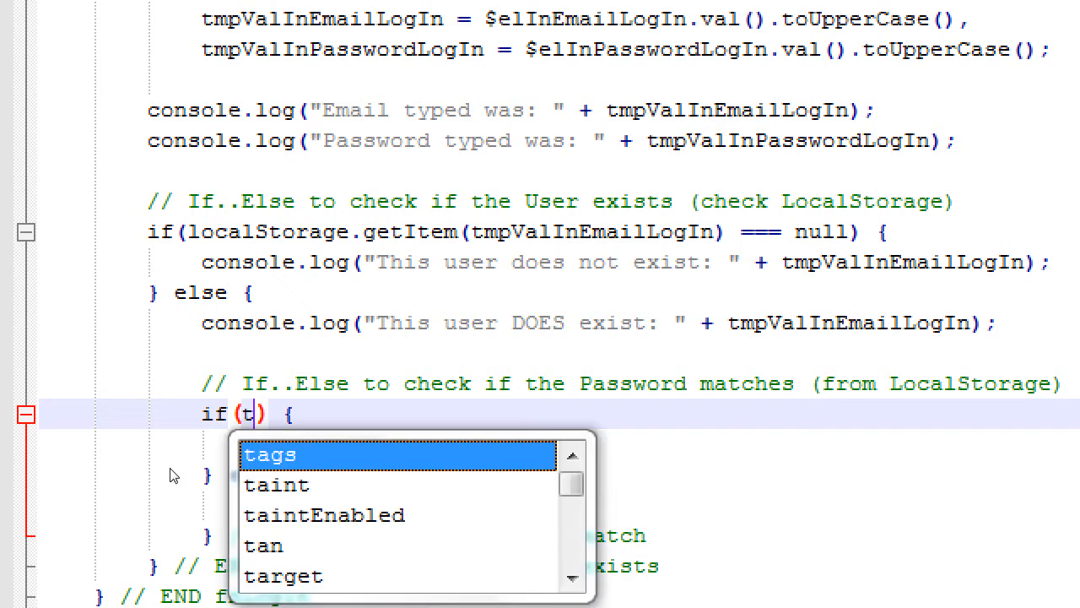
{"action": "type", "text": "mp"}
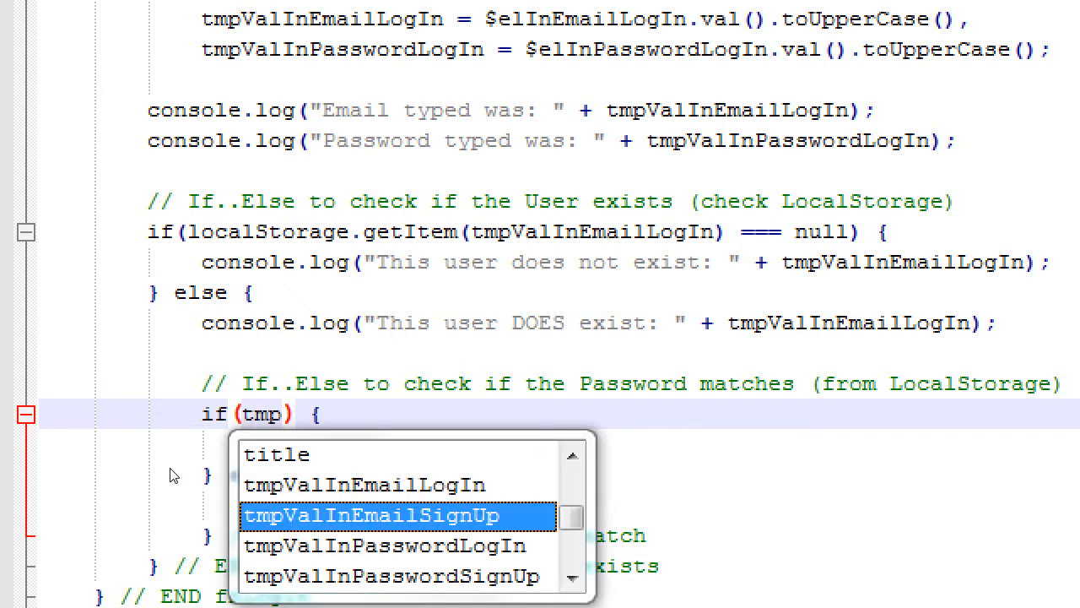
{"action": "scroll", "scroll_direction": "down", "scroll_amount": 3}
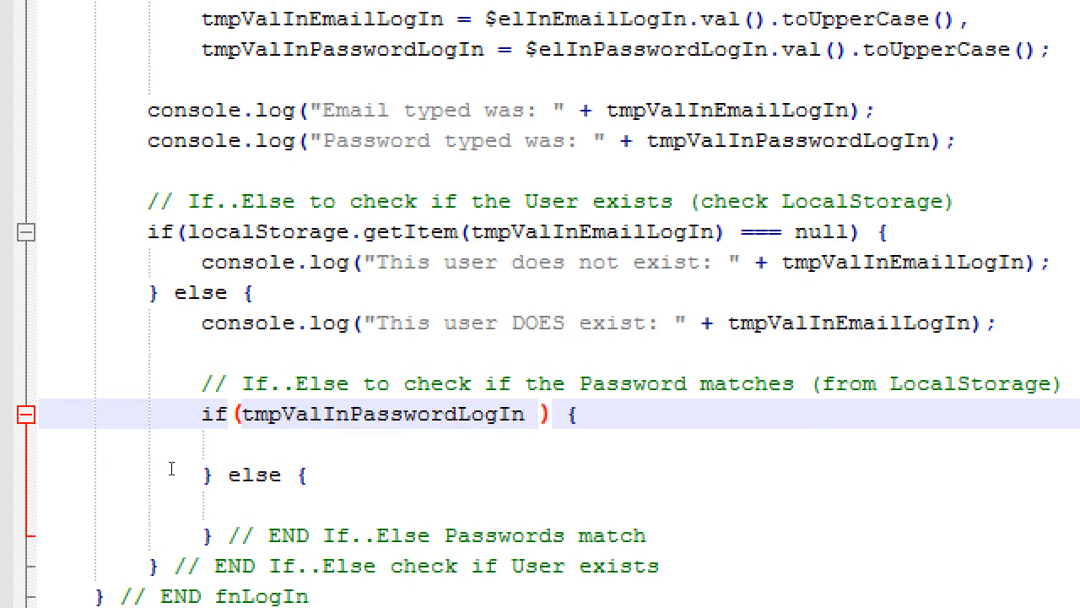
{"action": "type", "text": "==="}
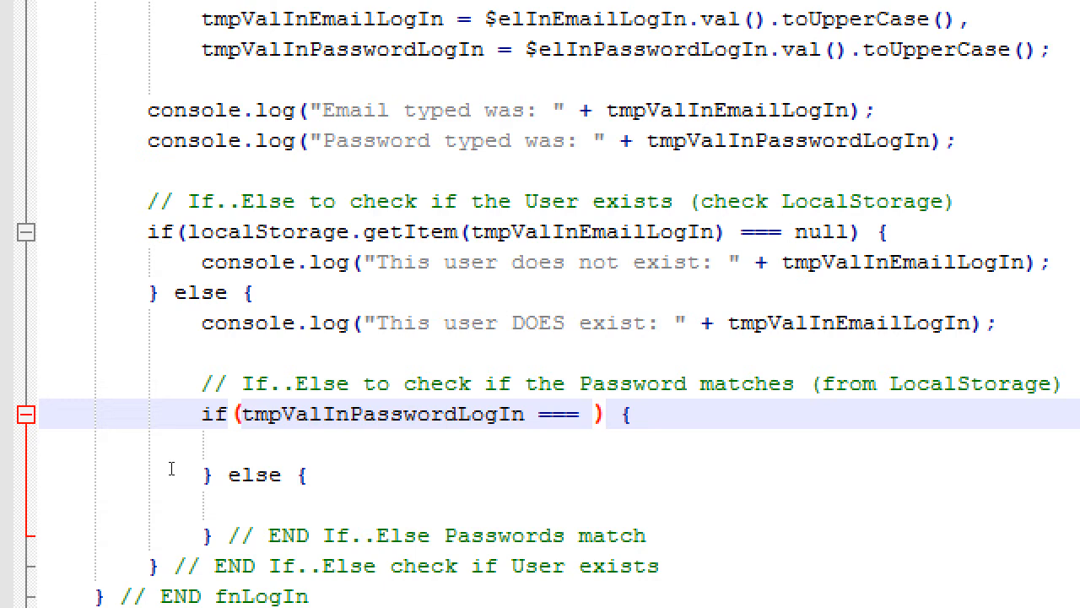
Step: Complete the condition with localStorage.getItem(tmpValInEmailLogIn)
{"action": "type", "text": "localStorage"}
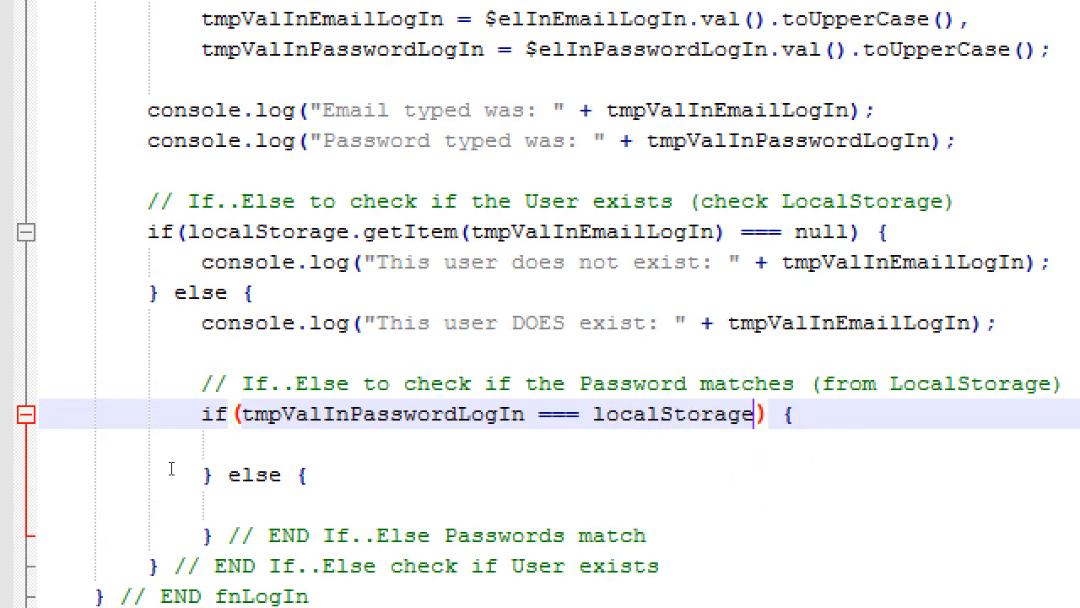
{"action": "type", "text": ".getItem("}
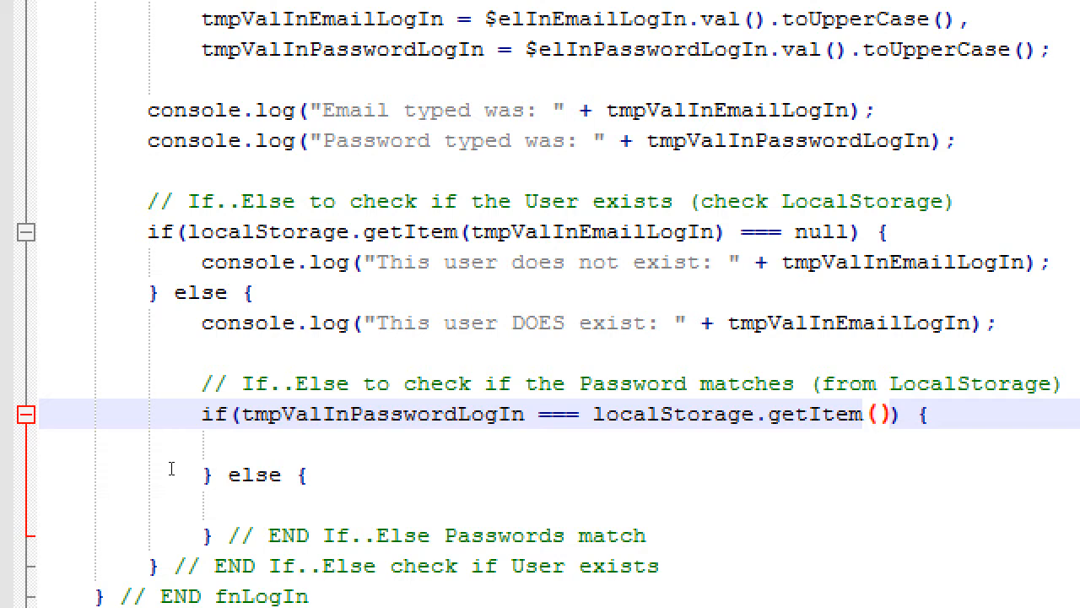
{"action": "type", "text": "t"}
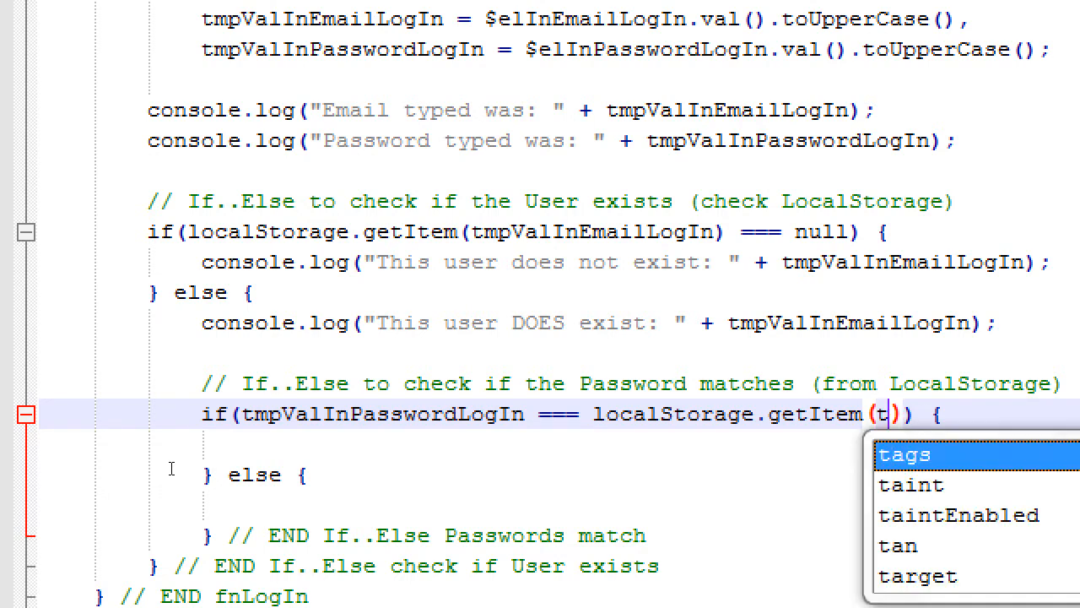
{"action": "type", "text": "mpValInEmailLo"}
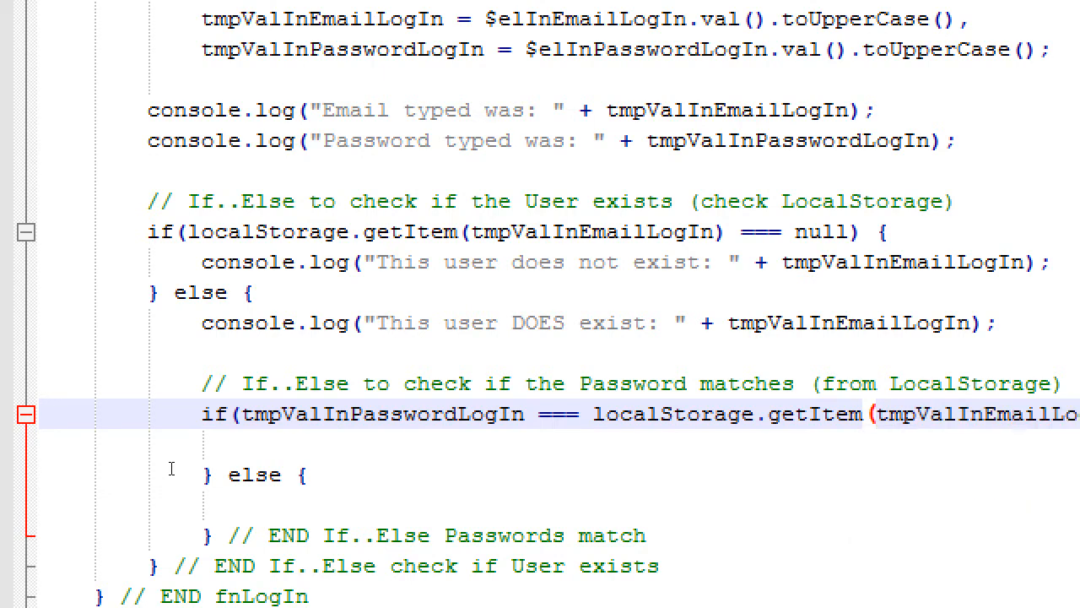
{"action": "scroll", "scroll_direction": "left", "scroll_amount": 3}
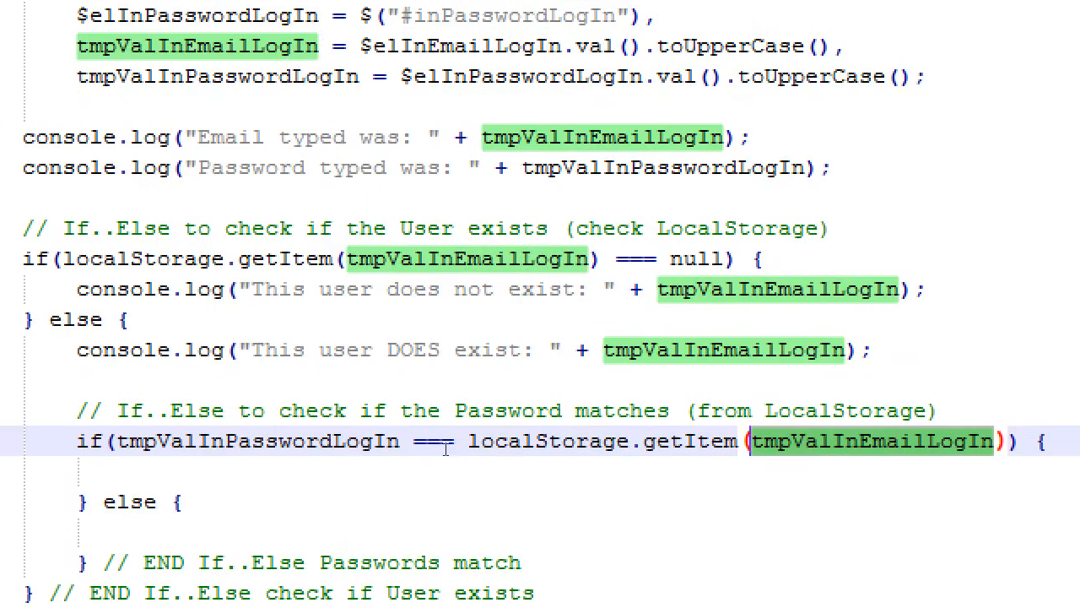
{"action": "double_click", "coordinate": [689, 441]}
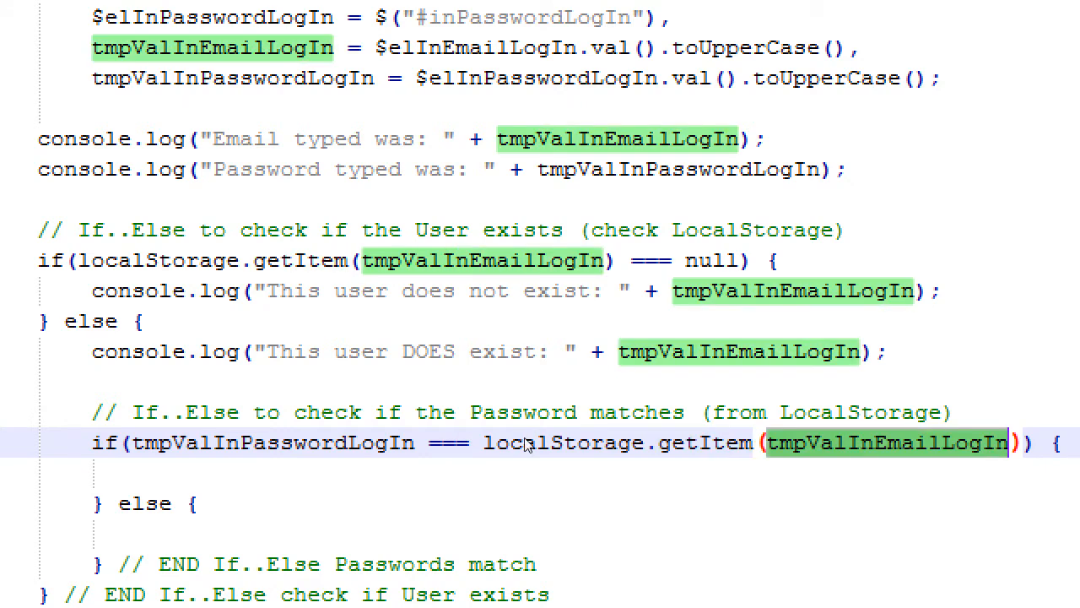
{"action": "mouse_move", "coordinate": [304, 449]}
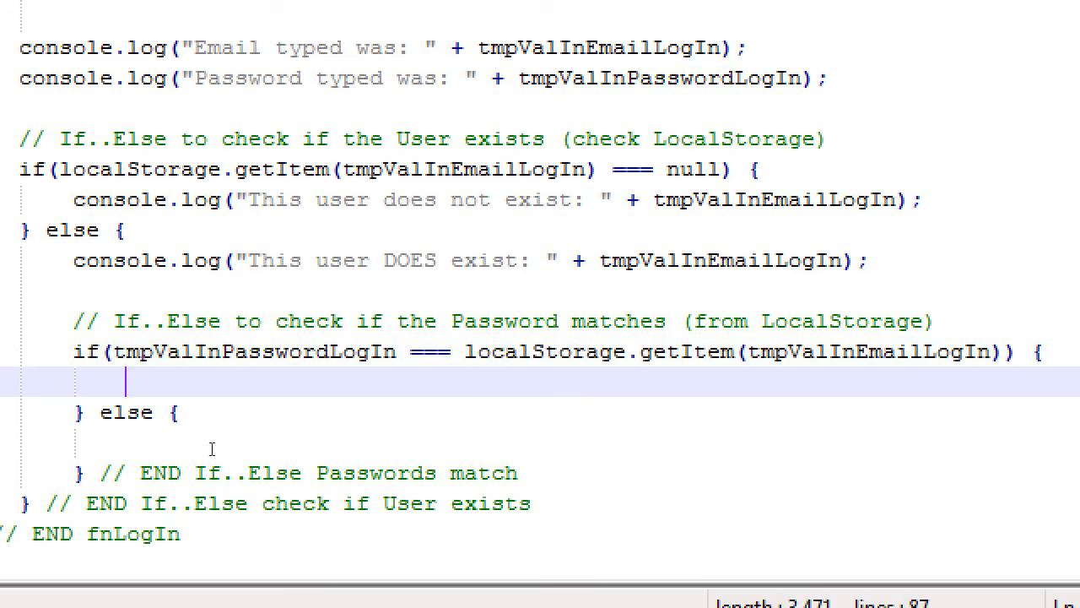
Step: Log "Passwords match" in the if branch and "Passwords DON'T match" in the else branch
{"action": "type", "text": "console.log("}
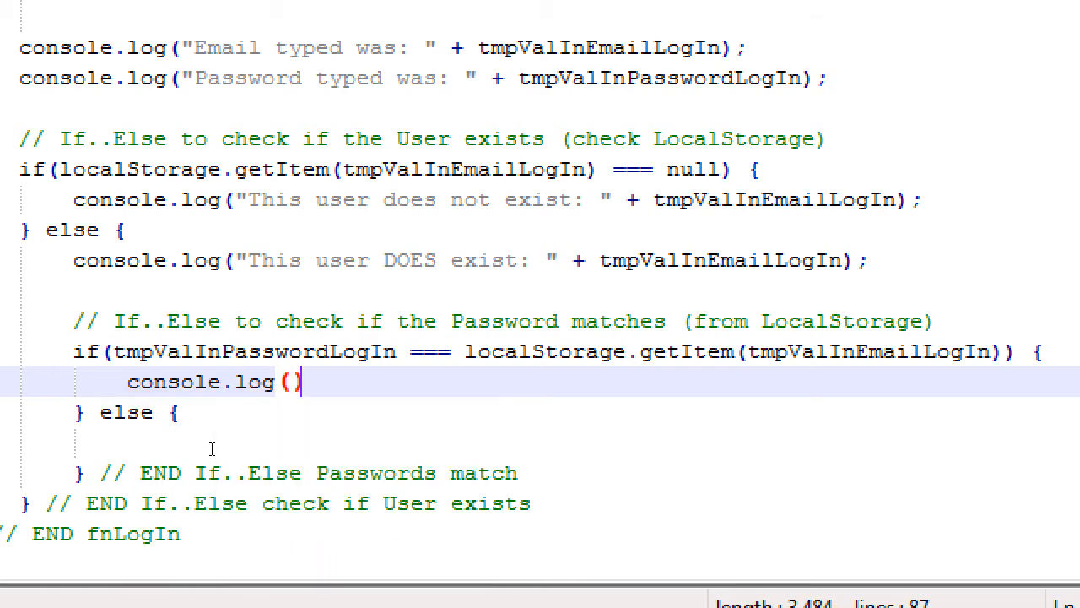
{"action": "type", "text": "\"Pa\""}
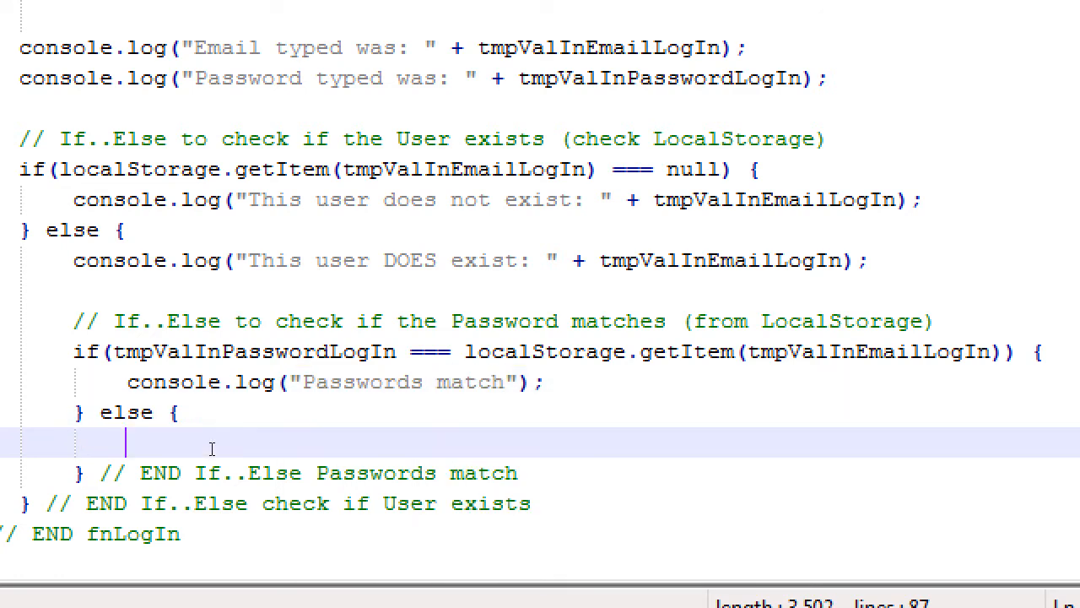
{"action": "type", "text": "console."}
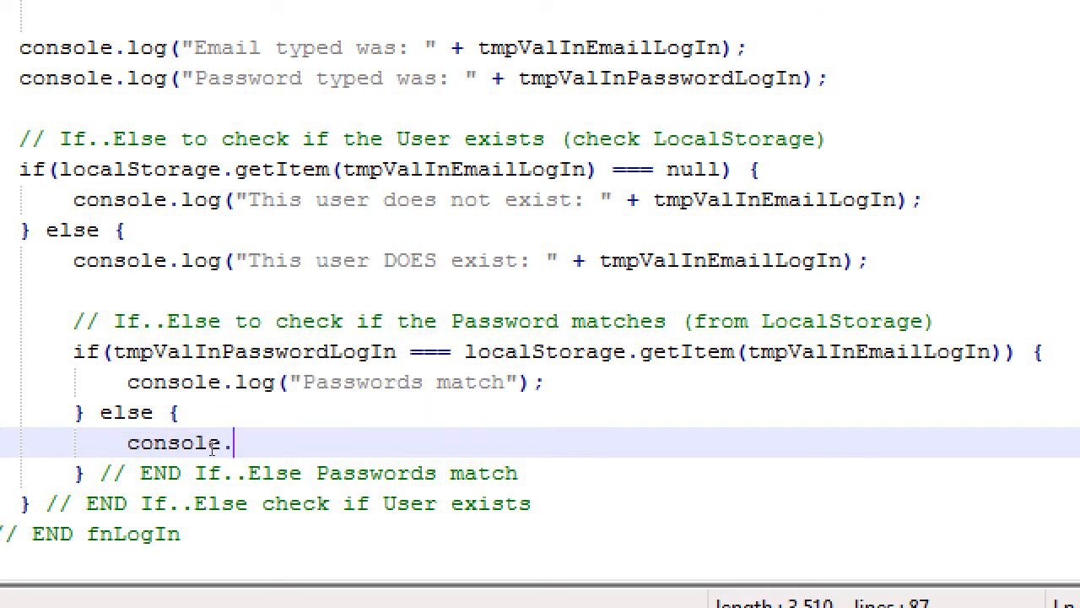
{"action": "type", "text": "log();"}
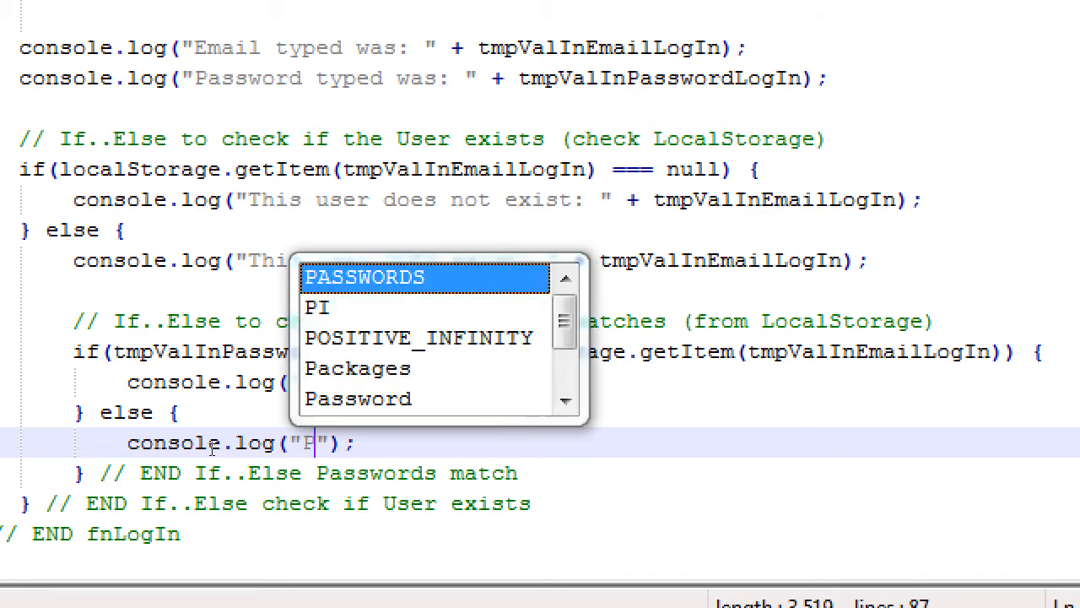
{"action": "type", "text": "Passwords DON'T"}
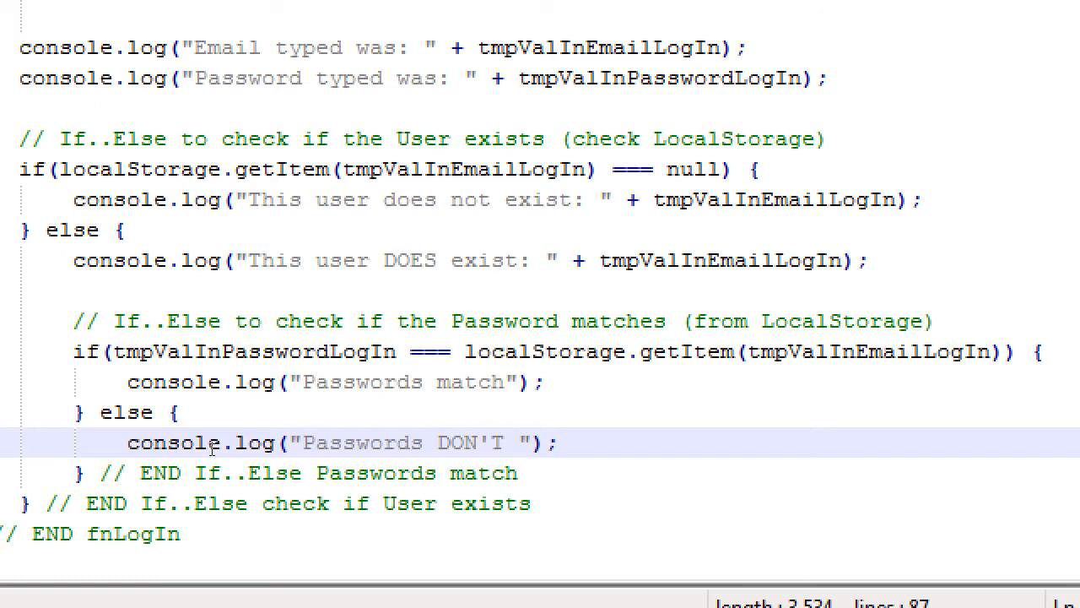
{"action": "type", "text": "match"}
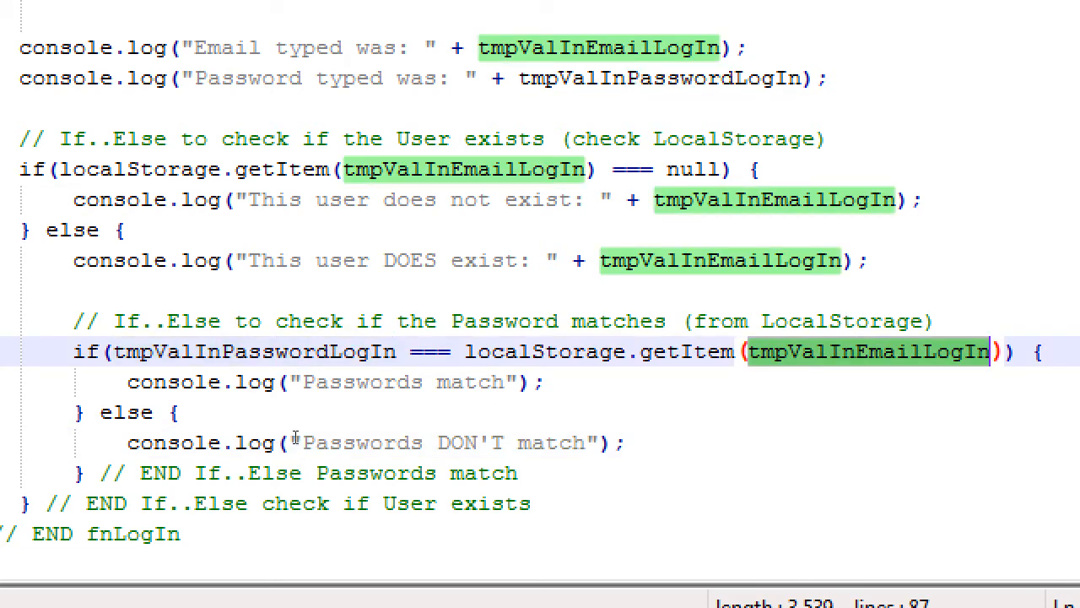
{"action": "mouse_move", "coordinate": [540, 439]}
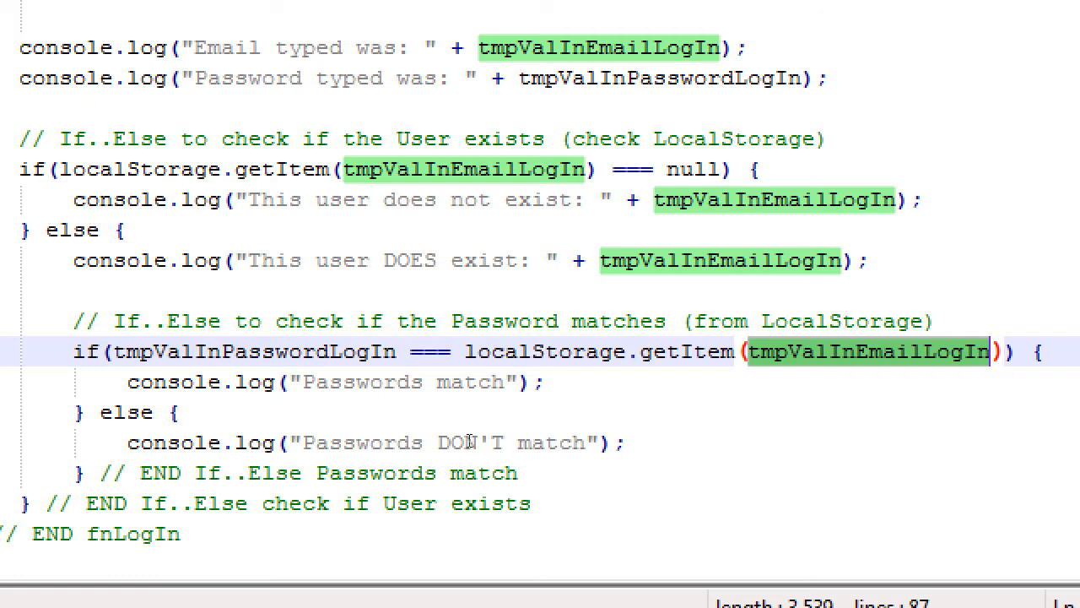
{"action": "mouse_move", "coordinate": [432, 445]}
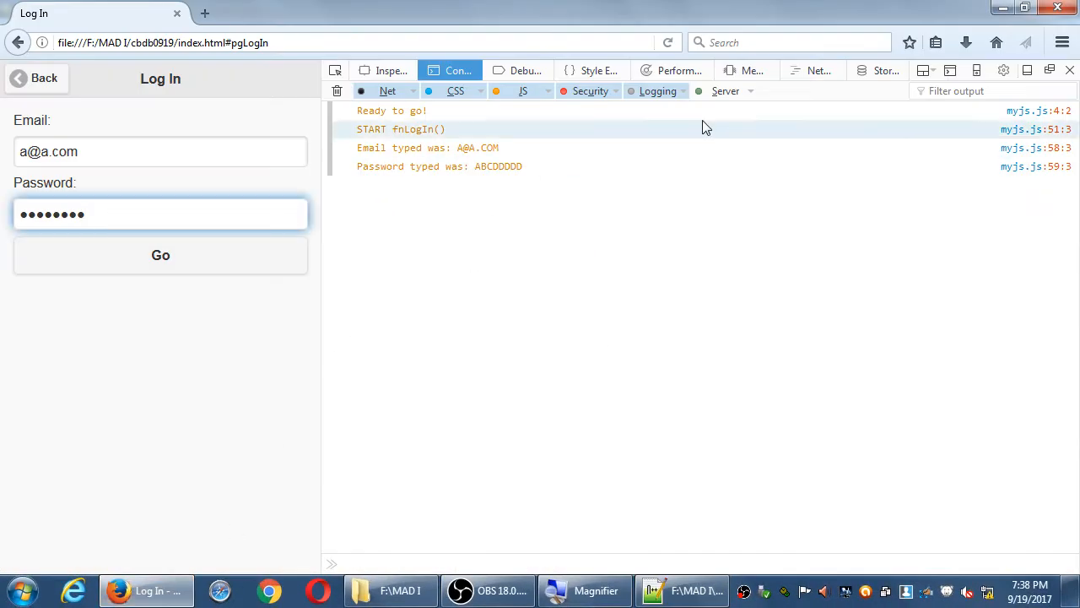
{"action": "left_click", "coordinate": [878, 71]}
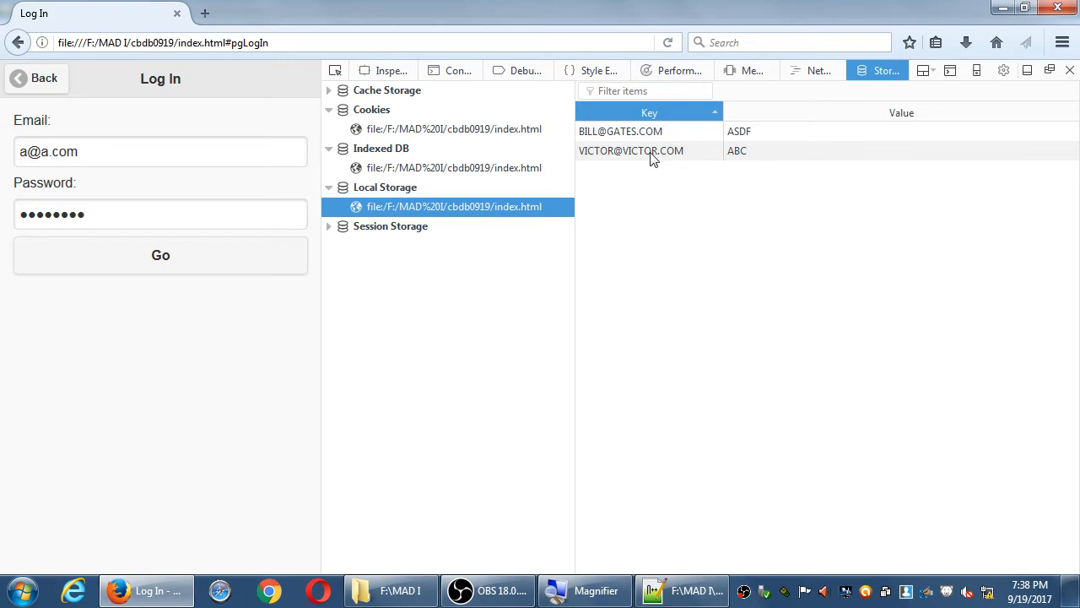
{"action": "left_click", "coordinate": [621, 132]}
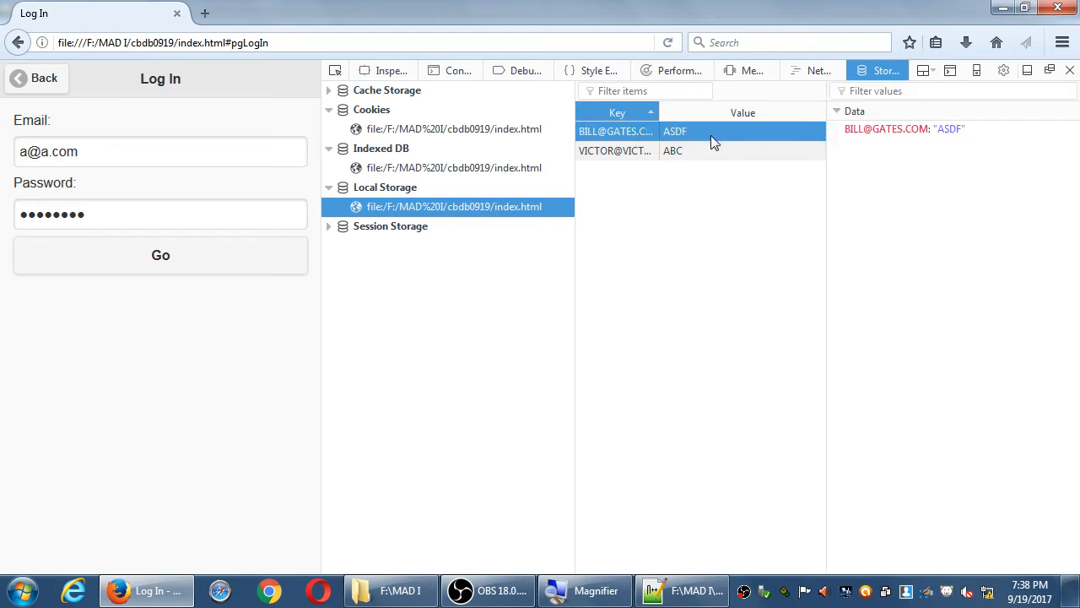
{"action": "mouse_move", "coordinate": [689, 142]}
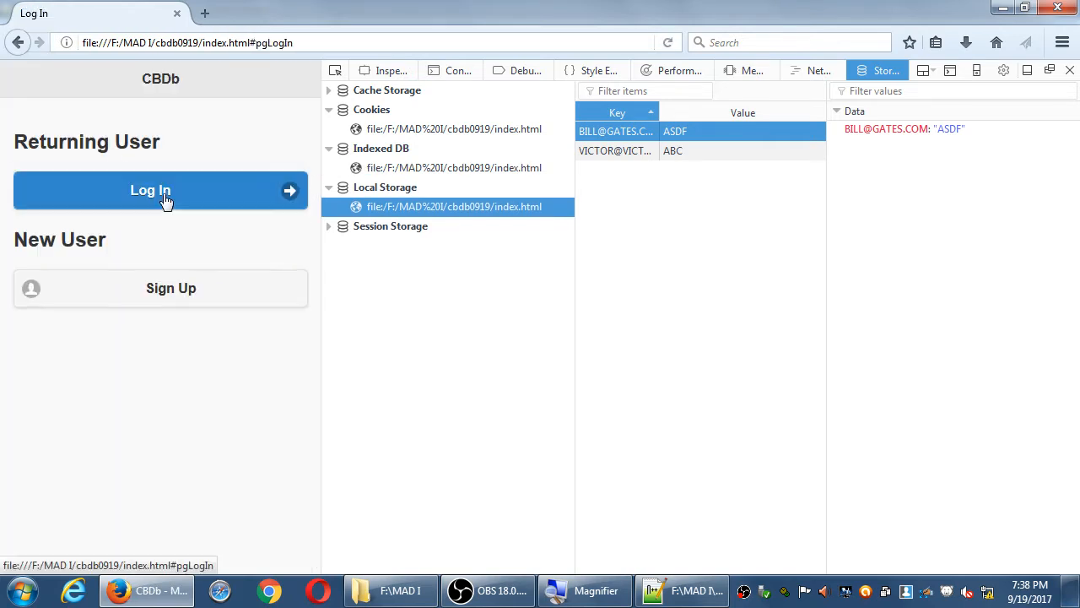
{"action": "left_click", "coordinate": [161, 189]}
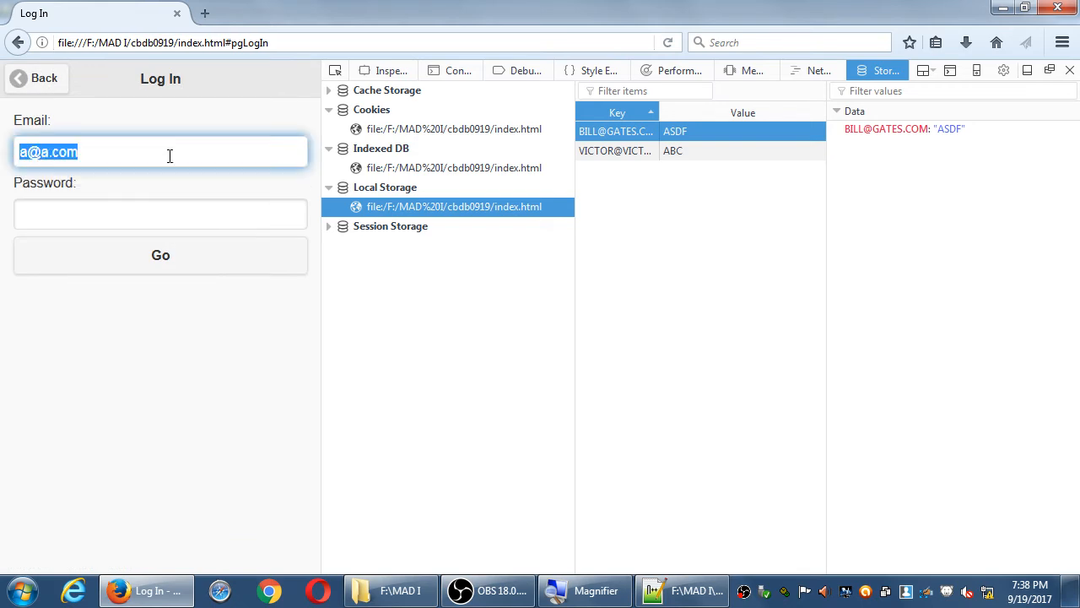
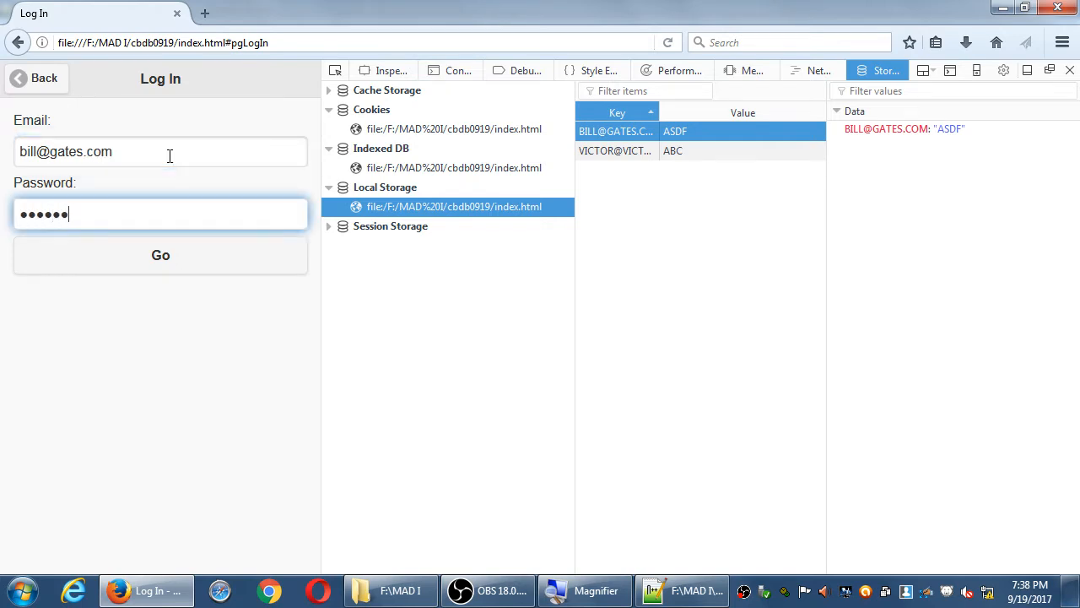
Step: Submit with a wrong then the correct password and confirm the console reports mismatch then match
{"action": "left_click", "coordinate": [456, 71]}
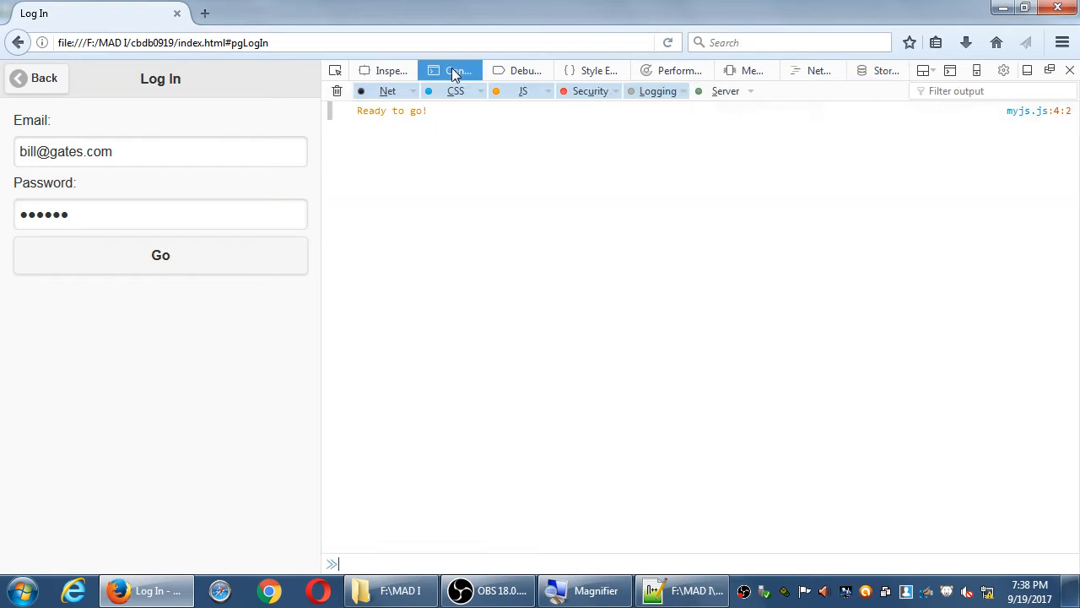
{"action": "left_click", "coordinate": [161, 255]}
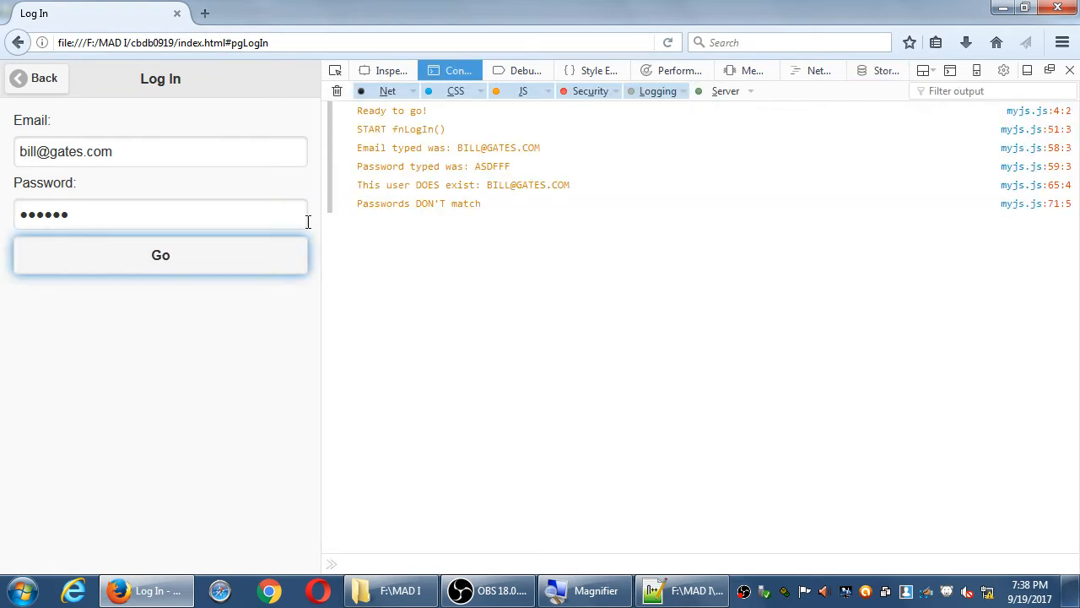
{"action": "mouse_move", "coordinate": [439, 202]}
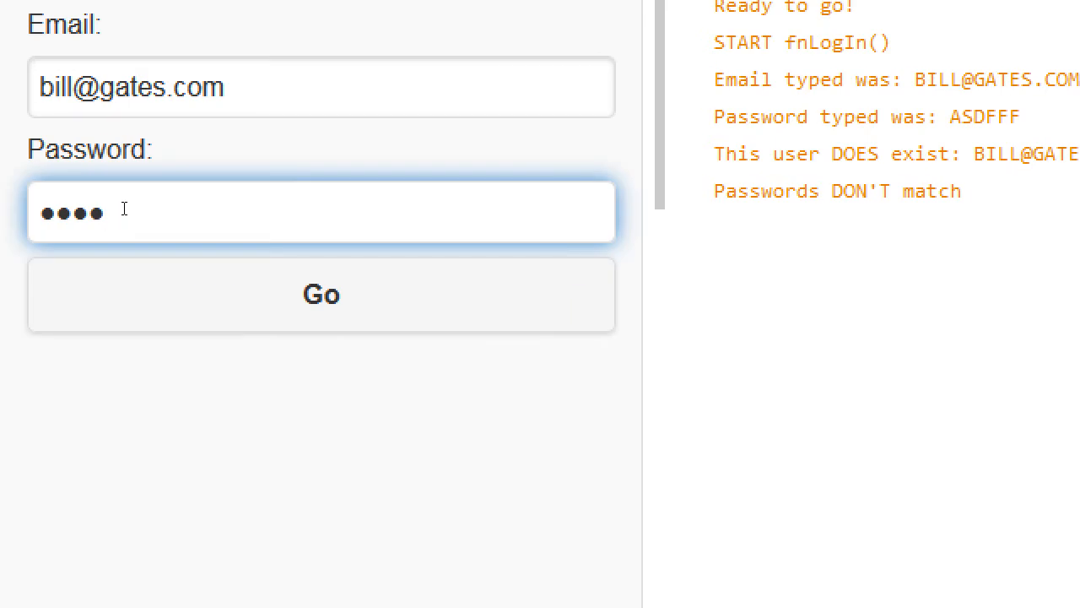
{"action": "left_click", "coordinate": [321, 294]}
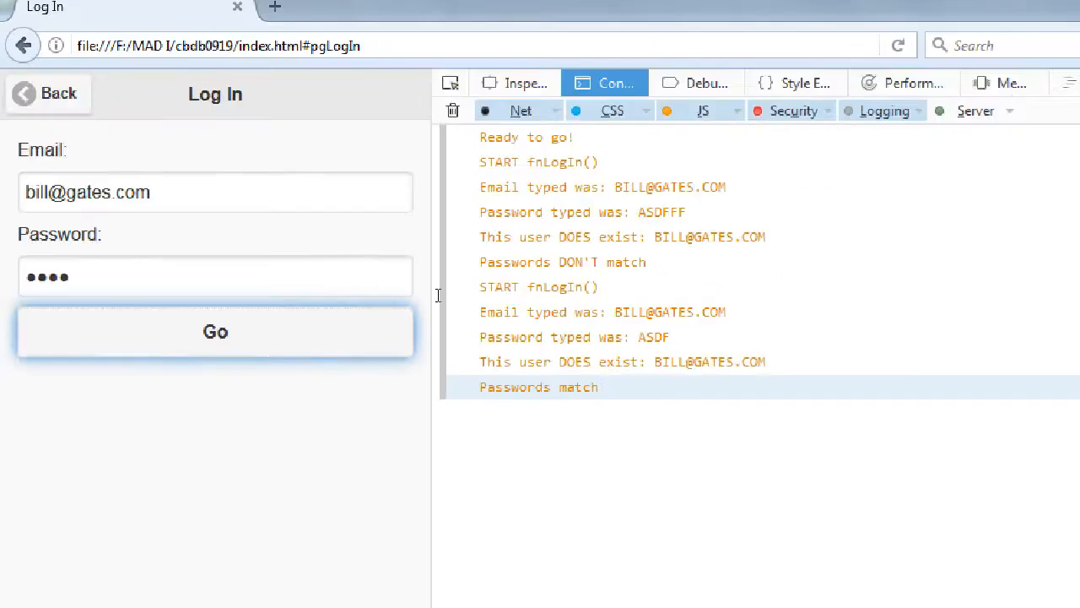
{"action": "left_click", "coordinate": [877, 71]}
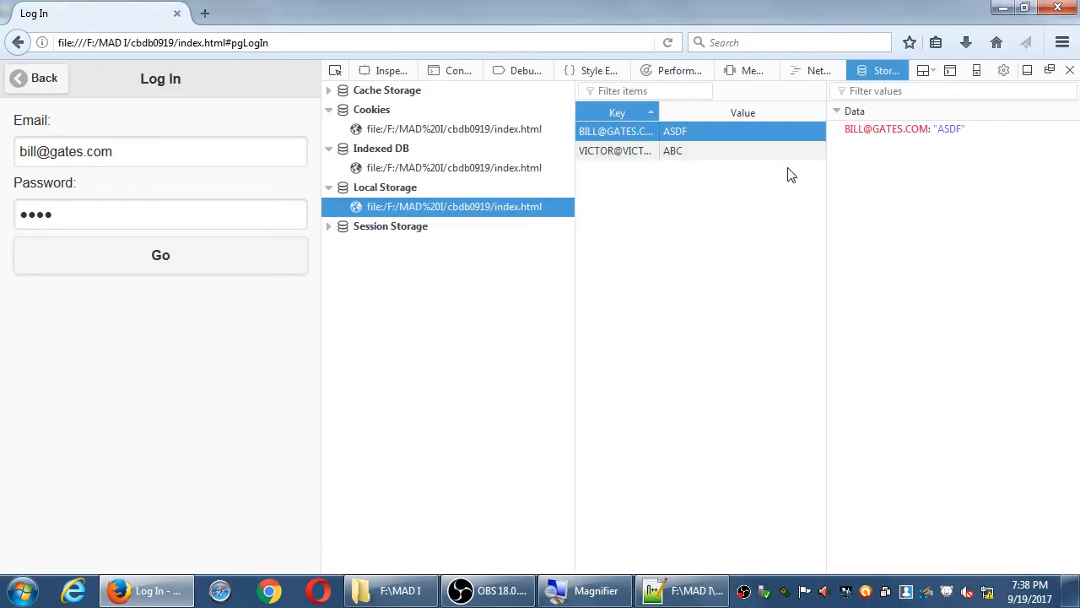
{"action": "mouse_move", "coordinate": [689, 189]}
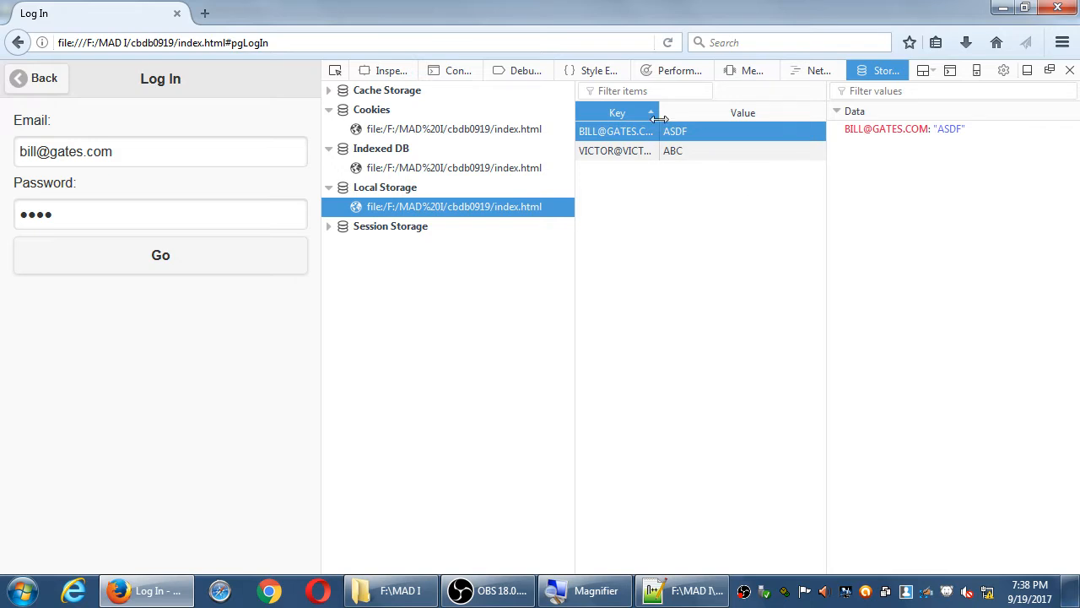
{"action": "left_click_drag", "start_coordinate": [655, 112], "coordinate": [712, 112]}
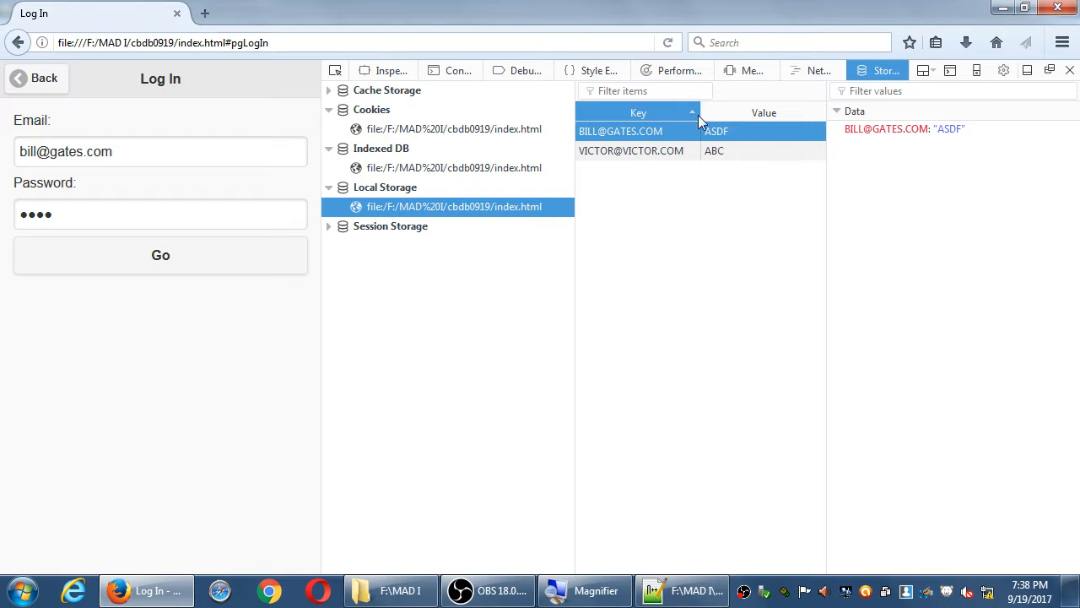
{"action": "left_click", "coordinate": [160, 152]}
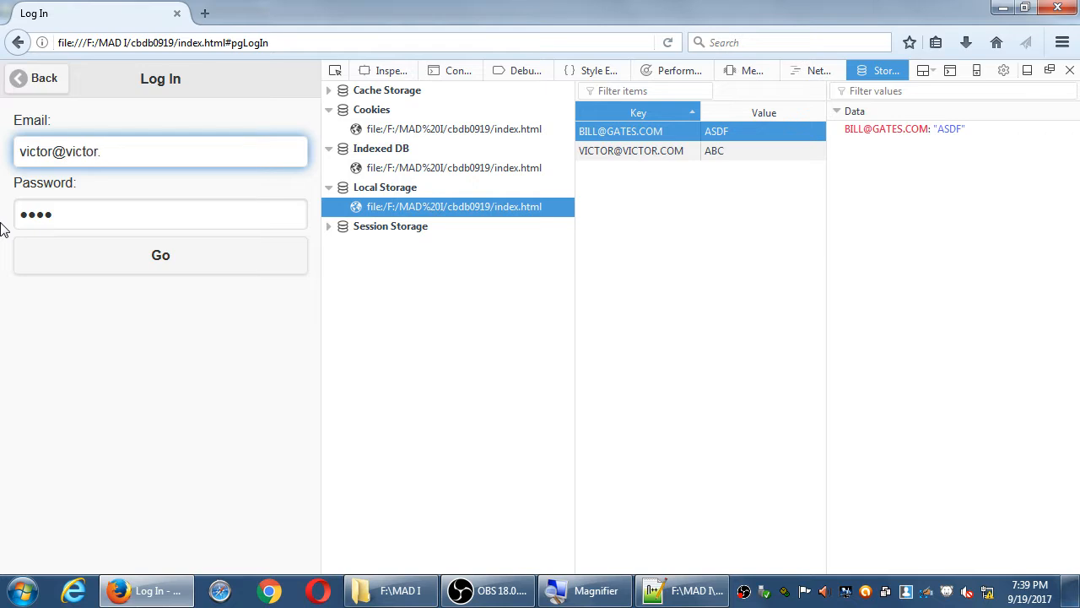
{"action": "type", "text": "COM"}
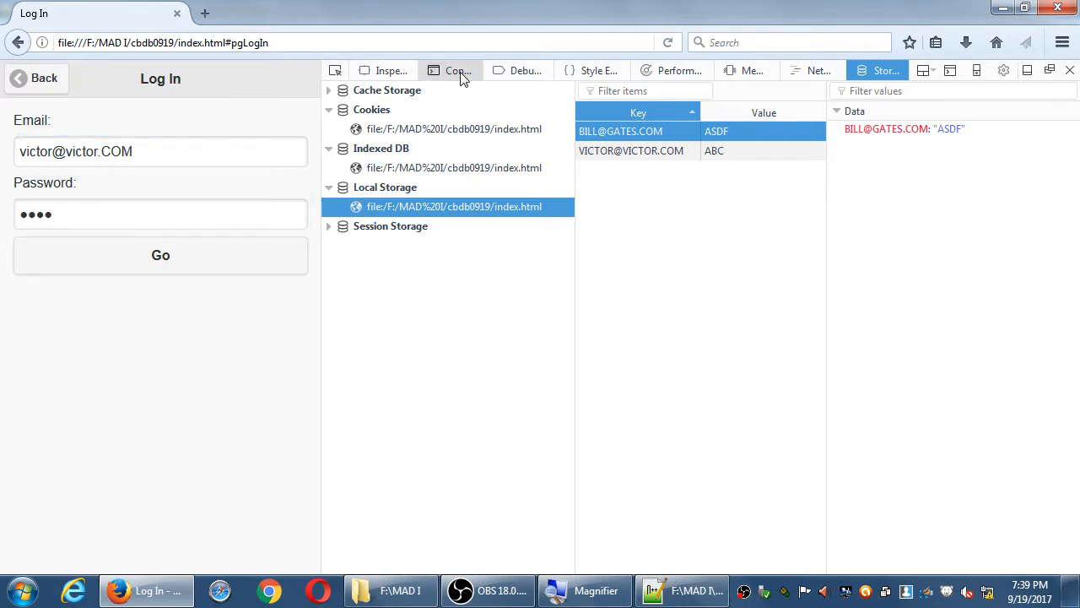
{"action": "left_click", "coordinate": [449, 71]}
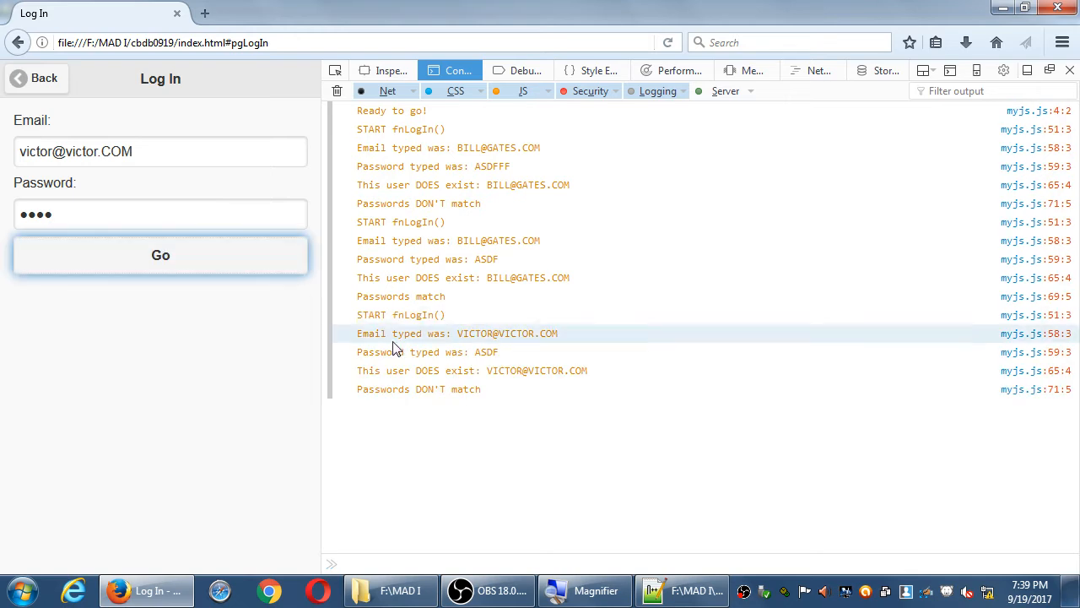
{"action": "mouse_move", "coordinate": [727, 97]}
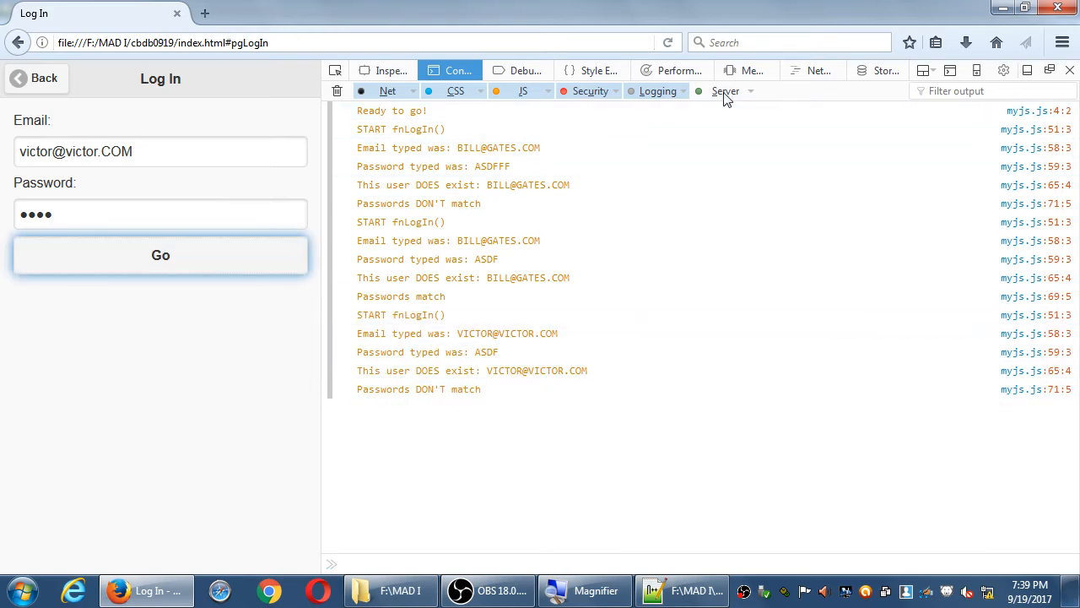
{"action": "left_click", "coordinate": [878, 71]}
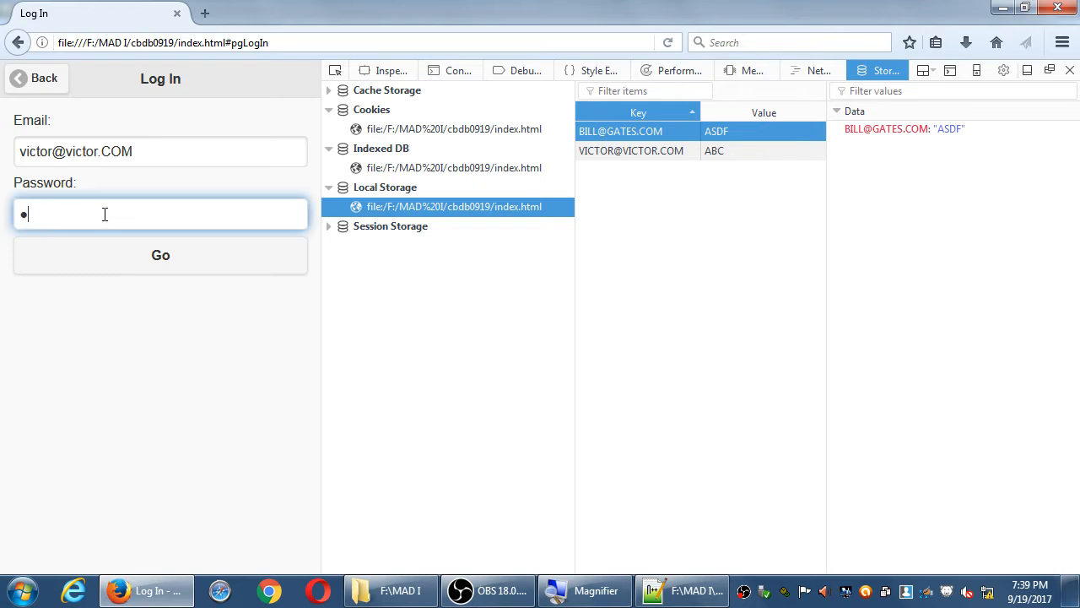
{"action": "left_click", "coordinate": [449, 71]}
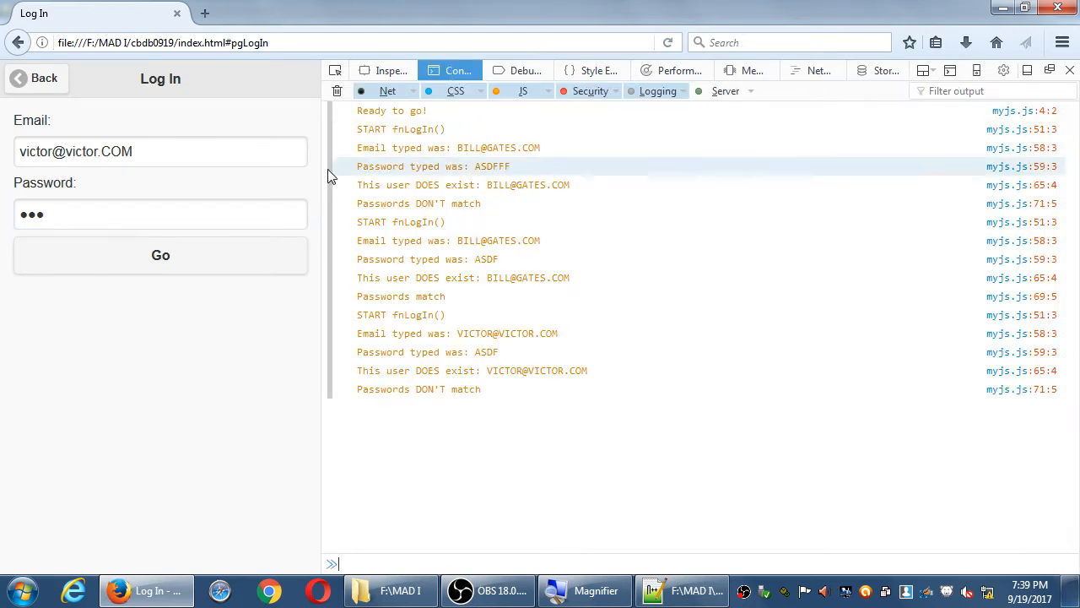
{"action": "left_click", "coordinate": [161, 255]}
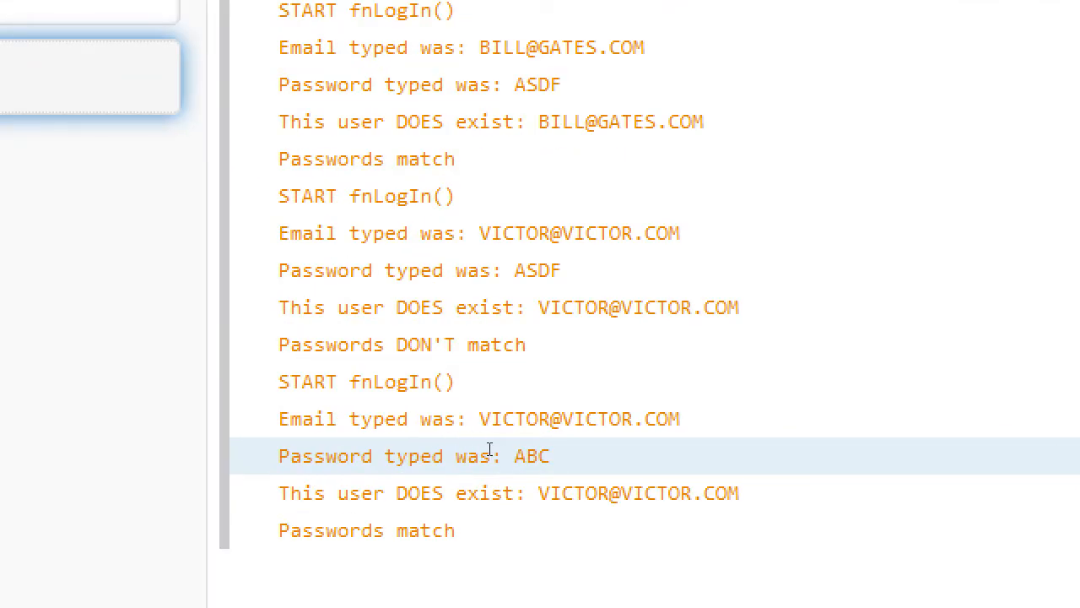
{"action": "mouse_move", "coordinate": [503, 455]}
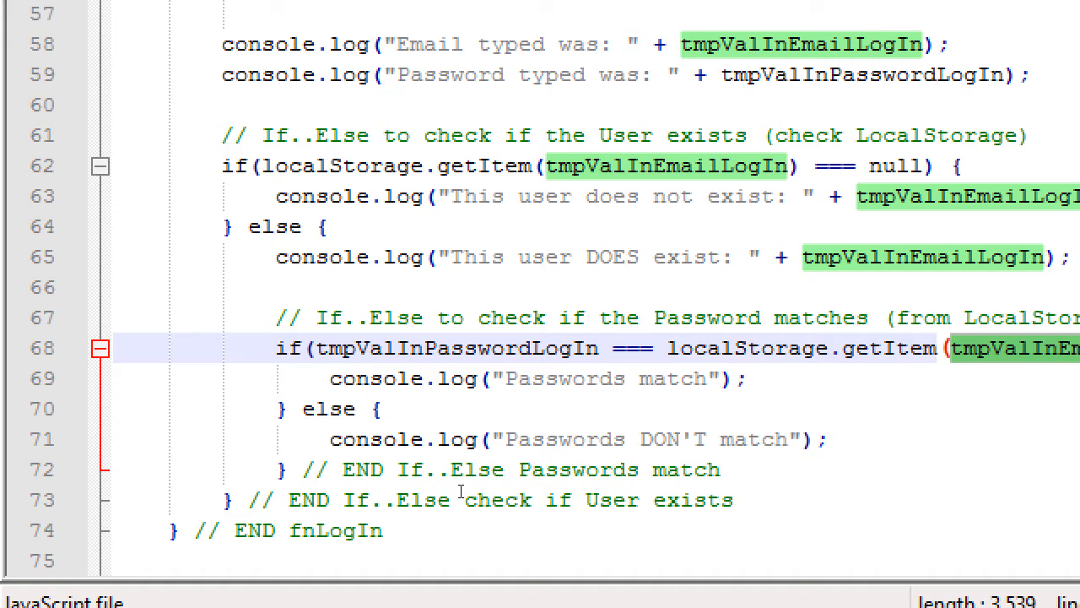
{"action": "mouse_move", "coordinate": [431, 446]}
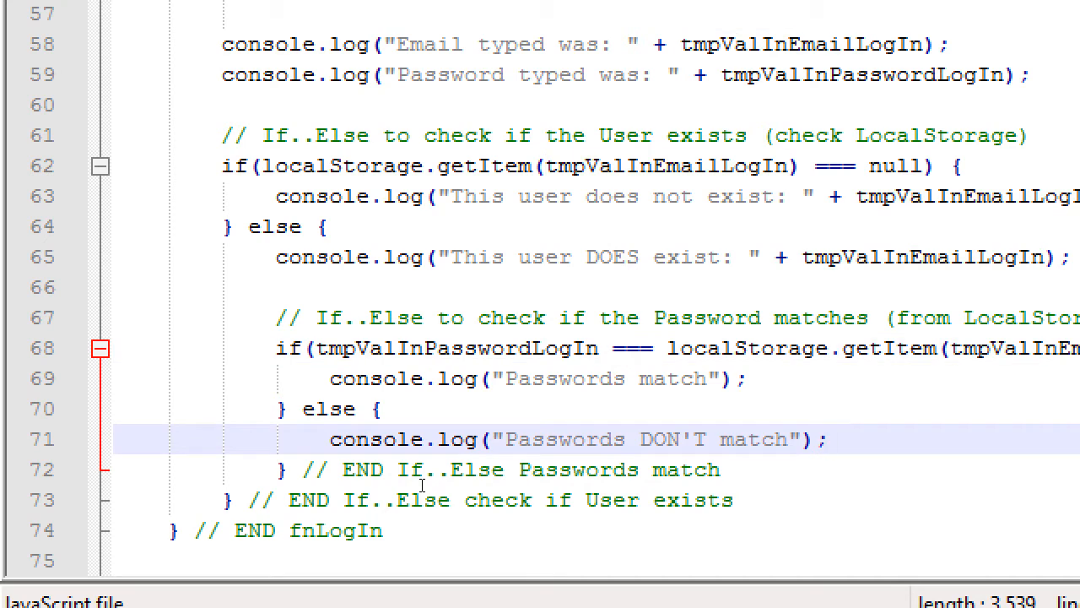
Step: Clear the password field in the mismatch branch with $elInPasswordLogIn.val("");
{"action": "left_click", "coordinate": [823, 438]}
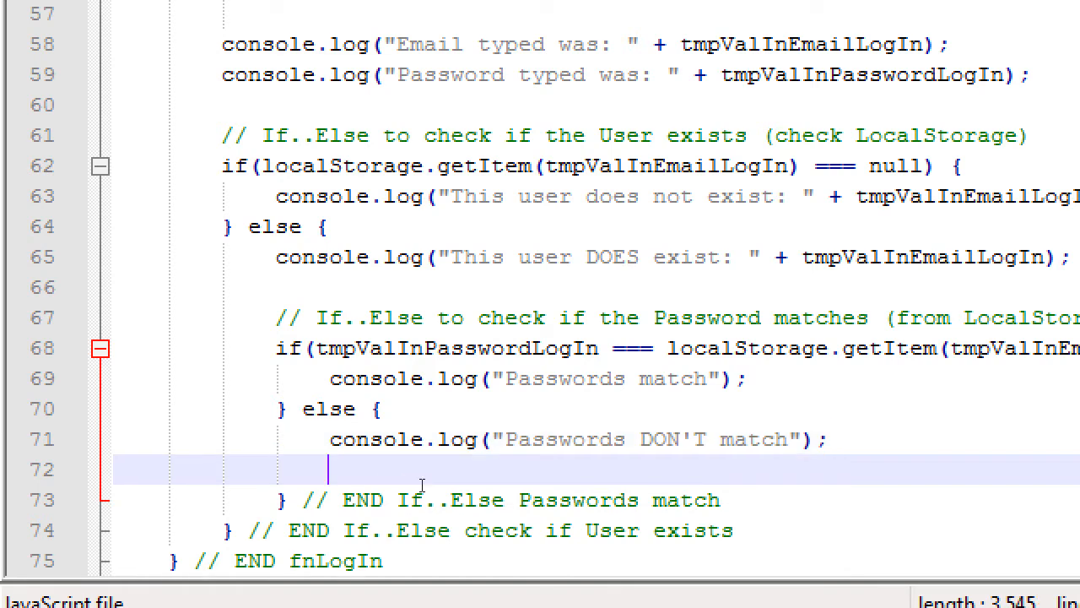
{"action": "type", "text": "$elI"}
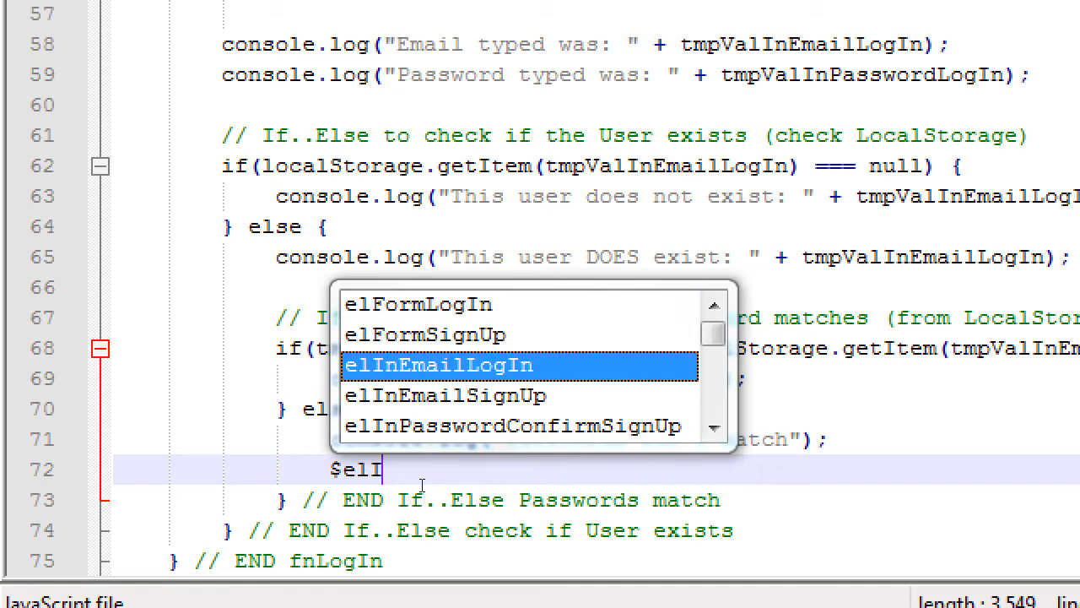
{"action": "type", "text": "n"}
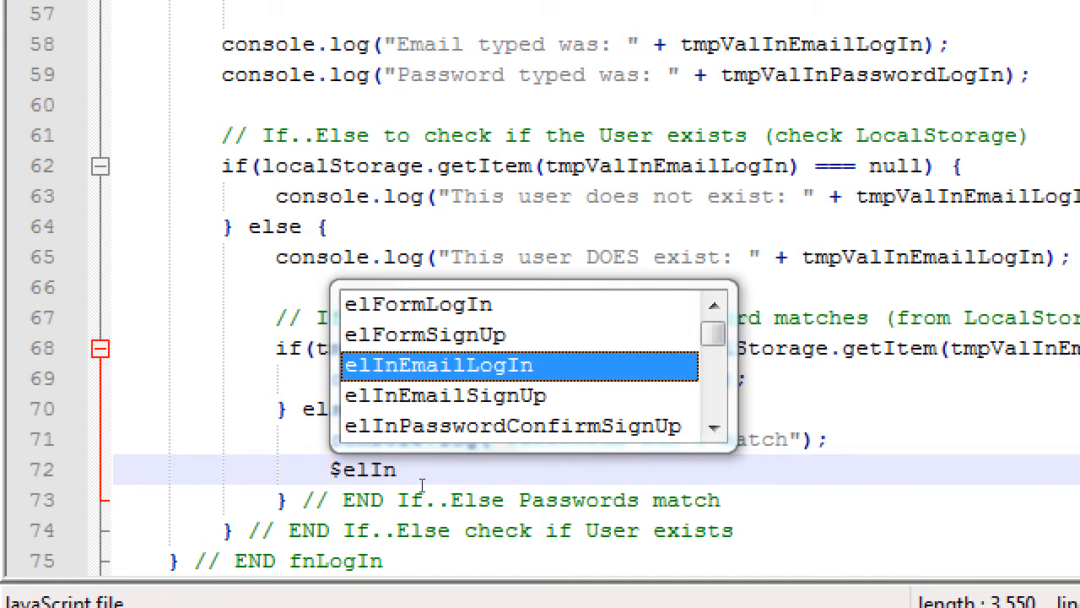
{"action": "scroll", "scroll_direction": "down", "scroll_amount": 3}
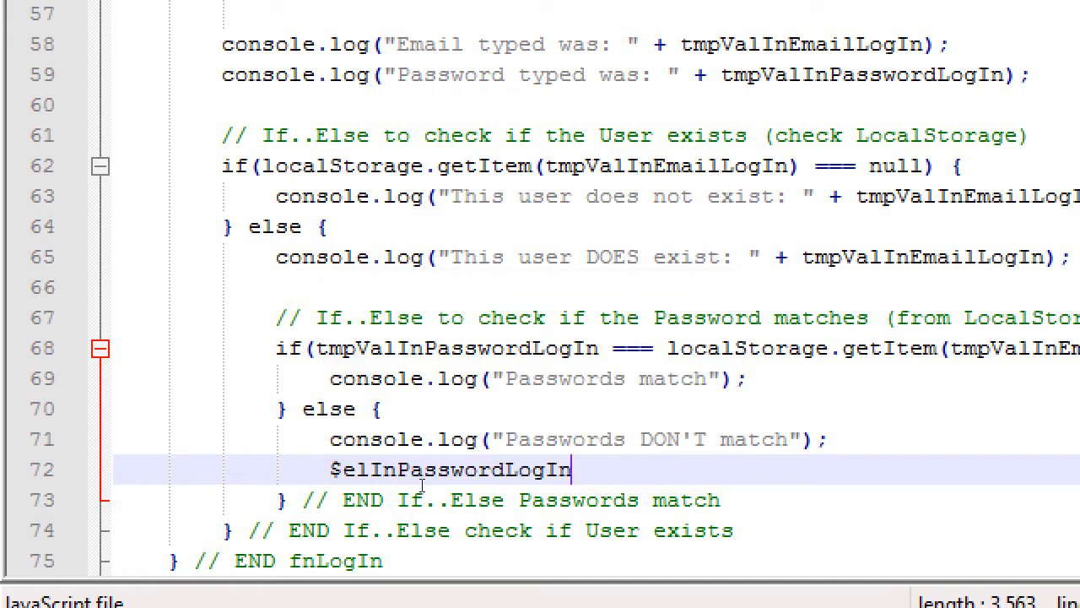
{"action": "type", "text": ".val();"}
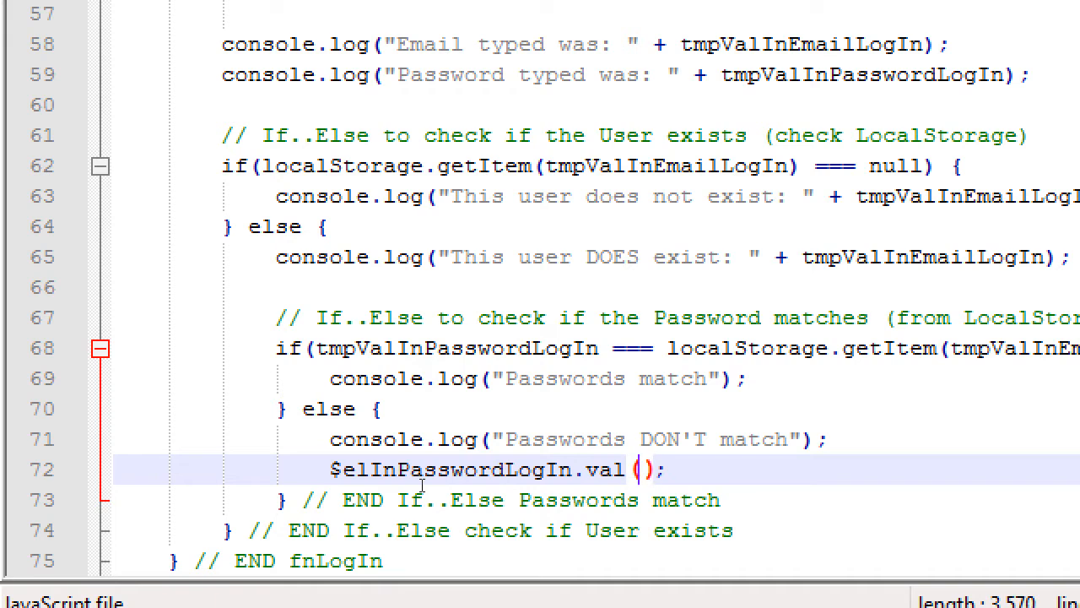
{"action": "type", "text": "\"\""}
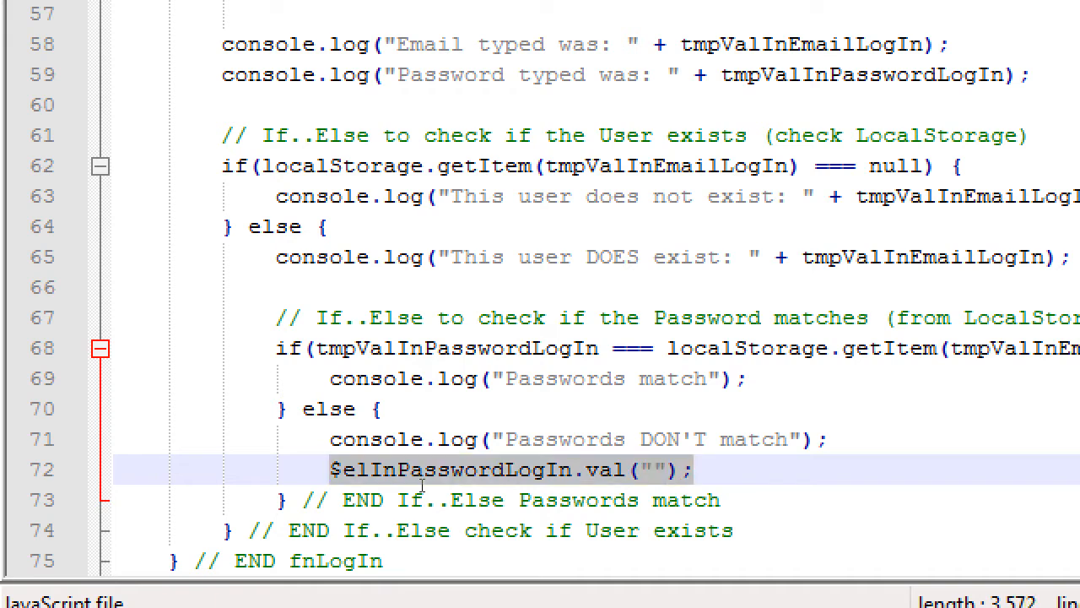
Step: Leave an empty line after the Passwords match console.log
{"action": "left_click", "coordinate": [689, 469]}
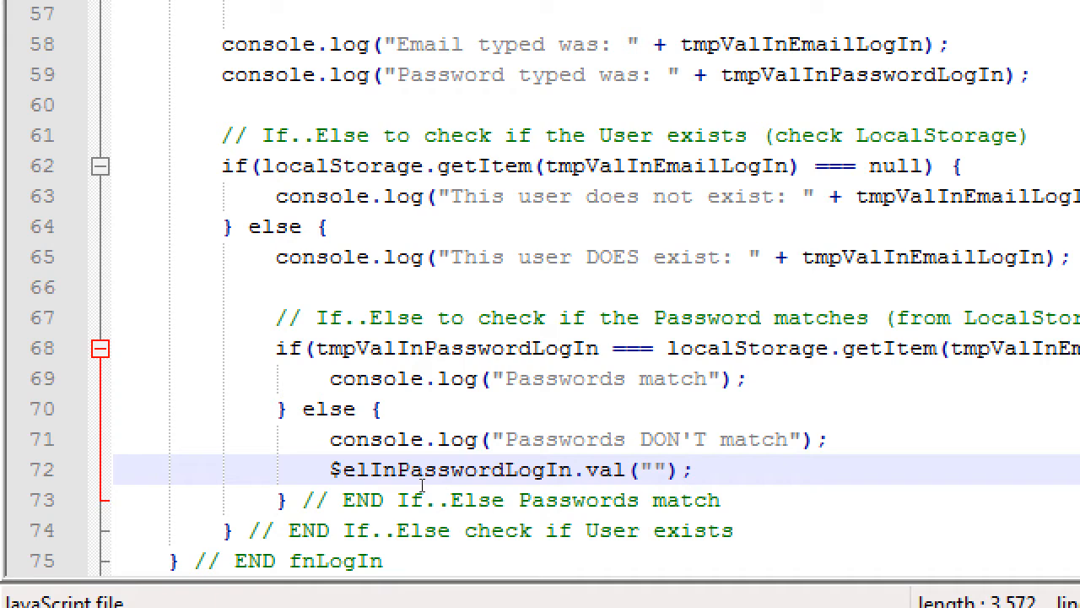
{"action": "left_click", "coordinate": [690, 469]}
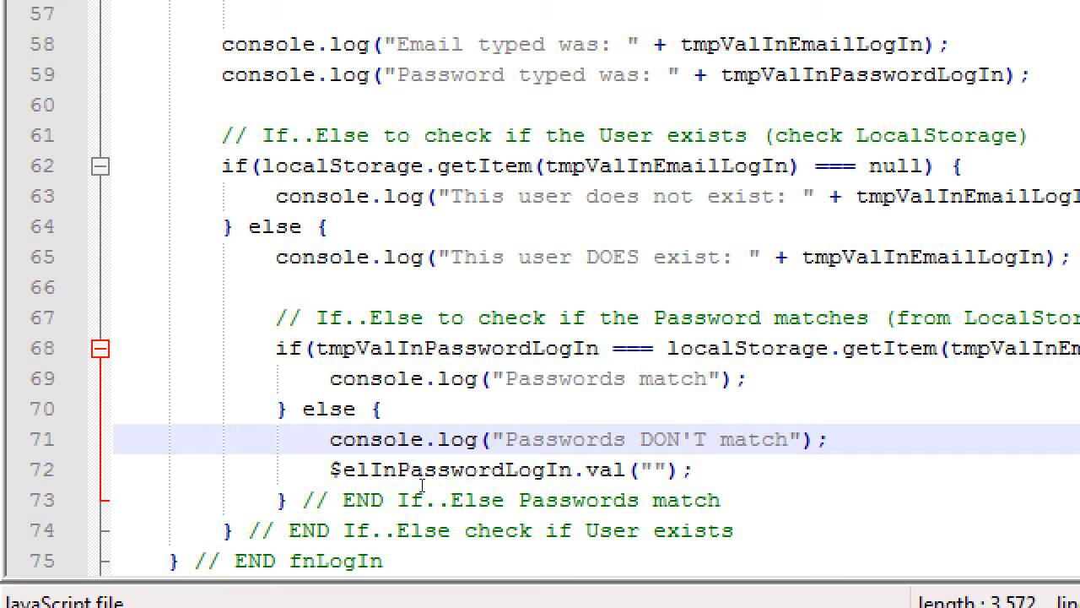
{"action": "left_click", "coordinate": [691, 439]}
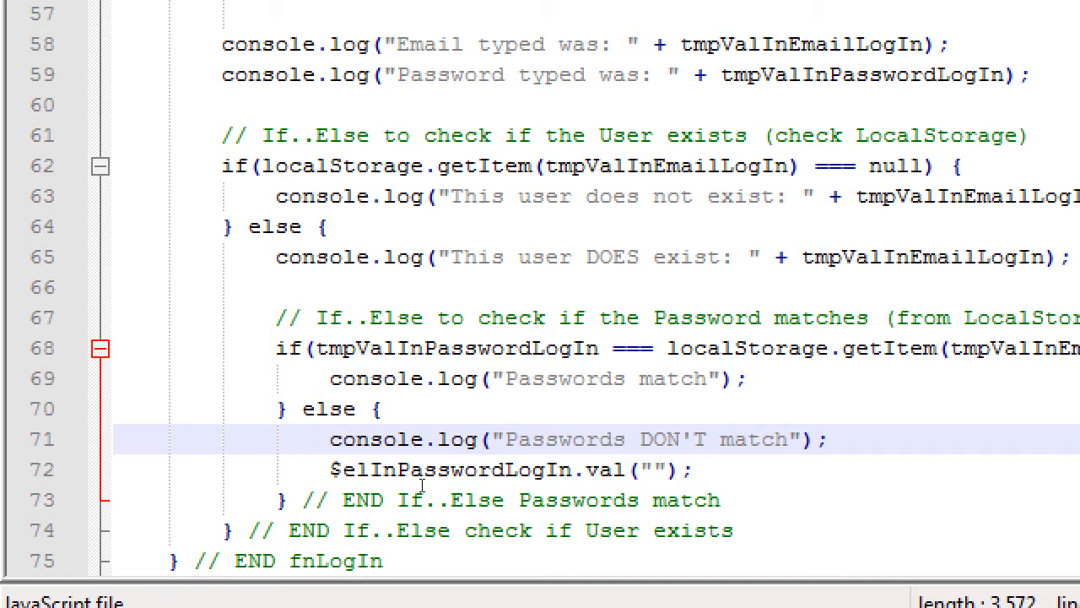
{"action": "left_click", "coordinate": [688, 439]}
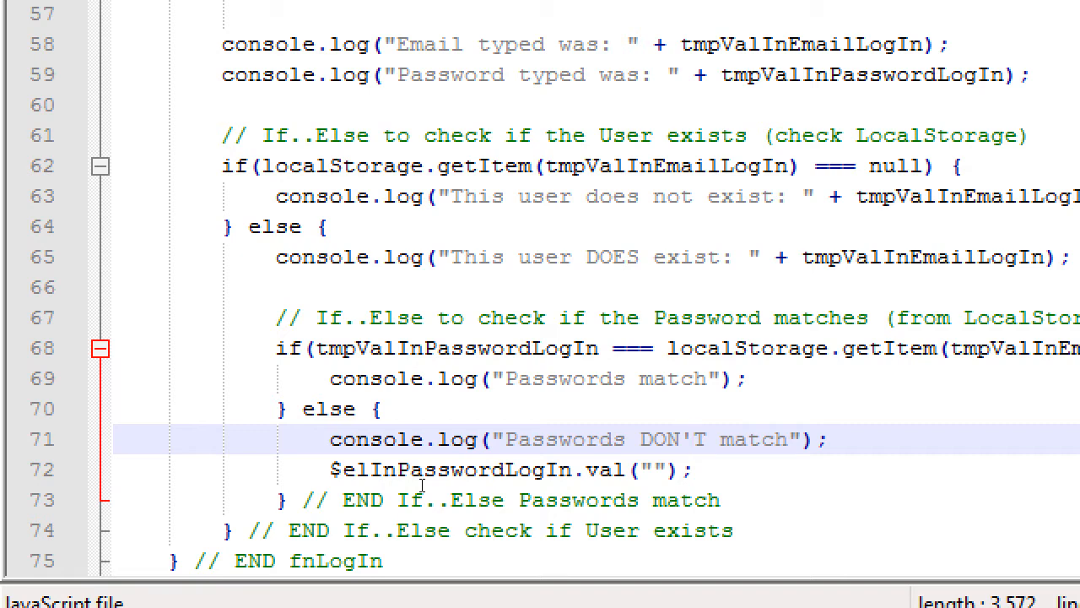
{"action": "left_click", "coordinate": [690, 439]}
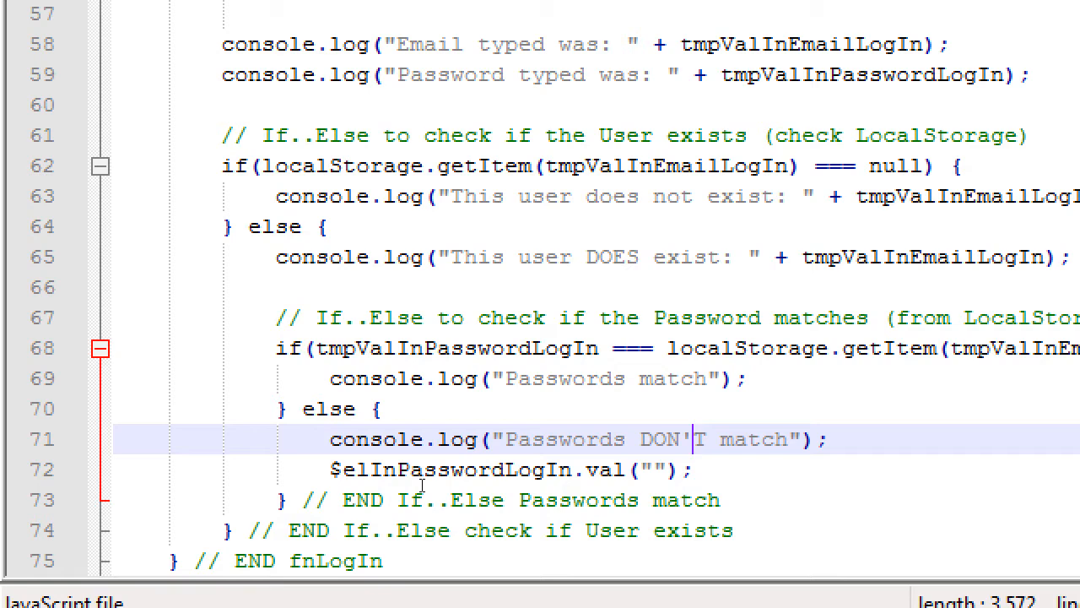
{"action": "mouse_move", "coordinate": [277, 343]}
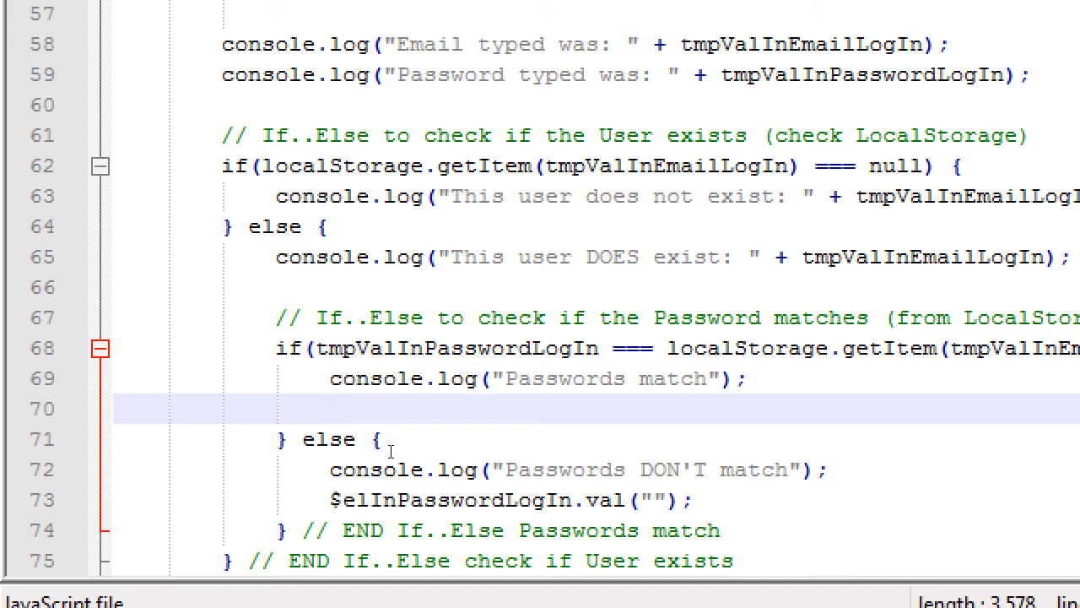
Step: Write $(":mobile-pagecontainer").pagecontainer(); in the passwords-match branch
{"action": "left_click", "coordinate": [327, 406]}
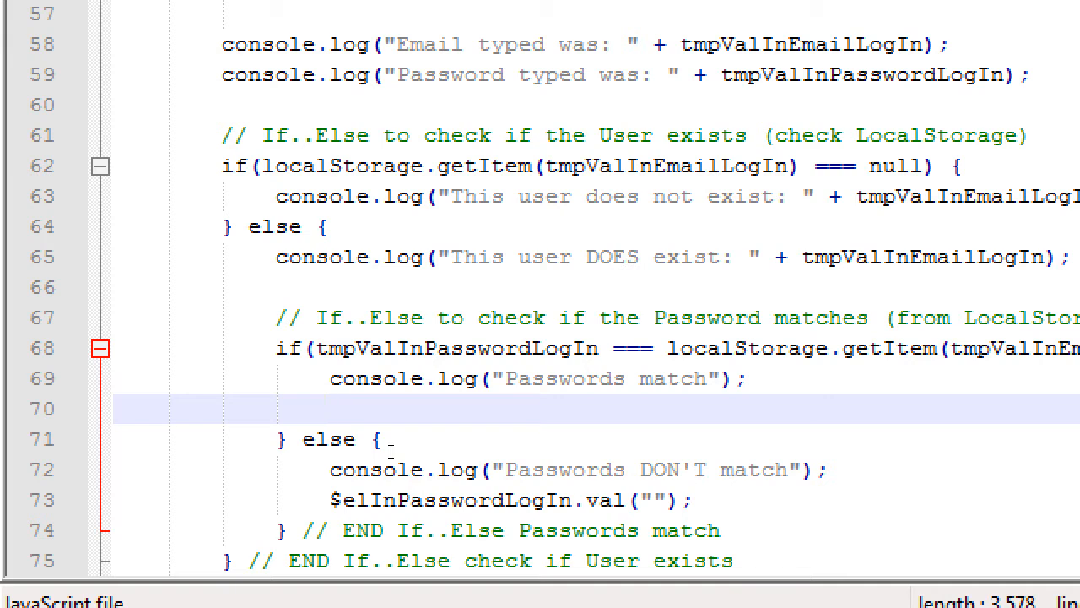
{"action": "left_click", "coordinate": [327, 408]}
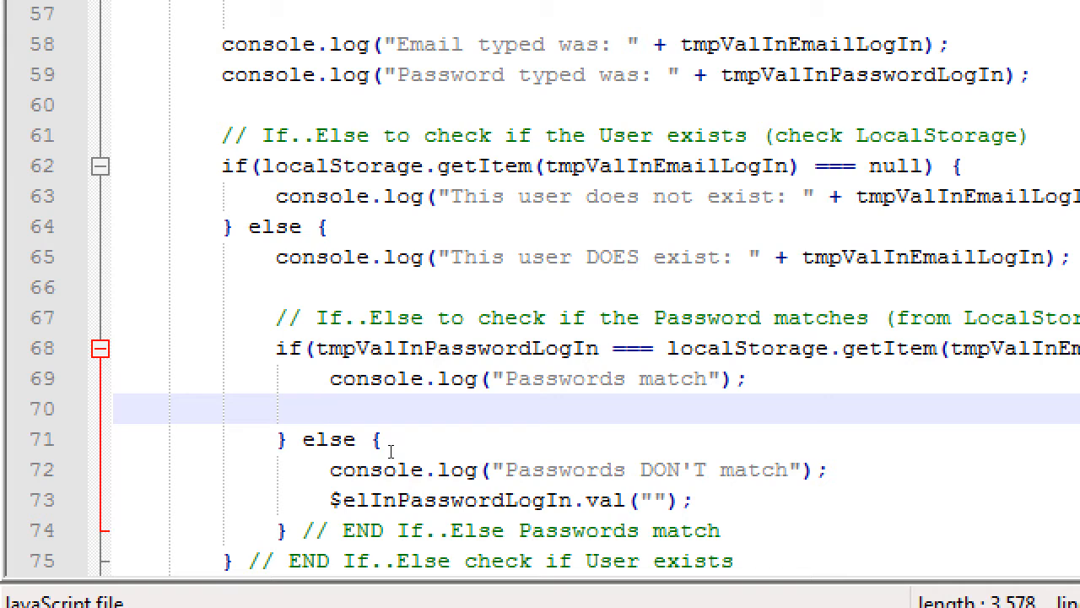
{"action": "type", "text": "$()"}
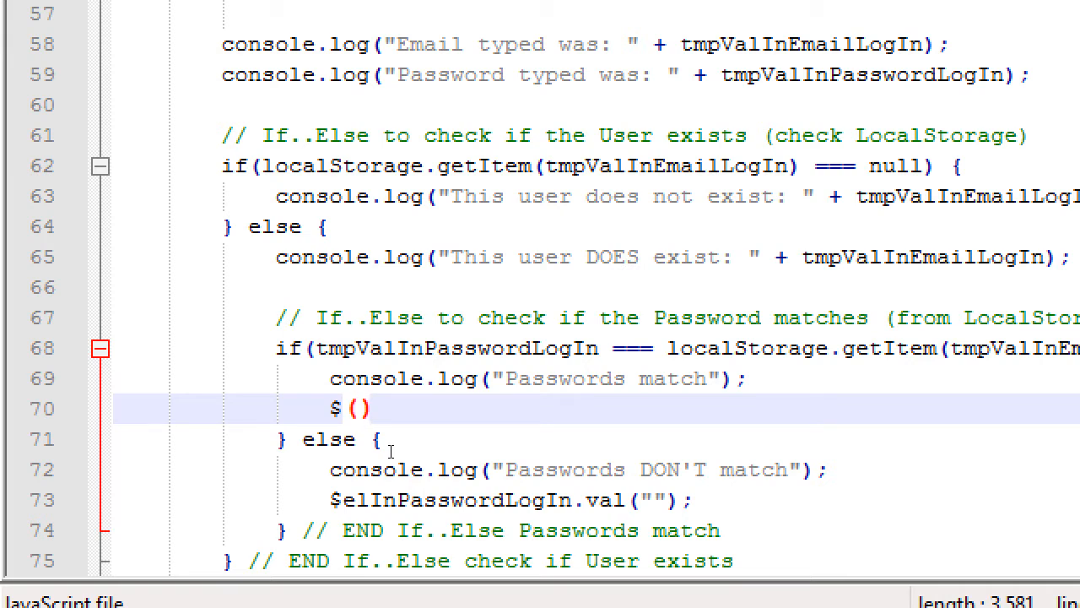
{"action": "type", "text": "\"\""}
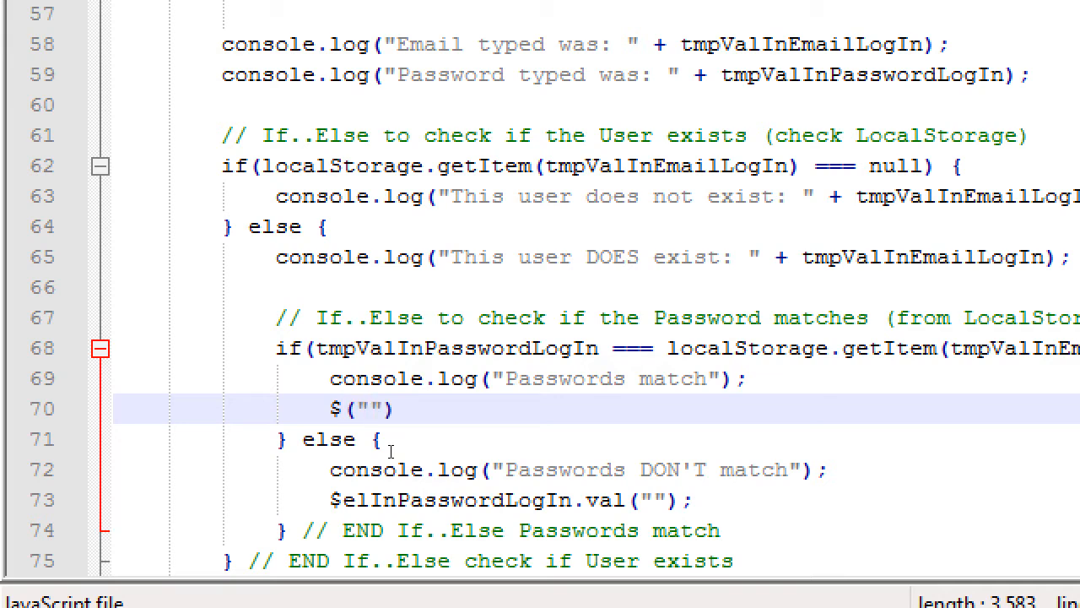
{"action": "type", "text": ":"}
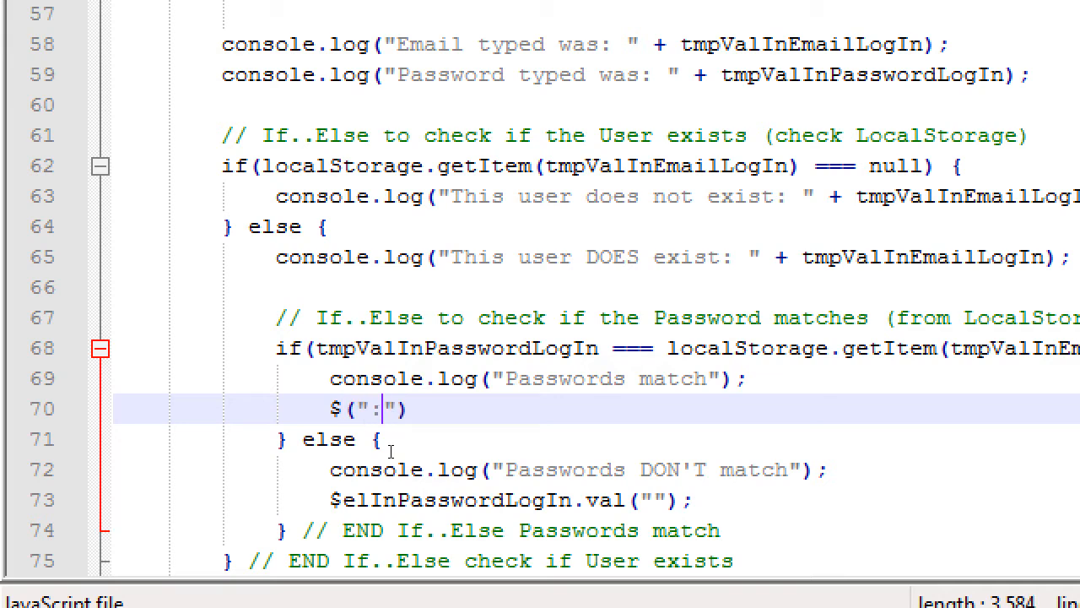
{"action": "type", "text": "mobile-"}
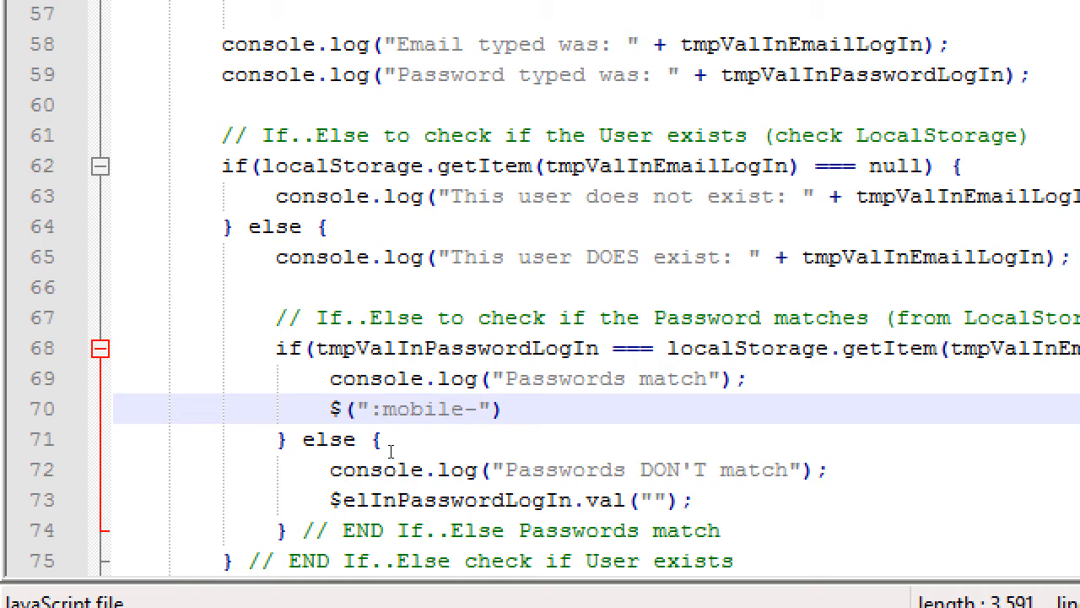
{"action": "type", "text": "pageco"}
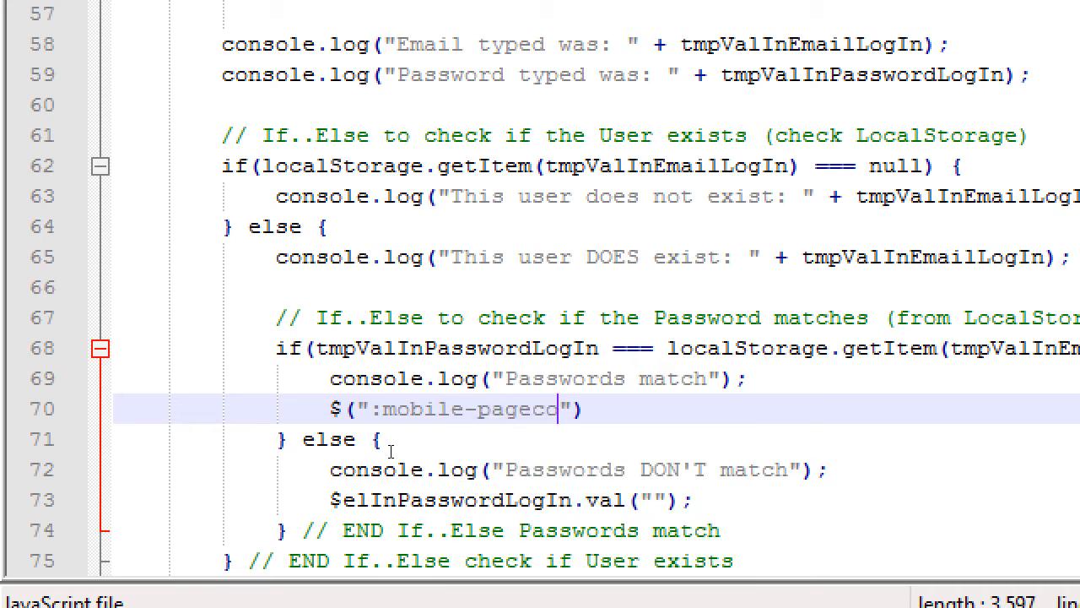
{"action": "type", "text": "ontainer"}
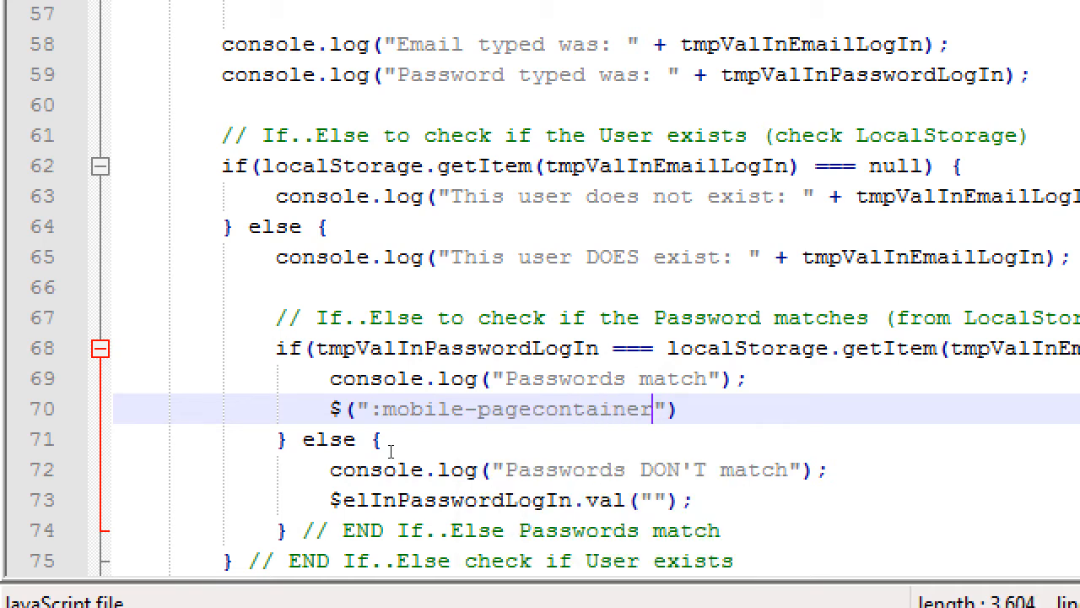
{"action": "double_click", "coordinate": [515, 409]}
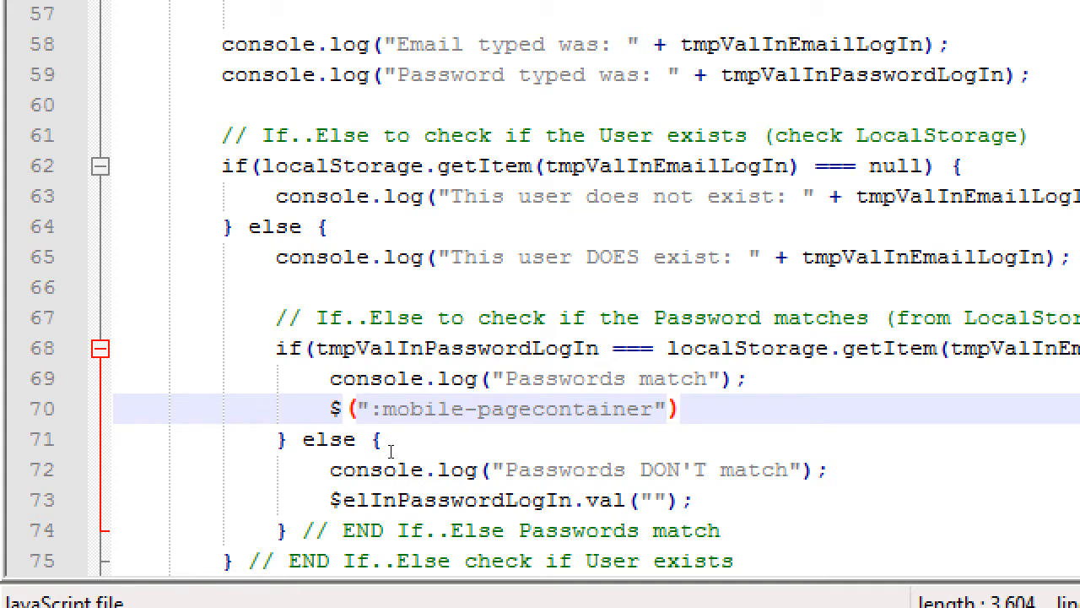
{"action": "type", "text": ".pagecontainer("}
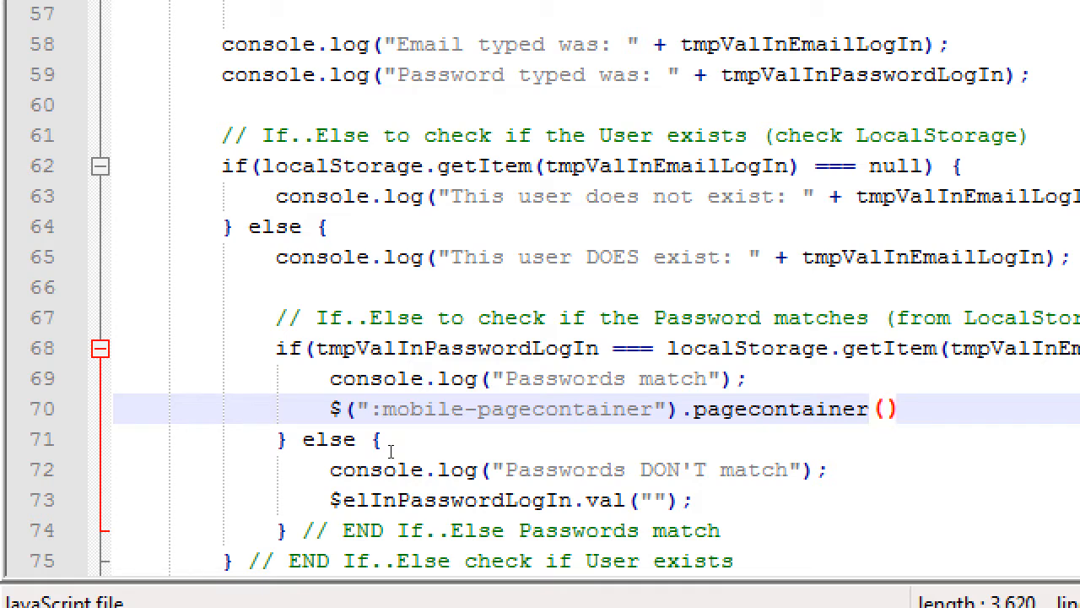
{"action": "type", "text": ";"}
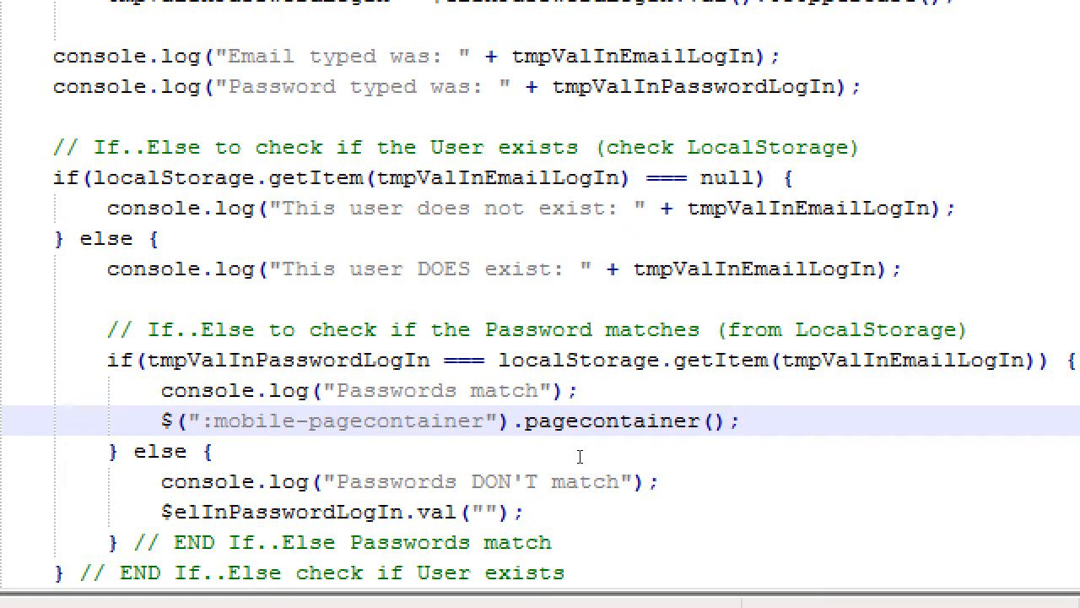
Step: Pass "change", "#pgHome" to pagecontainer and open a blank line above the call
{"action": "left_click", "coordinate": [740, 420]}
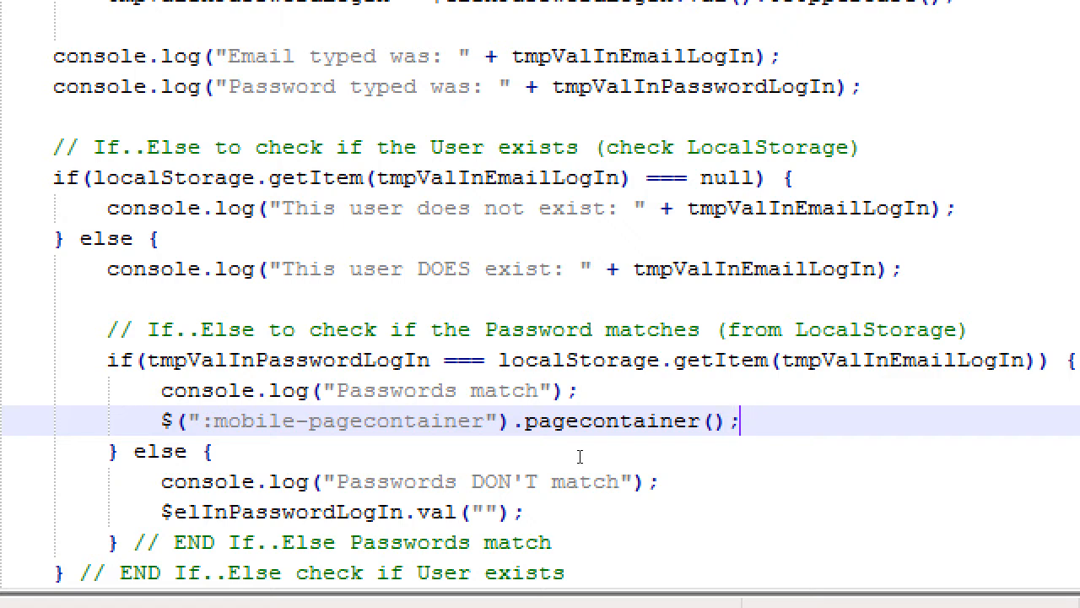
{"action": "left_click", "coordinate": [659, 420]}
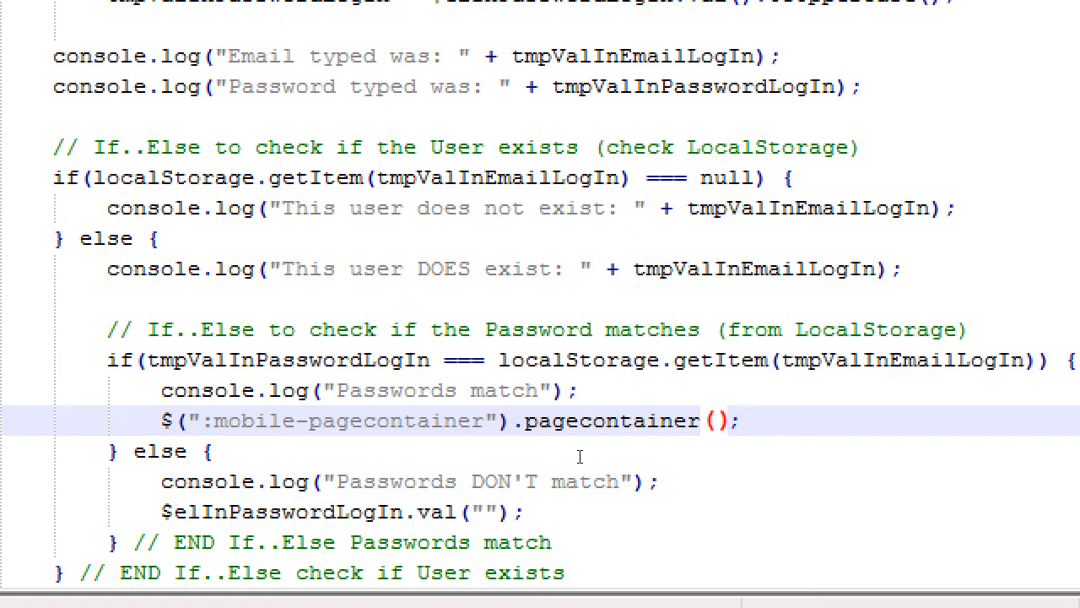
{"action": "type", "text": "\""}
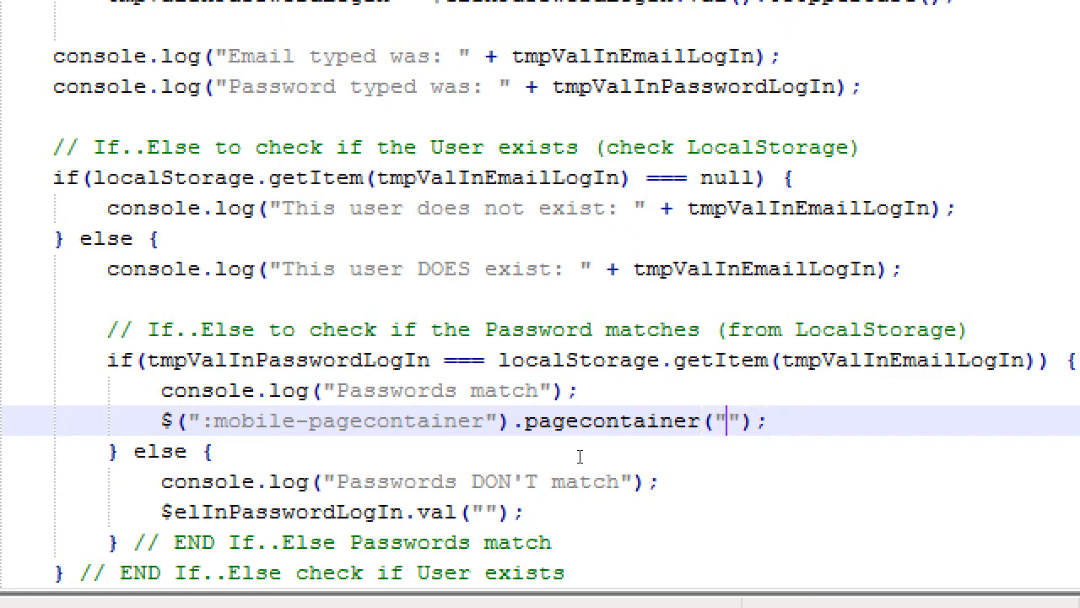
{"action": "type", "text": "change"}
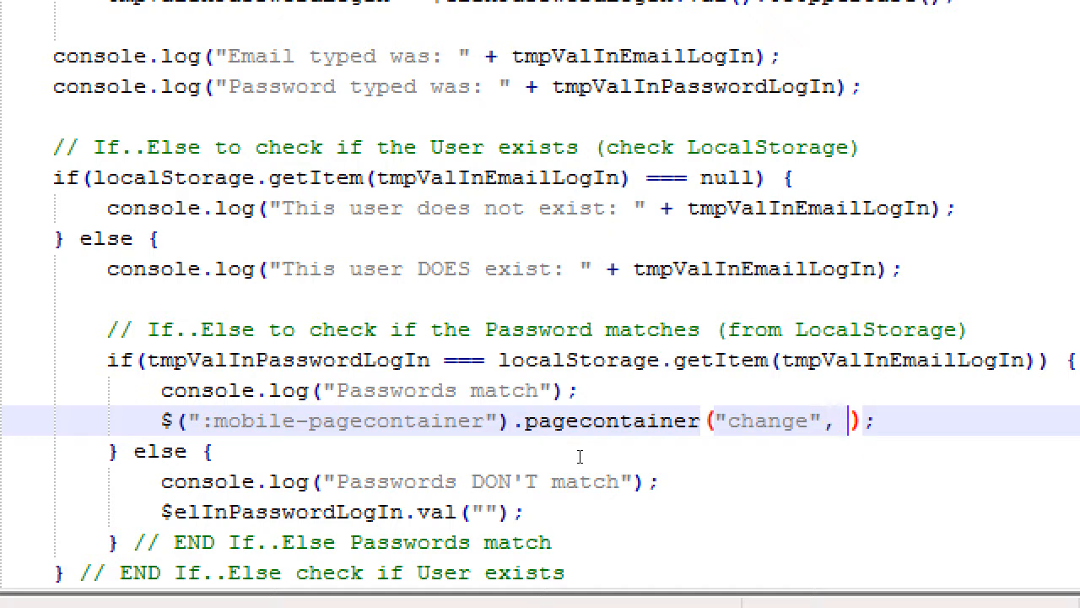
{"action": "type", "text": "\"#\""}
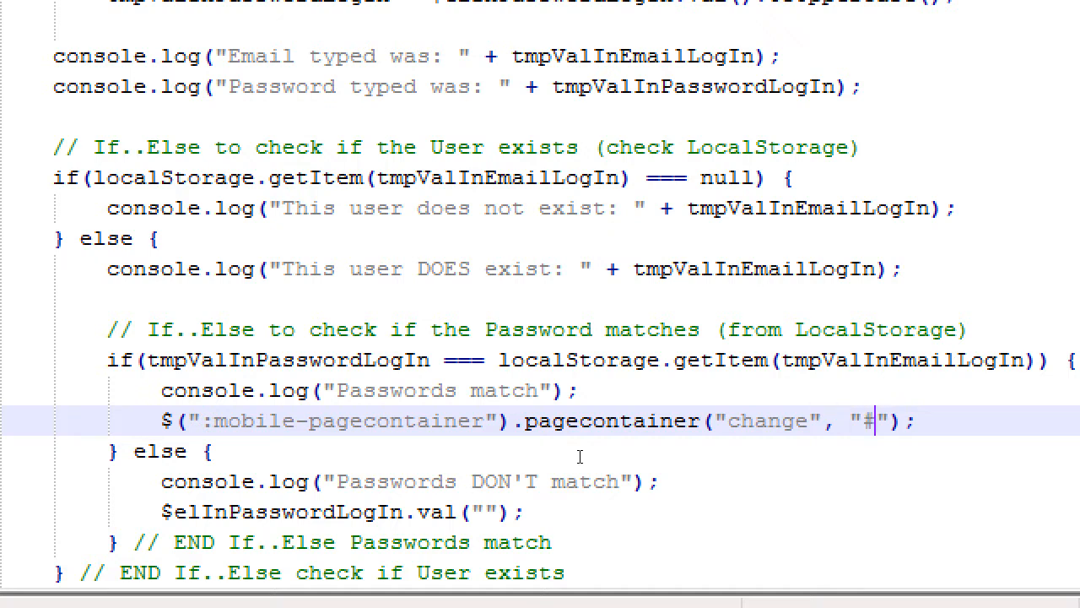
{"action": "type", "text": "pgHome"}
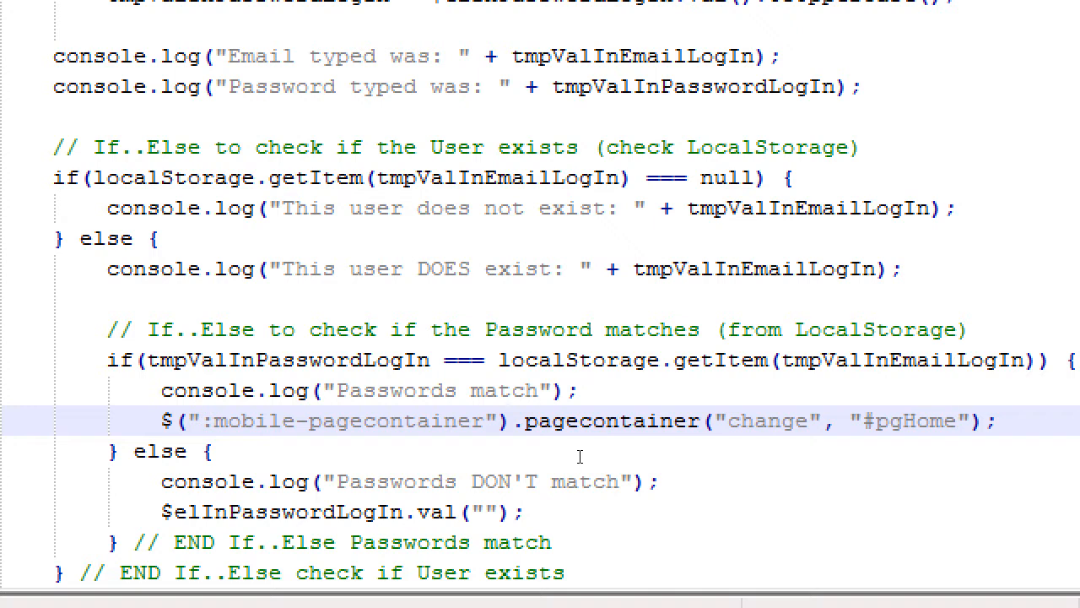
{"action": "left_click", "coordinate": [954, 420]}
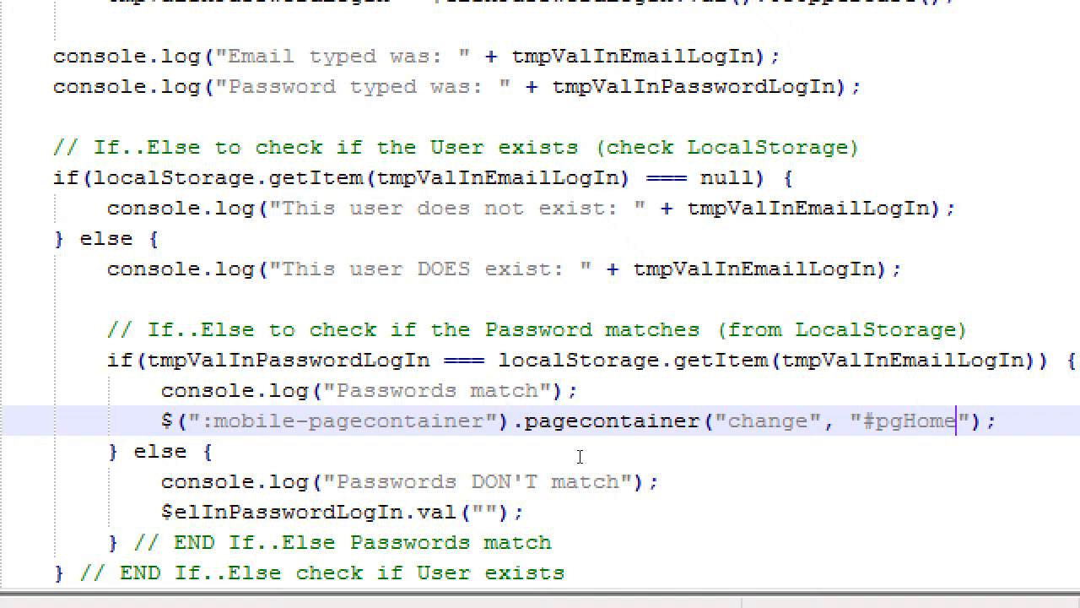
{"action": "key", "text": "Return"}
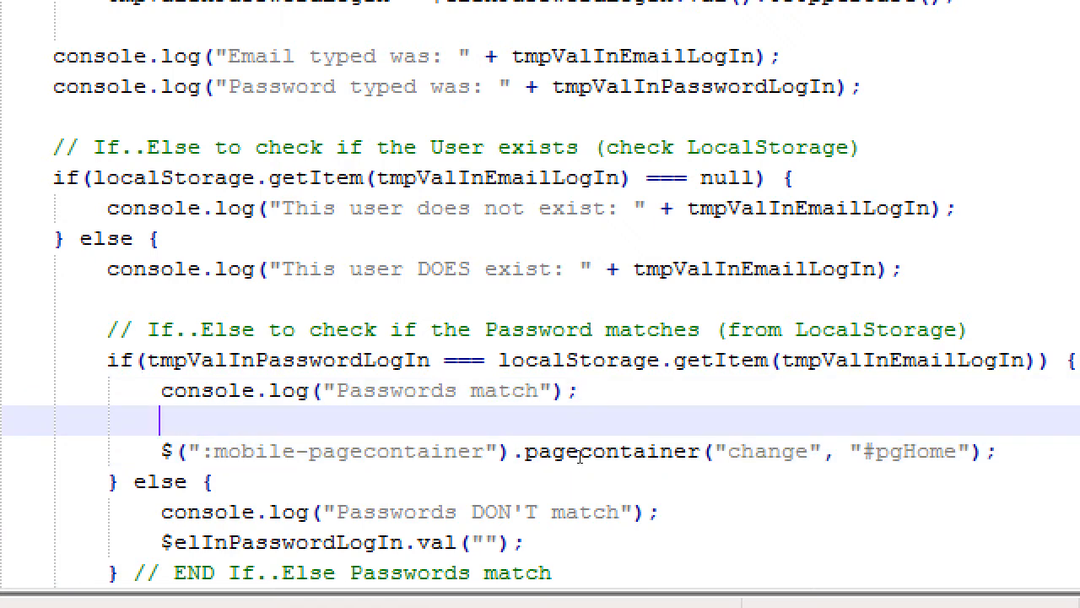
Step: Comment // A way to move from screen to screen via code (jQuery Mobile) and add , {}
{"action": "type", "text": "//"}
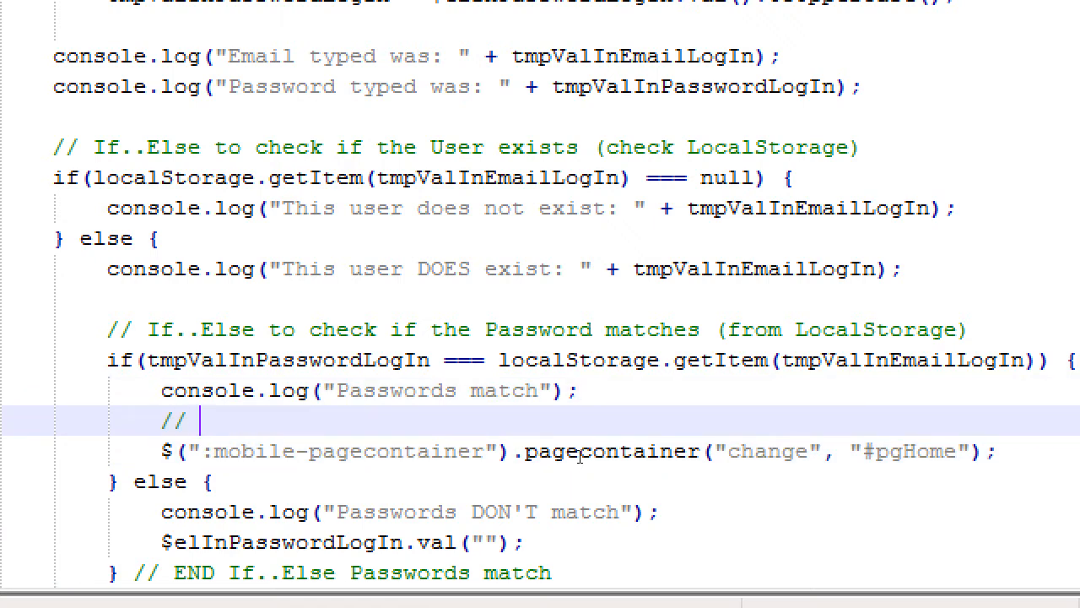
{"action": "type", "text": "A way to m"}
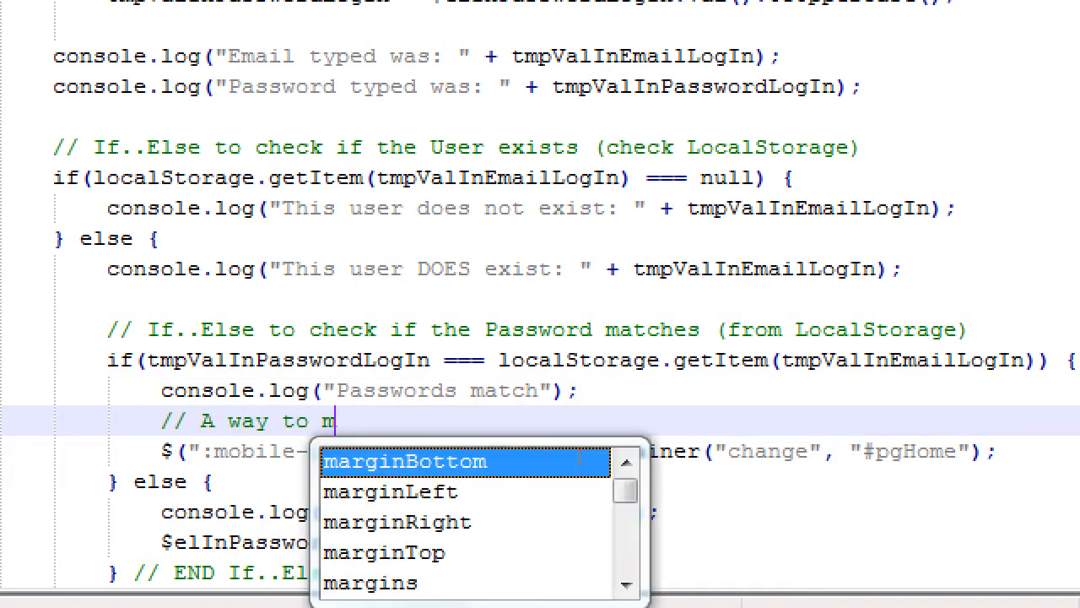
{"action": "type", "text": "ove from screen to screen via"}
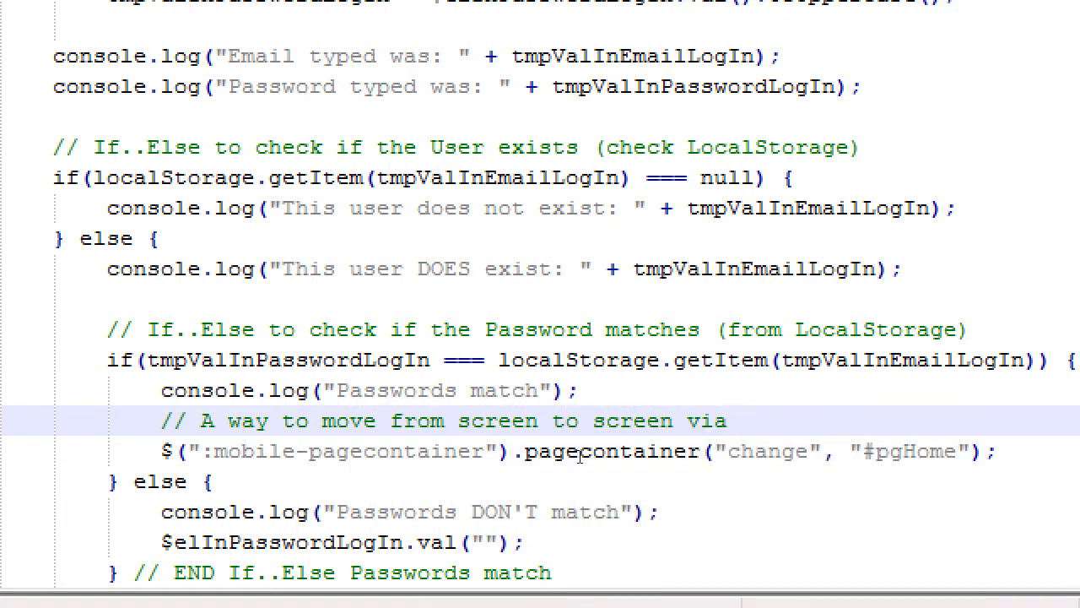
{"action": "type", "text": "code"}
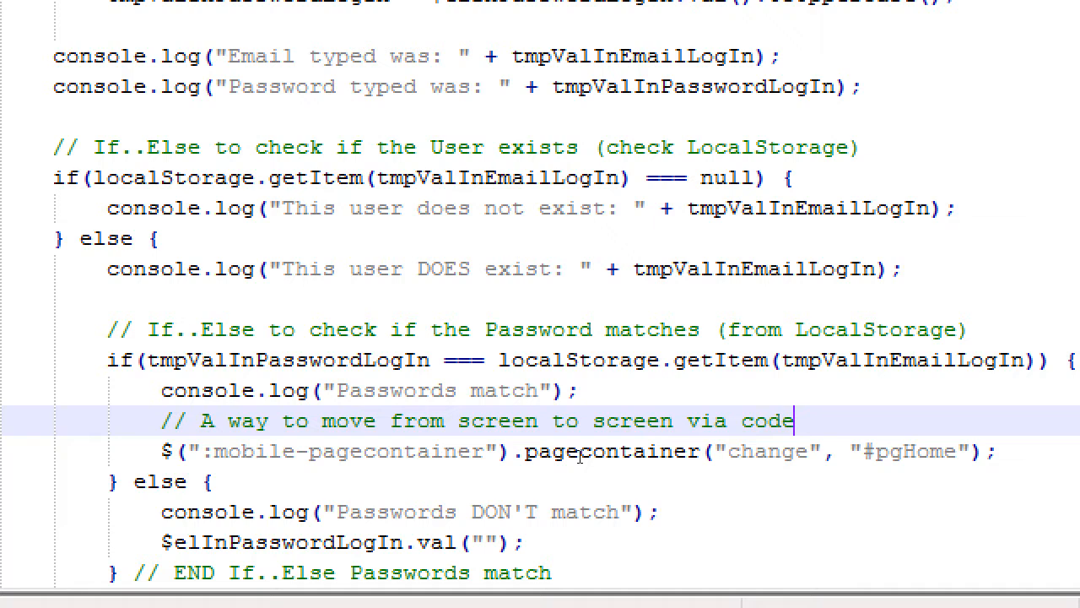
{"action": "type", "text": "(jQ)"}
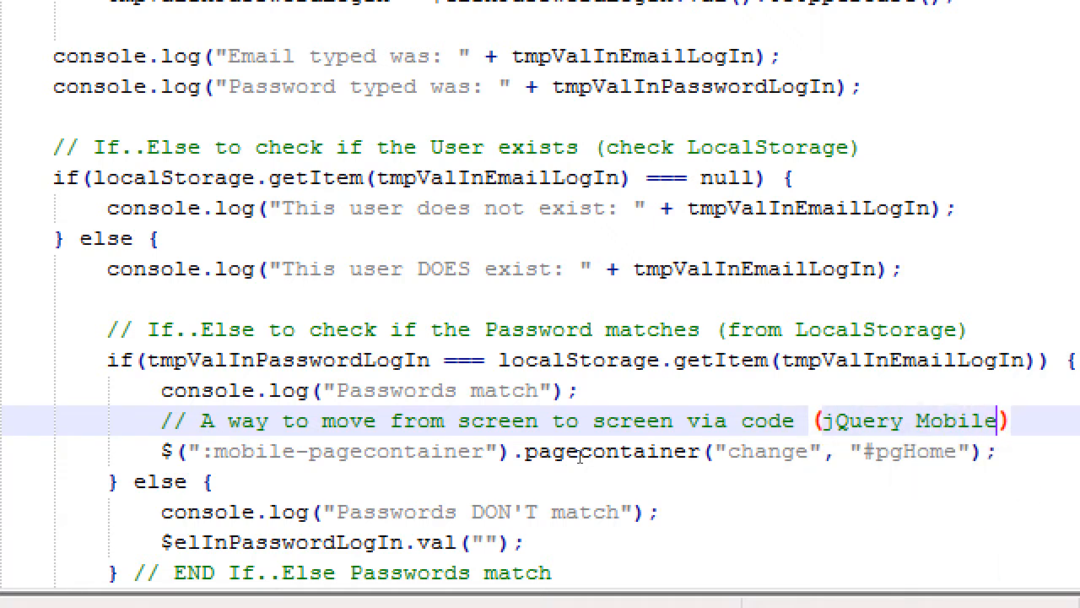
{"action": "mouse_move", "coordinate": [582, 426]}
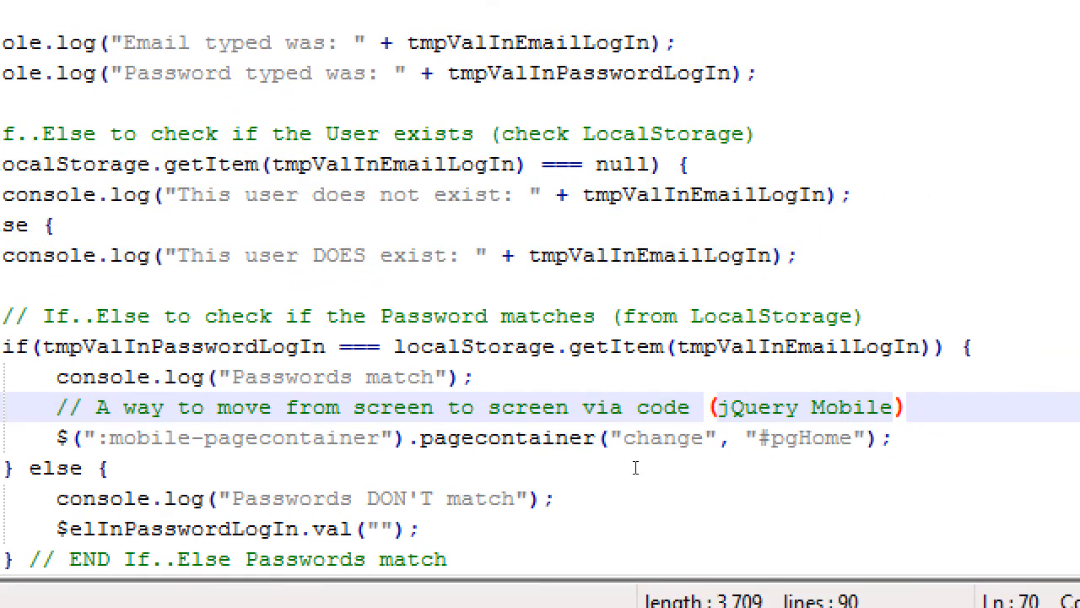
{"action": "mouse_move", "coordinate": [628, 510]}
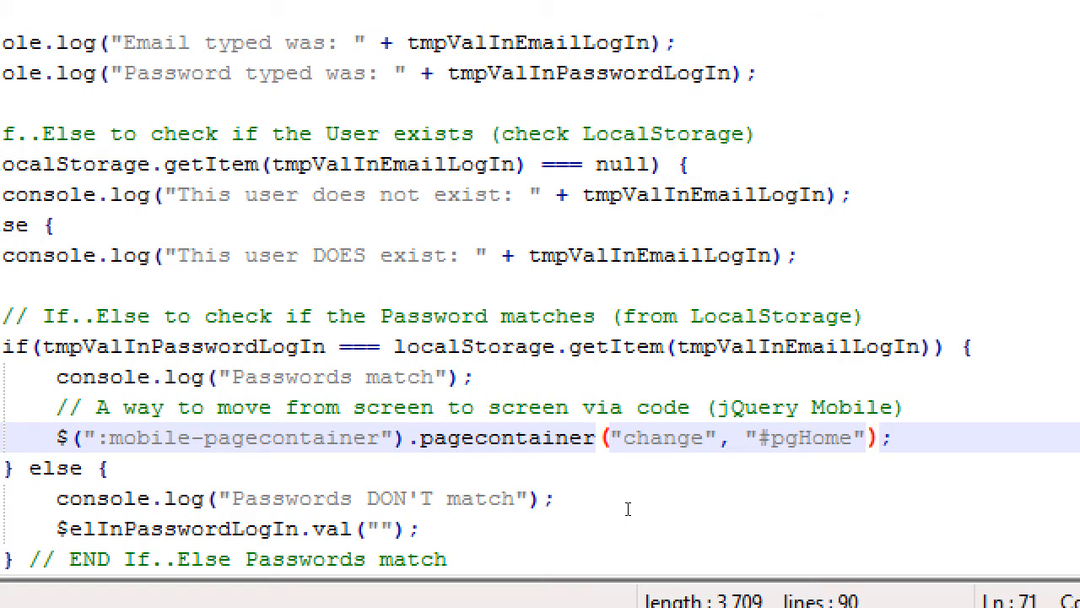
{"action": "type", "text": ", {"}
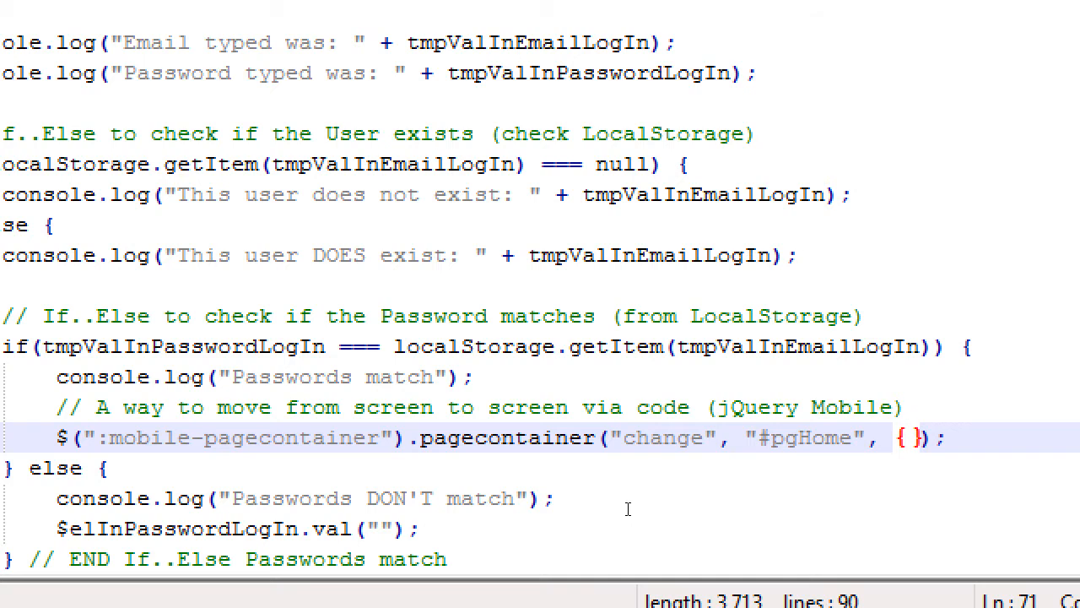
Step: Set the options object to "transition" : "flip"
{"action": "type", "text": "\"\""}
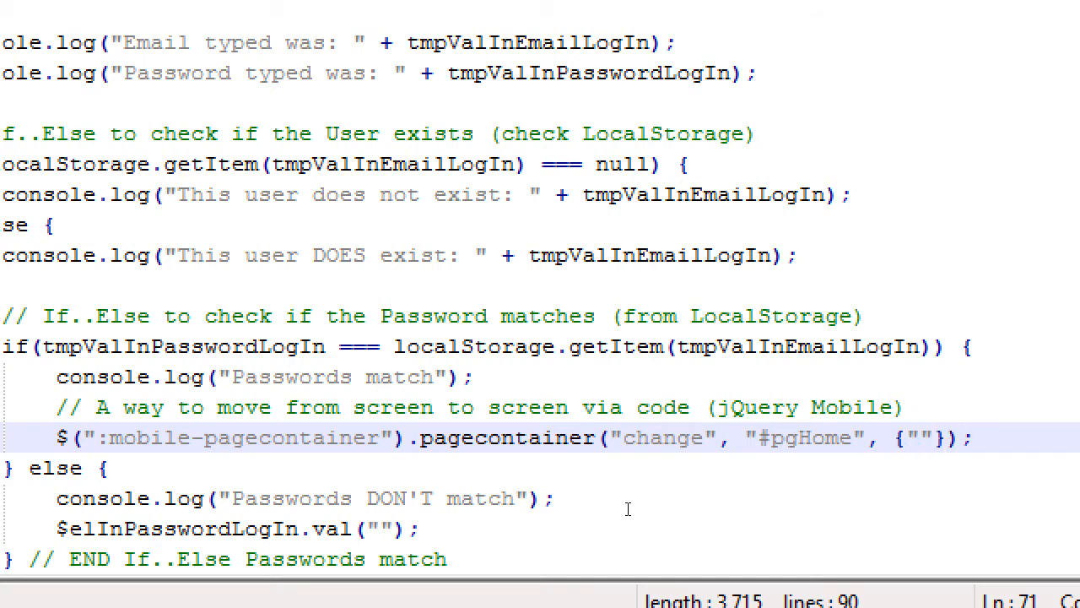
{"action": "type", "text": "transition"}
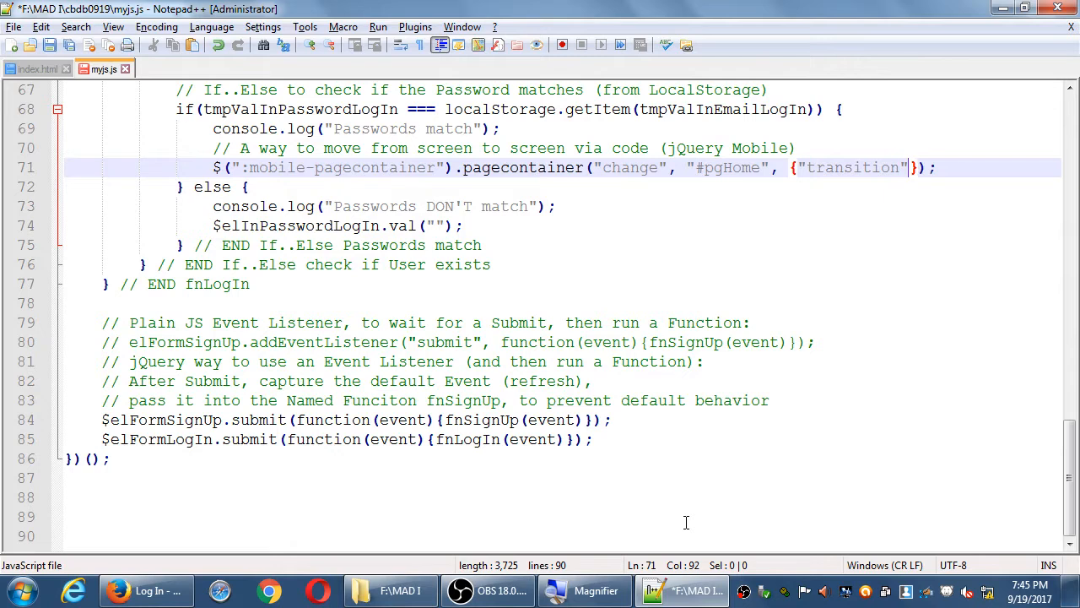
{"action": "type", "text": ":"}
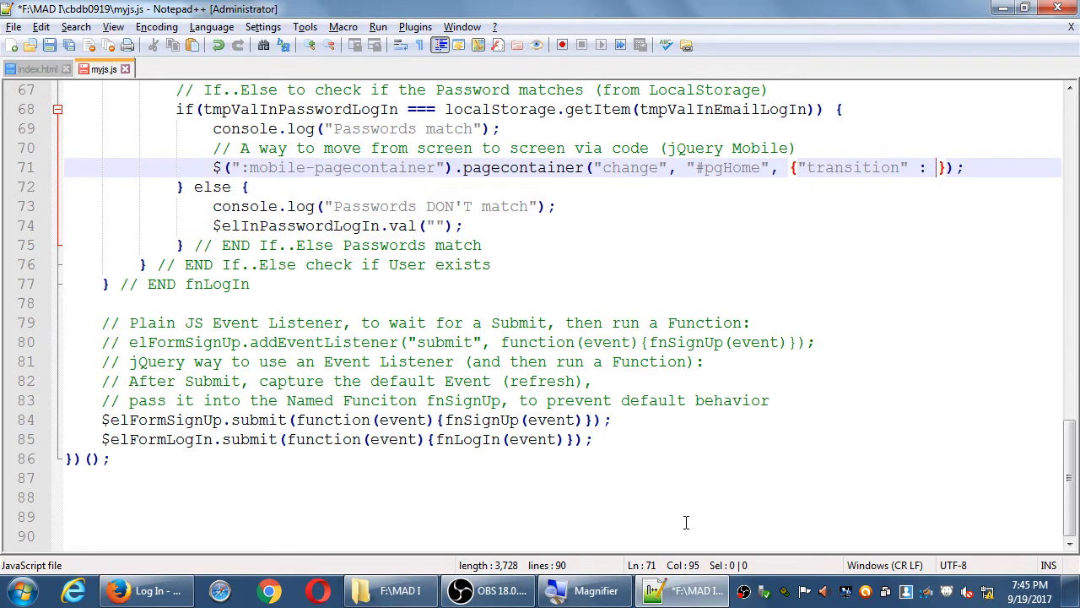
{"action": "type", "text": "\""}
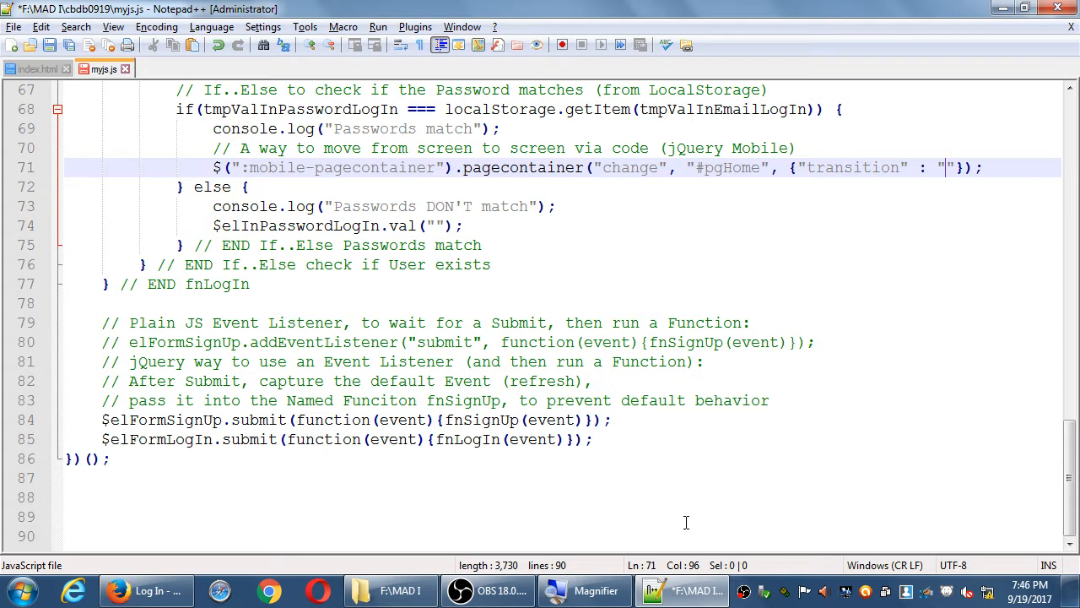
{"action": "type", "text": "flip"}
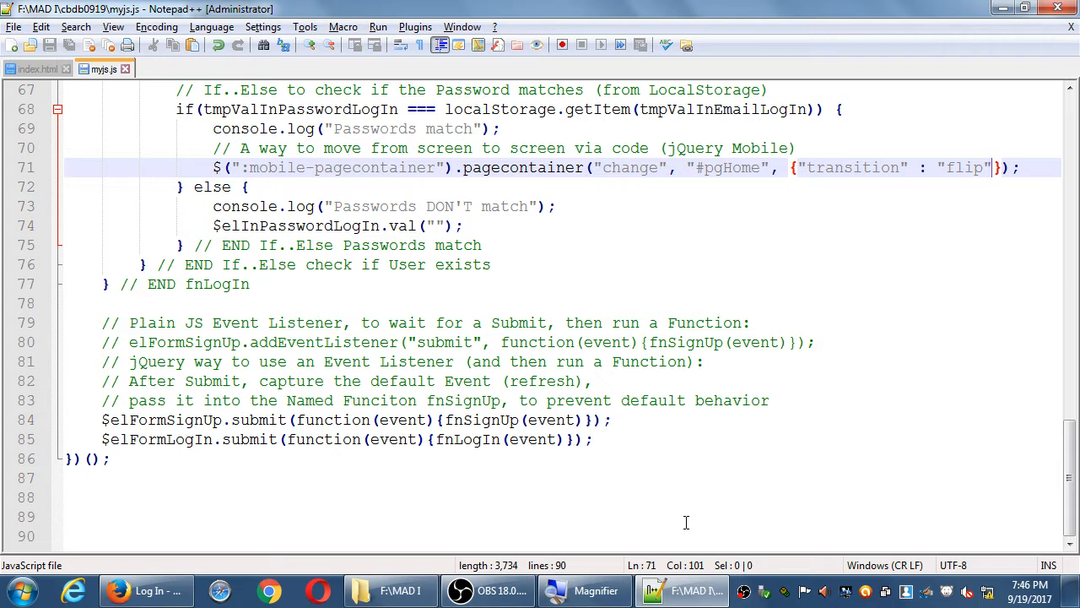
{"action": "mouse_move", "coordinate": [844, 394]}
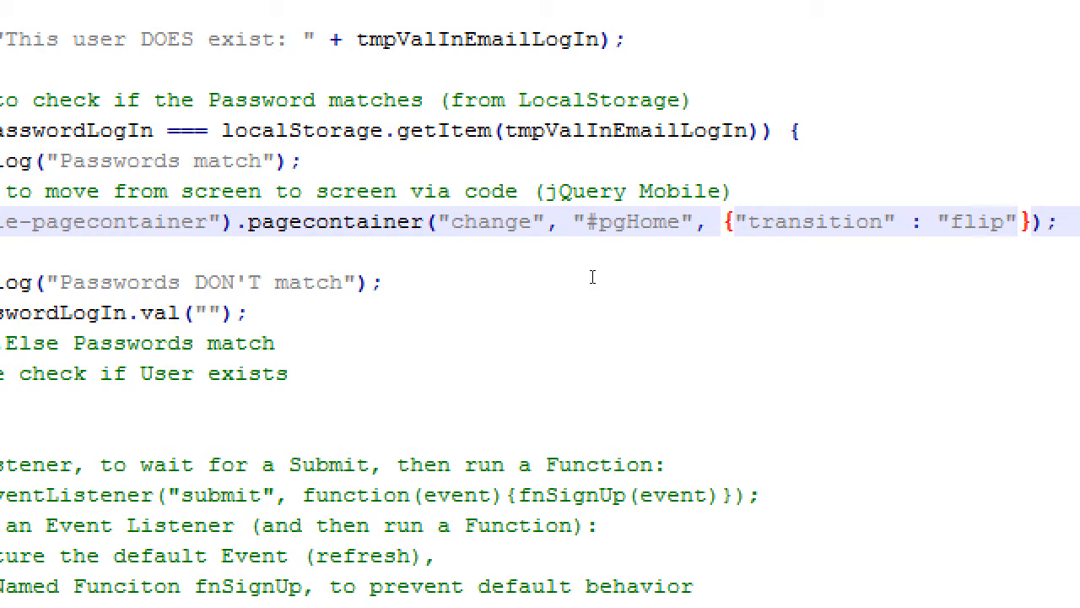
Step: Save myjs.js and reload index.html in Firefox to show the Log In page
{"action": "left_click", "coordinate": [1020, 221]}
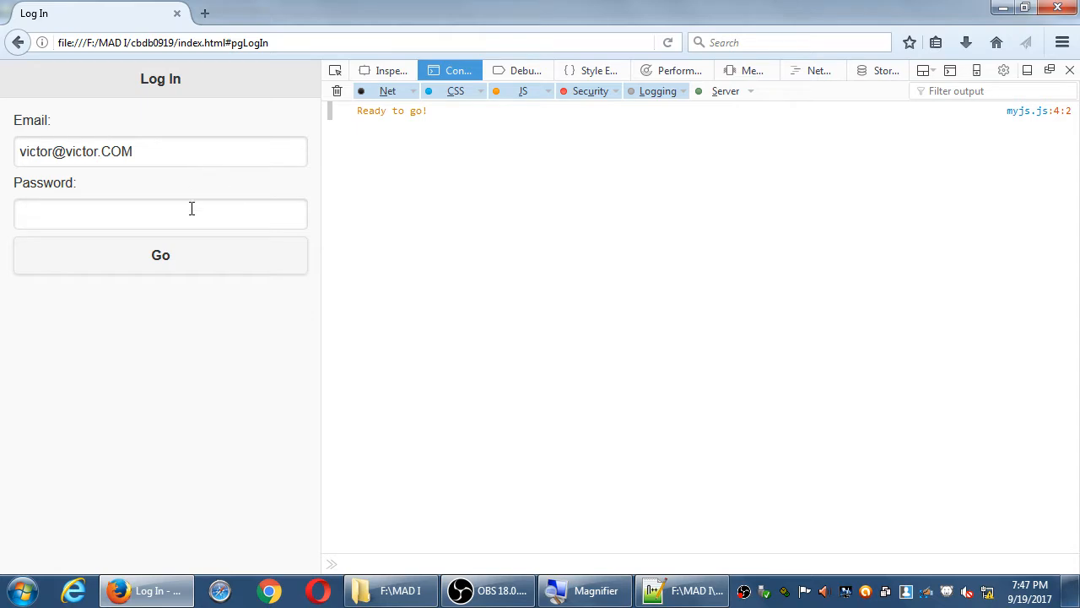
Step: Enter the password and submit Log In to flip to the Home page
{"action": "left_click", "coordinate": [160, 255]}
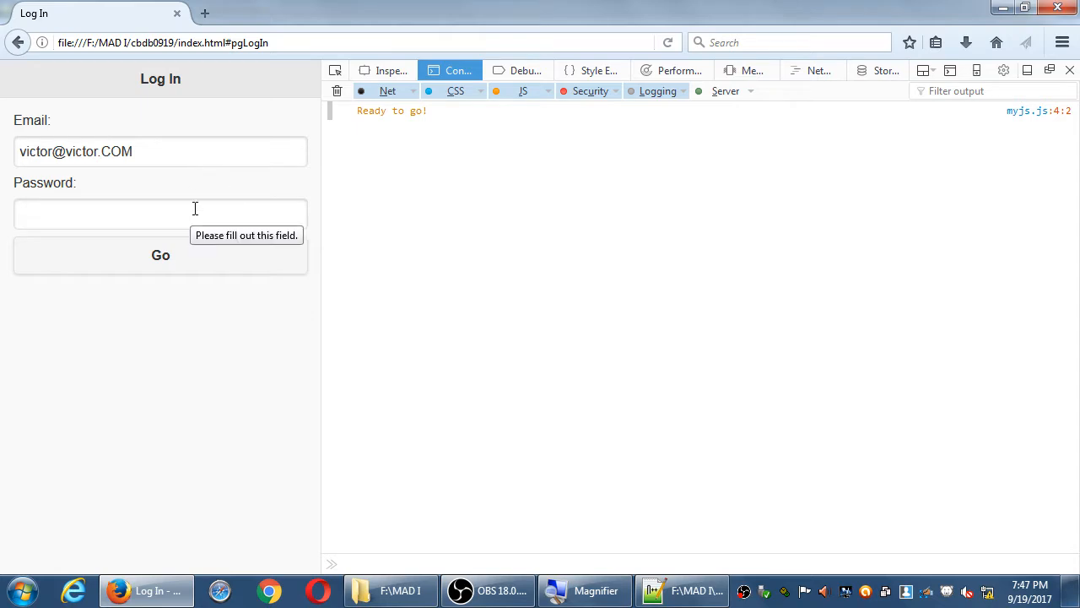
{"action": "type", "text": "•"}
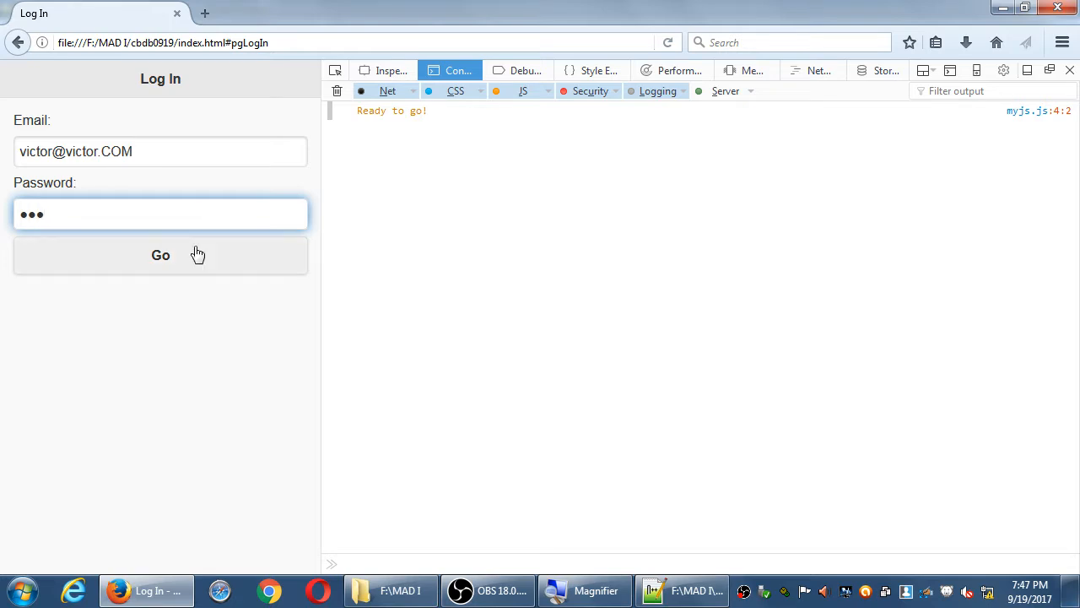
{"action": "left_click", "coordinate": [160, 255]}
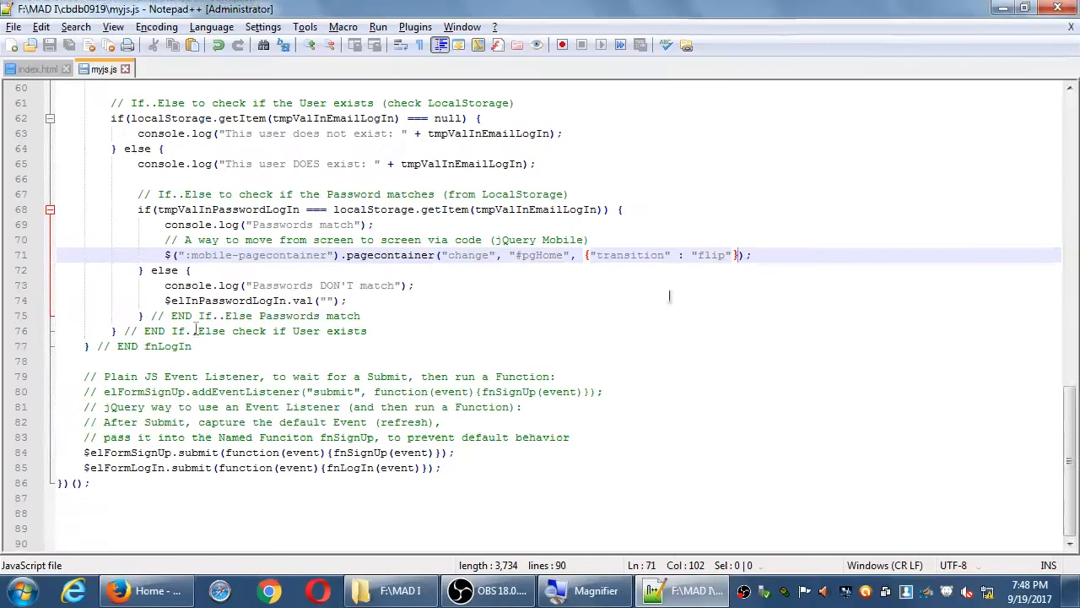
Step: Check the browser console confirms the match on Home, then return to Notepad++
{"action": "left_click", "coordinate": [148, 591]}
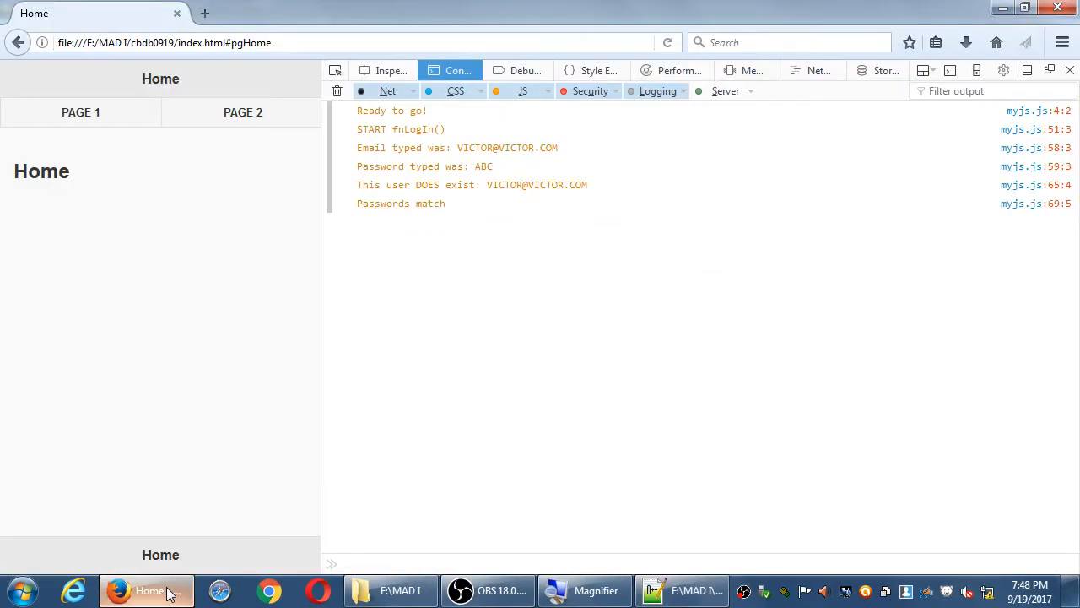
{"action": "left_click", "coordinate": [683, 591]}
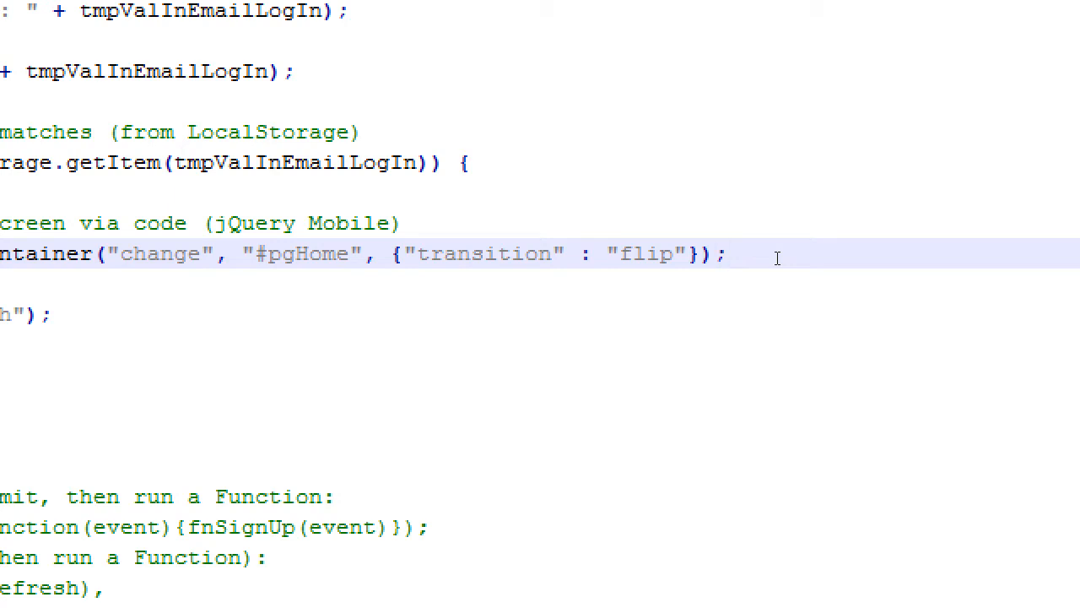
{"action": "left_click", "coordinate": [725, 253]}
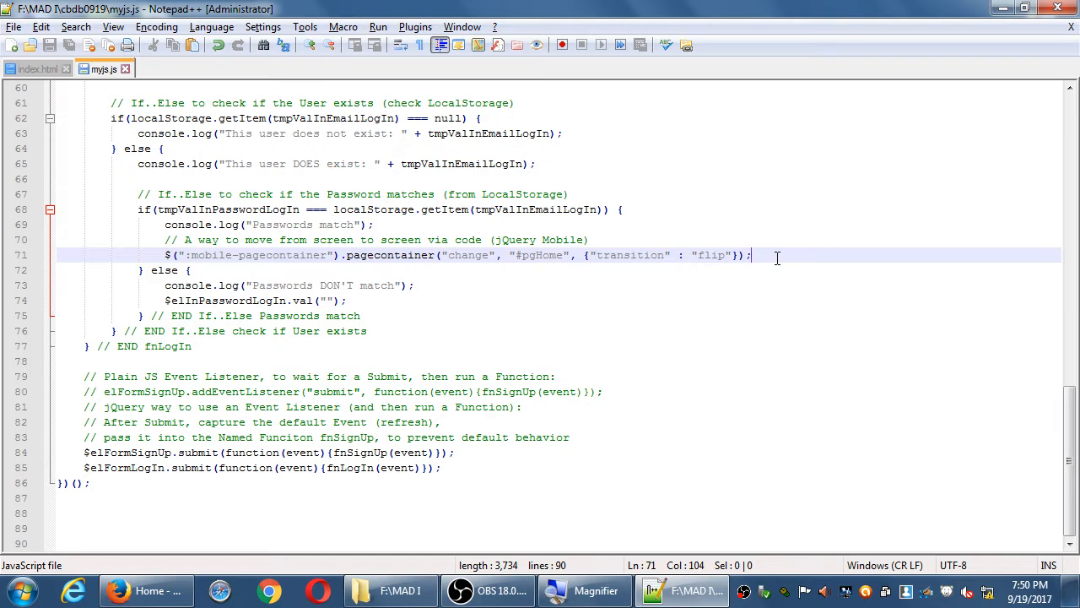
{"action": "mouse_move", "coordinate": [203, 539]}
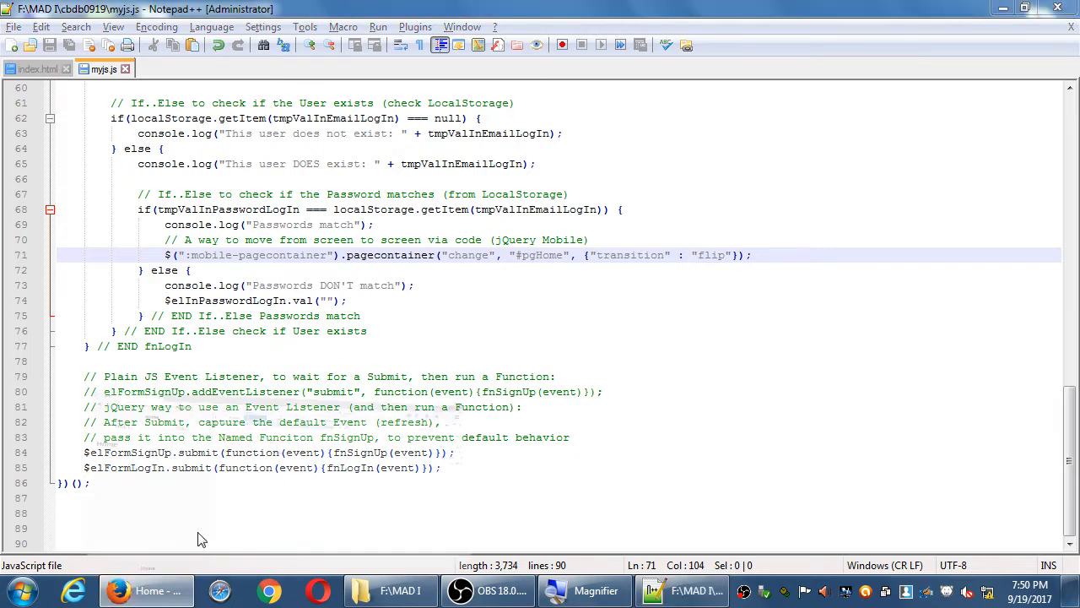
{"action": "left_click", "coordinate": [118, 591]}
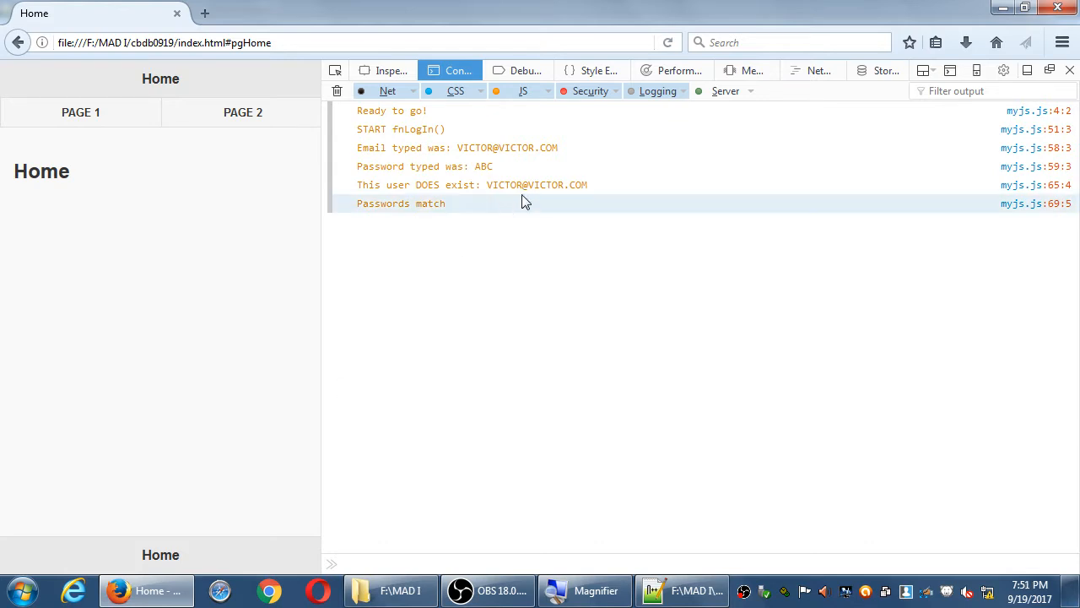
{"action": "mouse_move", "coordinate": [187, 547]}
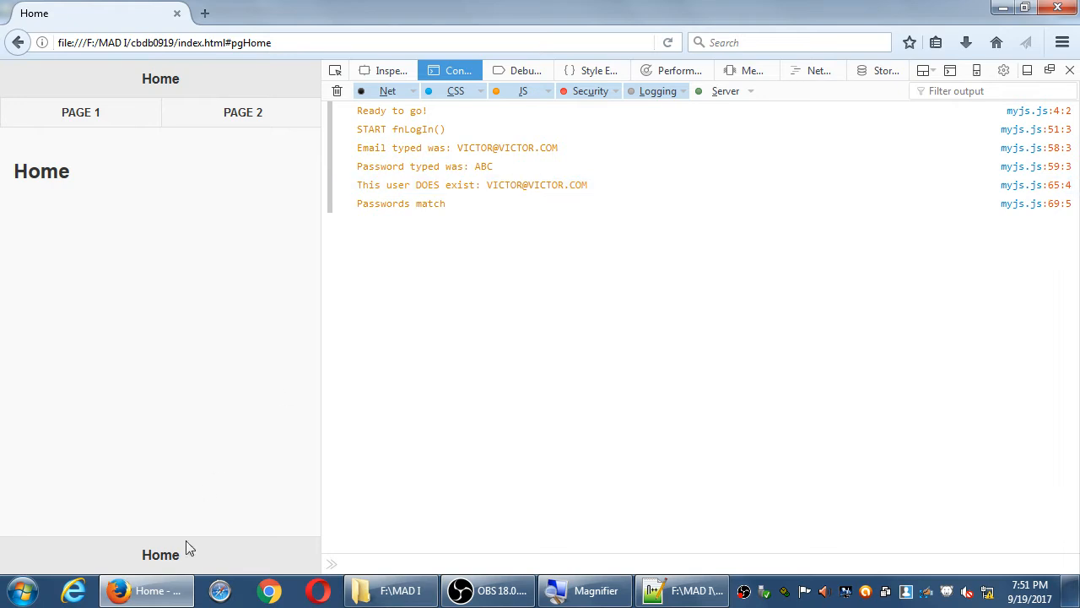
Step: Select the Home footer text, then bring Notepad++ back to the front
{"action": "double_click", "coordinate": [161, 554]}
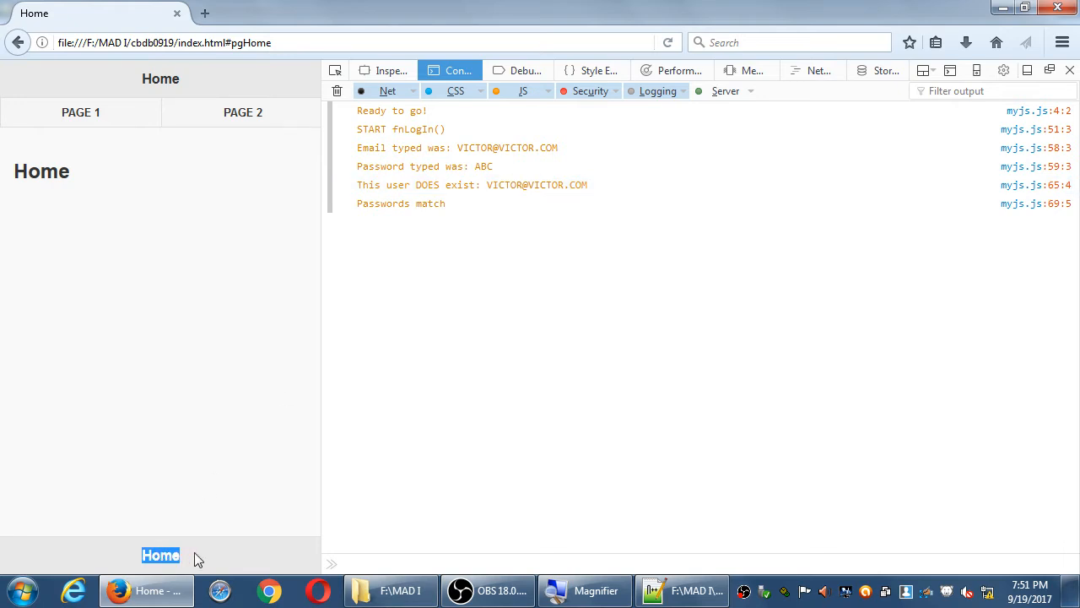
{"action": "left_click", "coordinate": [683, 591]}
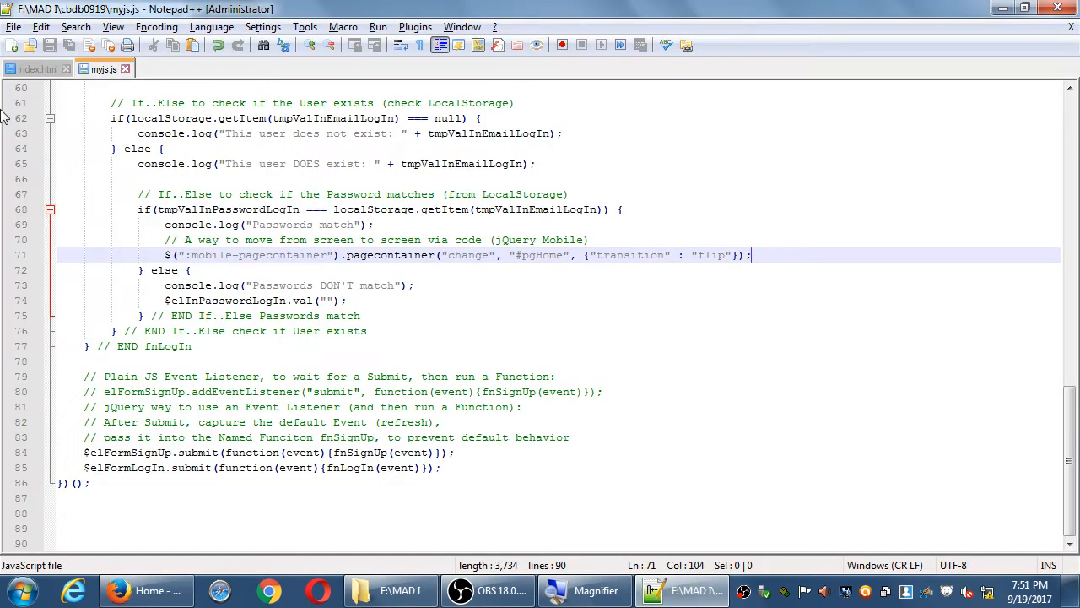
Step: In index.html, rename the Home section's closing comment to END Home
{"action": "left_click", "coordinate": [35, 68]}
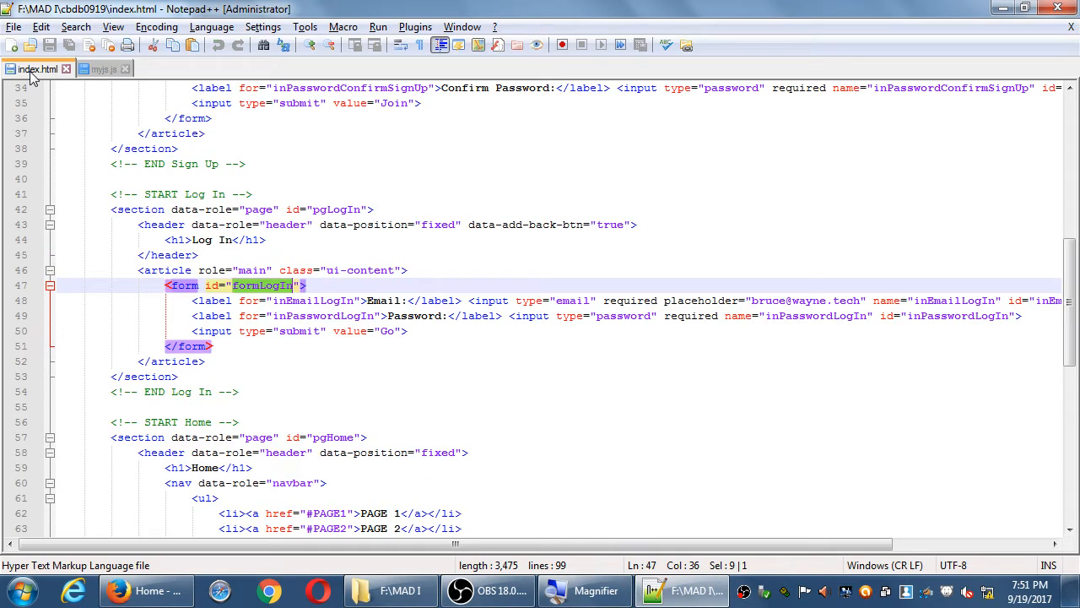
{"action": "scroll", "scroll_direction": "down", "scroll_amount": 3}
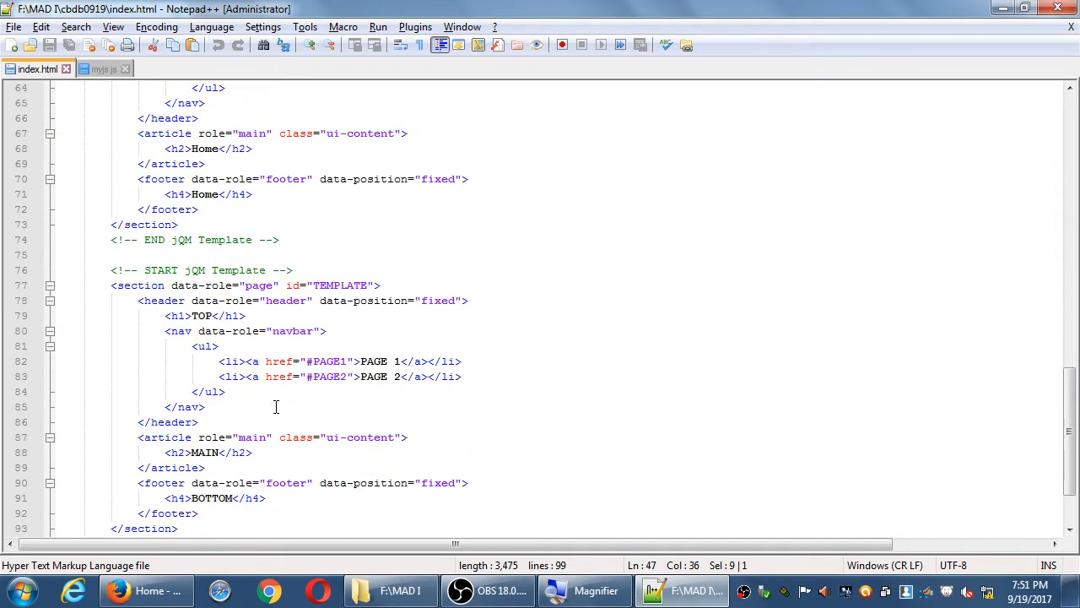
{"action": "scroll", "scroll_direction": "up", "scroll_amount": 3}
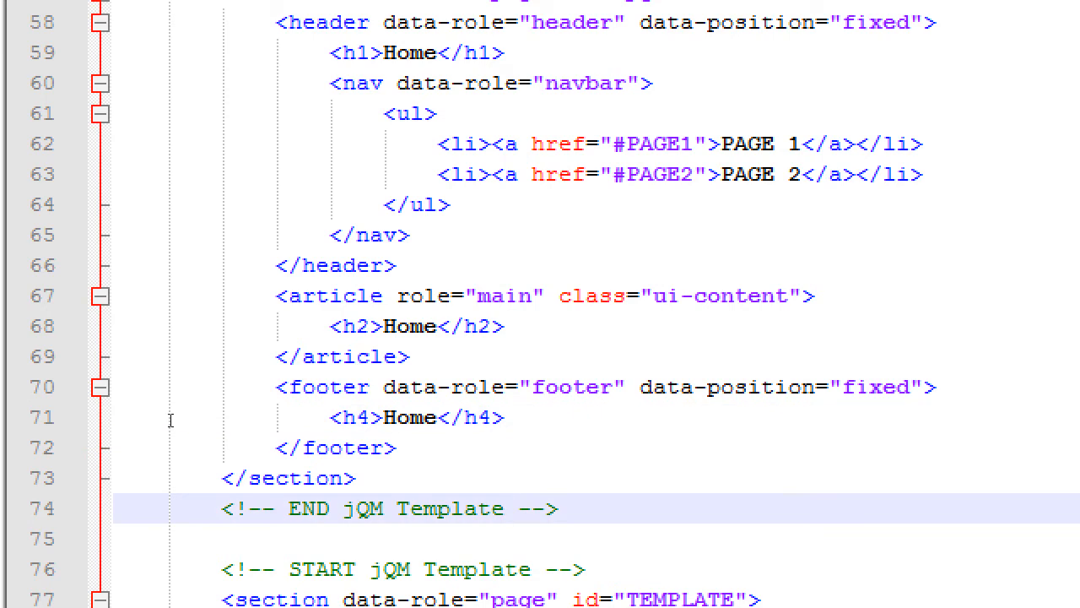
{"action": "type", "text": "pgHome\">"}
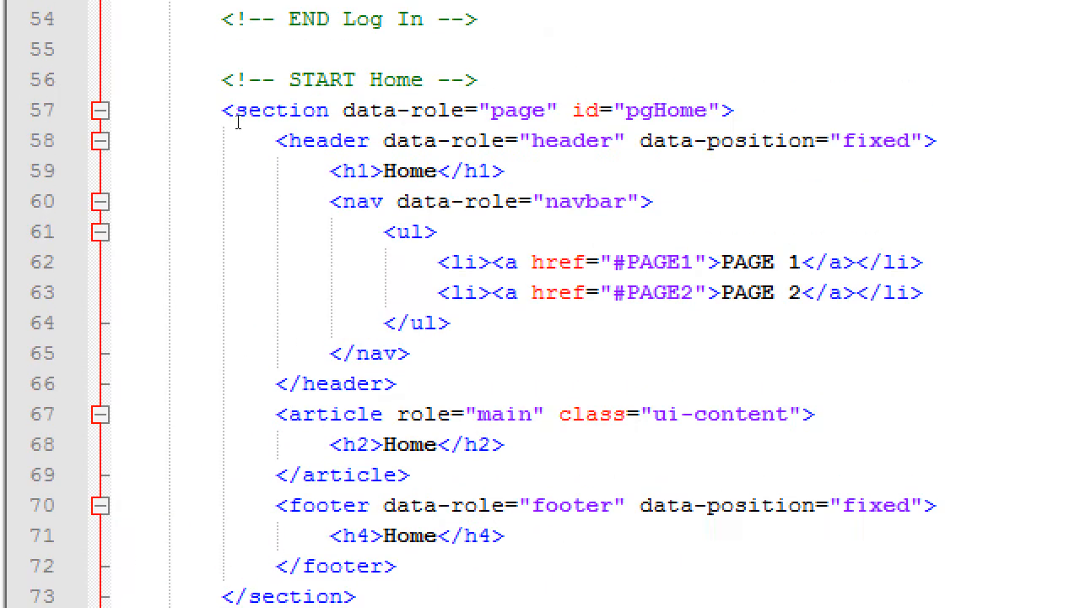
{"action": "scroll", "scroll_direction": "down", "scroll_amount": 3}
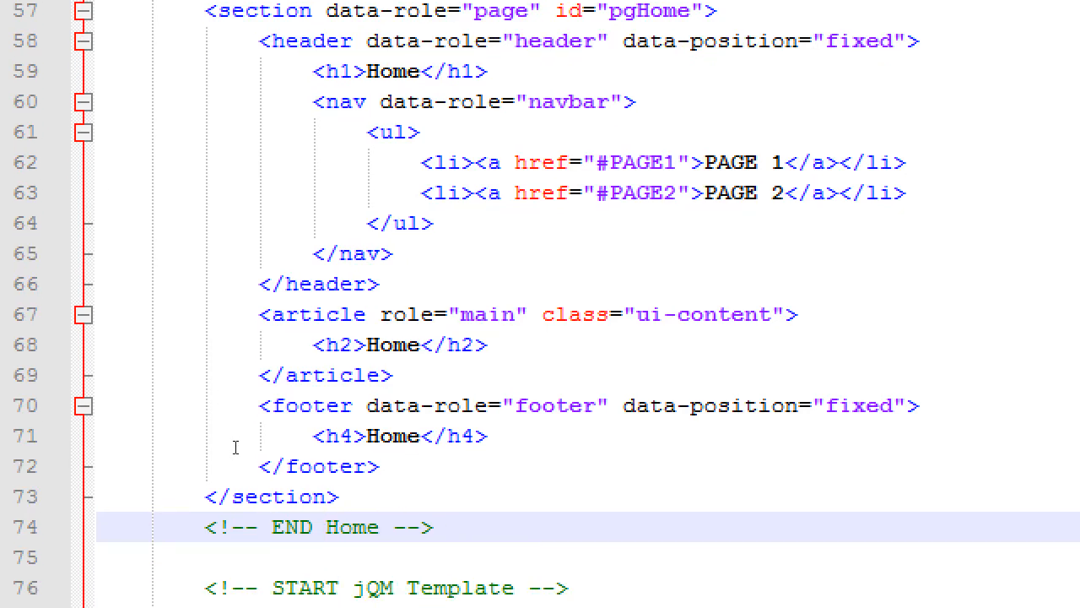
Step: Add an empty class="" attribute to the Home footer's h4 tag
{"action": "left_click", "coordinate": [324, 527]}
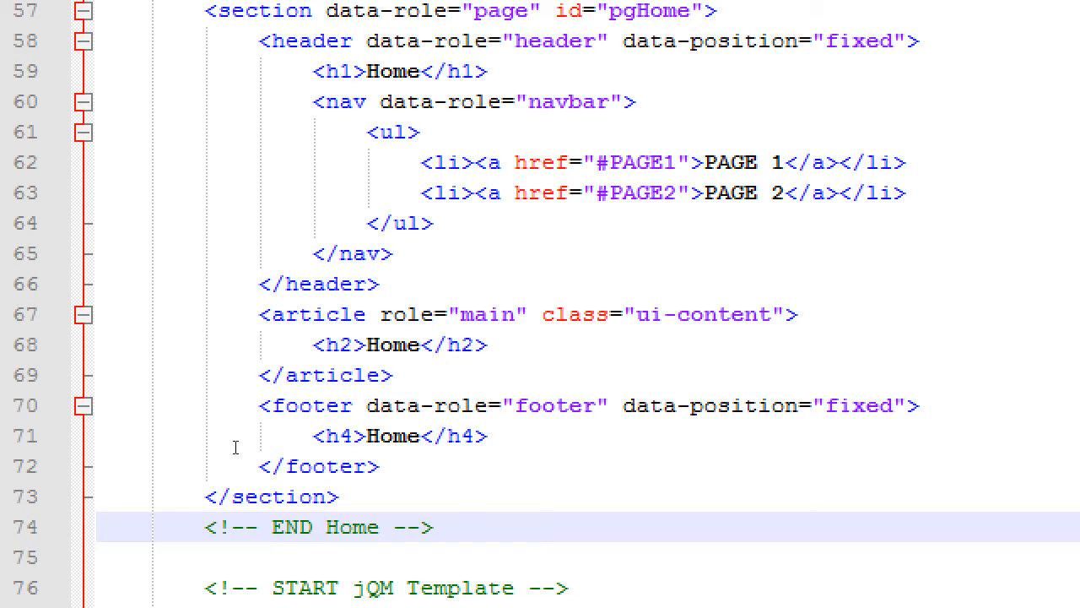
{"action": "left_click", "coordinate": [270, 496]}
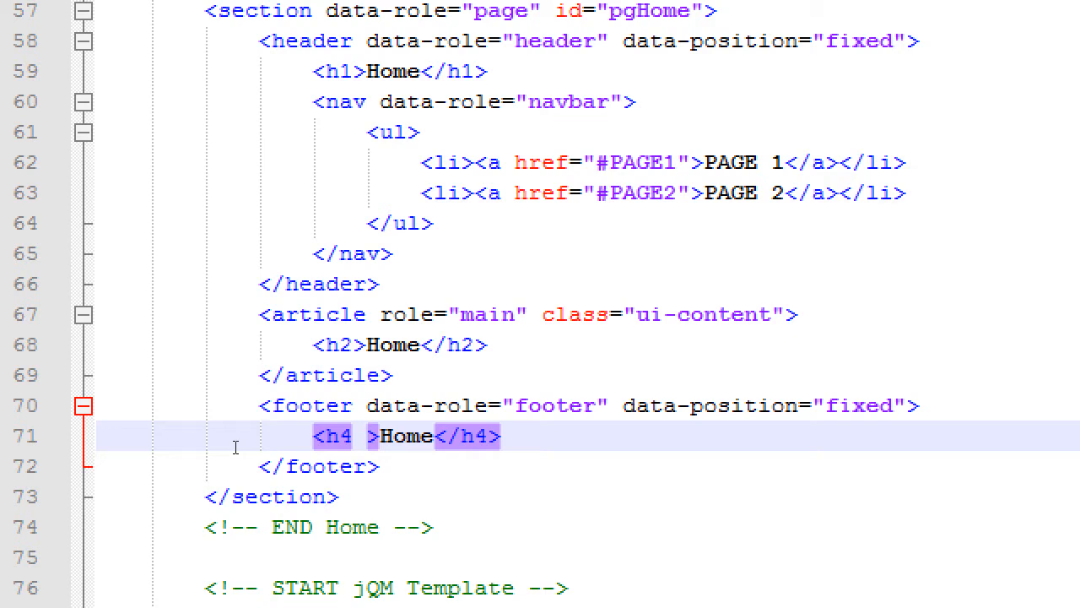
{"action": "type", "text": "class=\"\""}
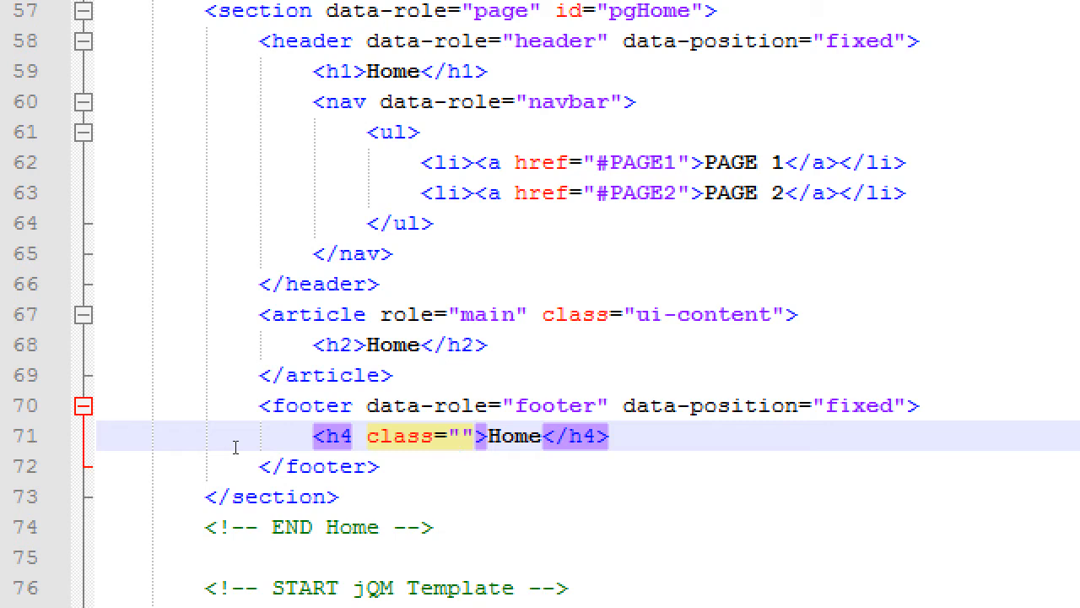
{"action": "left_click", "coordinate": [459, 436]}
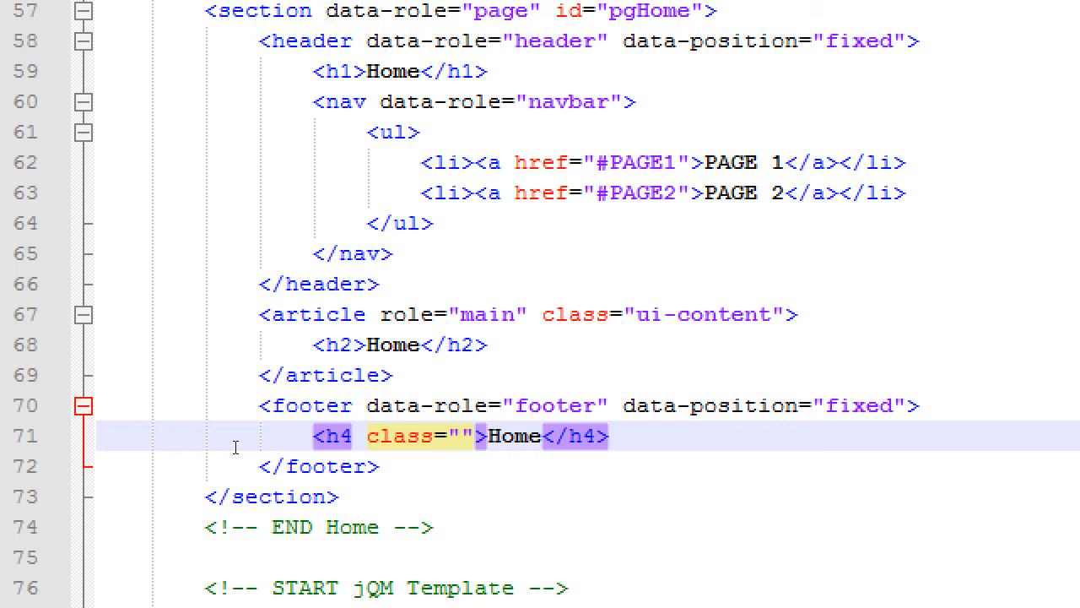
{"action": "left_click", "coordinate": [459, 436]}
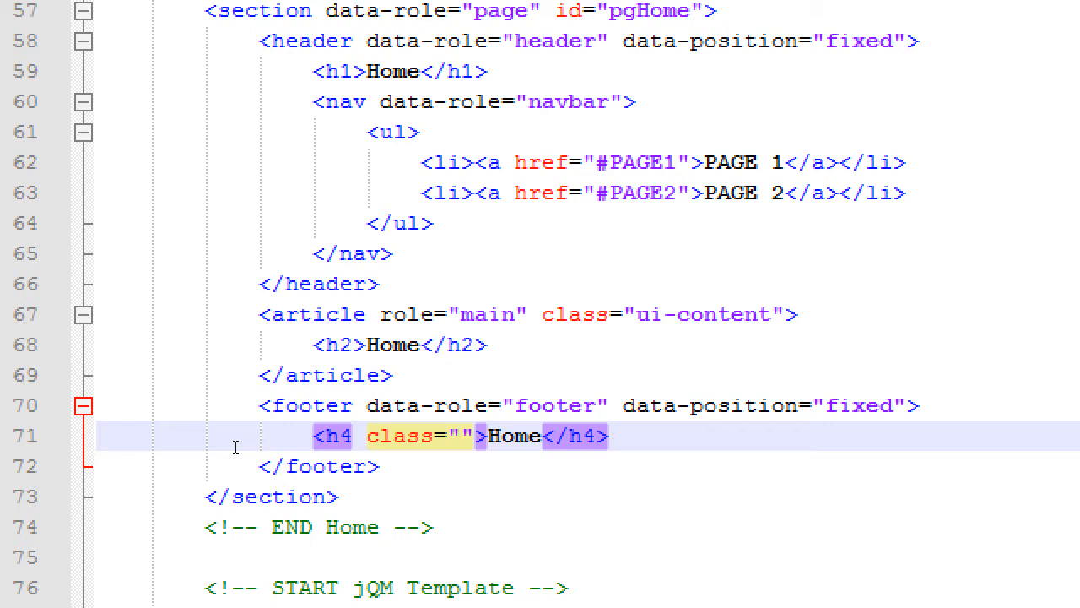
Step: Write an HTML comment: classes can be used on multiple elements, IDs only once per document
{"action": "key", "text": "Return"}
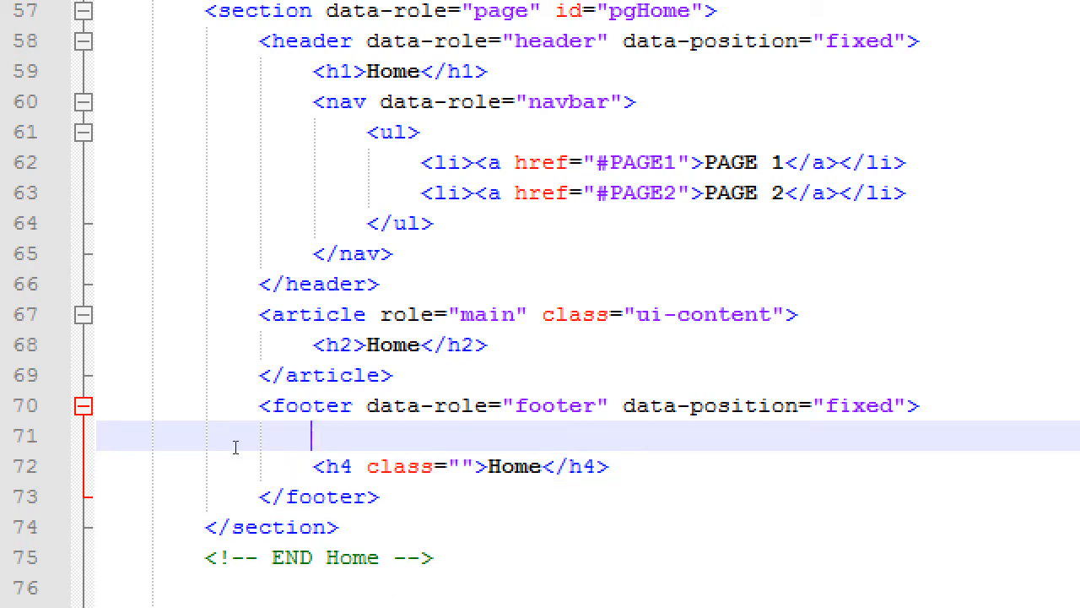
{"action": "type", "text": "<!-- -->"}
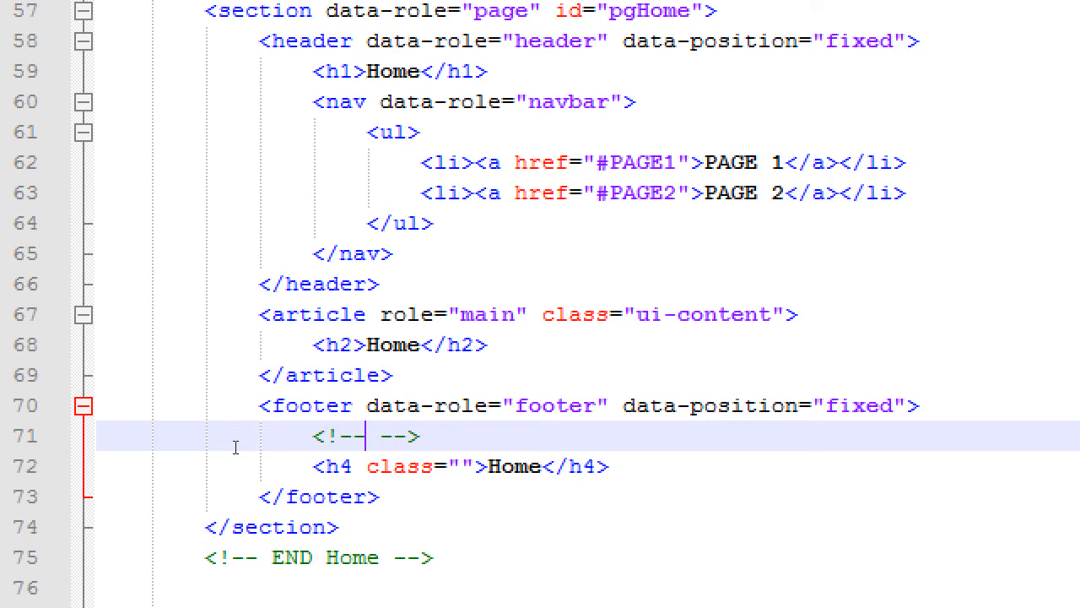
{"action": "type", "text": "Classes can"}
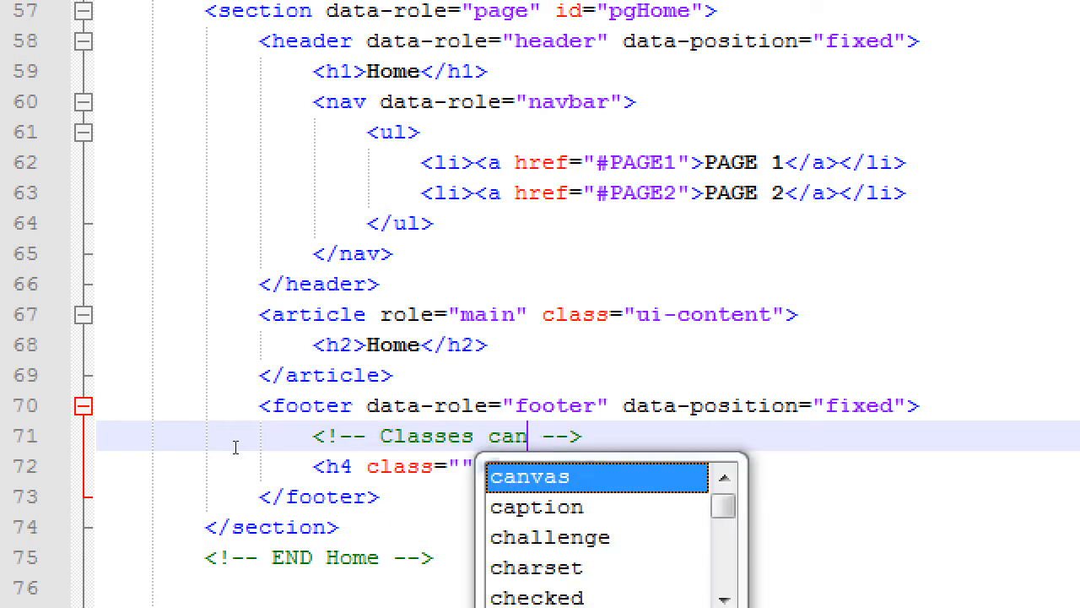
{"action": "type", "text": "be used multiple times to"}
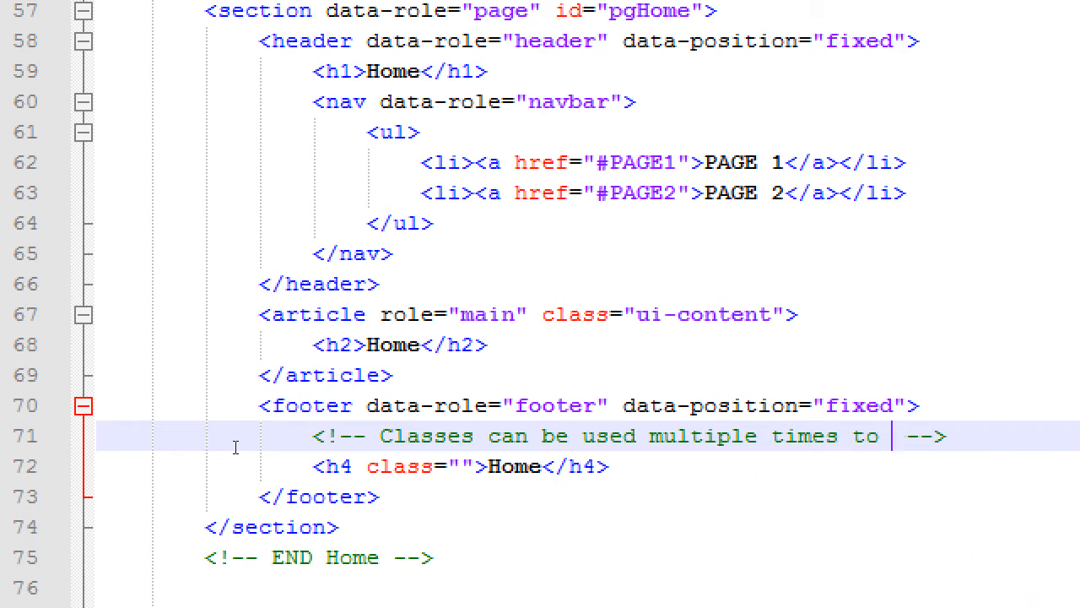
{"action": "type", "text": "'anm'"}
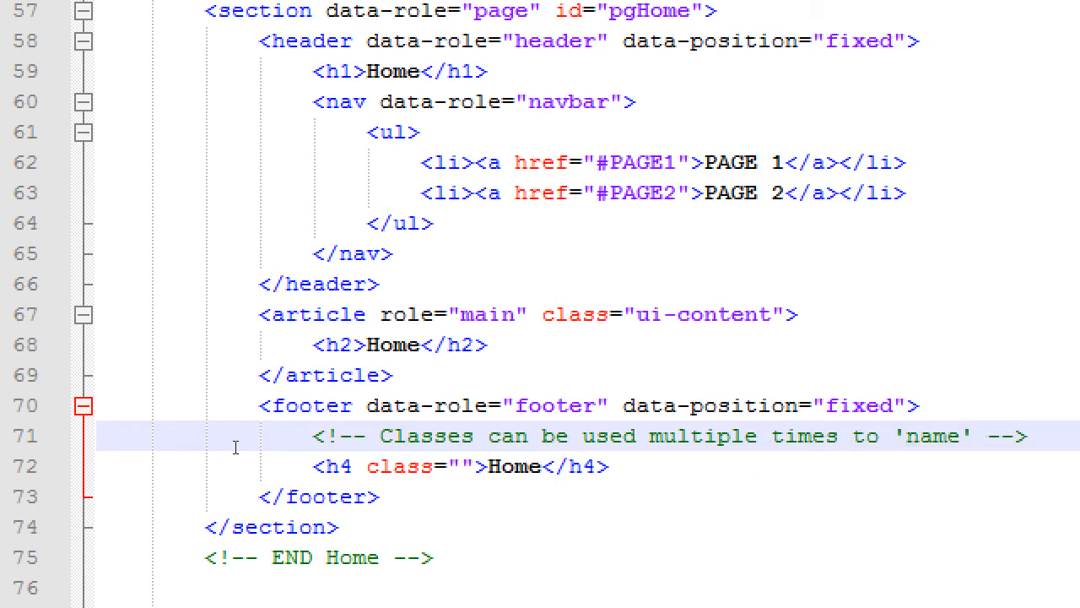
{"action": "type", "text": "an Element"}
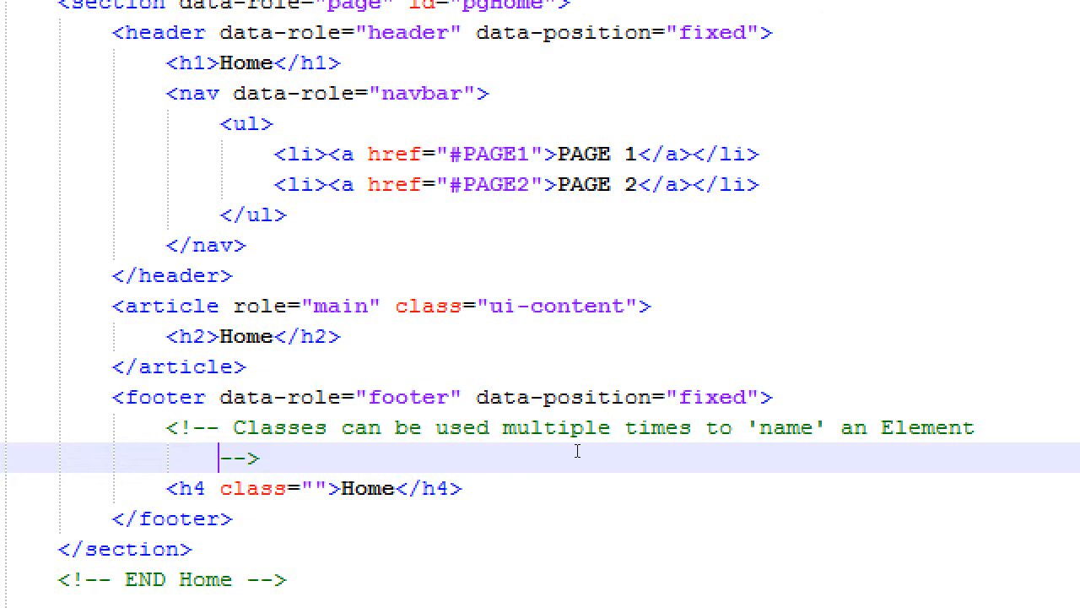
{"action": "type", "text": "IDs"}
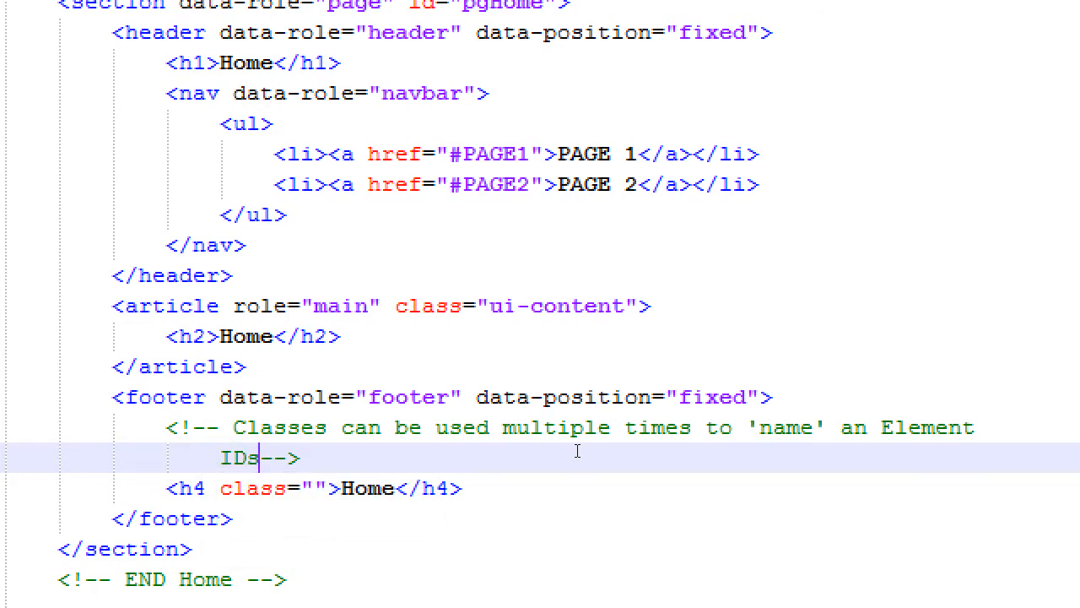
{"action": "type", "text": "can only be used once"}
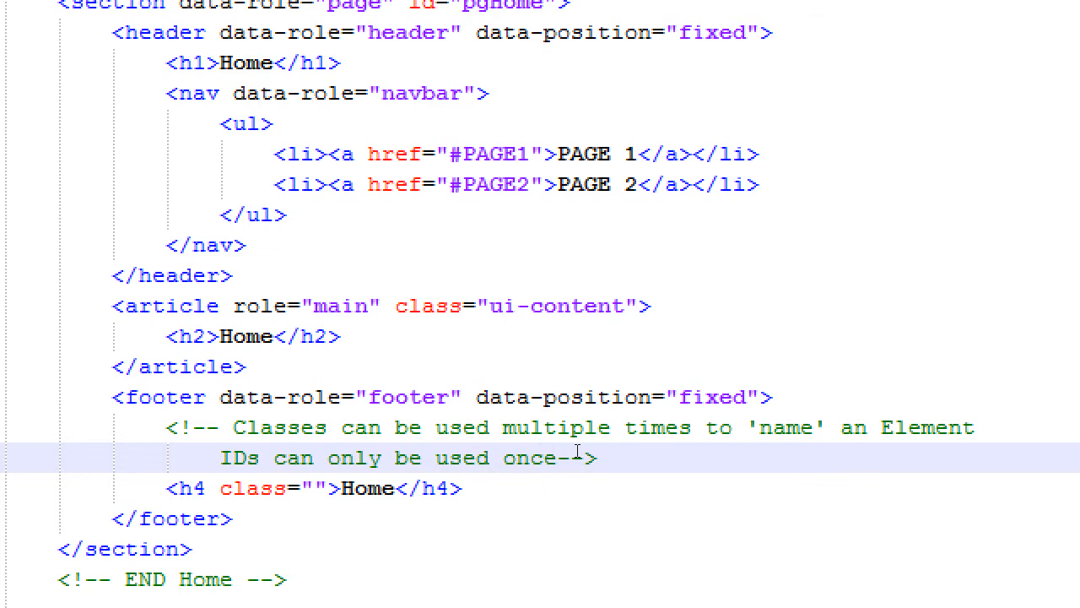
{"action": "key", "text": "BackSpace"}
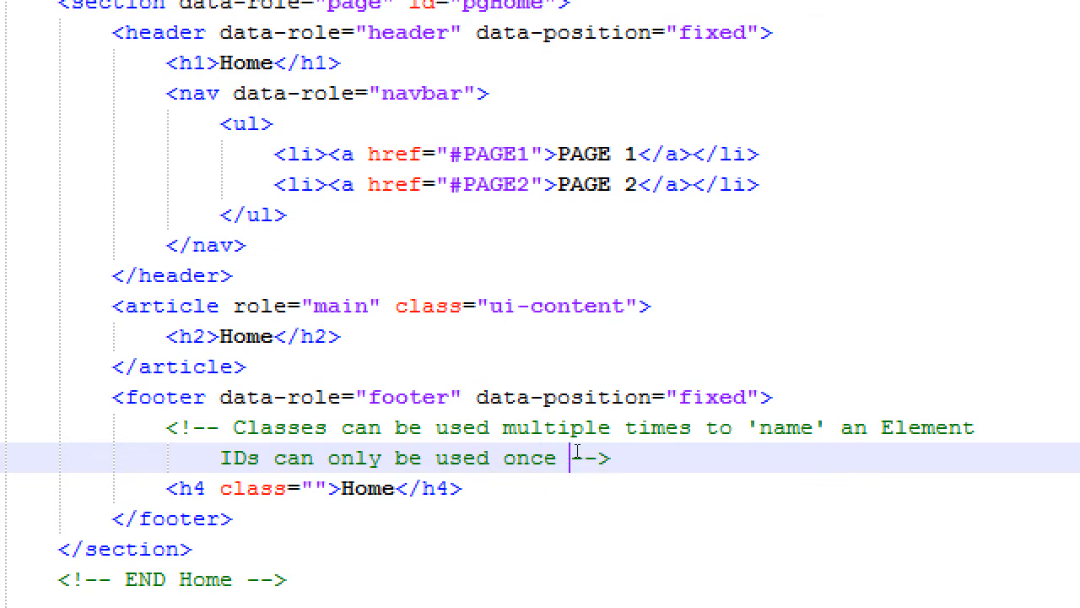
{"action": "type", "text": "per DOUCM"}
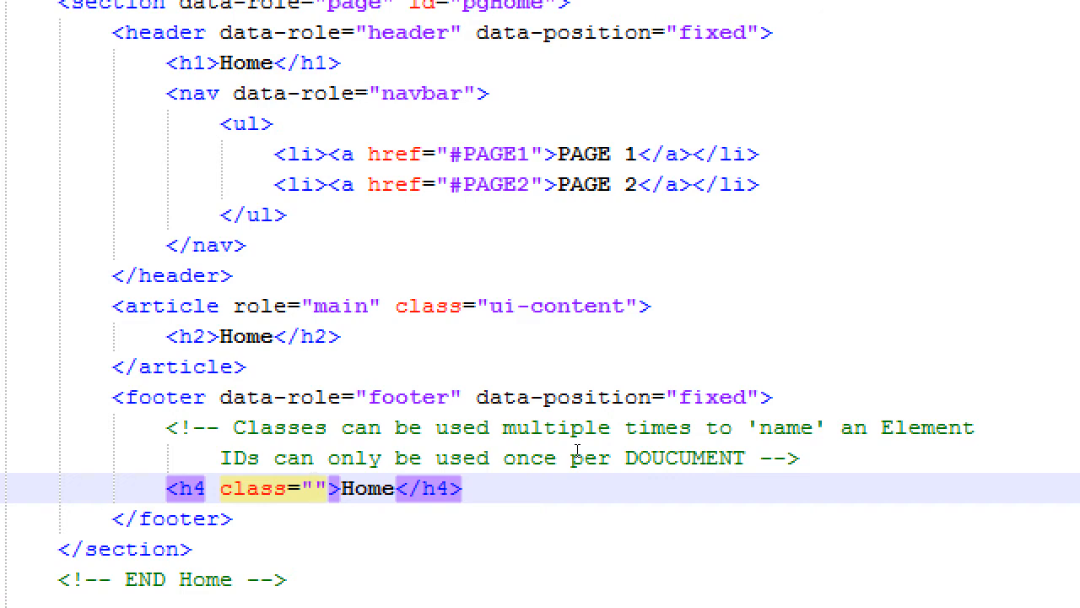
Step: Set the footer h4's class value to userEmail
{"action": "type", "text": "userEmail"}
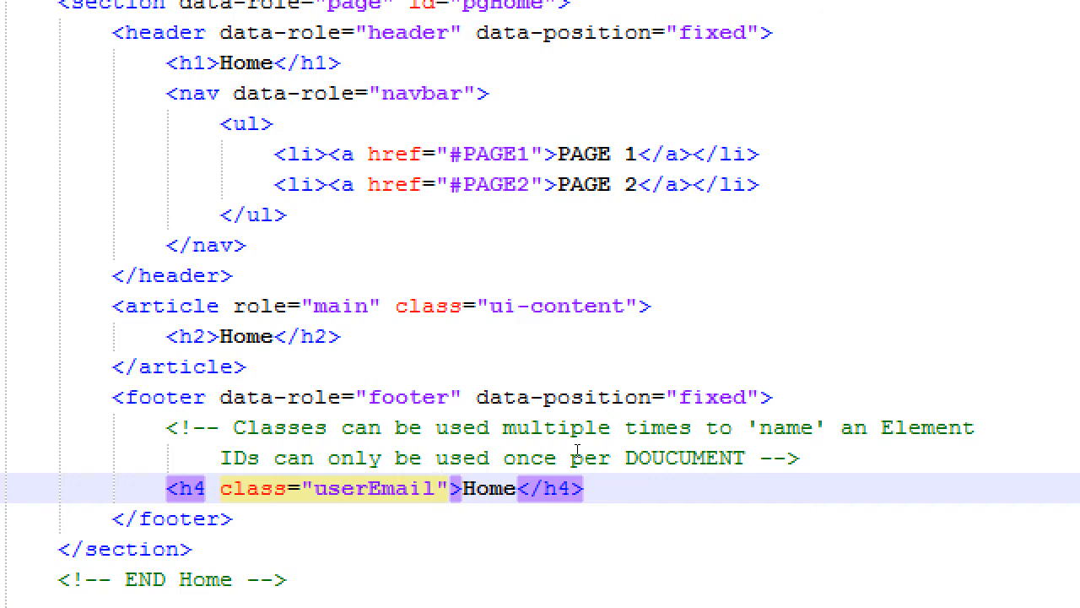
Step: Switch to myjs.js and select the semicolon after $("#formLogIn") to replace it with a comma
{"action": "left_click", "coordinate": [436, 488]}
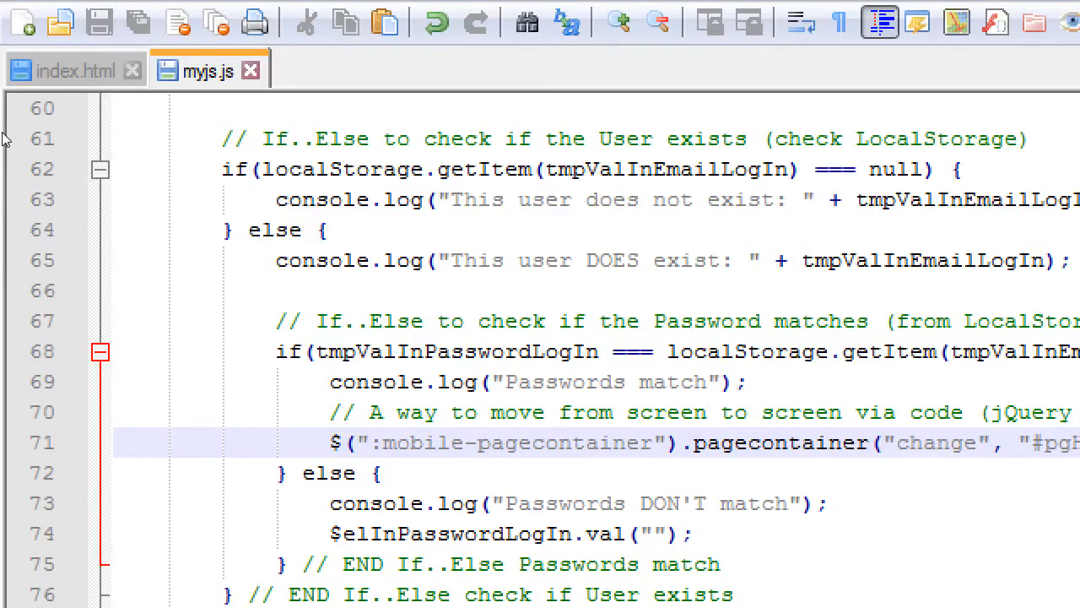
{"action": "scroll", "scroll_direction": "up", "scroll_amount": 3}
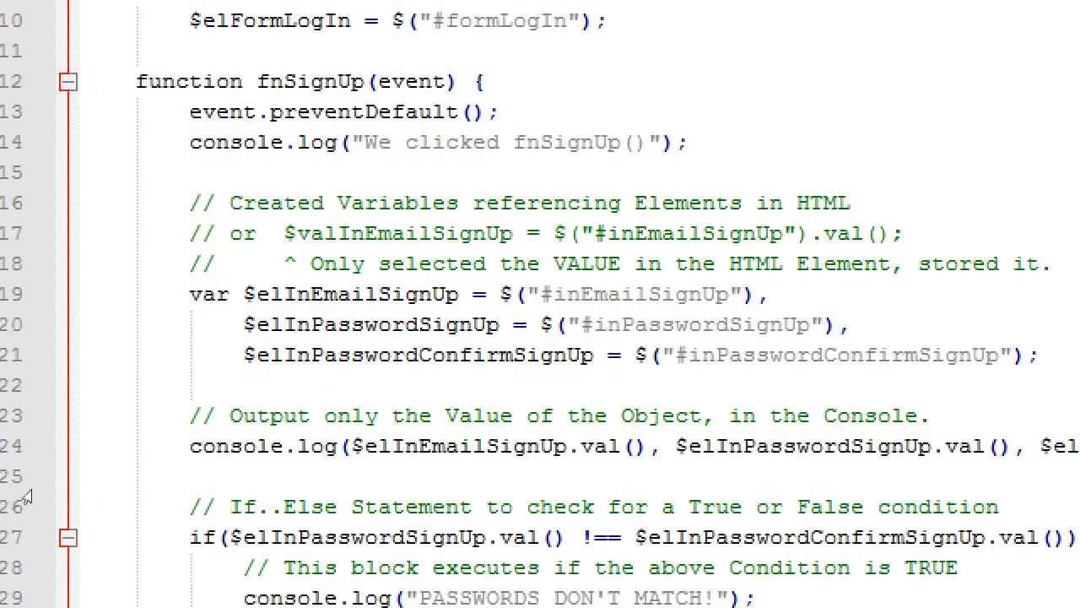
{"action": "scroll", "scroll_direction": "up", "scroll_amount": 3}
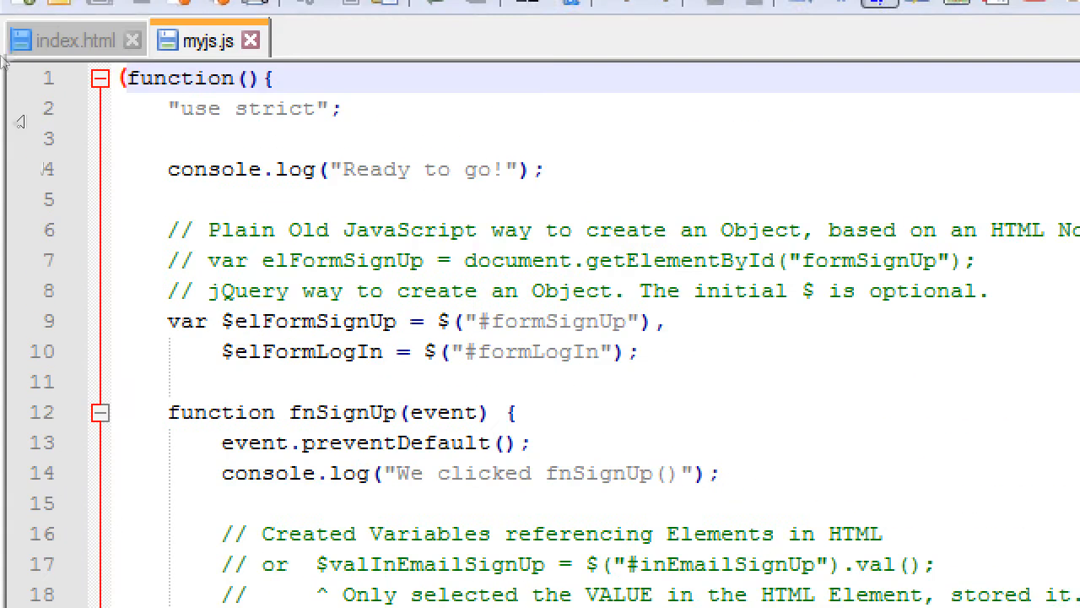
{"action": "double_click", "coordinate": [310, 321]}
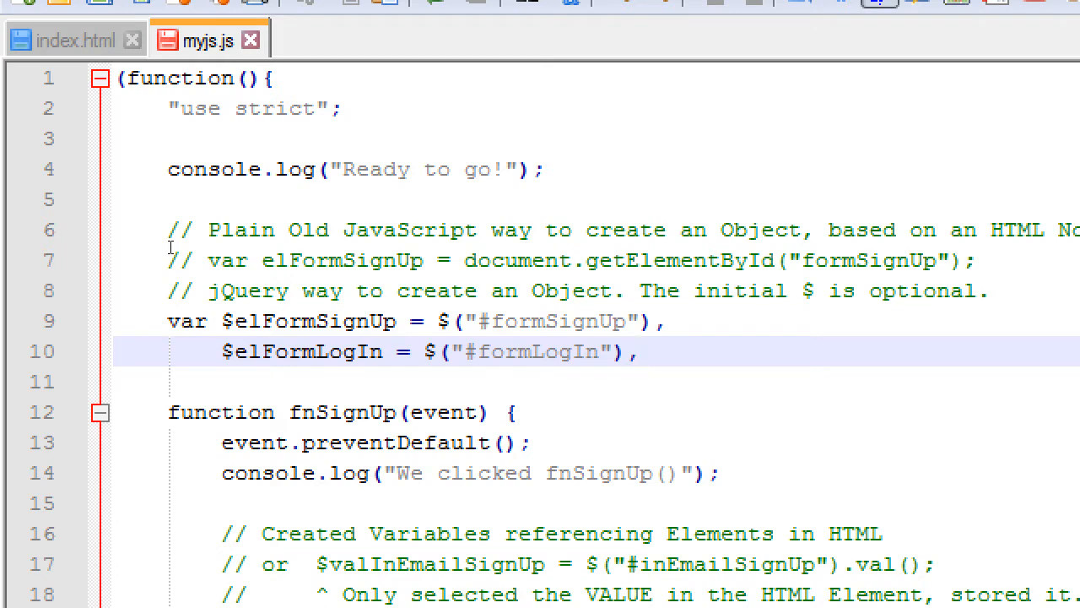
Step: Declare $elUserEmail = $(".userEmail") after the formLogIn variable
{"action": "left_click", "coordinate": [638, 351]}
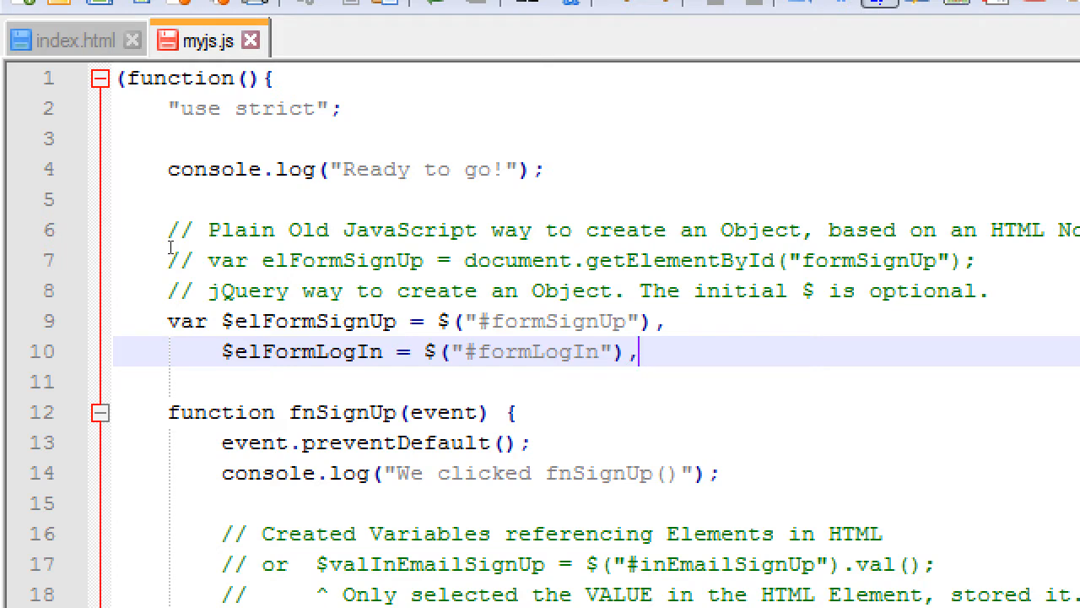
{"action": "type", "text": "$elUser"}
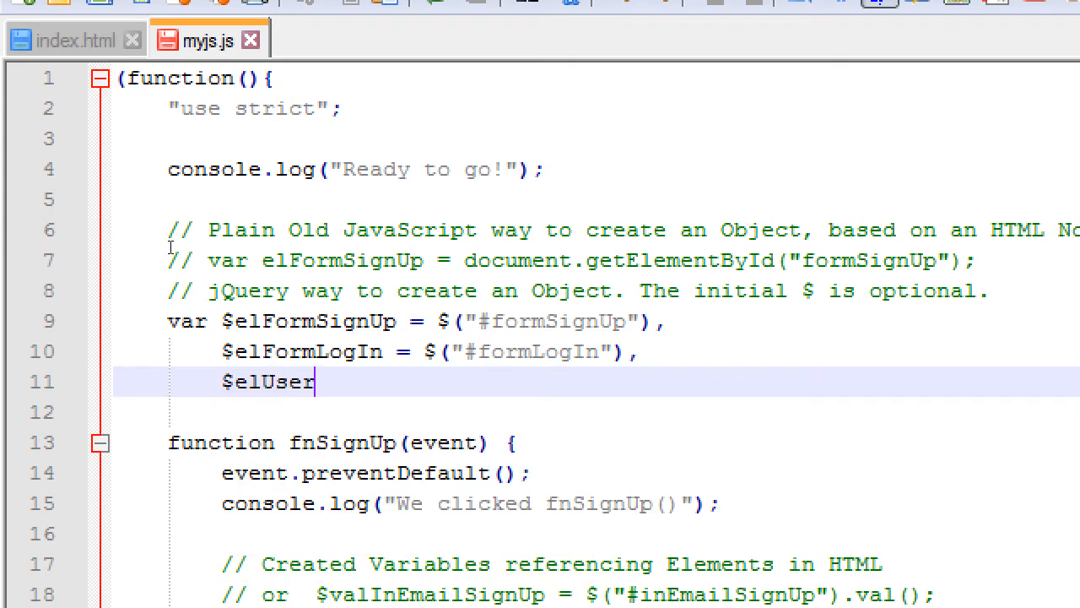
{"action": "type", "text": "Email = $"}
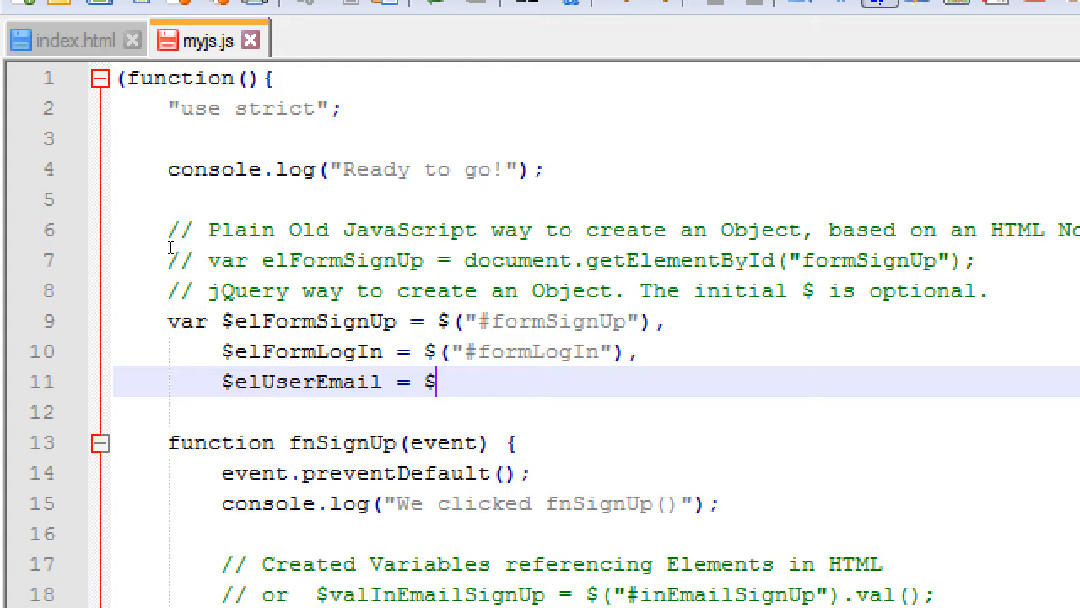
{"action": "type", "text": "();"}
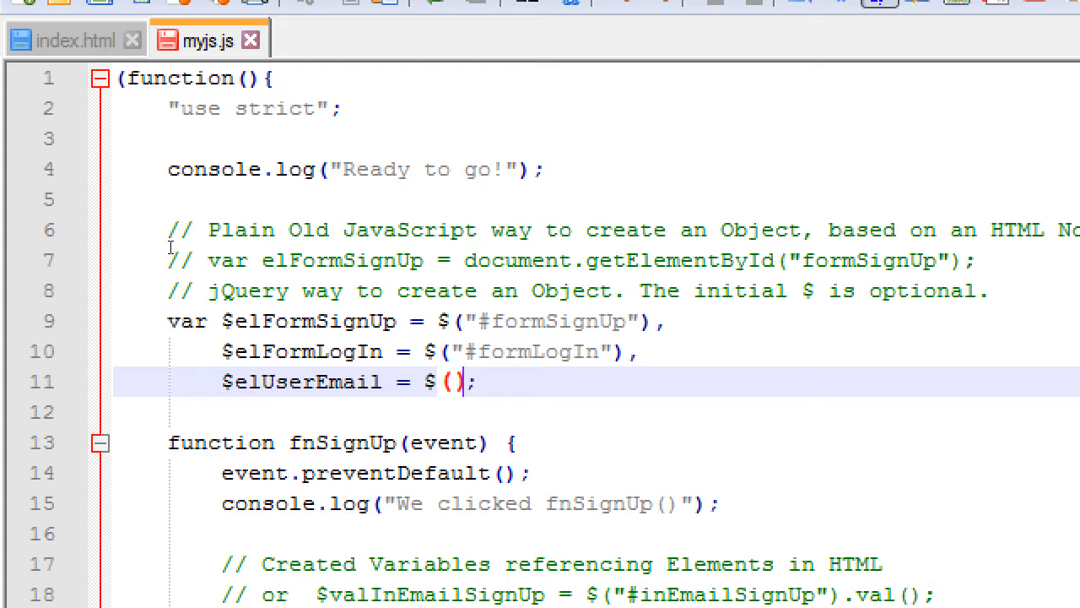
{"action": "type", "text": "\"\""}
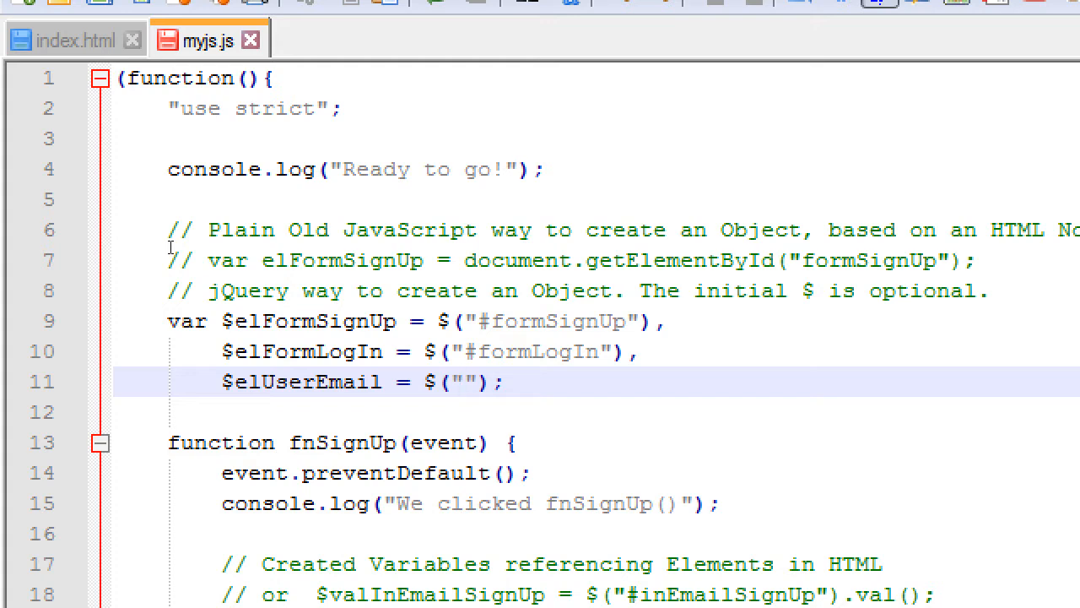
{"action": "type", "text": ".userEmail"}
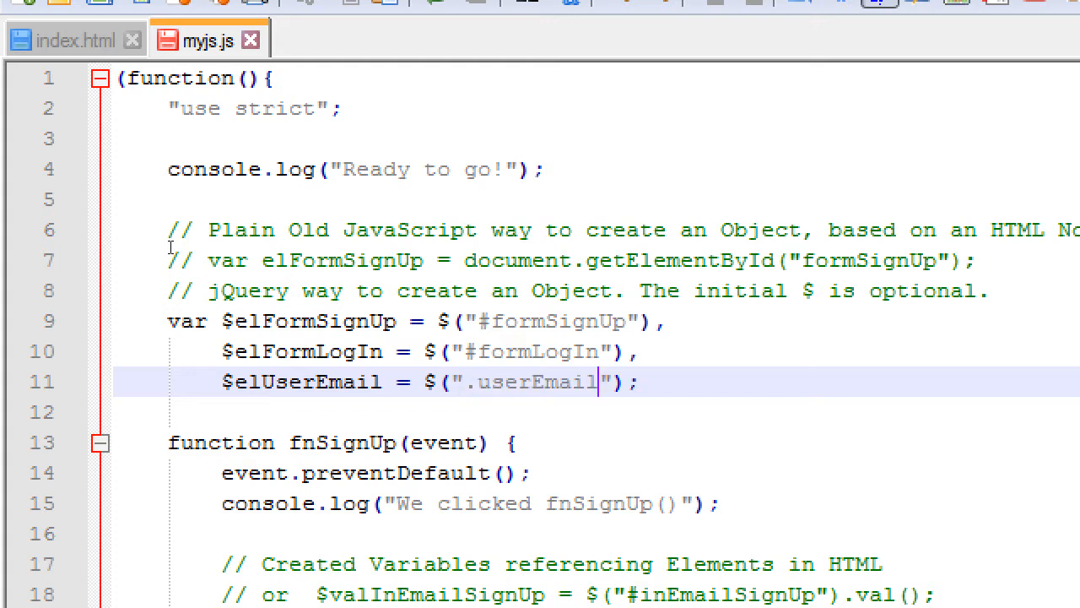
{"action": "double_click", "coordinate": [537, 381]}
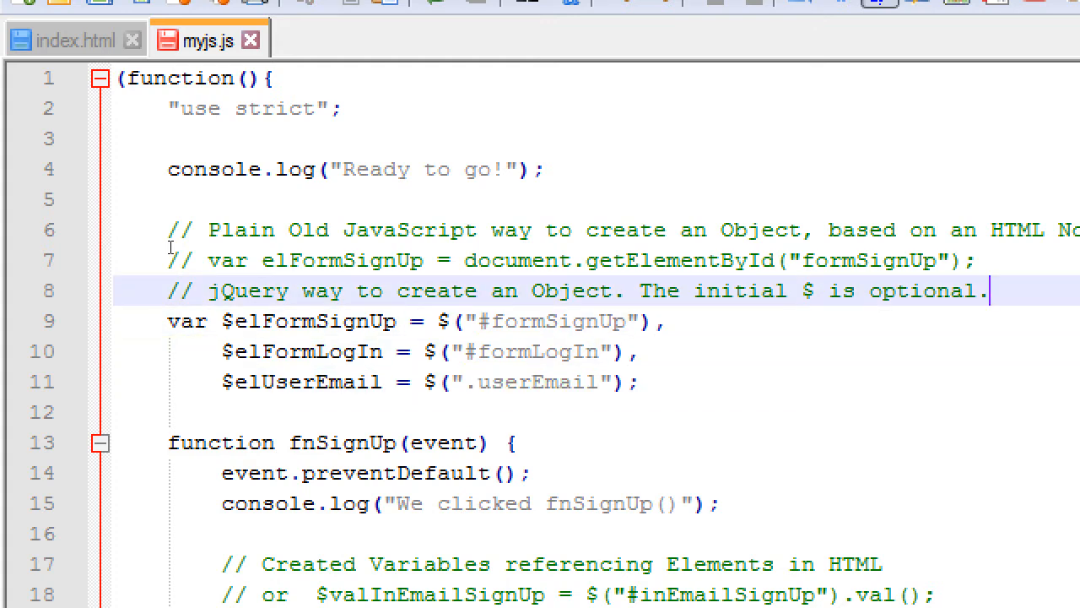
Step: Add comment lines // # = ID and // . = Class, then select the $elUserEmail name
{"action": "key", "text": "Enter"}
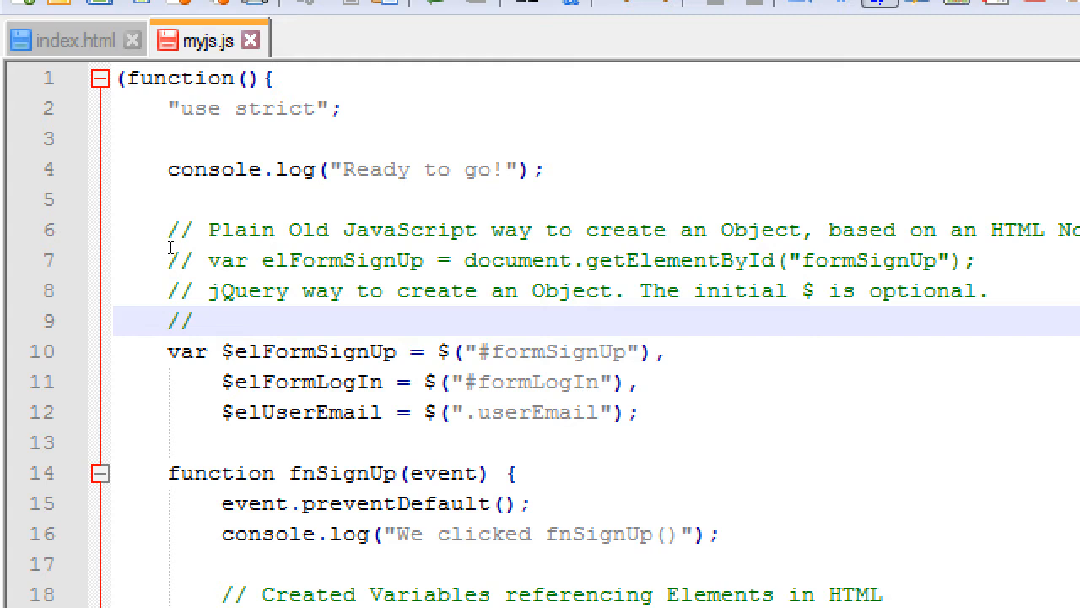
{"action": "type", "text": "# = ID"}
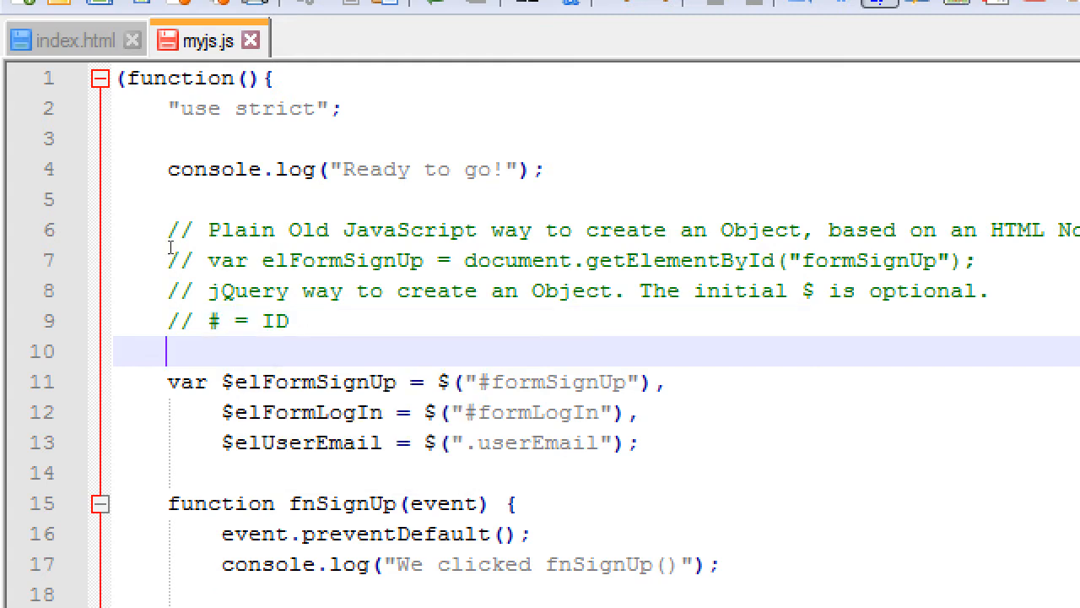
{"action": "type", "text": "// . ="}
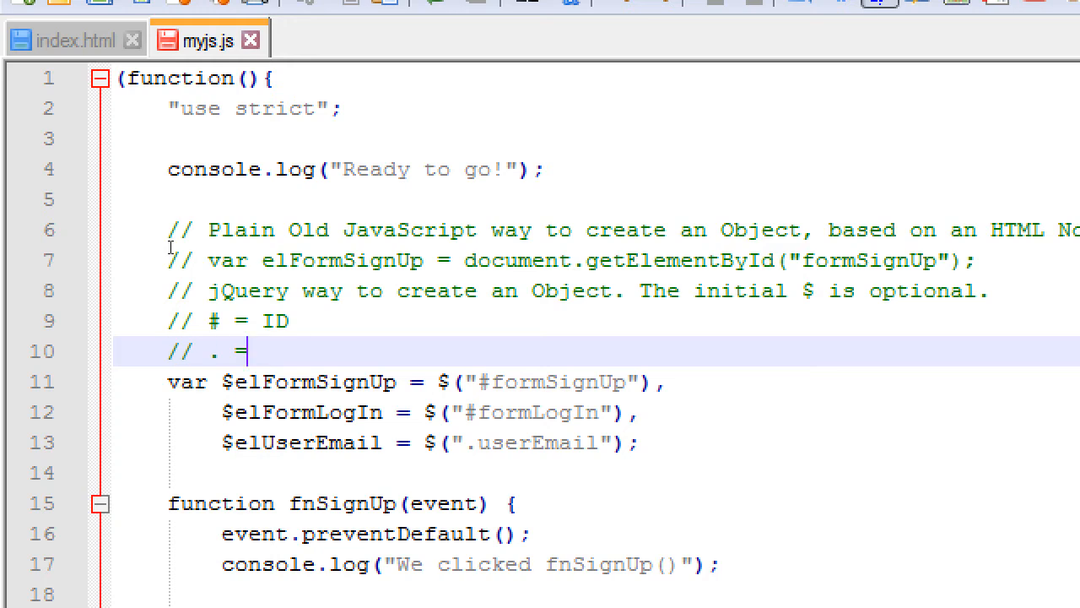
{"action": "type", "text": "cLA"}
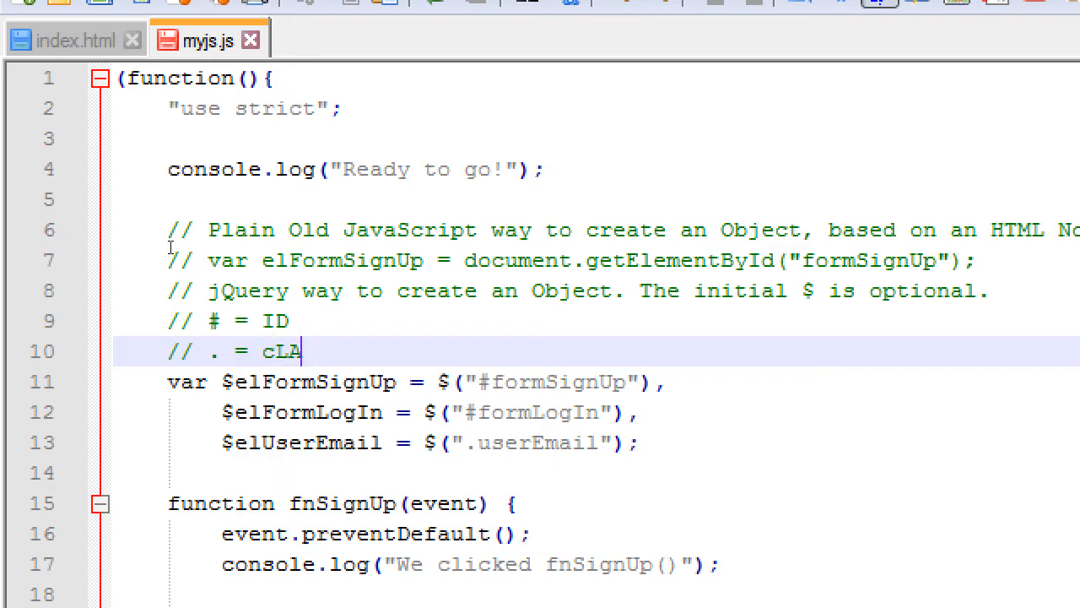
{"action": "type", "text": "SS"}
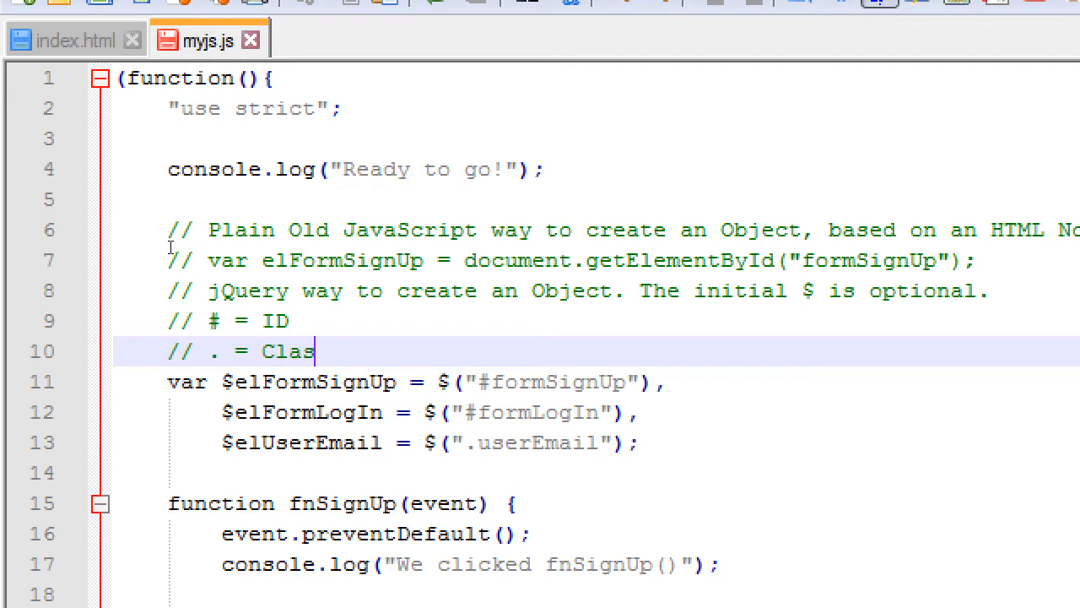
{"action": "type", "text": "s"}
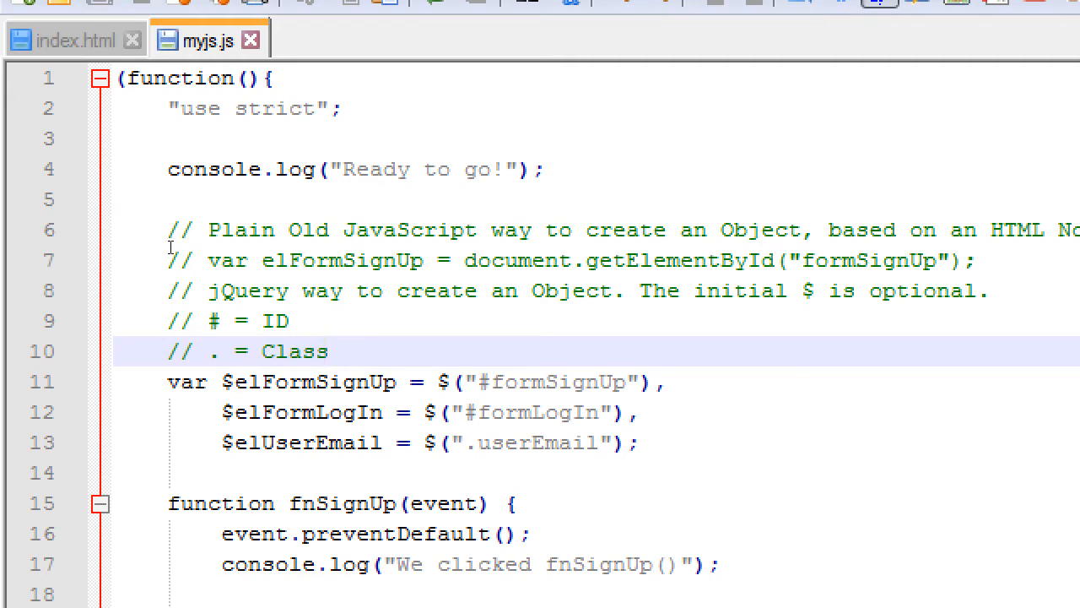
{"action": "left_click", "coordinate": [329, 351]}
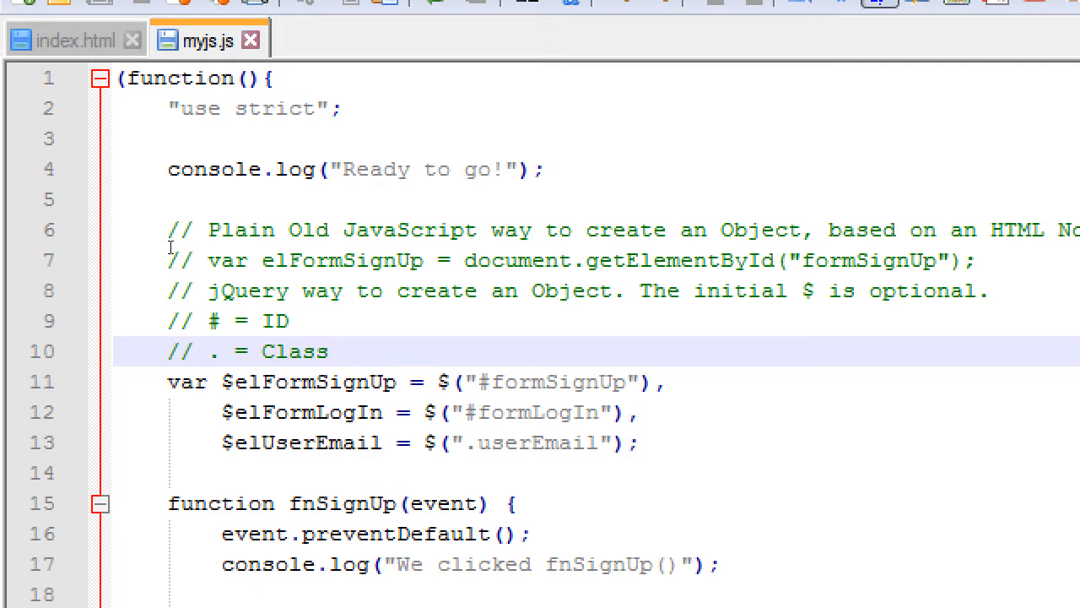
{"action": "left_click", "coordinate": [329, 351]}
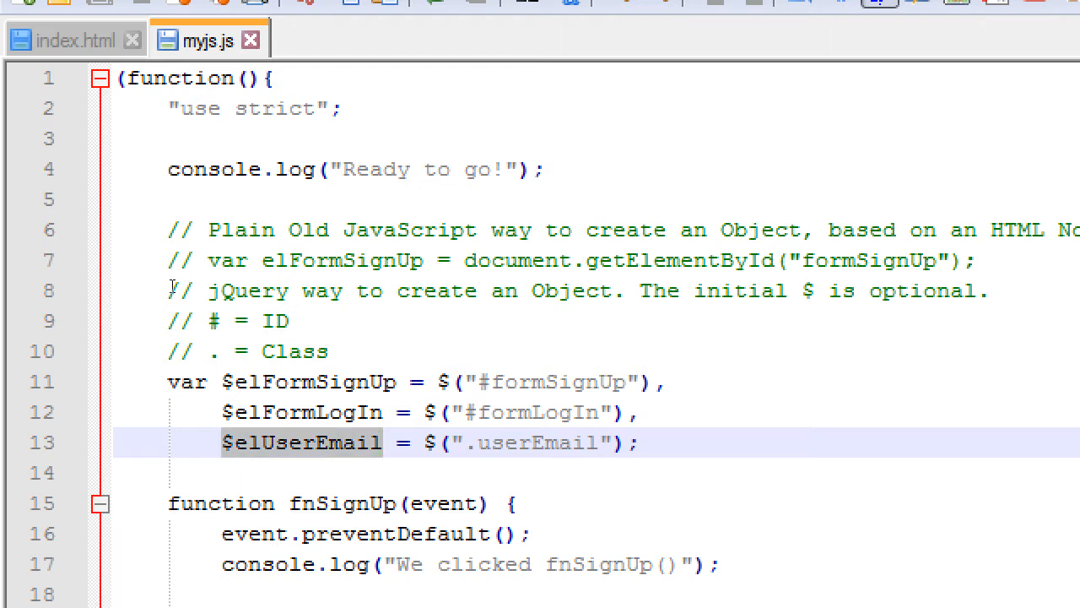
Step: Scroll down to the fnLogIn function's passwords-match branch
{"action": "scroll", "scroll_direction": "down", "scroll_amount": 3}
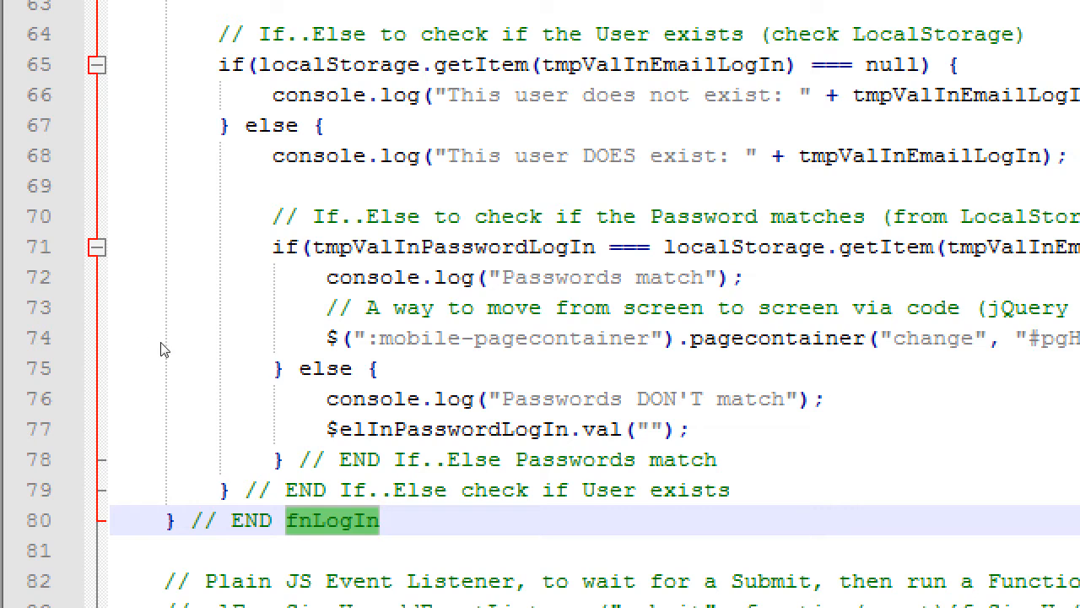
{"action": "mouse_move", "coordinate": [415, 329]}
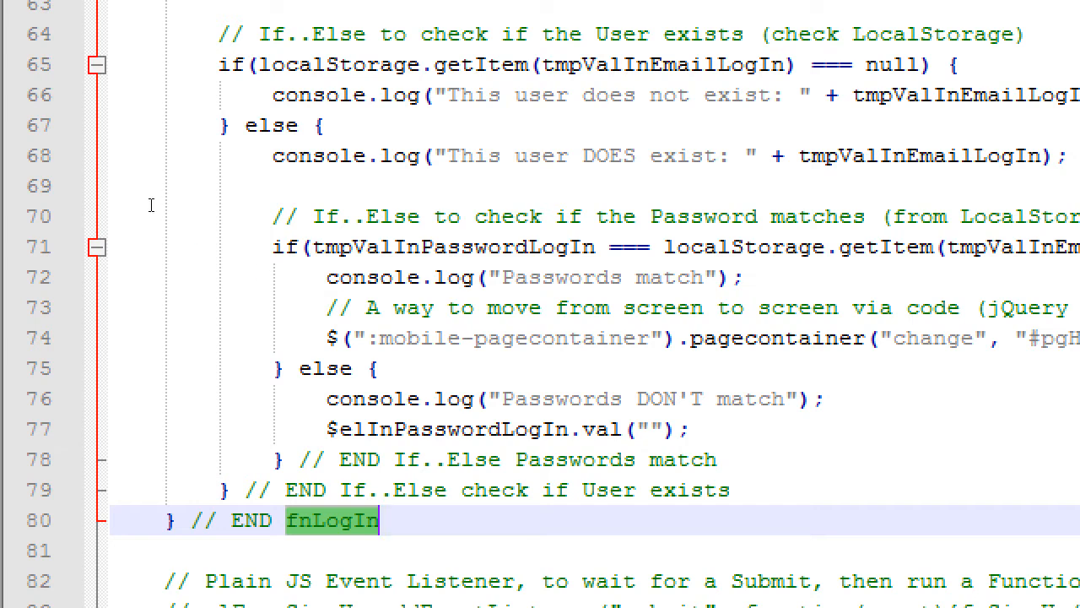
{"action": "mouse_move", "coordinate": [145, 316]}
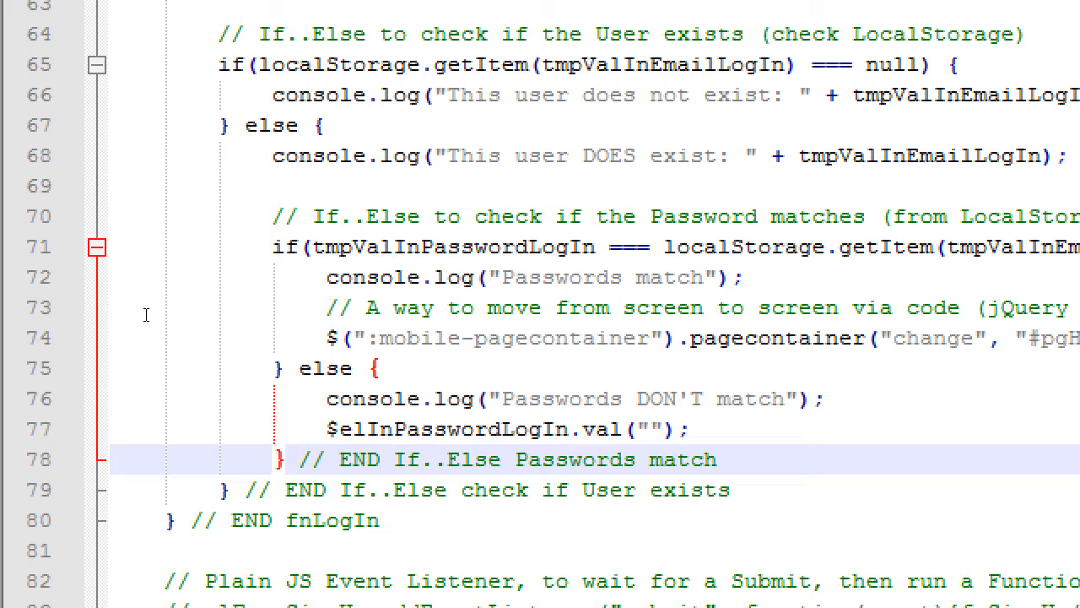
{"action": "mouse_move", "coordinate": [326, 267]}
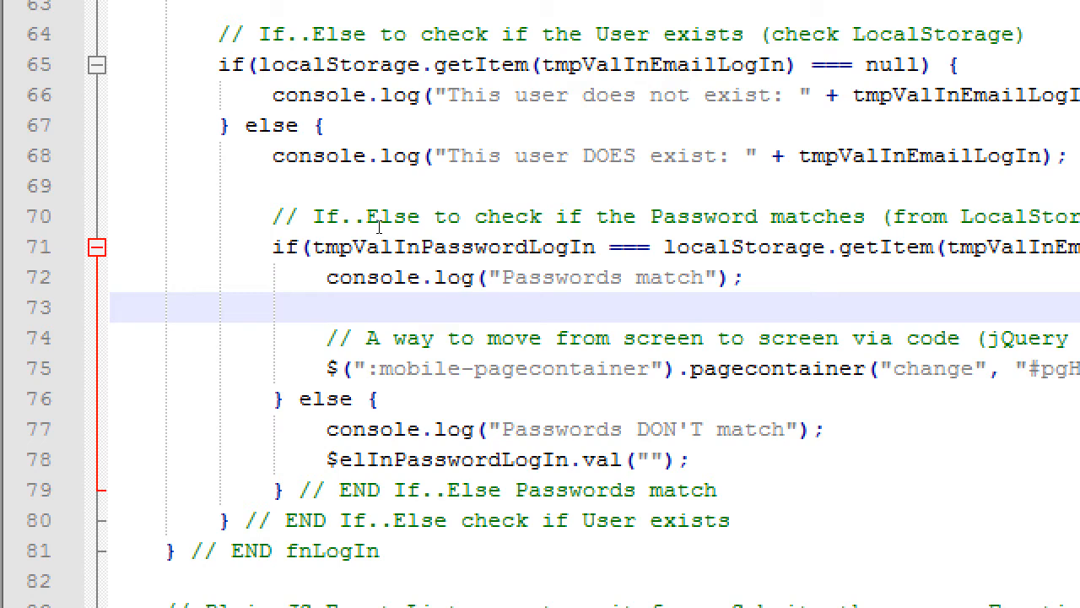
Step: Write $elUserEmail.html(tmpValInEmailLogIn.toLowerCase()); in the passwords-match branch
{"action": "left_click", "coordinate": [326, 307]}
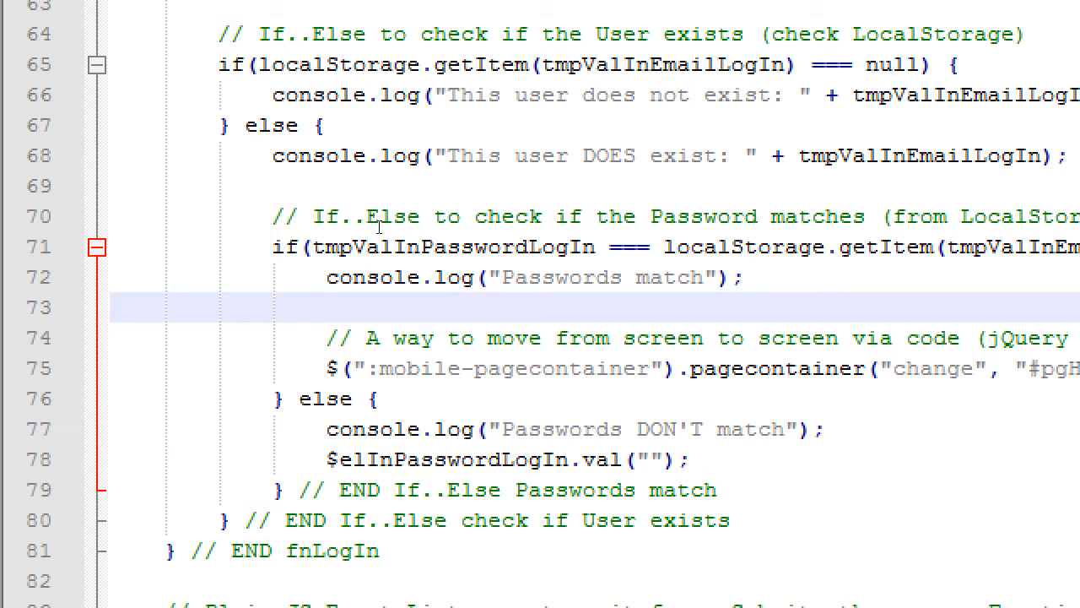
{"action": "left_click", "coordinate": [324, 308]}
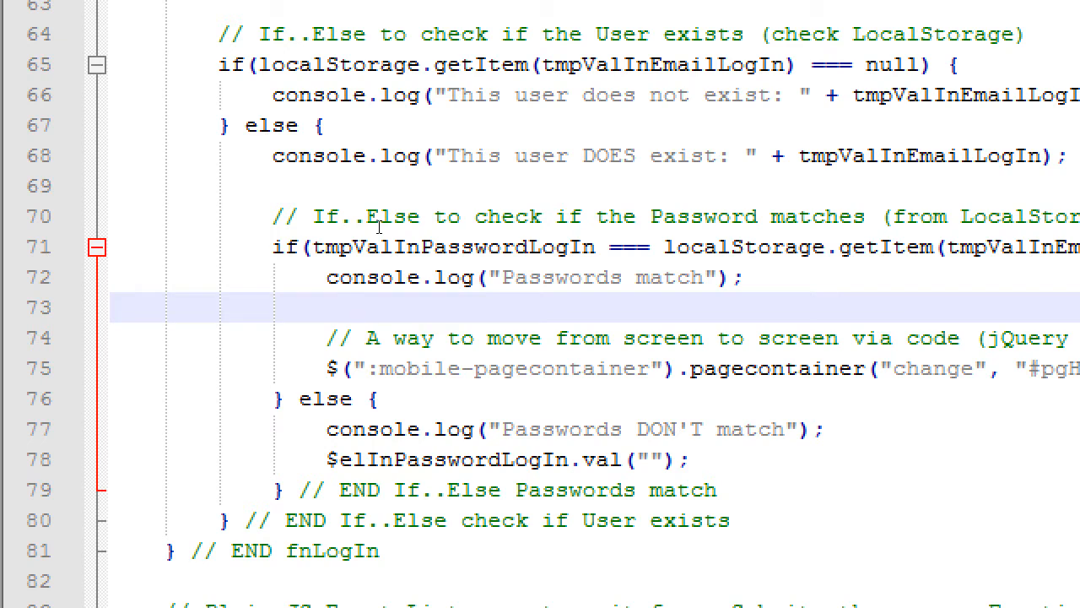
{"action": "type", "text": "$elUserEmail"}
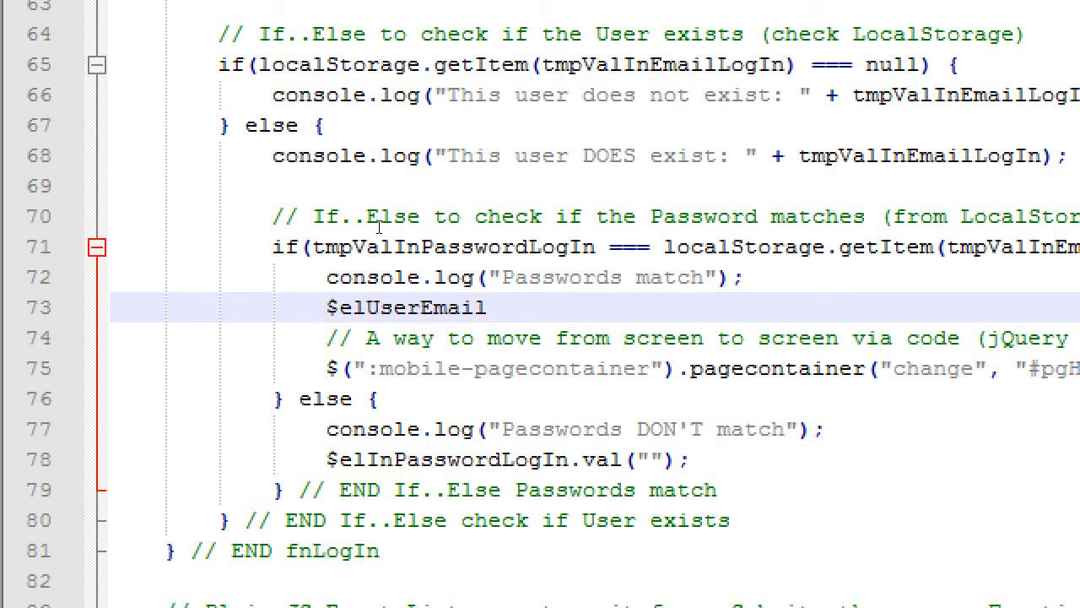
{"action": "type", "text": ".htm"}
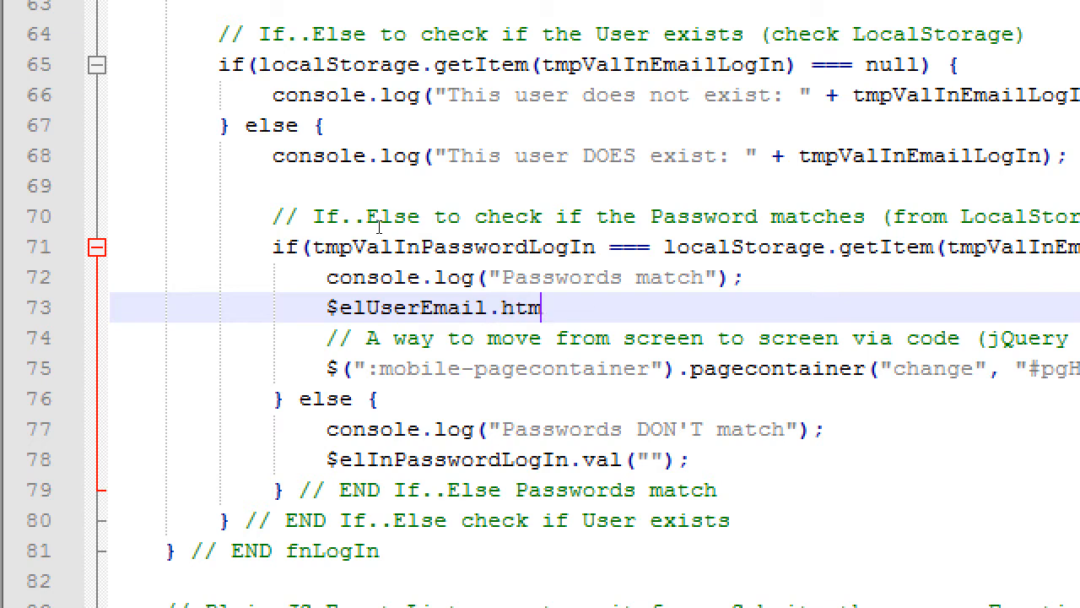
{"action": "type", "text": "l();"}
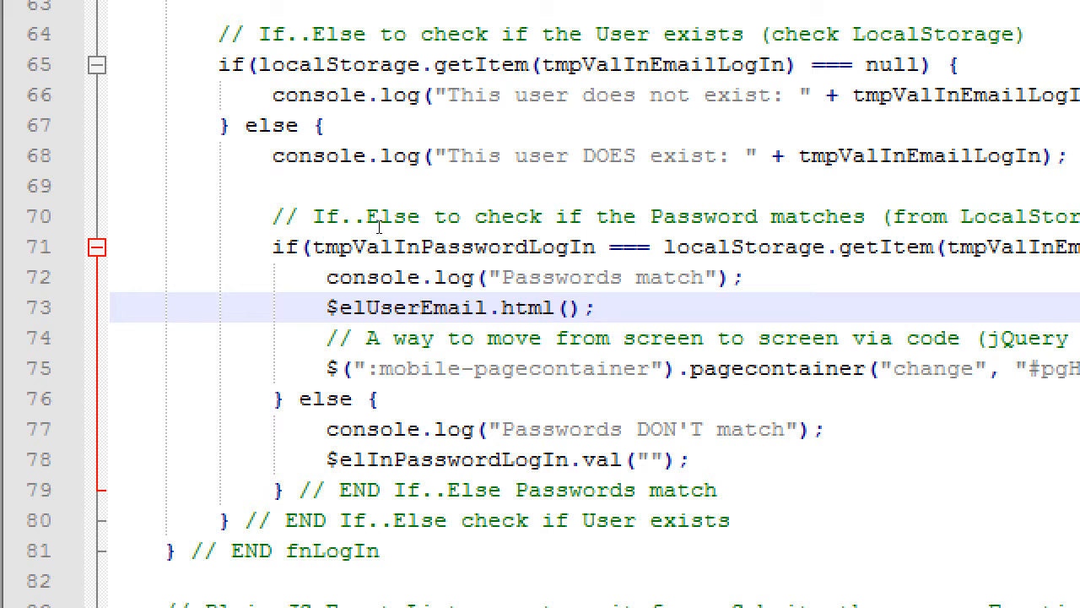
{"action": "left_click", "coordinate": [594, 307]}
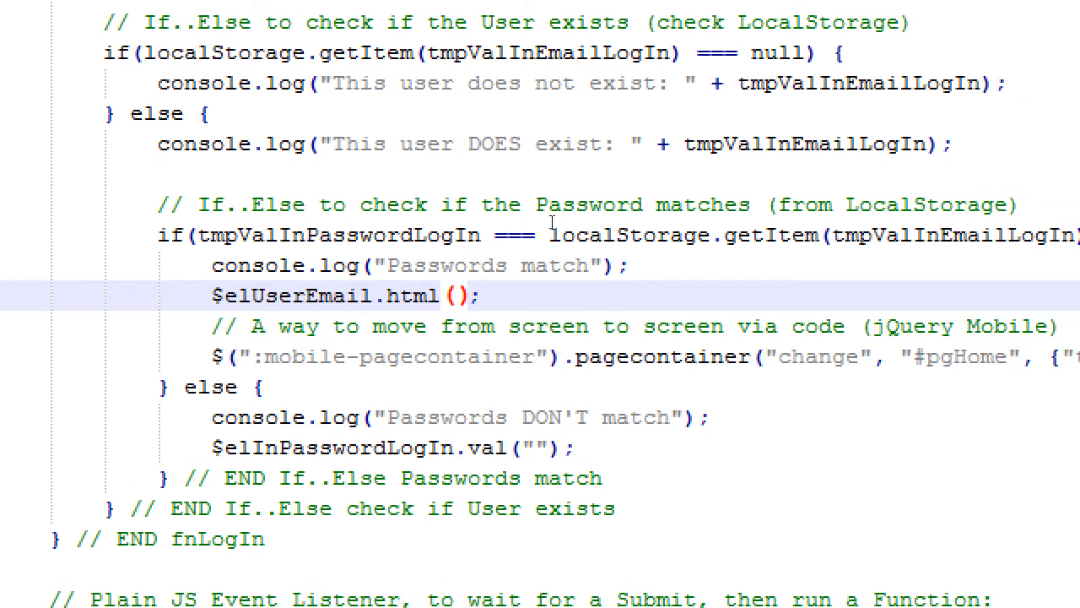
{"action": "type", "text": "tmpValInEmailLogIn"}
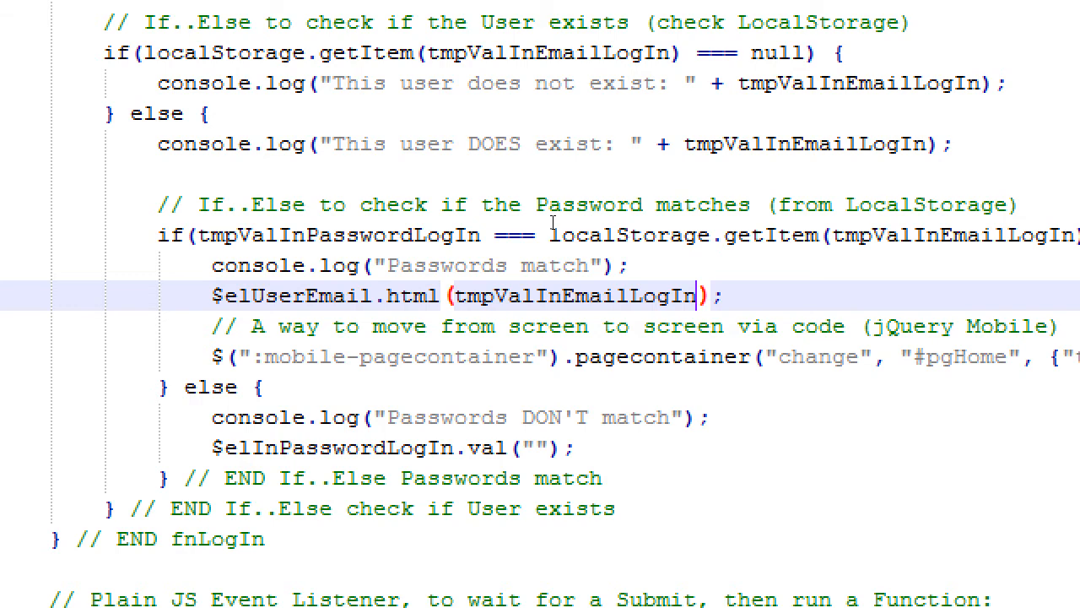
{"action": "type", "text": ".toLowerCase("}
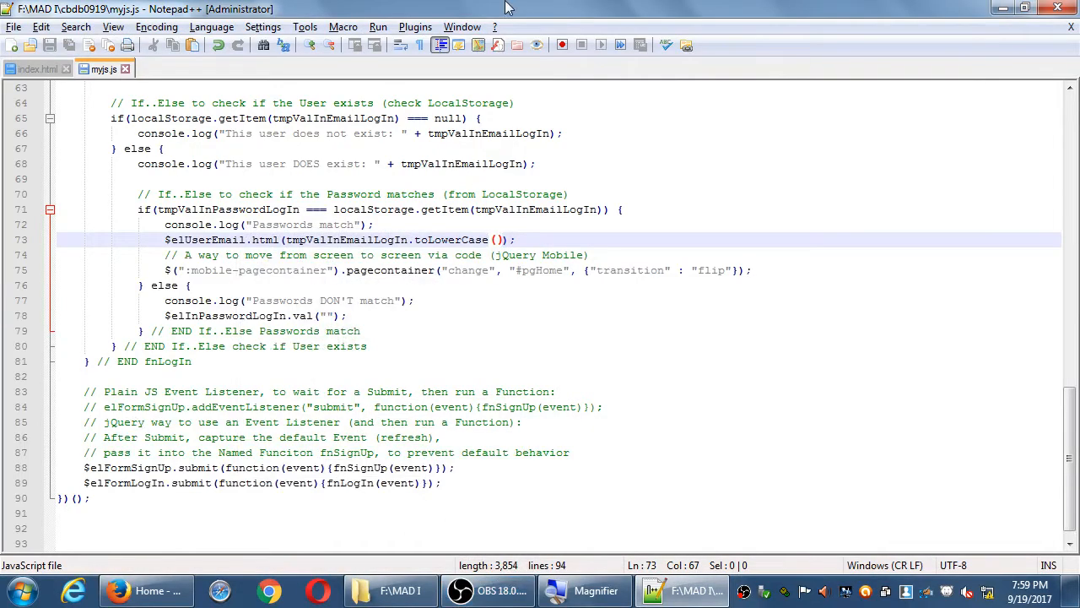
Step: Switch to the Firefox window running the app
{"action": "left_click", "coordinate": [487, 591]}
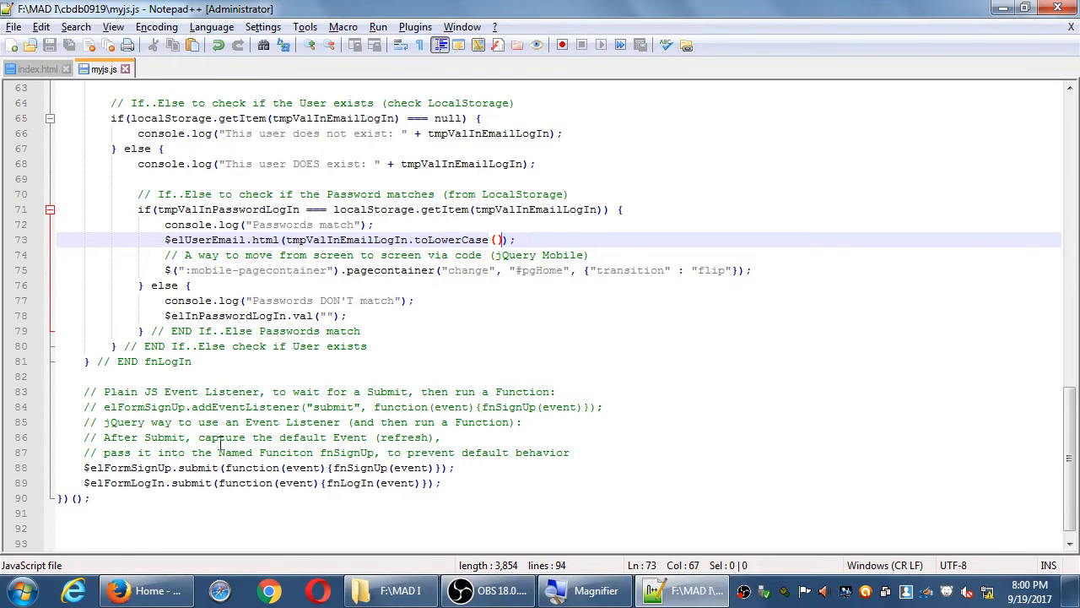
{"action": "left_click", "coordinate": [118, 591]}
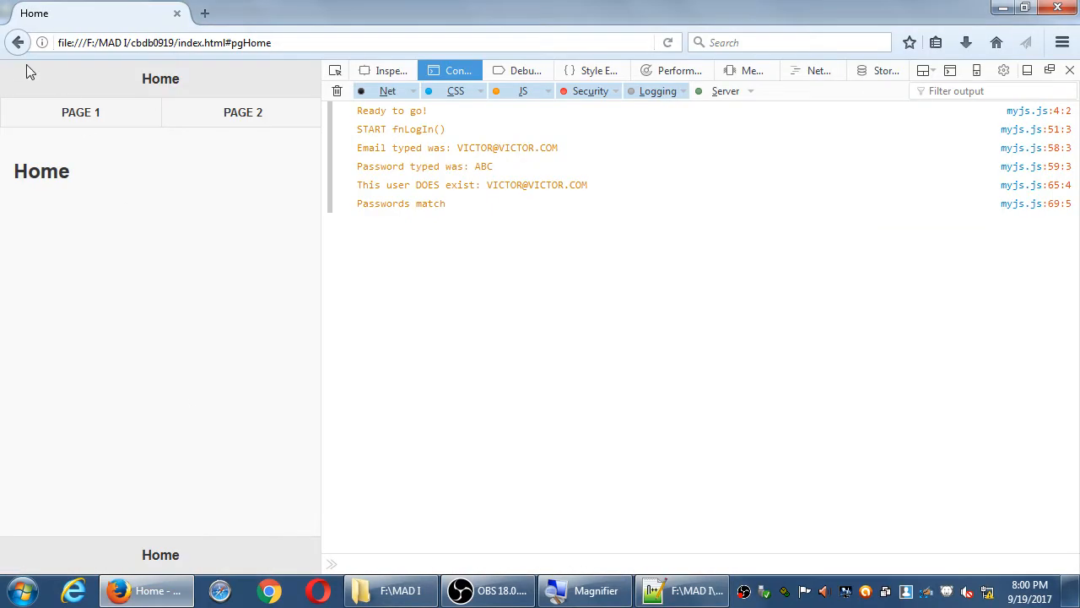
{"action": "left_click", "coordinate": [17, 42]}
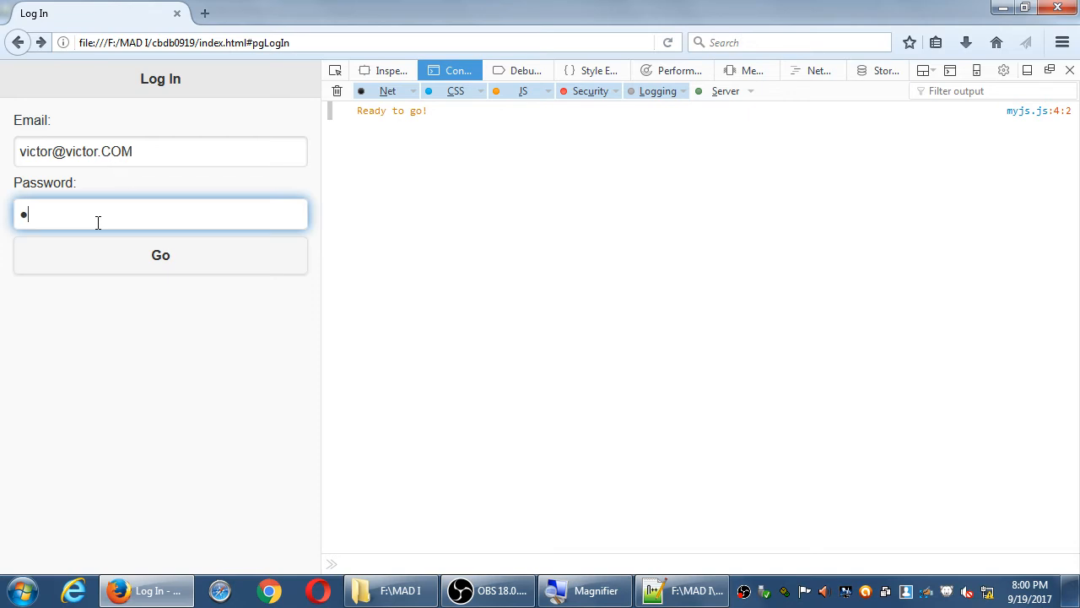
{"action": "left_click", "coordinate": [161, 255]}
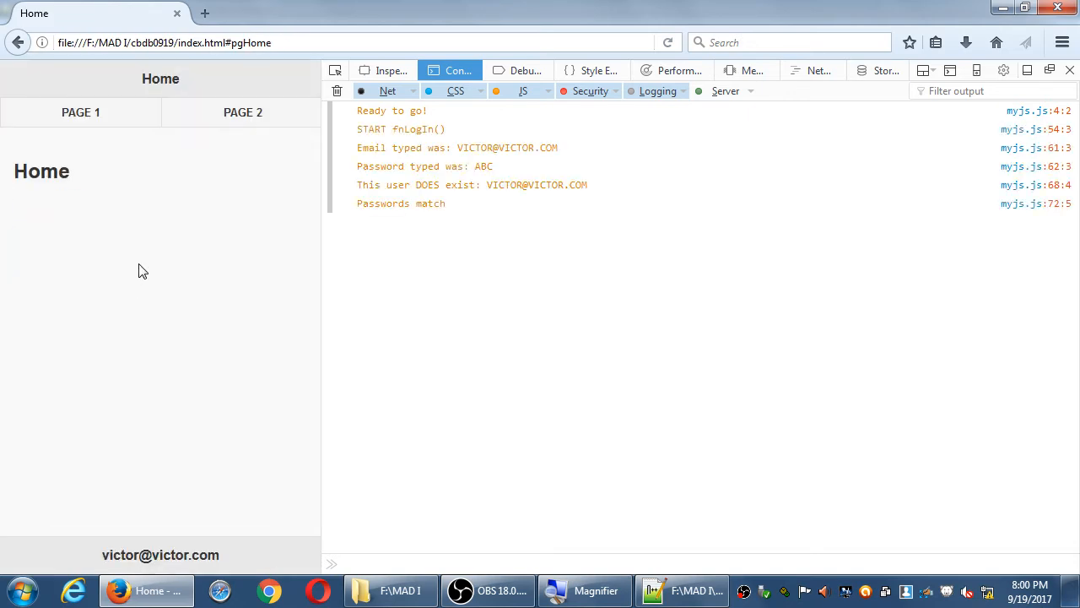
{"action": "mouse_move", "coordinate": [250, 555]}
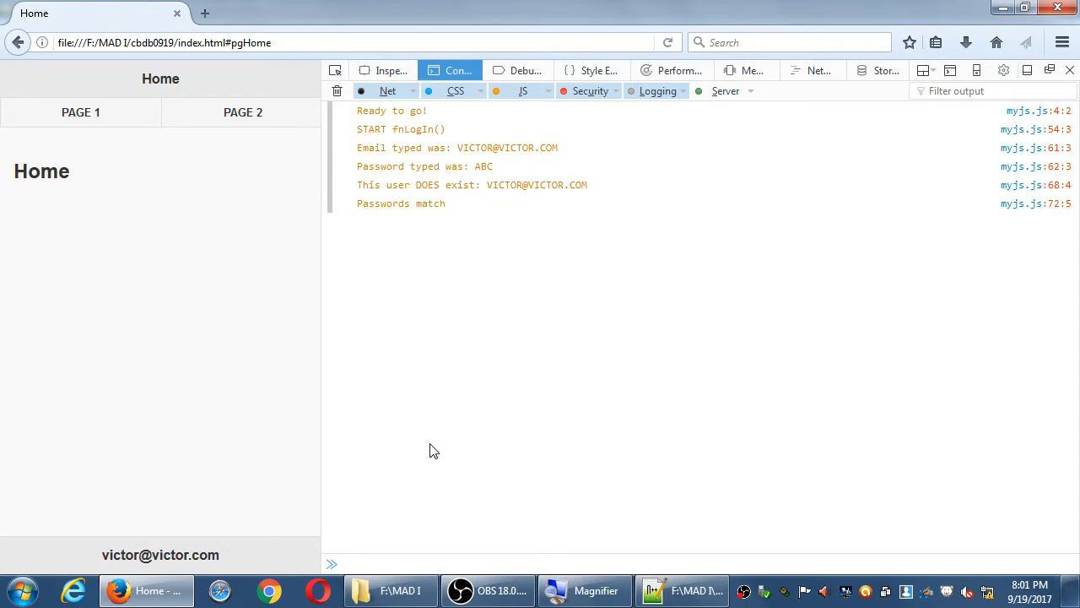
{"action": "left_click", "coordinate": [354, 564]}
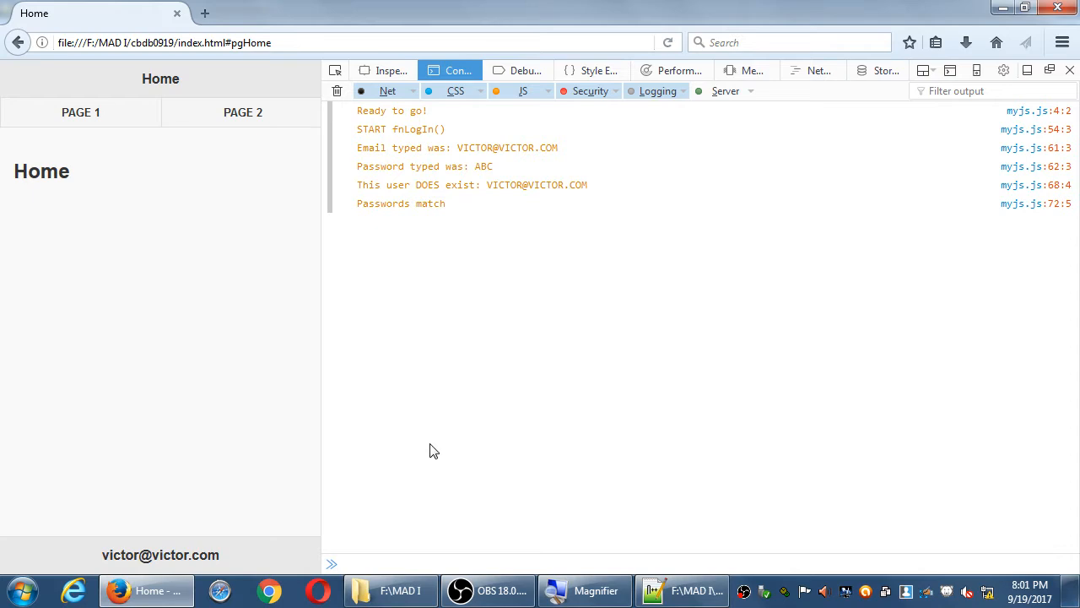
{"action": "mouse_move", "coordinate": [368, 231]}
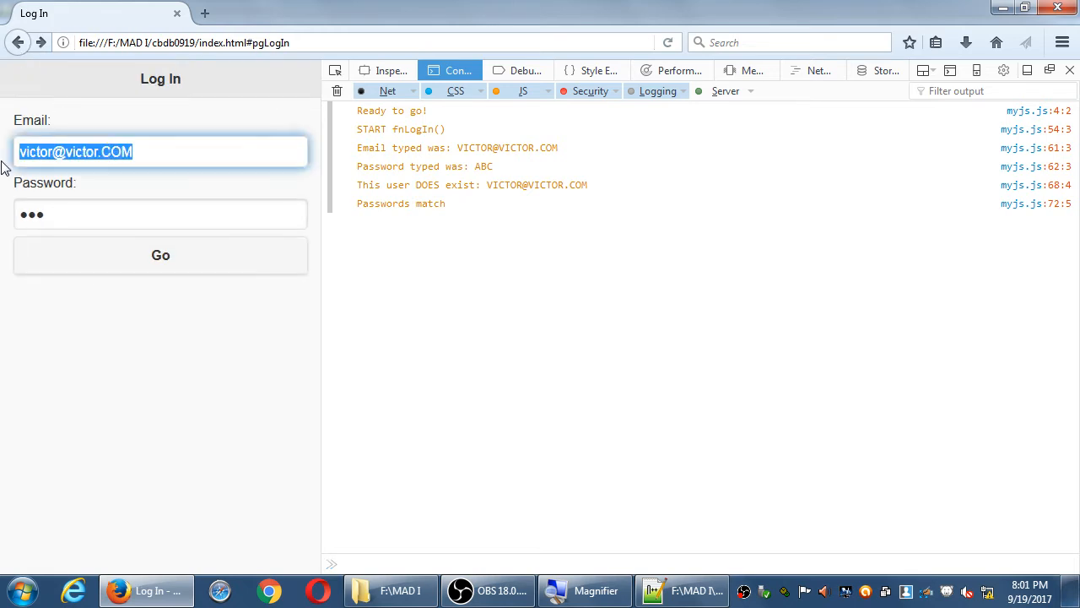
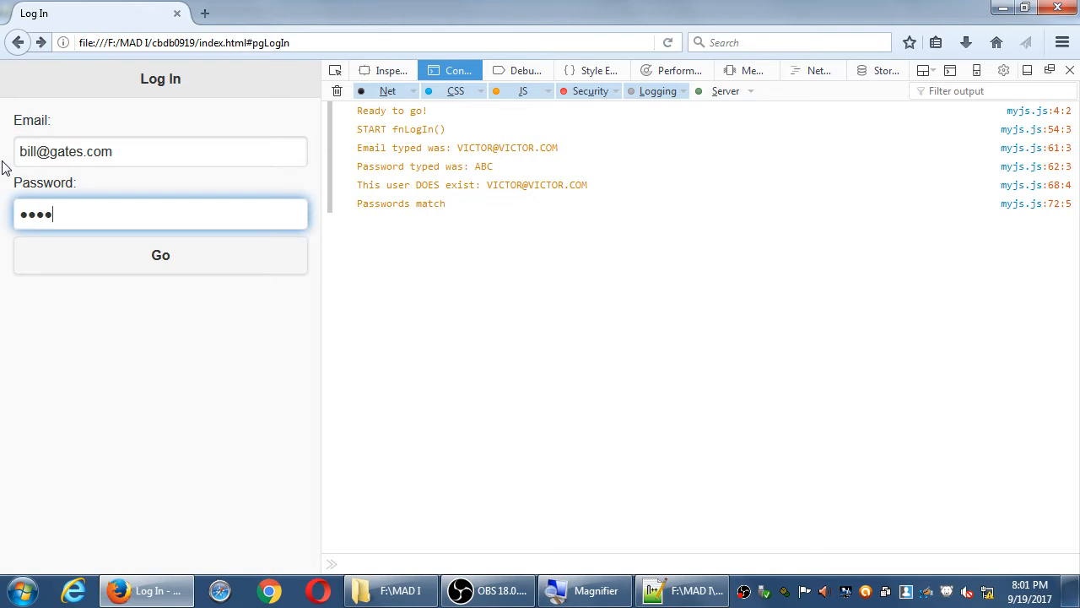
{"action": "left_click", "coordinate": [160, 255]}
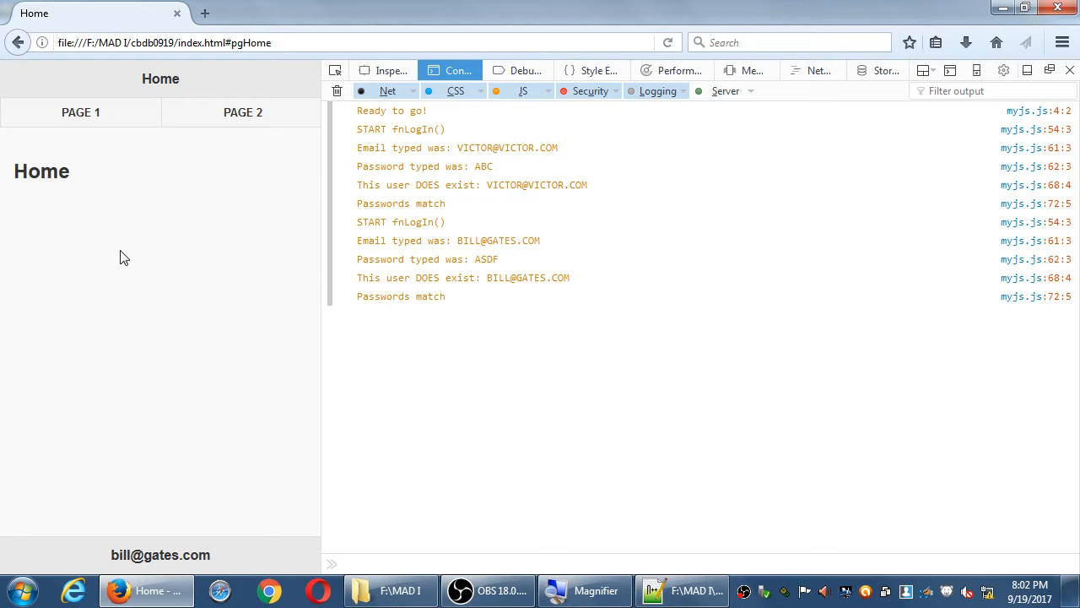
{"action": "mouse_move", "coordinate": [93, 260]}
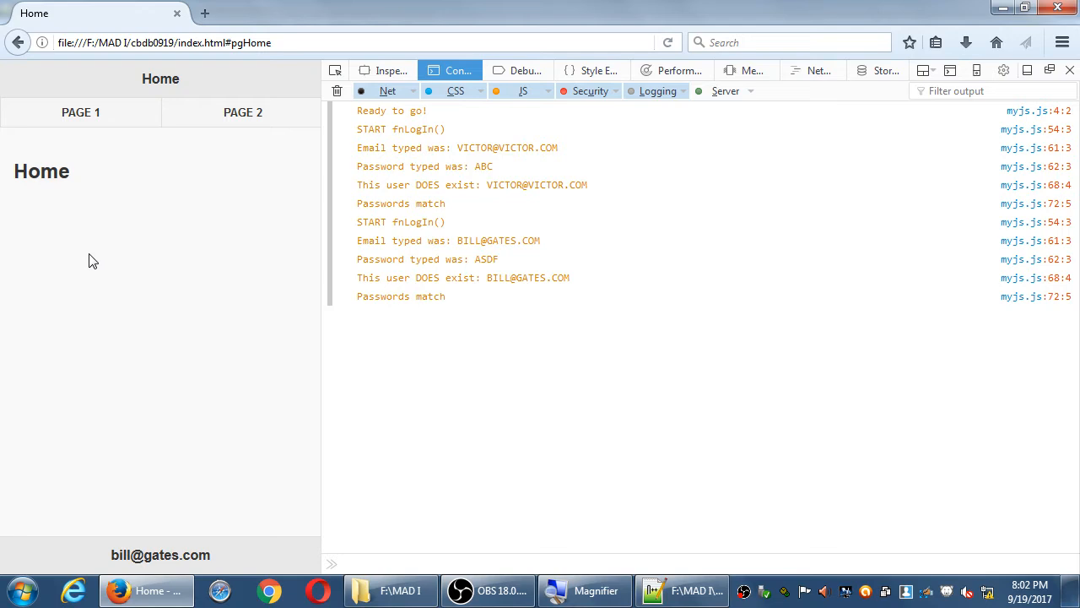
{"action": "mouse_move", "coordinate": [64, 198]}
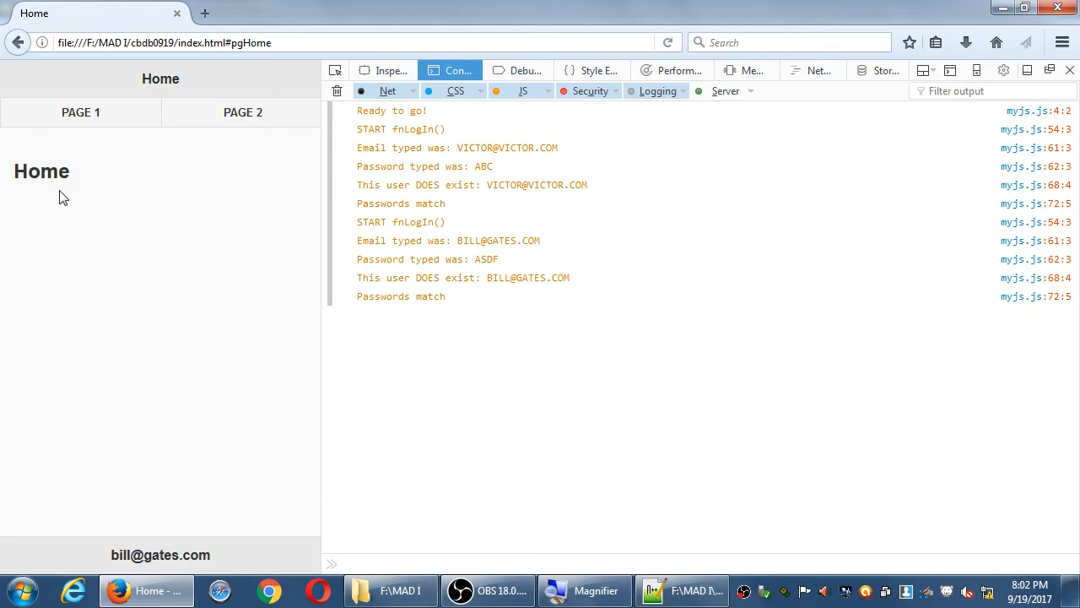
{"action": "mouse_move", "coordinate": [264, 172]}
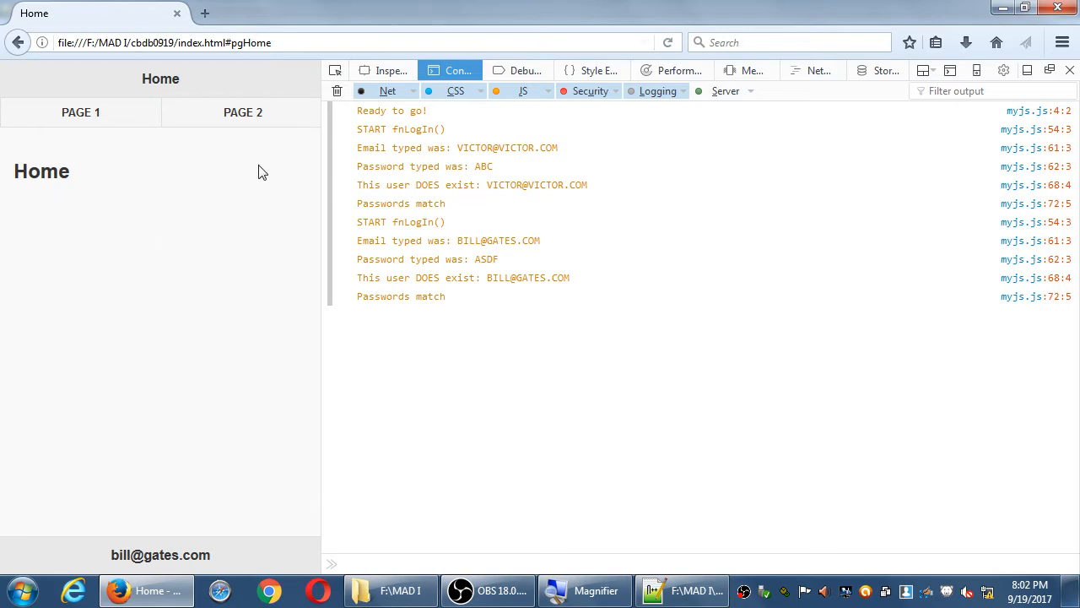
{"action": "mouse_move", "coordinate": [162, 310]}
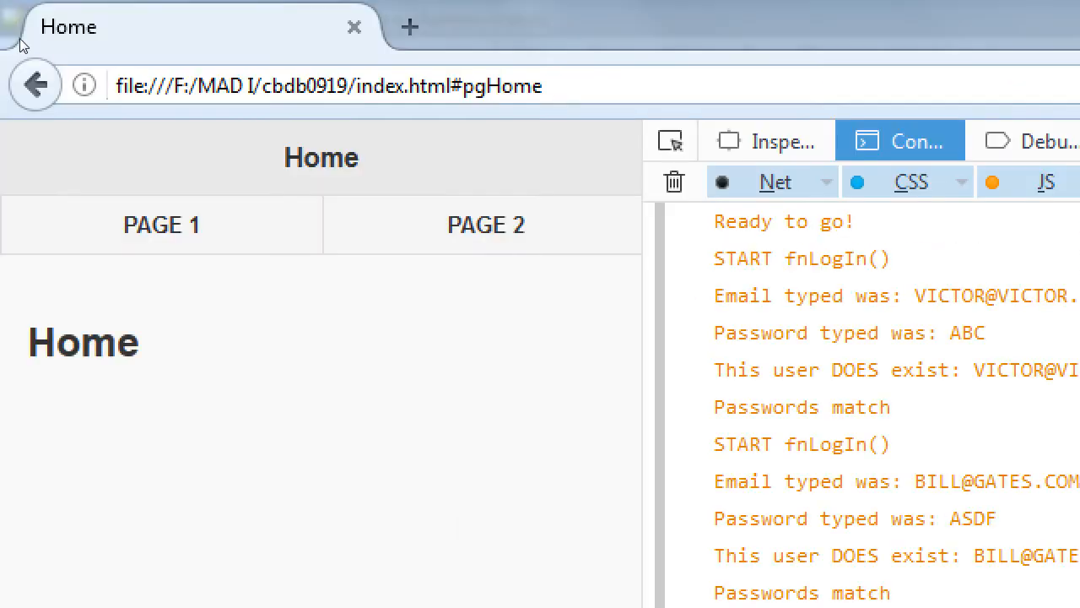
{"action": "mouse_move", "coordinate": [7, 256]}
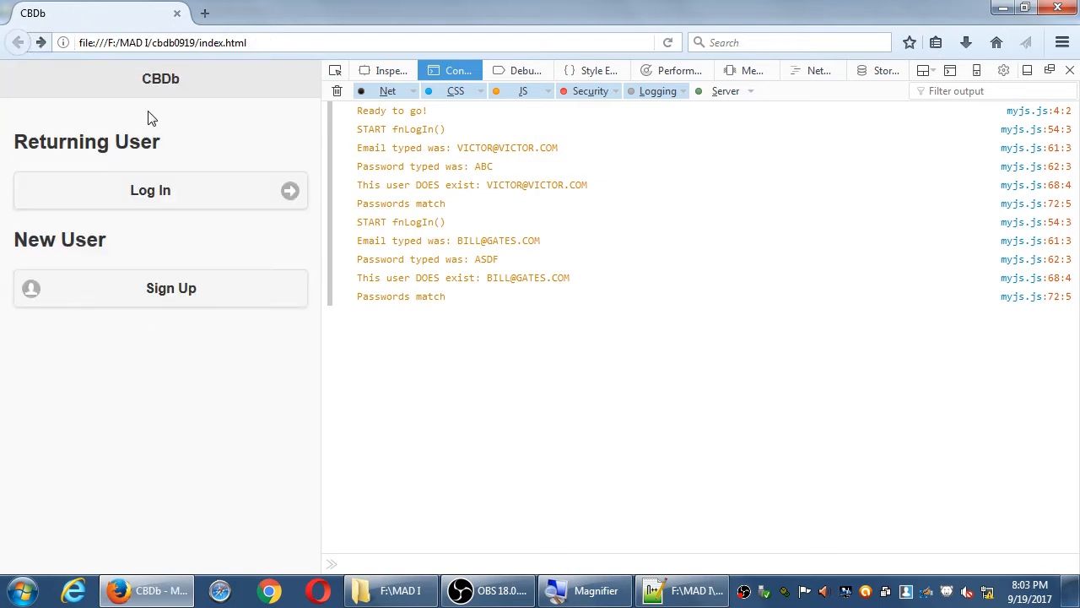
{"action": "mouse_move", "coordinate": [251, 132]}
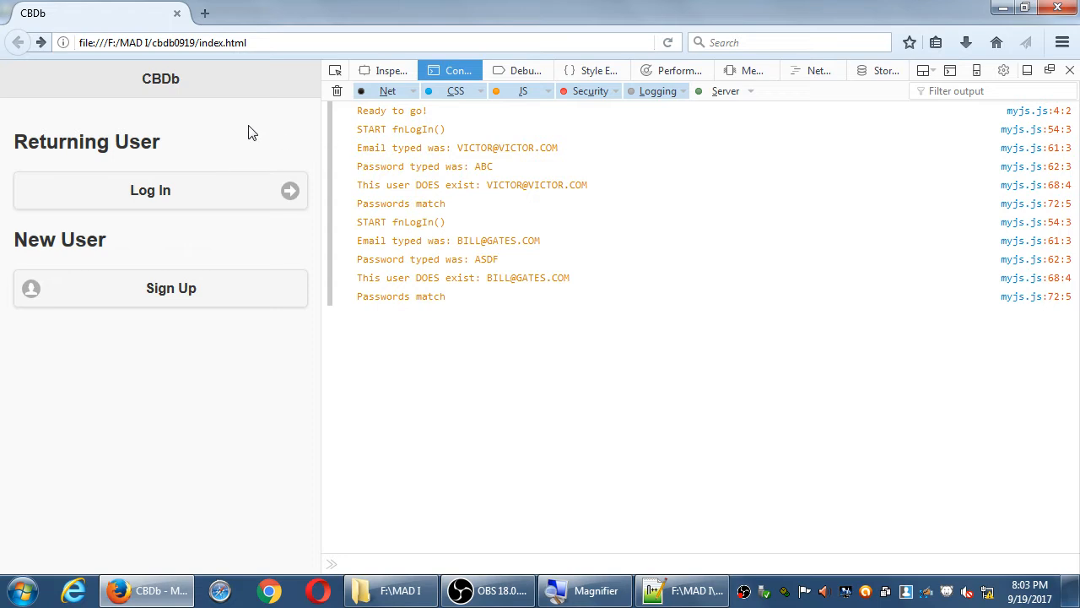
{"action": "mouse_move", "coordinate": [102, 140]}
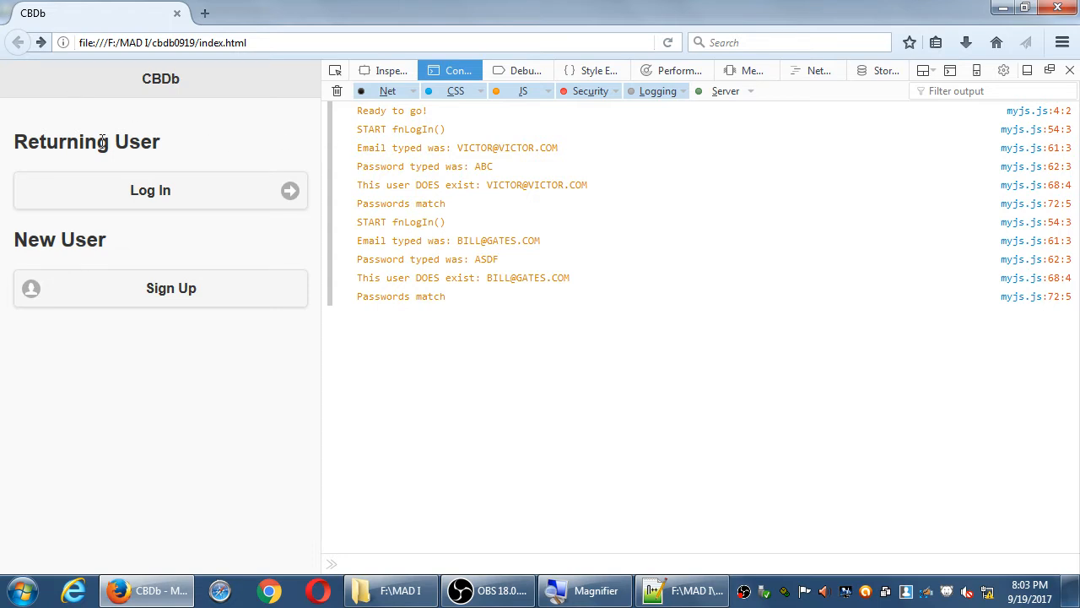
{"action": "mouse_move", "coordinate": [523, 13]}
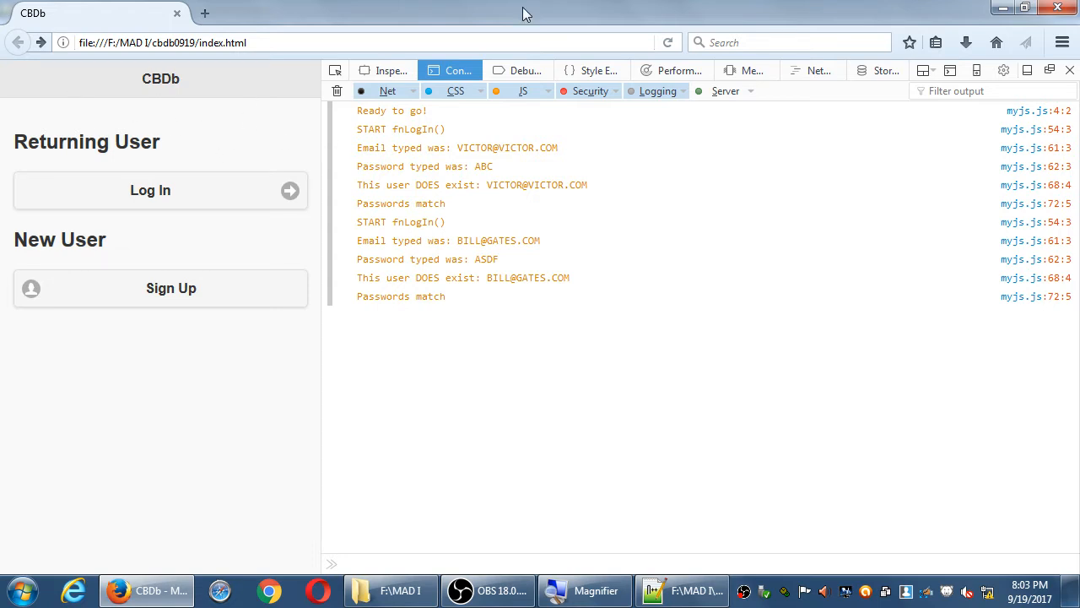
{"action": "left_click", "coordinate": [336, 91]}
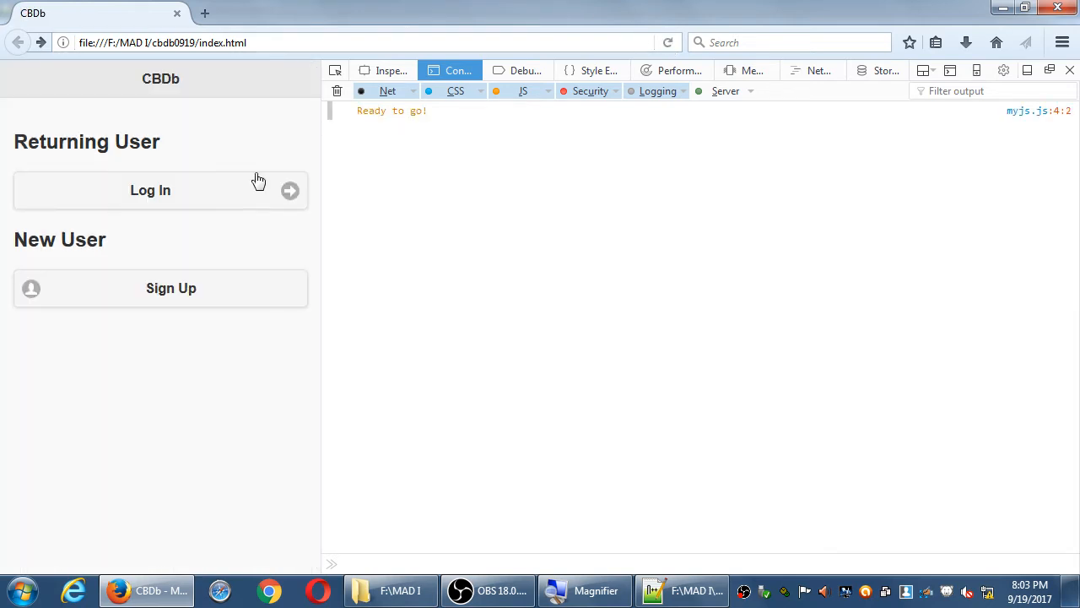
{"action": "mouse_move", "coordinate": [211, 172]}
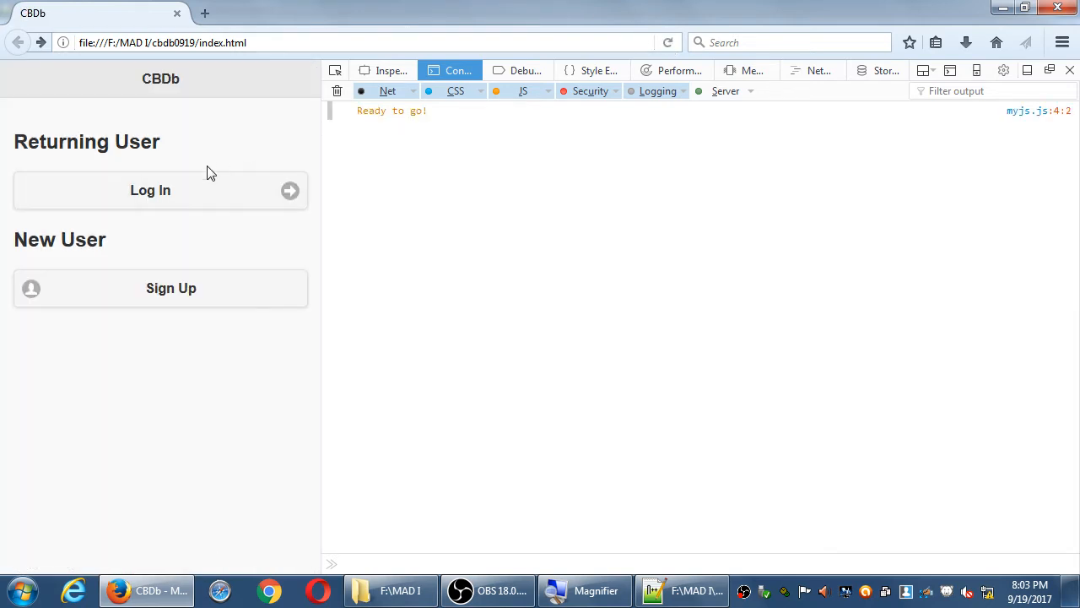
{"action": "left_click", "coordinate": [151, 189]}
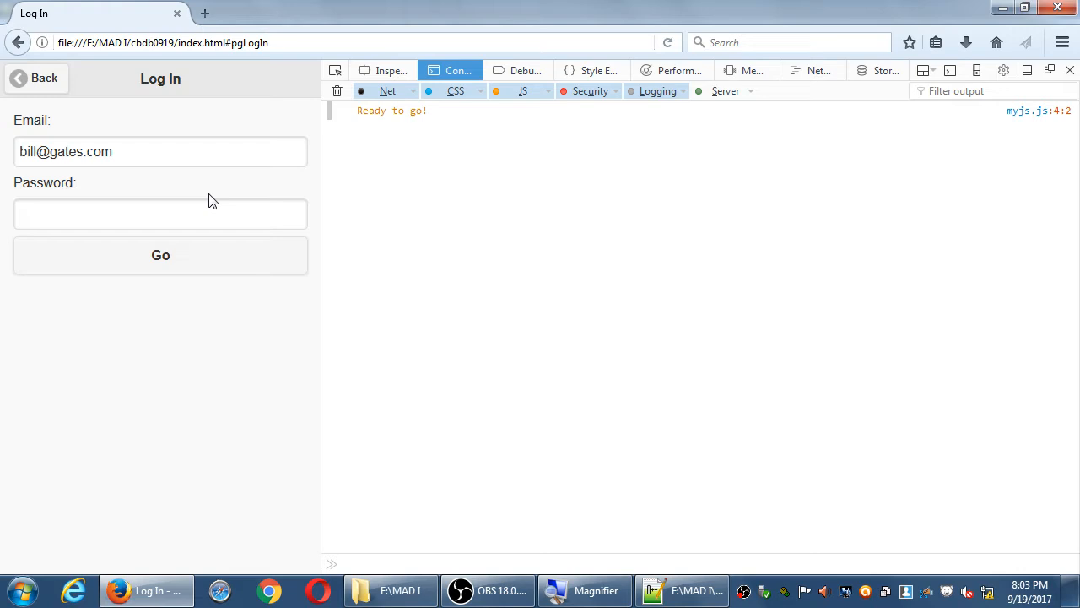
{"action": "mouse_move", "coordinate": [407, 280]}
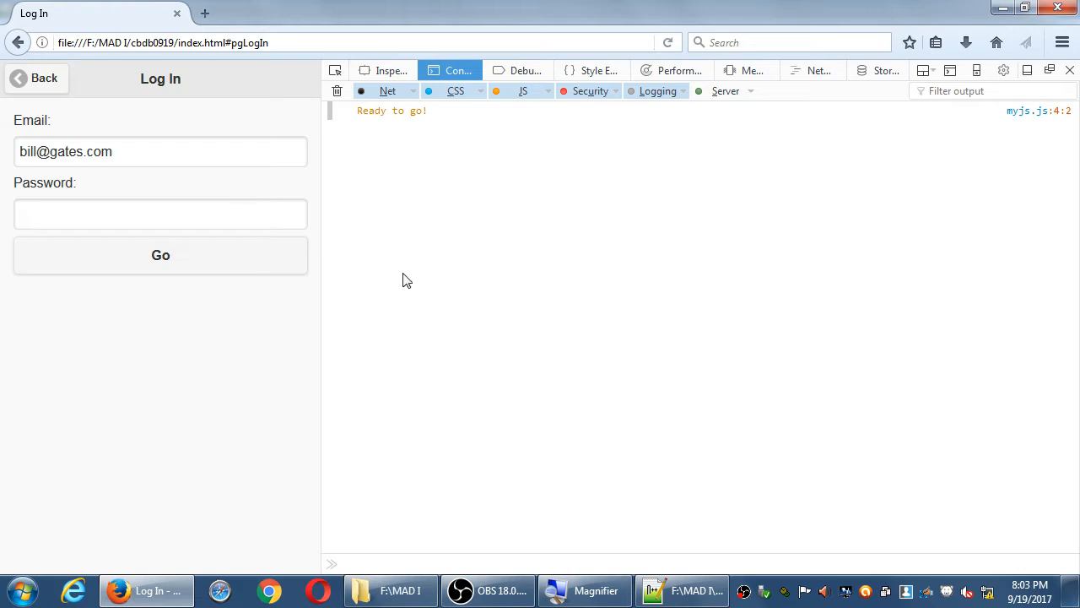
{"action": "mouse_move", "coordinate": [108, 493]}
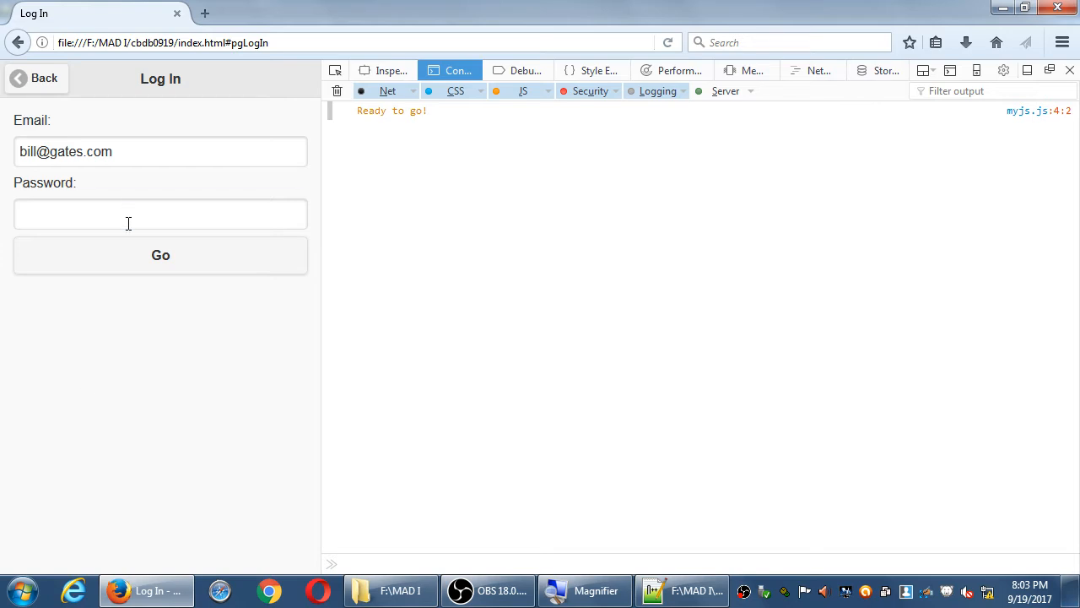
{"action": "type", "text": "•"}
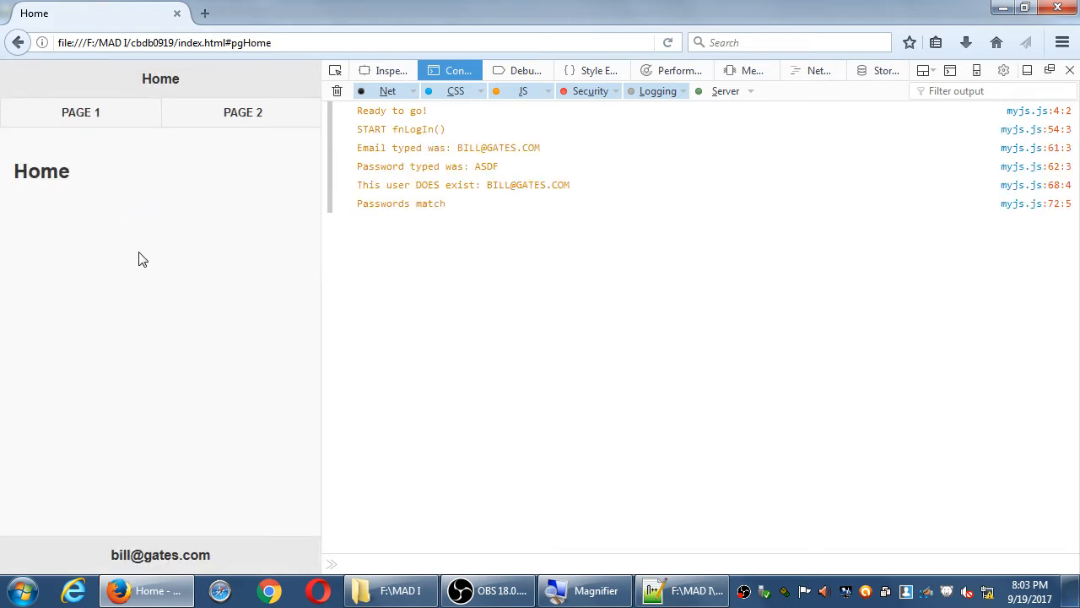
{"action": "mouse_move", "coordinate": [156, 270]}
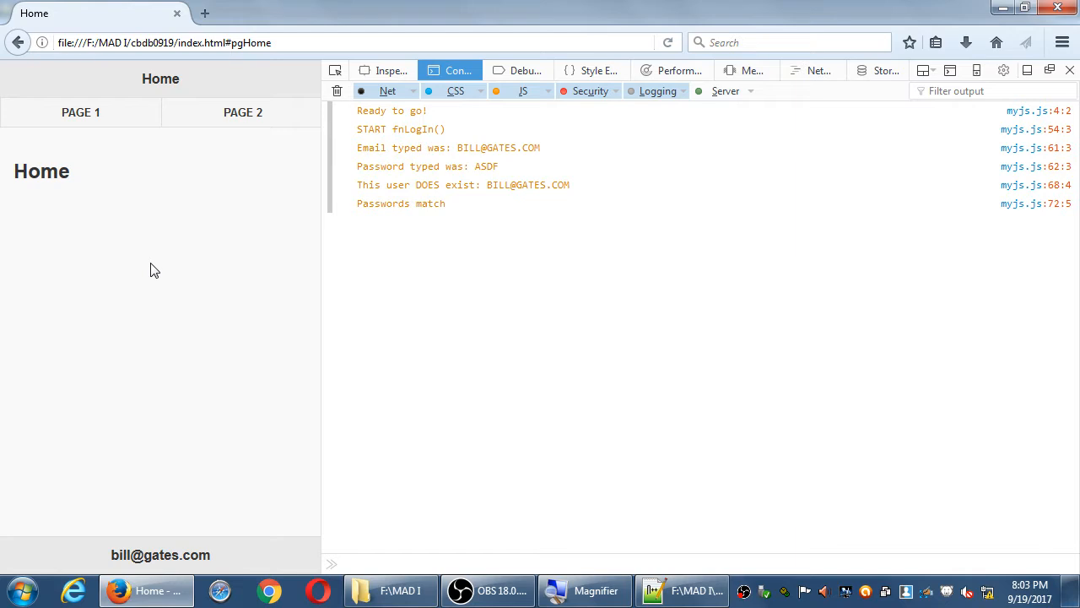
{"action": "mouse_move", "coordinate": [305, 87]}
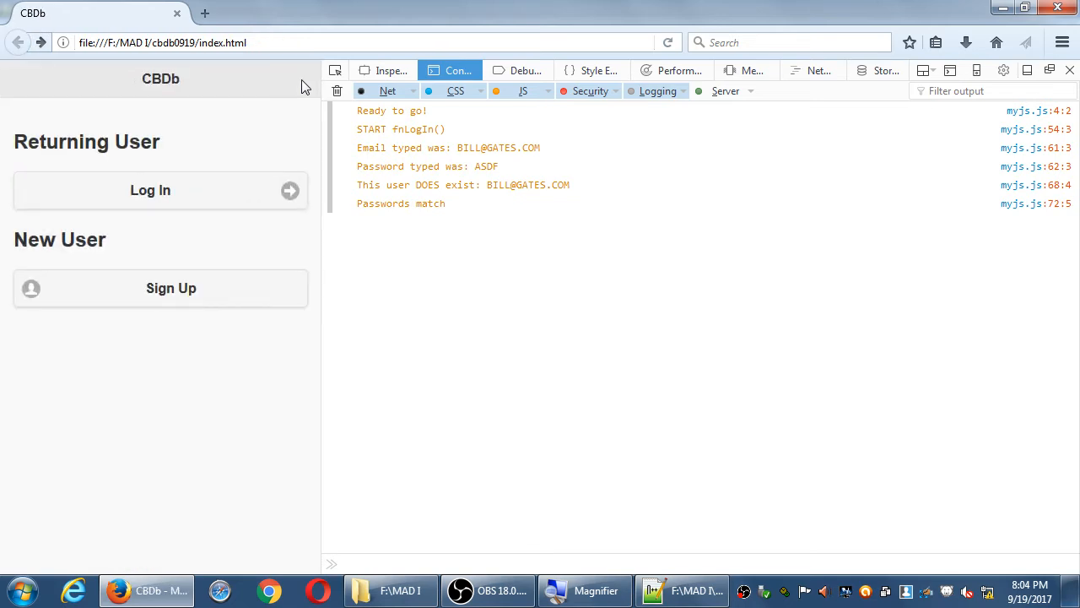
{"action": "mouse_move", "coordinate": [942, 21]}
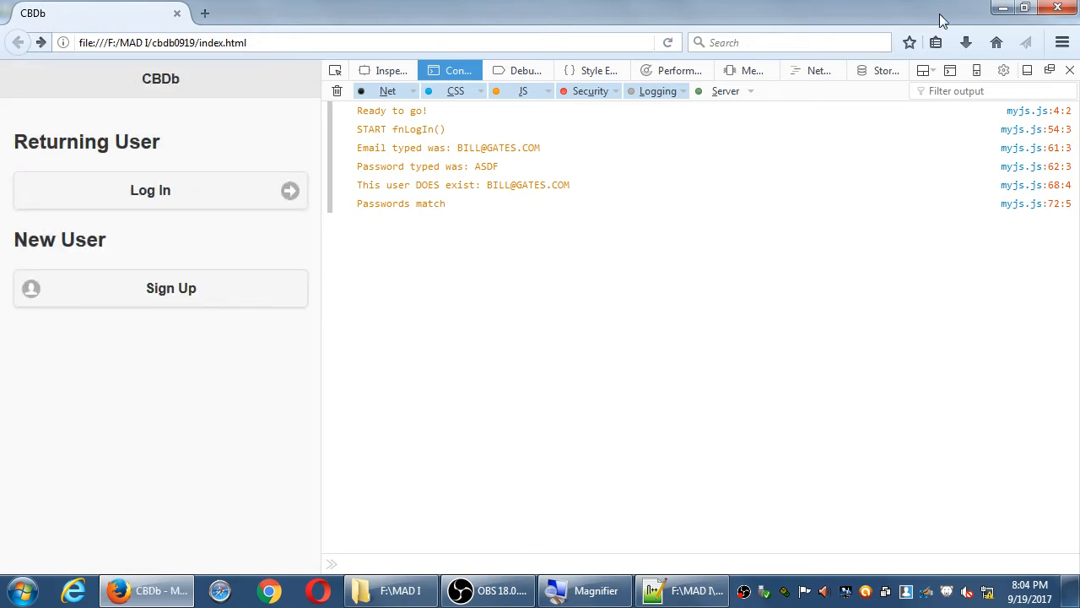
{"action": "mouse_move", "coordinate": [691, 548]}
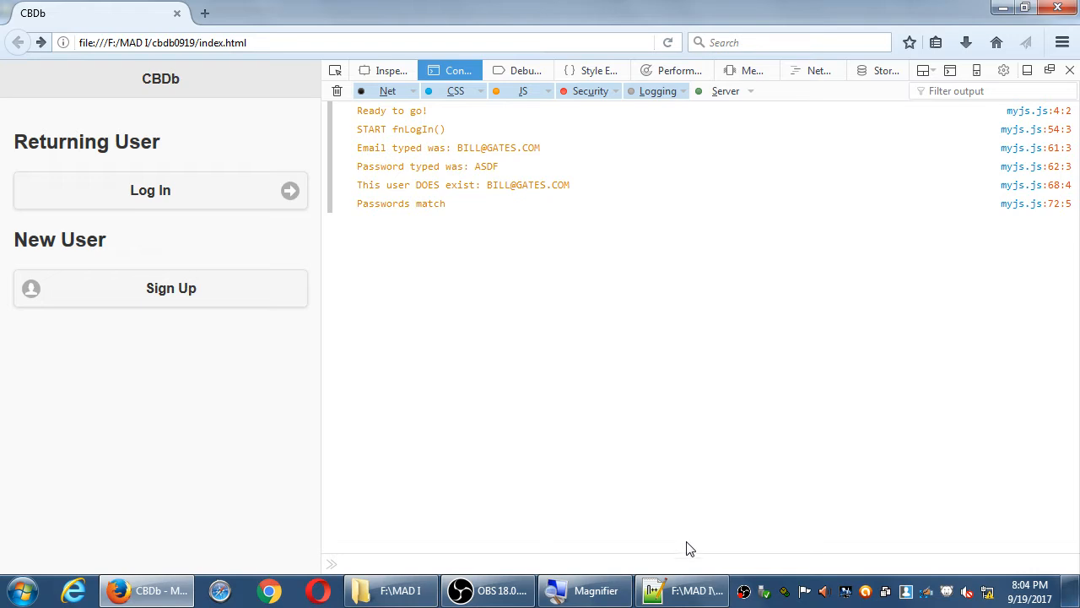
Step: In index.html replace the pgHome header h1 text Home with CBDb
{"action": "left_click", "coordinate": [682, 591]}
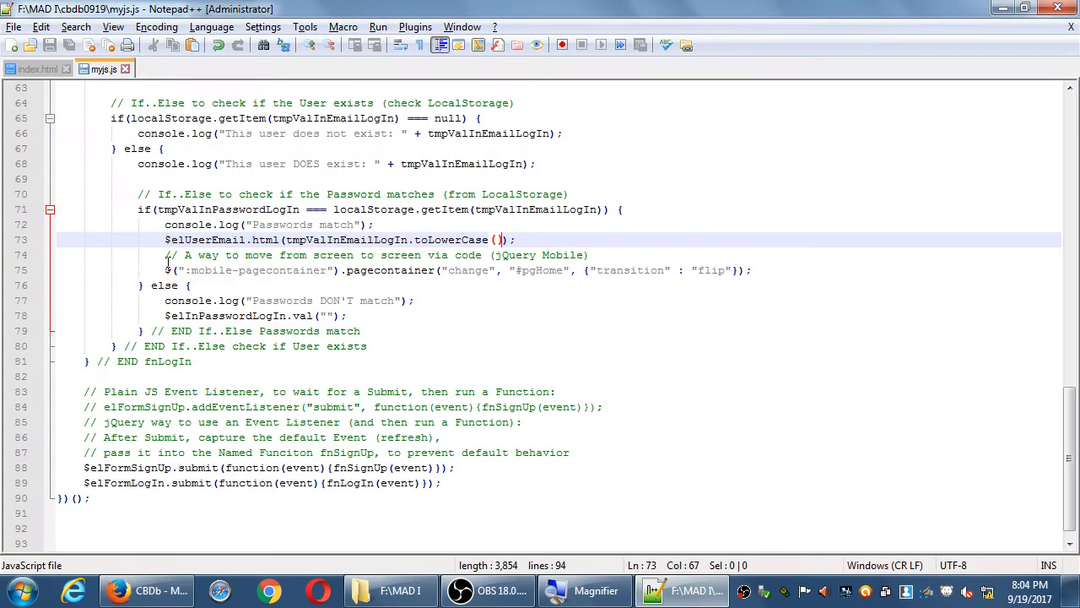
{"action": "left_click", "coordinate": [34, 67]}
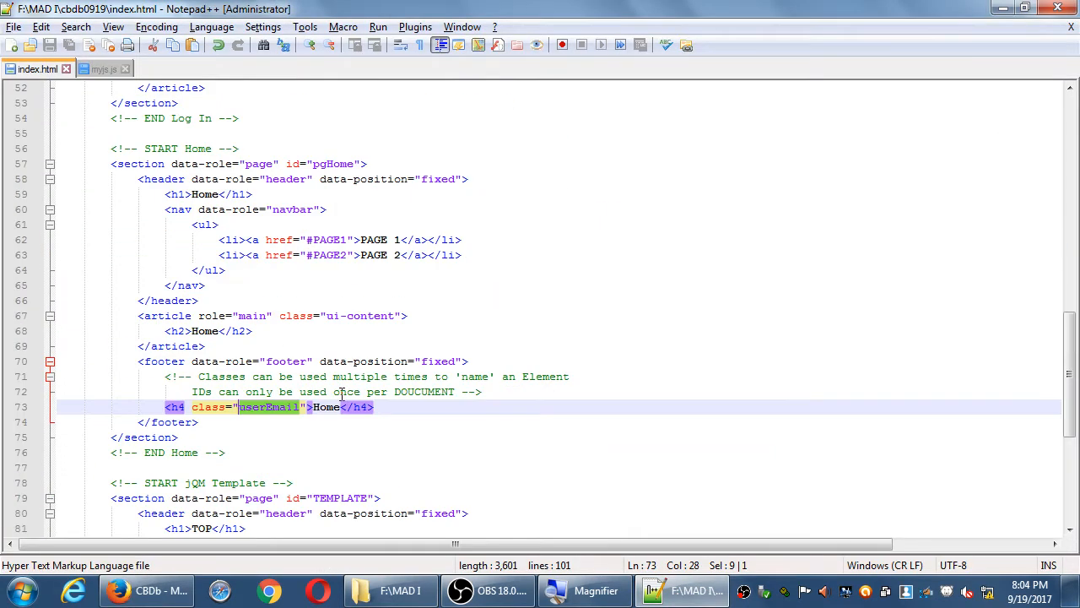
{"action": "scroll", "scroll_direction": "down", "scroll_amount": 3}
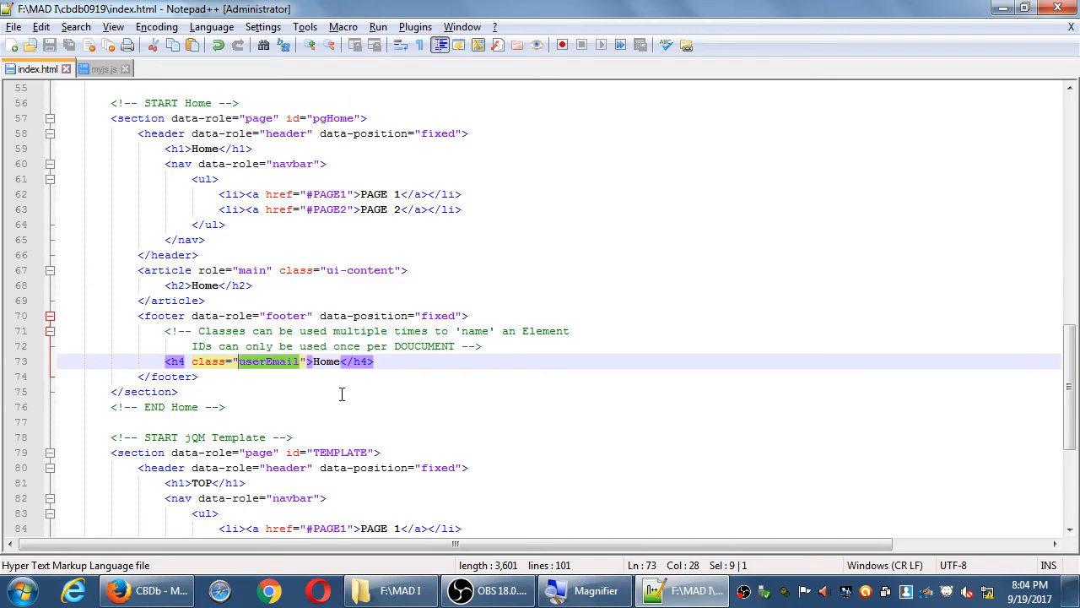
{"action": "left_click", "coordinate": [283, 405]}
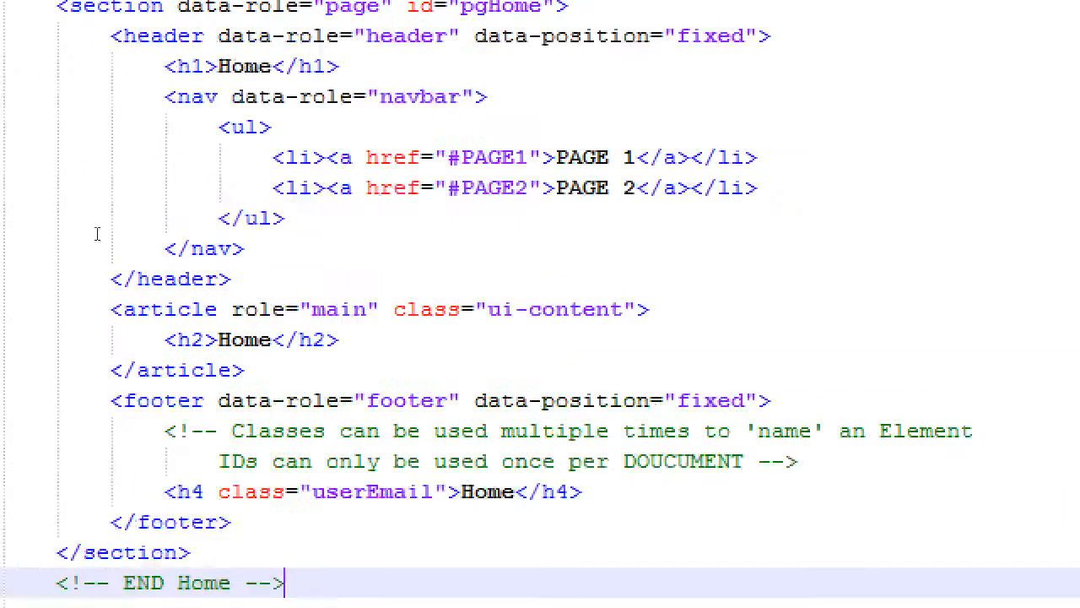
{"action": "scroll", "scroll_direction": "up", "scroll_amount": 3}
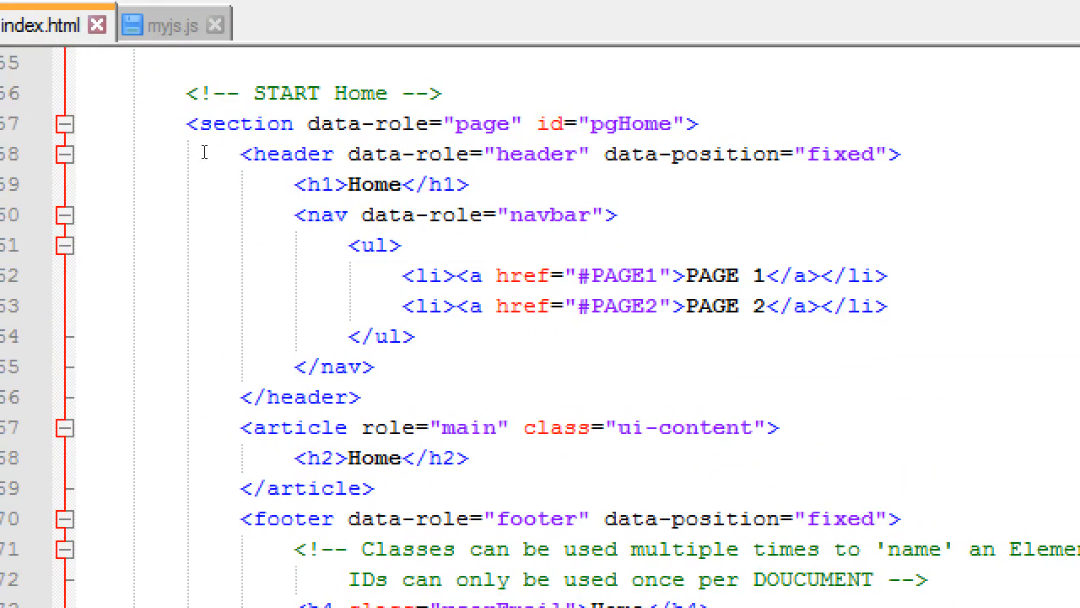
{"action": "double_click", "coordinate": [371, 184]}
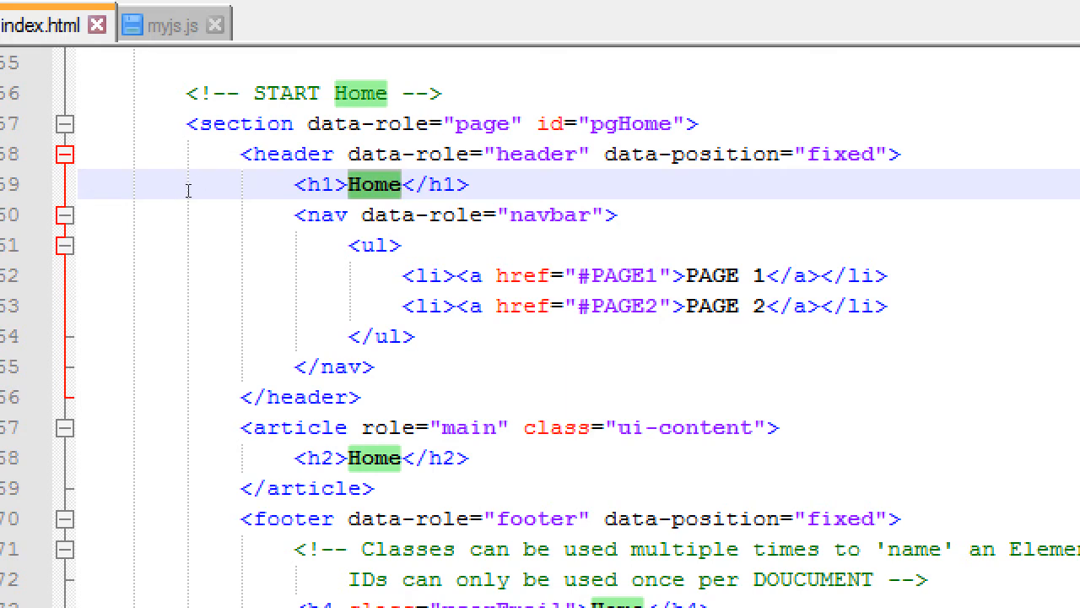
{"action": "type", "text": "CBDb"}
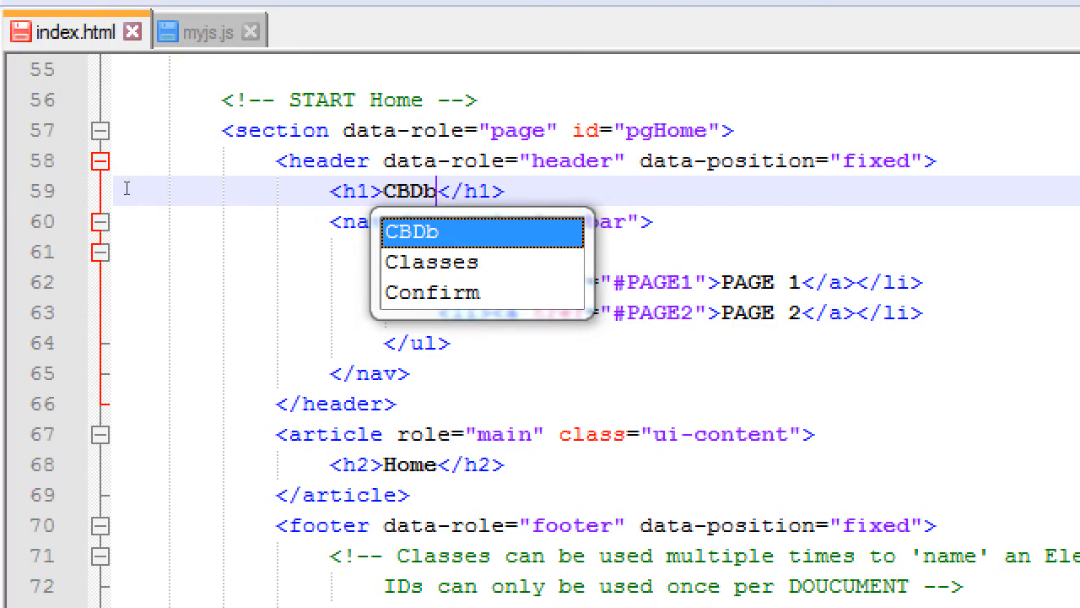
{"action": "mouse_move", "coordinate": [223, 138]}
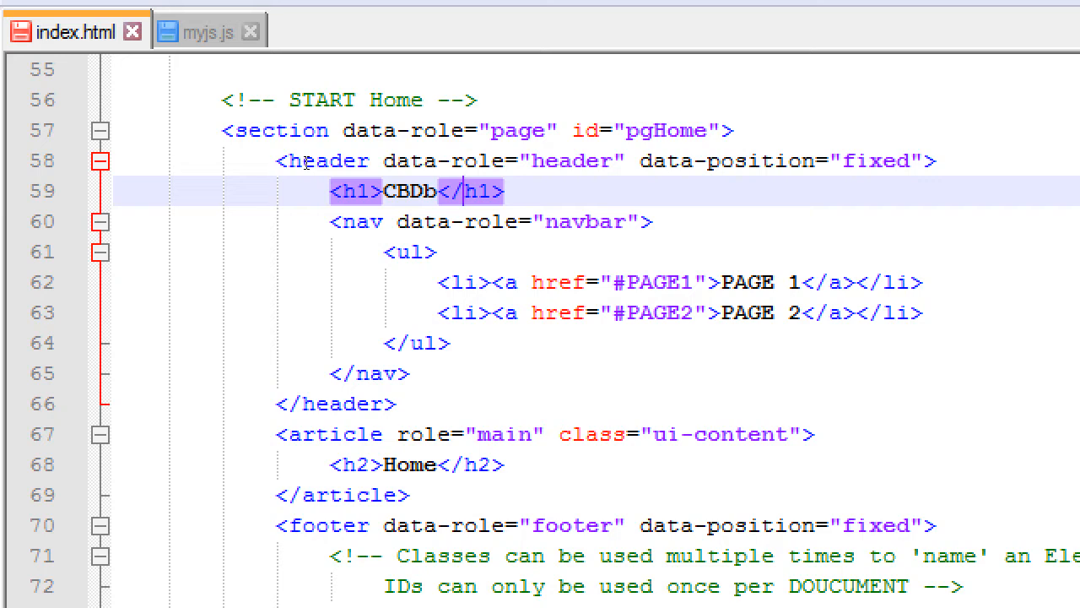
{"action": "key", "text": "enter"}
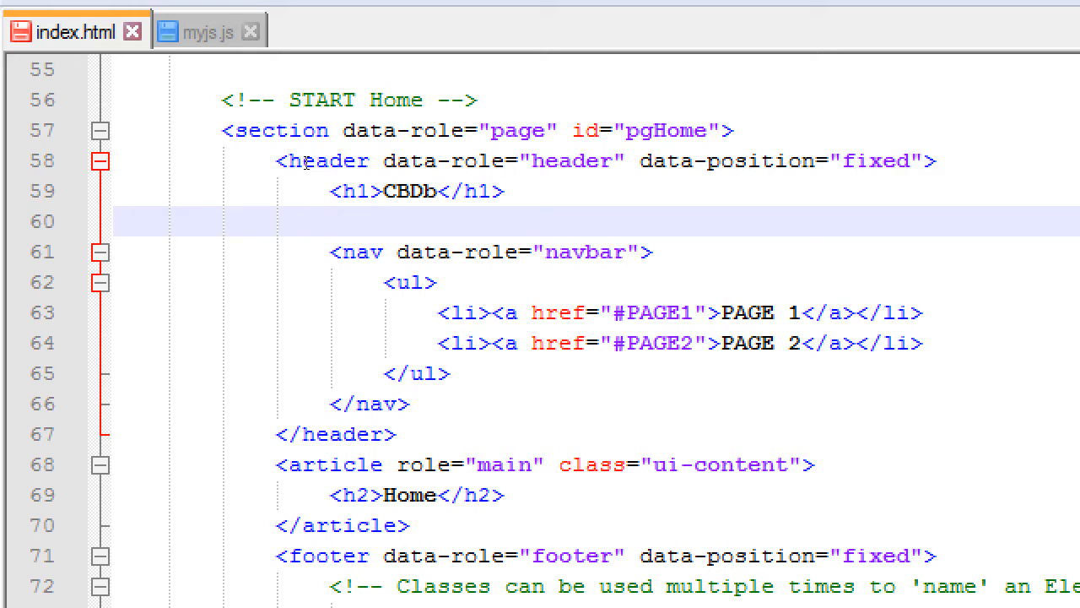
Step: Add an Options link with href #pgOptions below the CBDb heading in the Home header
{"action": "type", "text": "<a></a>"}
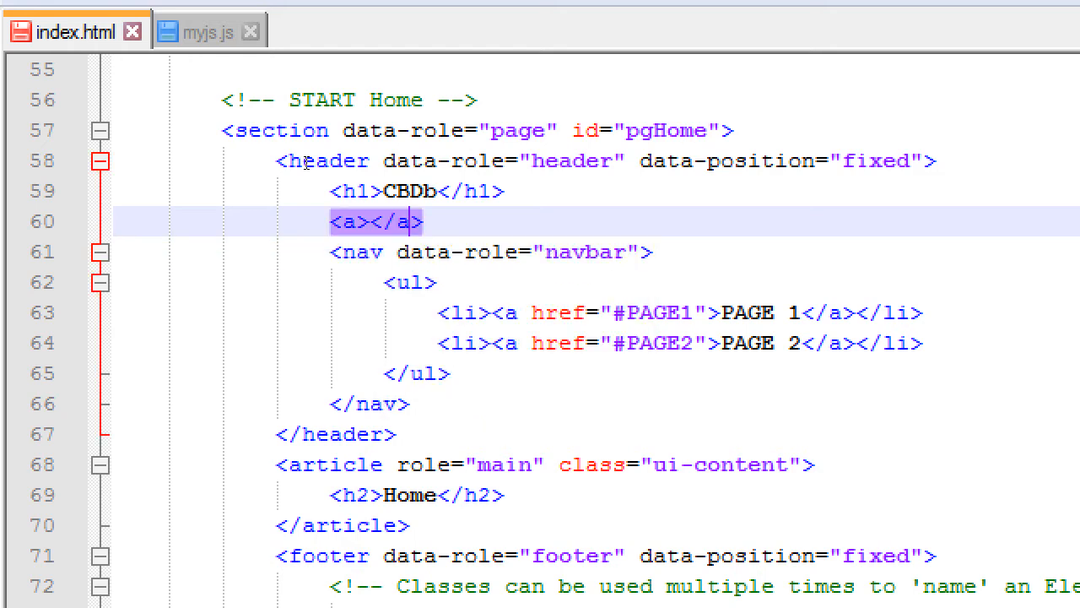
{"action": "type", "text": "Options"}
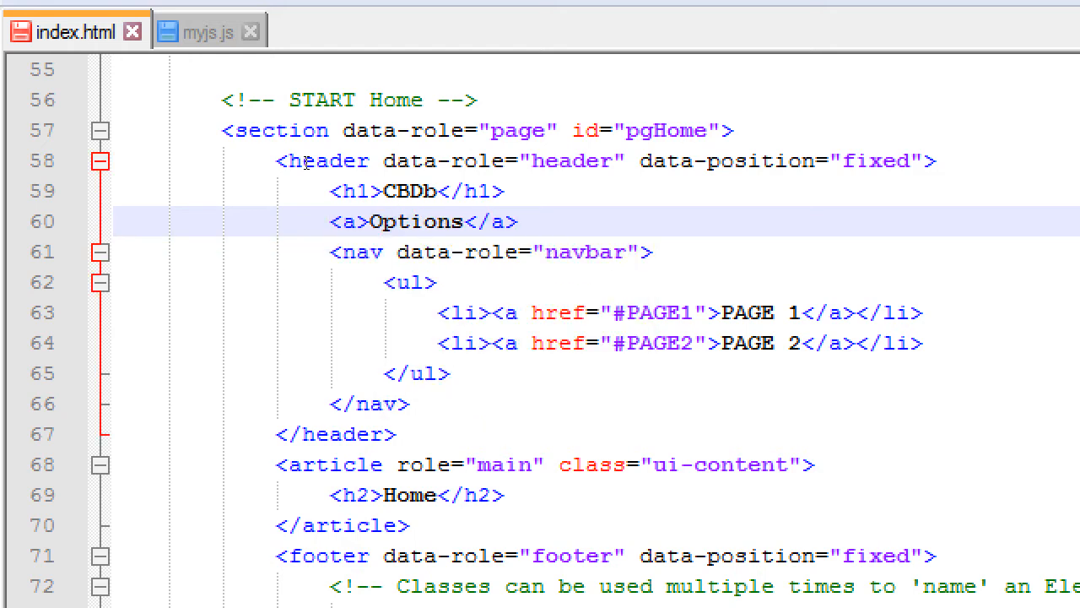
{"action": "left_click", "coordinate": [462, 221]}
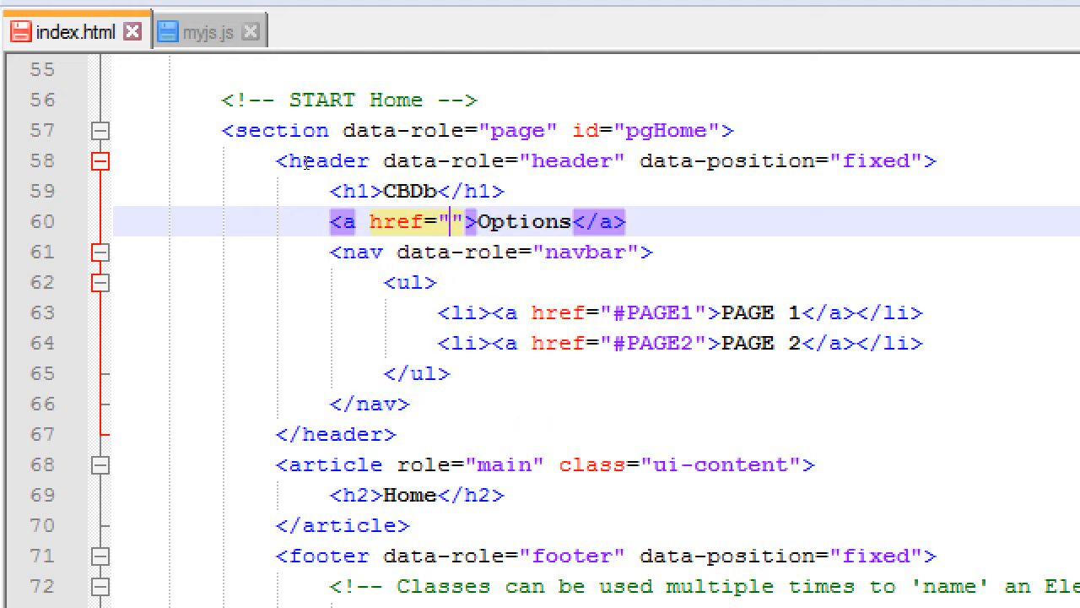
{"action": "type", "text": "#pgO"}
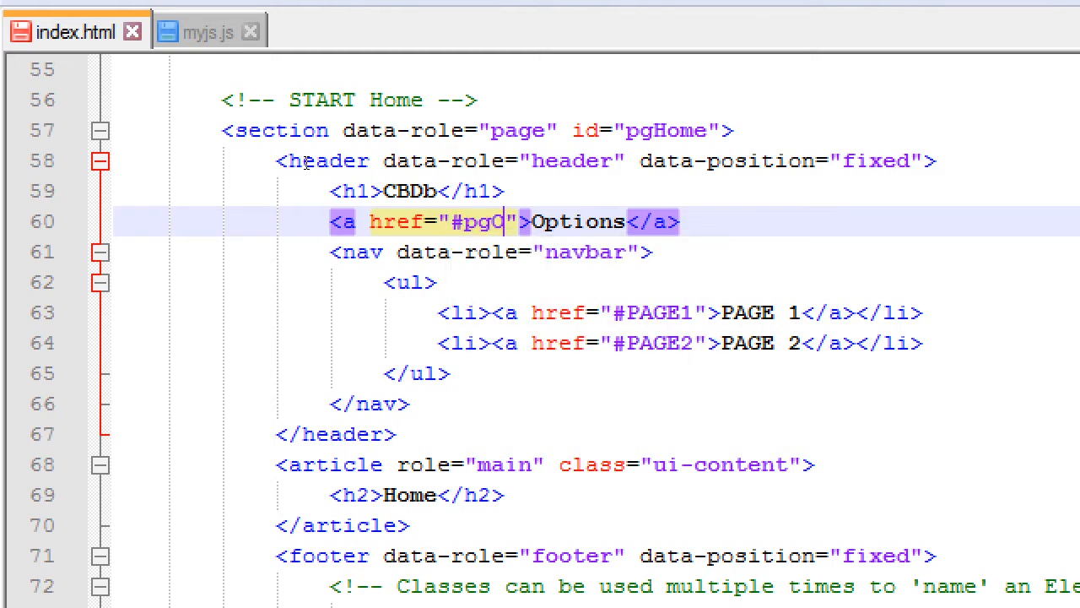
{"action": "type", "text": "ptions"}
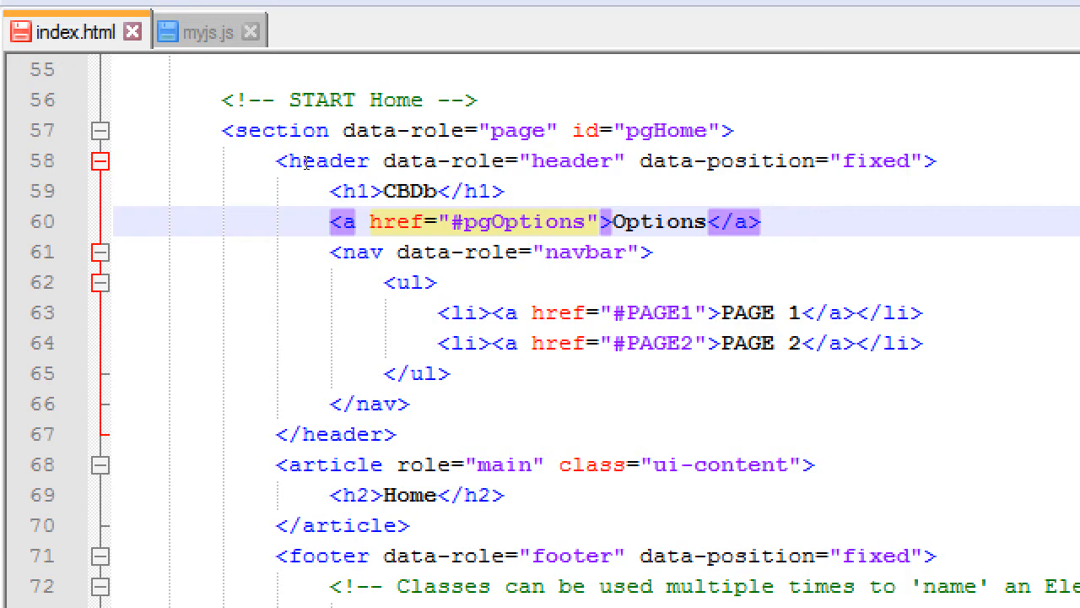
{"action": "left_click", "coordinate": [584, 221]}
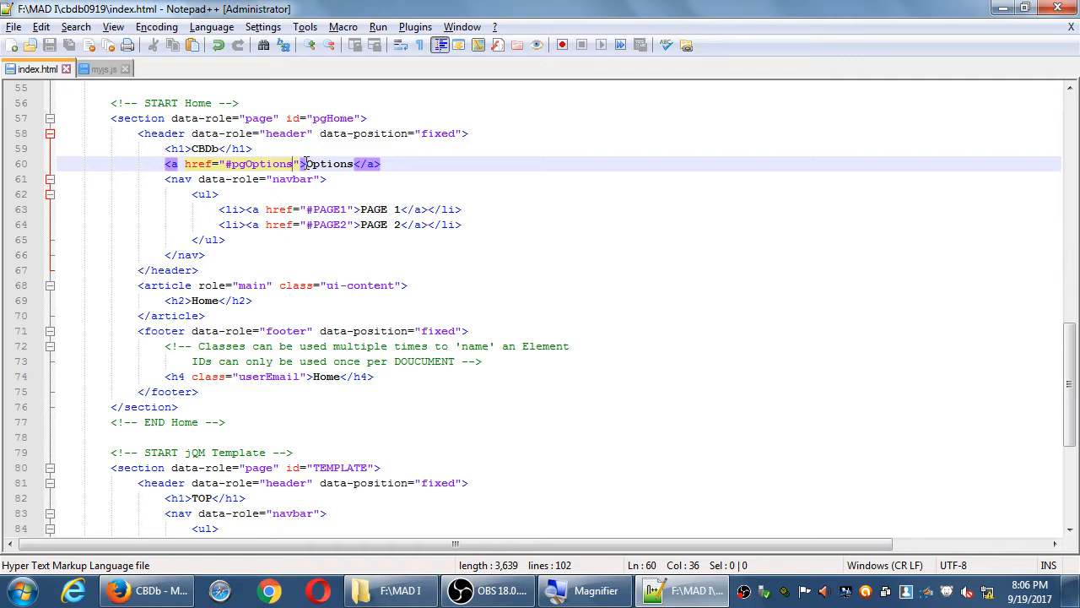
Step: Check the app in the browser, then begin a data-transition attribute on the link
{"action": "left_click", "coordinate": [118, 591]}
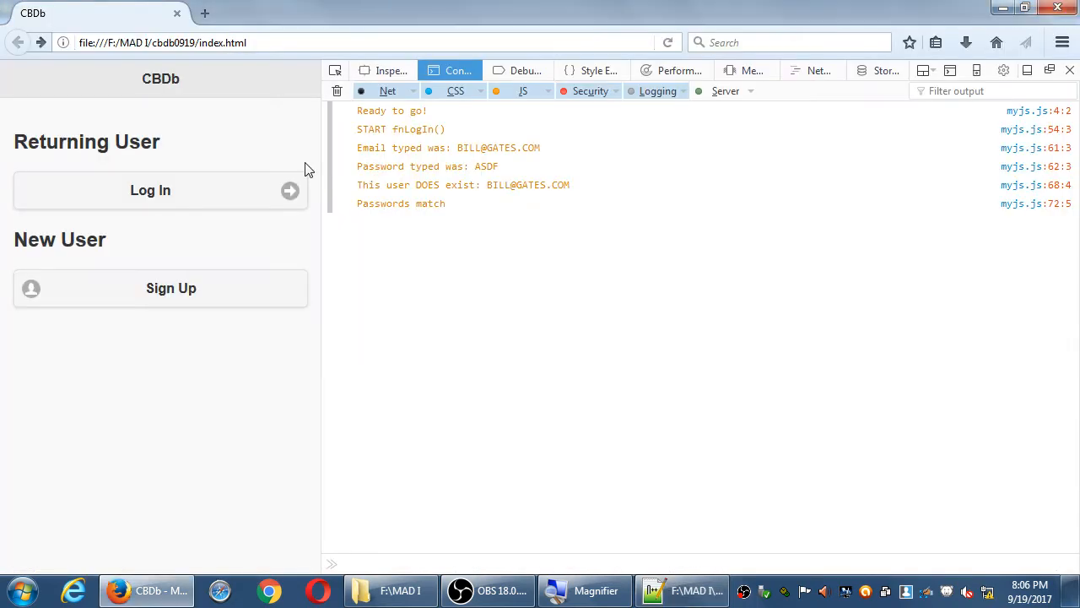
{"action": "left_click", "coordinate": [336, 91]}
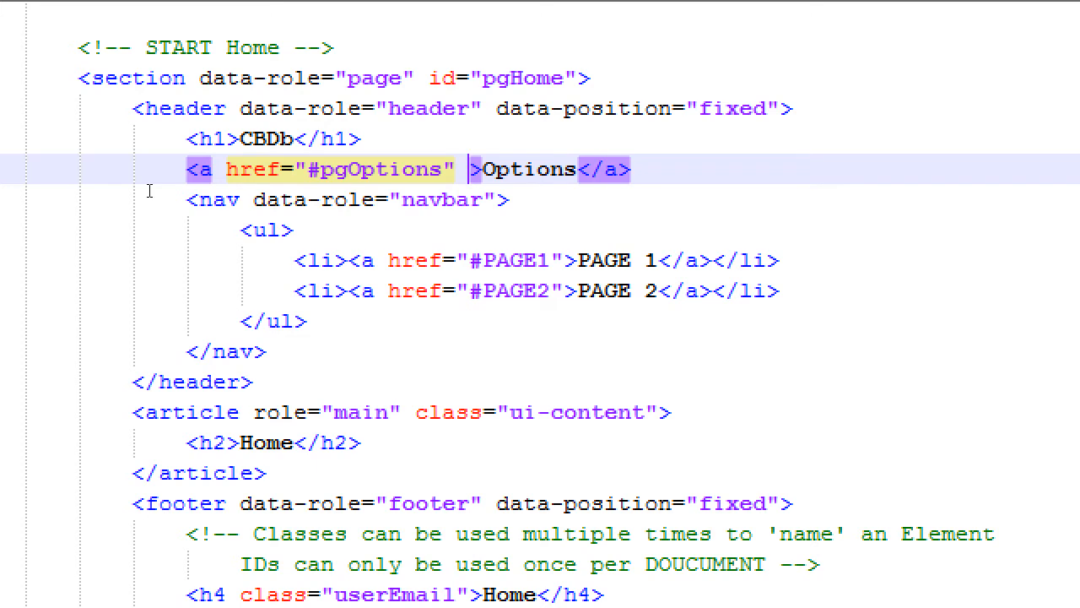
{"action": "type", "text": "data-transition=\""}
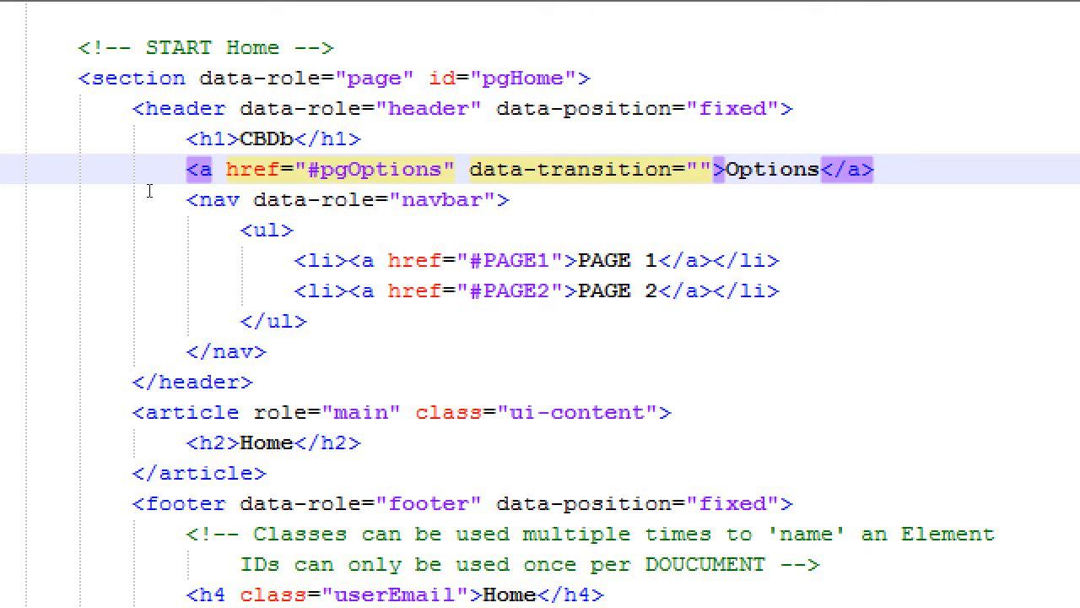
Step: Set the Options link's data-transition to "pop" and leave a space after it
{"action": "type", "text": "pop"}
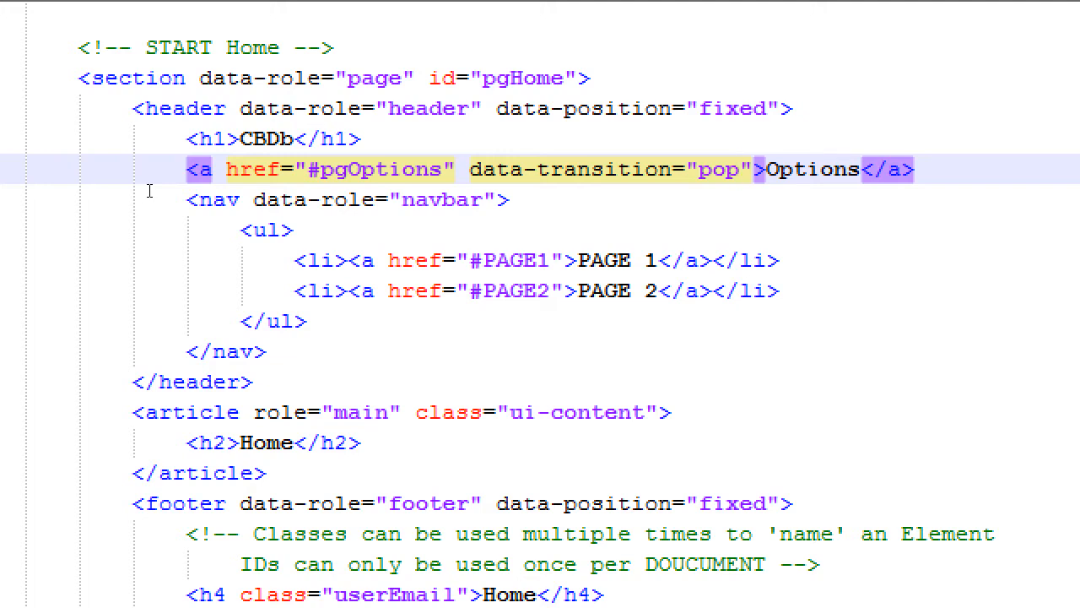
{"action": "left_click", "coordinate": [740, 169]}
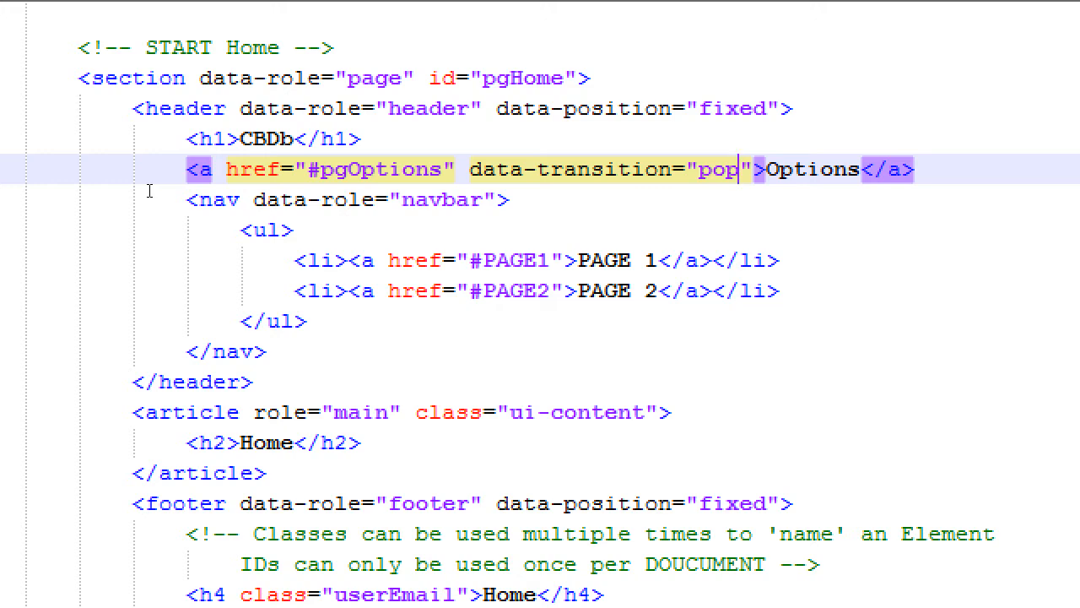
{"action": "left_click", "coordinate": [746, 169]}
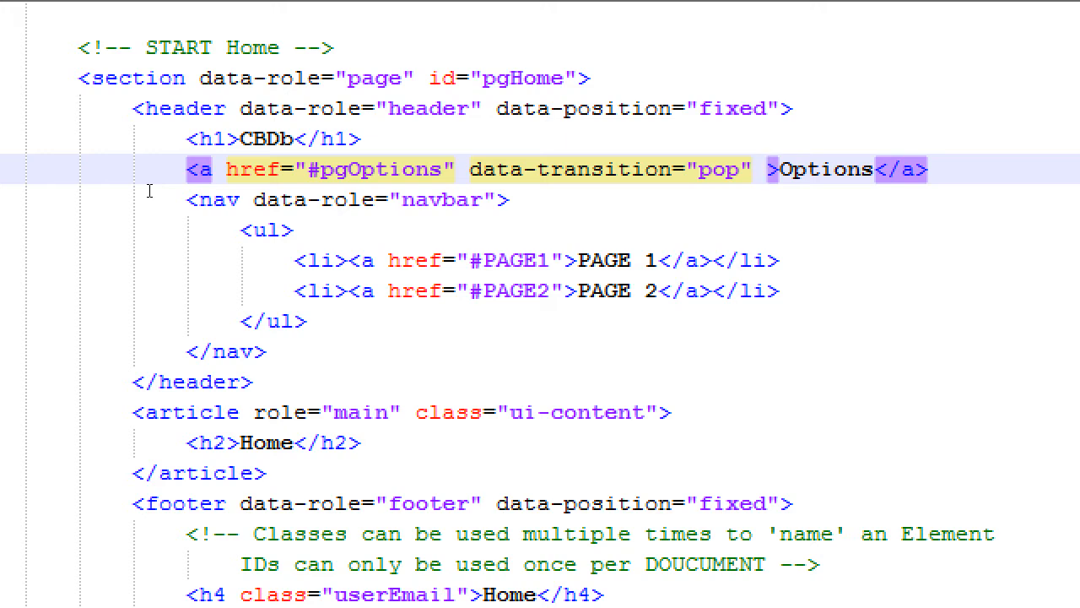
Step: Give the Options link a class attribute starting with ui-btn ui-btn-right
{"action": "type", "text": "class="}
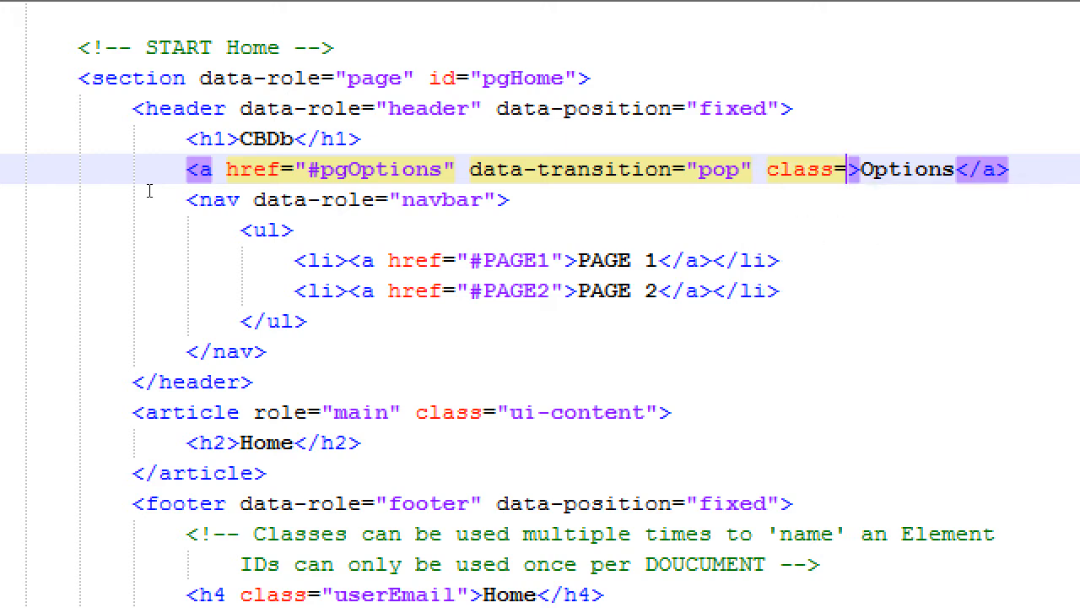
{"action": "type", "text": "\"\""}
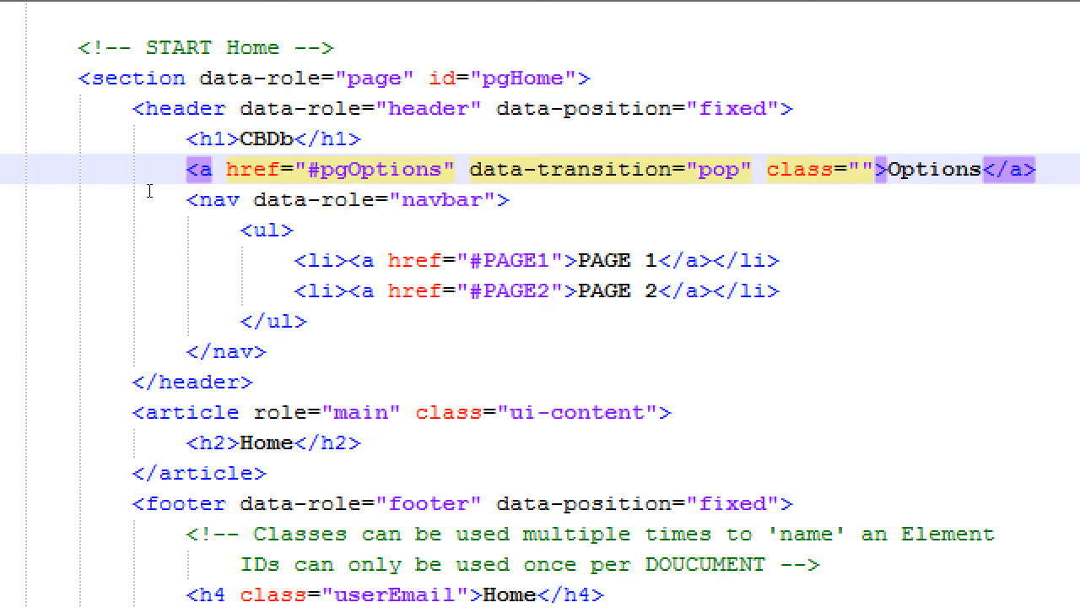
{"action": "left_click", "coordinate": [860, 169]}
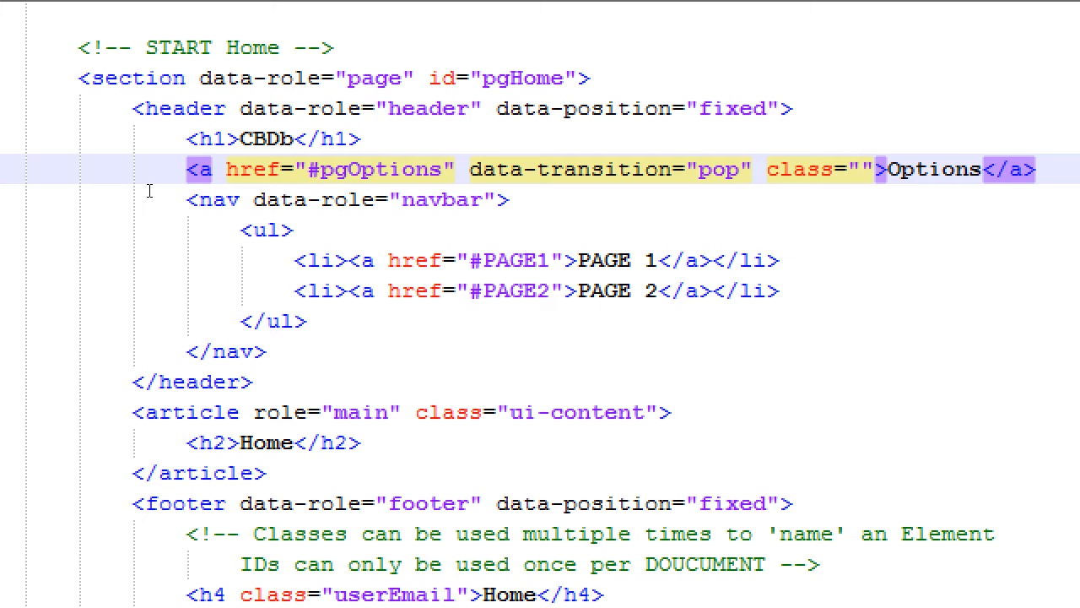
{"action": "type", "text": "ui-btn"}
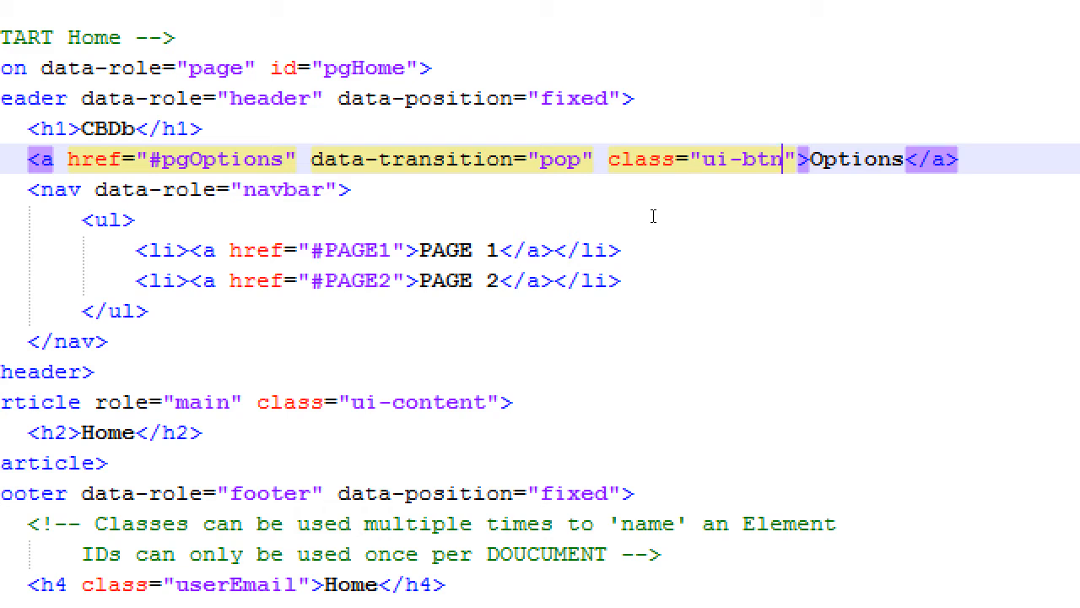
{"action": "type", "text": "ui-btn-right"}
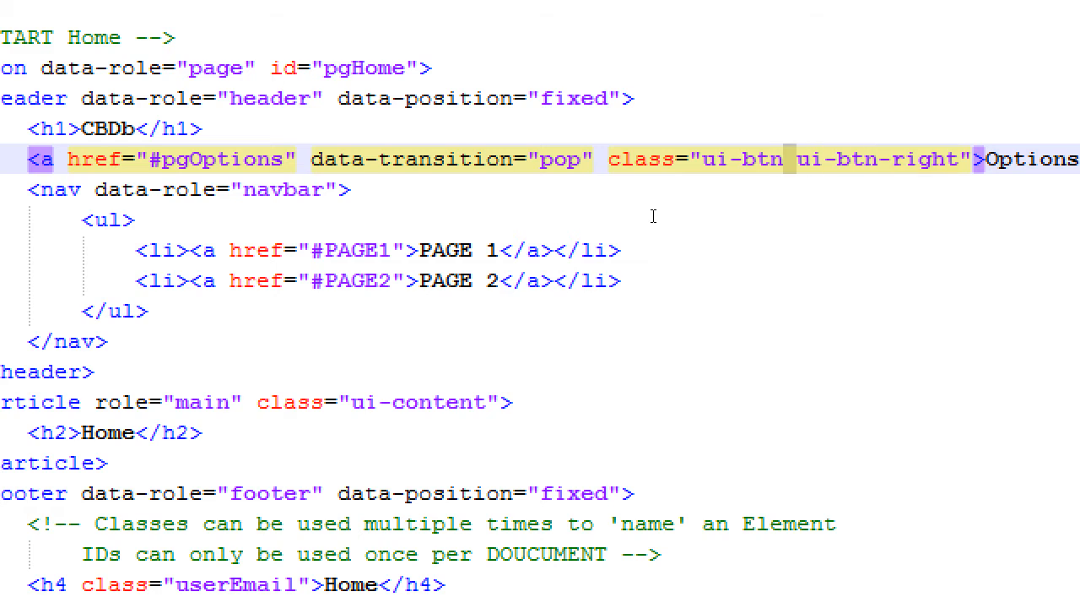
Step: Append ui-btn-icon-right to the class list, fixing the mistyped icon letters
{"action": "left_click", "coordinate": [782, 158]}
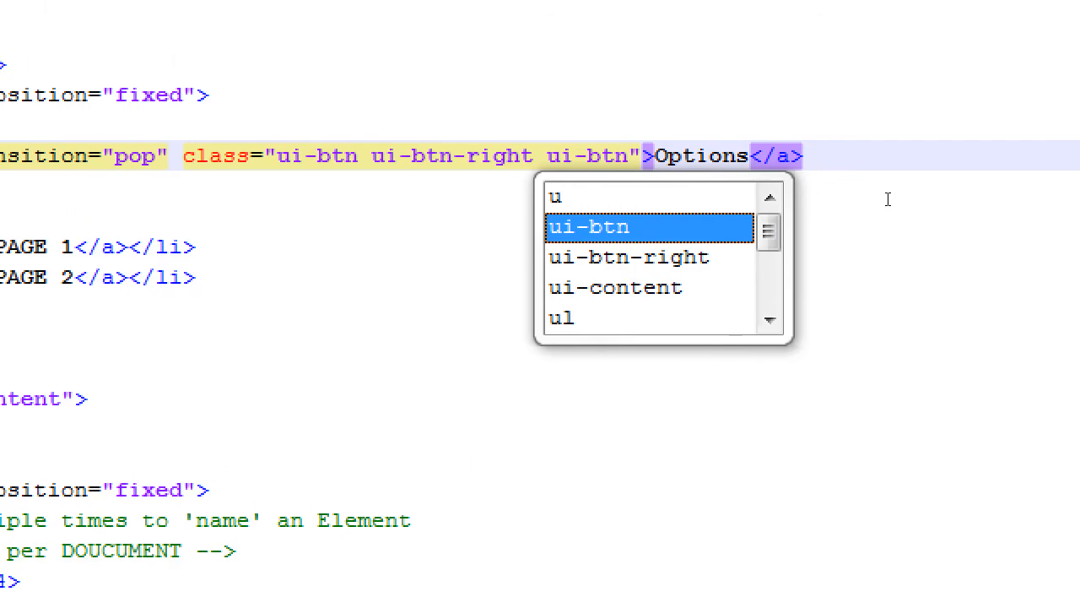
{"action": "type", "text": "-id"}
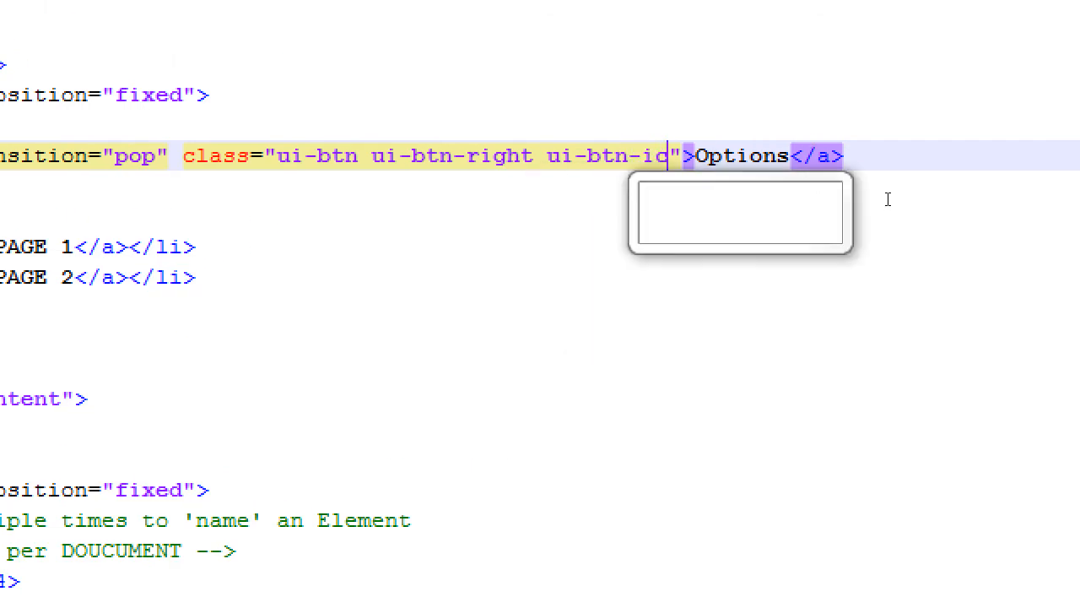
{"action": "type", "text": "on-irght"}
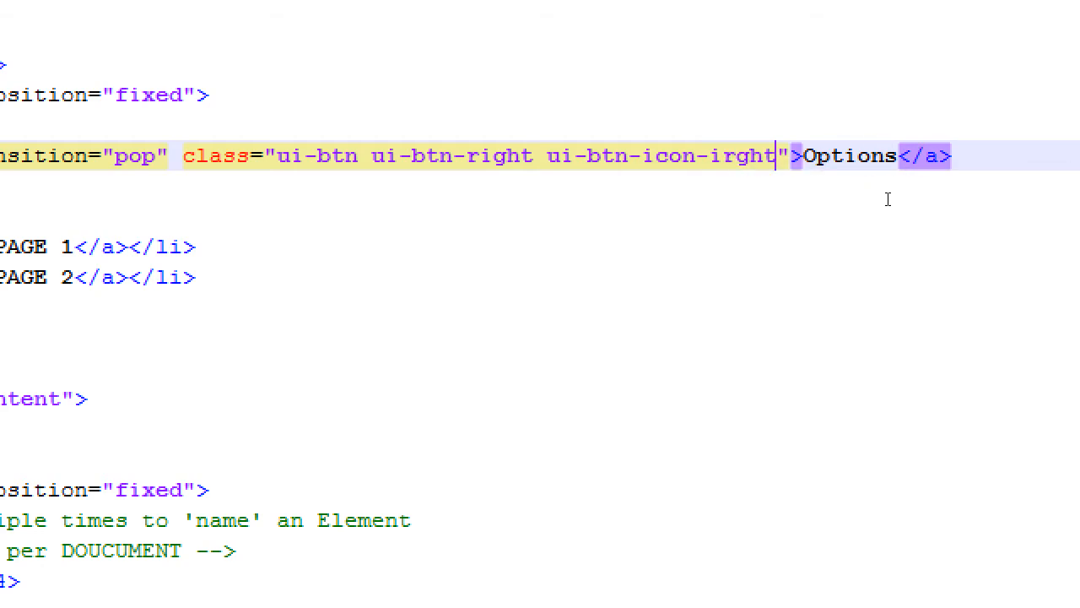
{"action": "key", "text": "Backspace"}
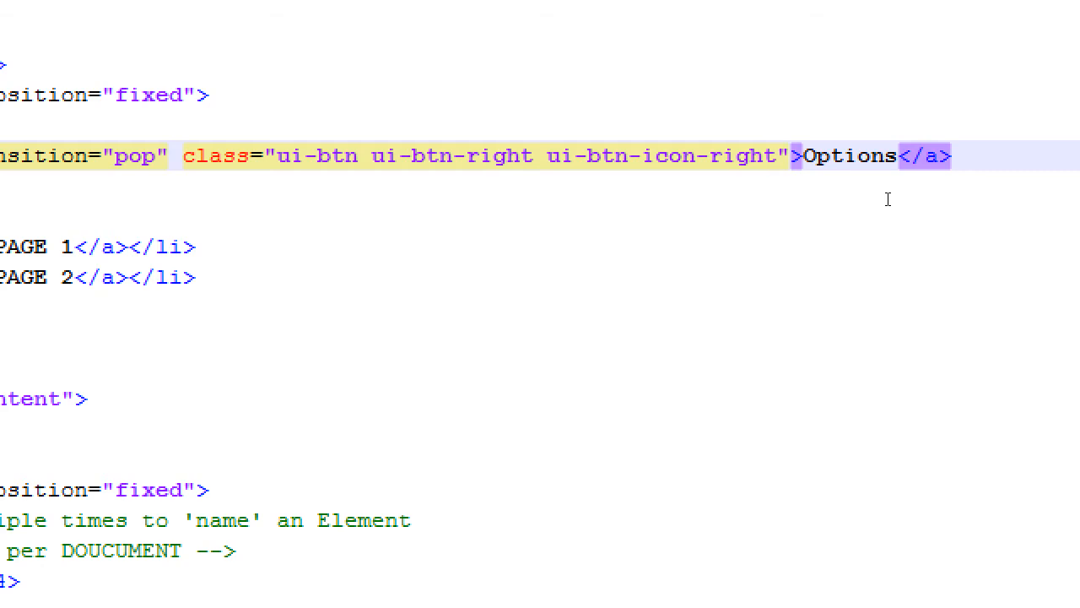
{"action": "left_click", "coordinate": [775, 155]}
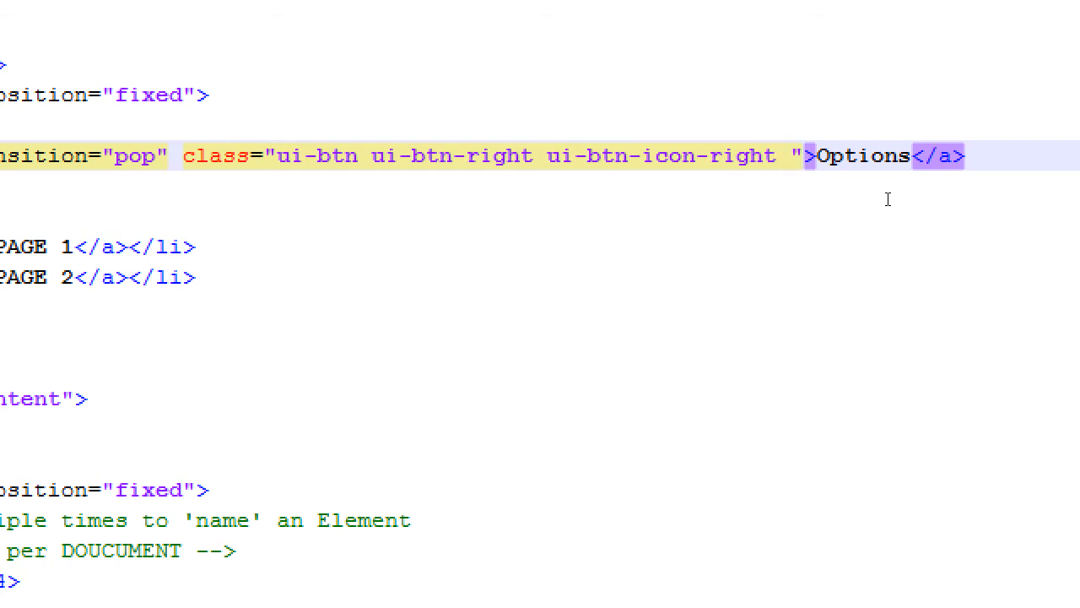
Step: Add ui-btn-icon-notext, ui-corner-all and, after trying ui-icon-user, ui-icon-info to the class
{"action": "type", "text": "ui-btn-icon-notext"}
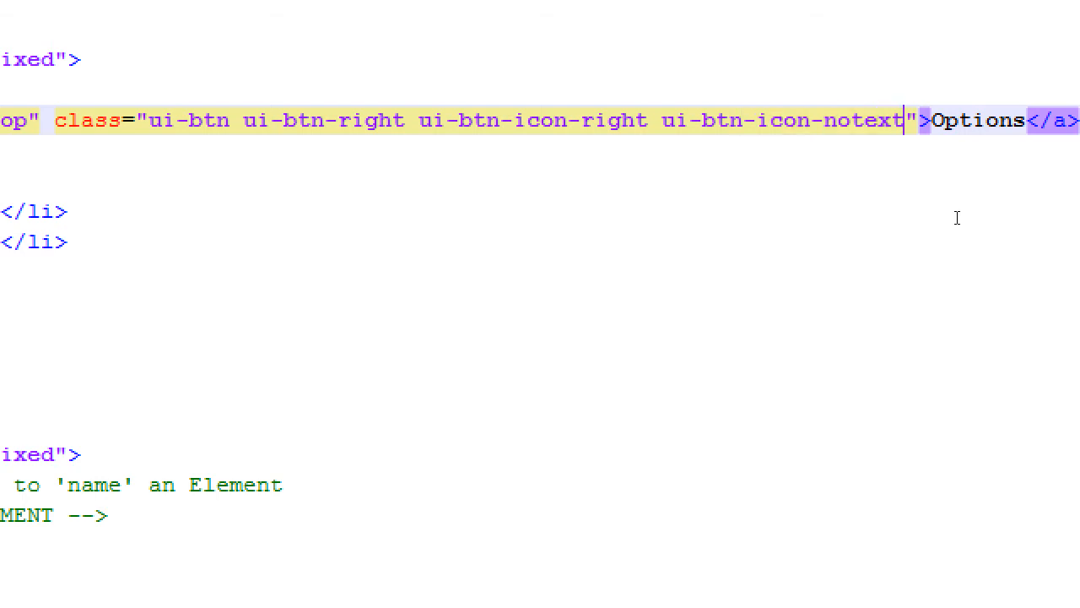
{"action": "type", "text": "ui-corner-al"}
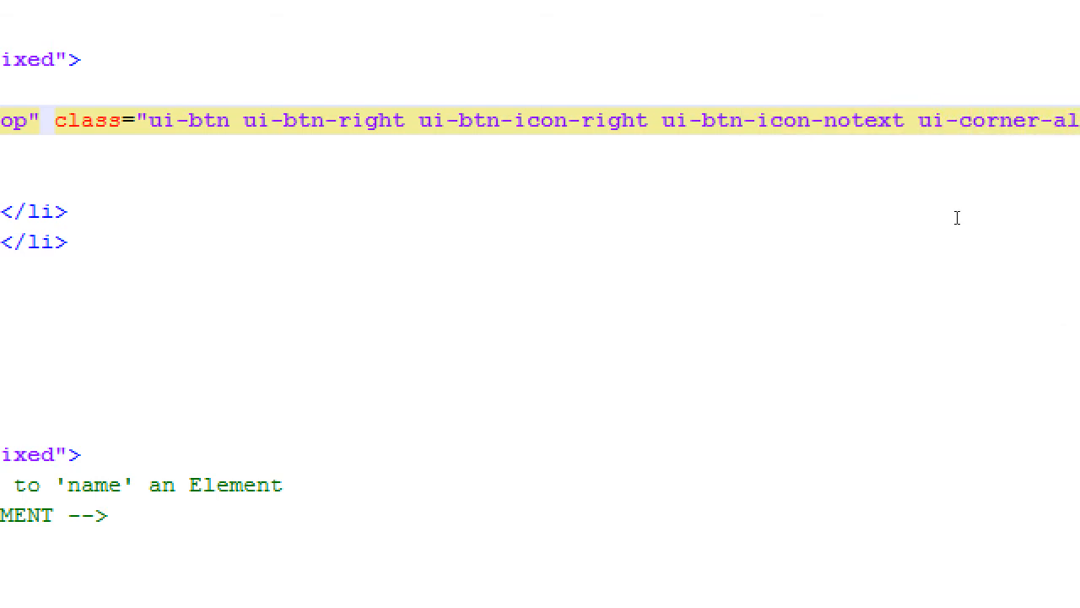
{"action": "scroll", "scroll_direction": "right", "scroll_amount": 3}
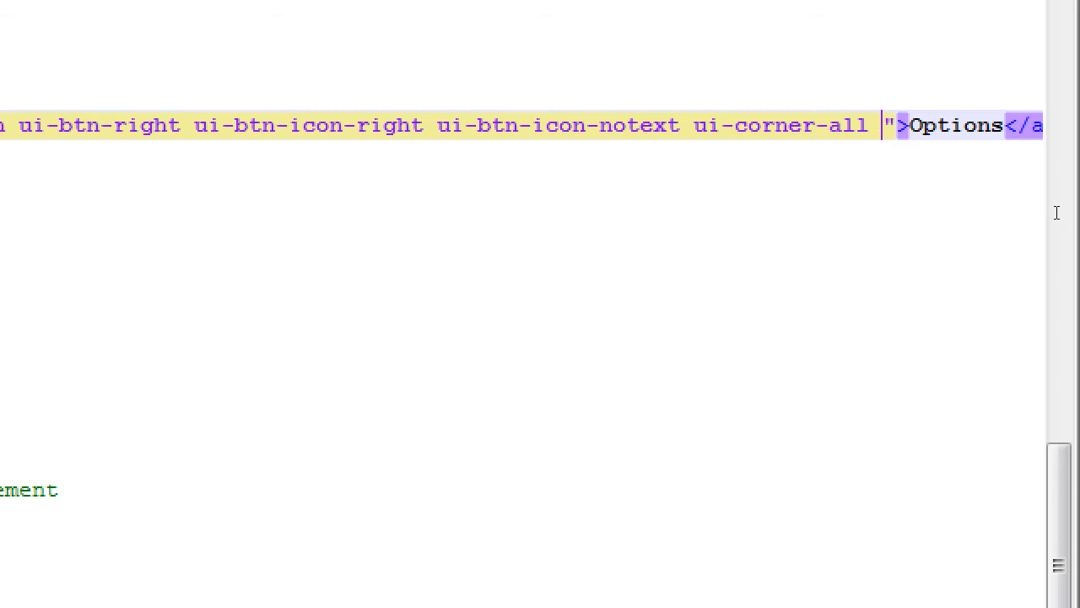
{"action": "type", "text": "ui-icon-info"}
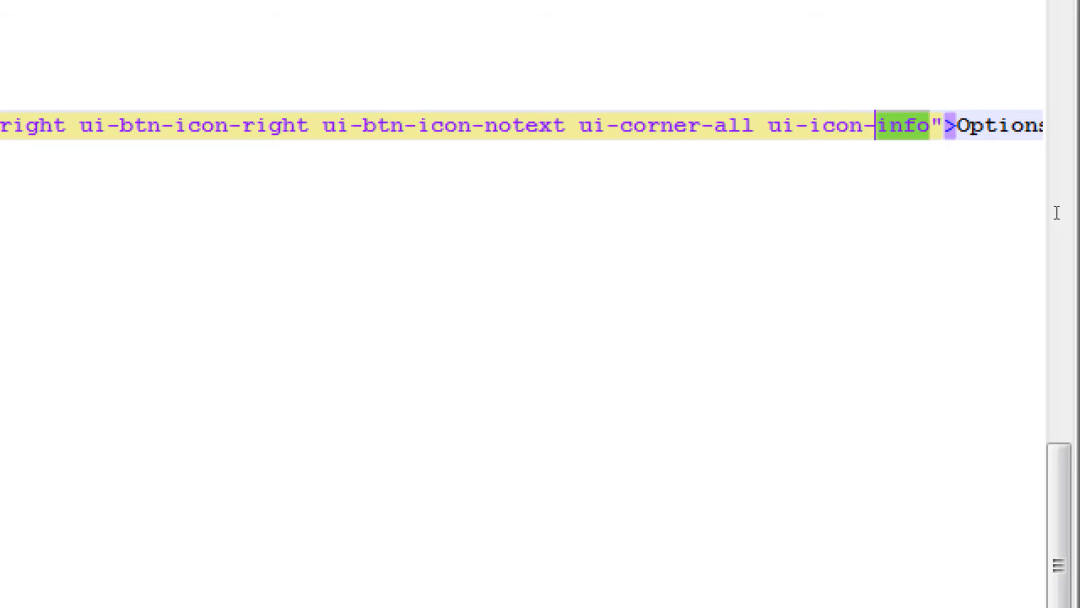
{"action": "type", "text": "usedr"}
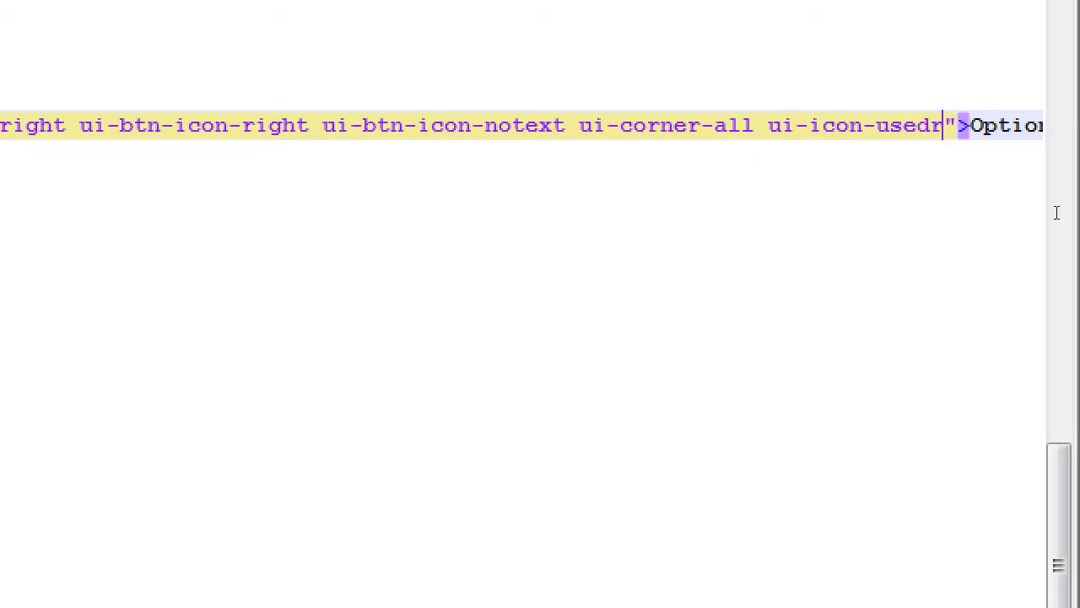
{"action": "type", "text": "user"}
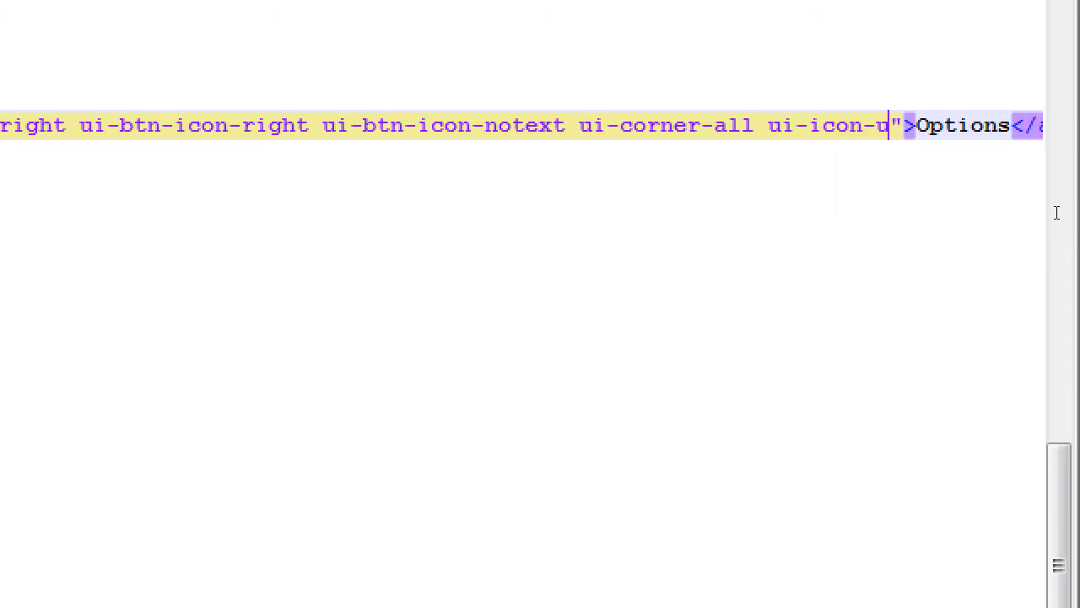
{"action": "type", "text": "info"}
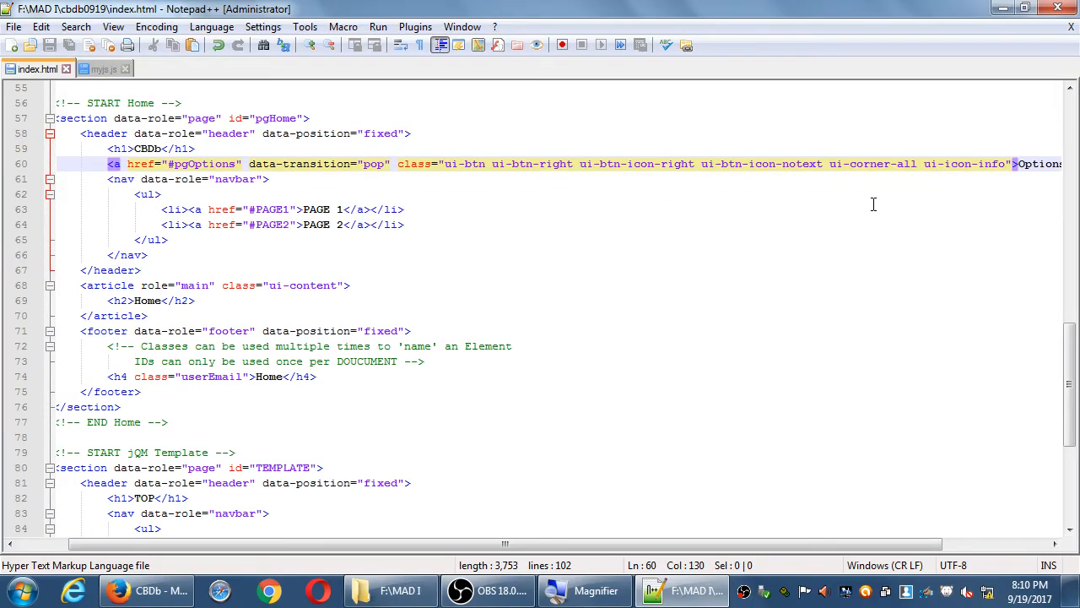
{"action": "left_click", "coordinate": [280, 591]}
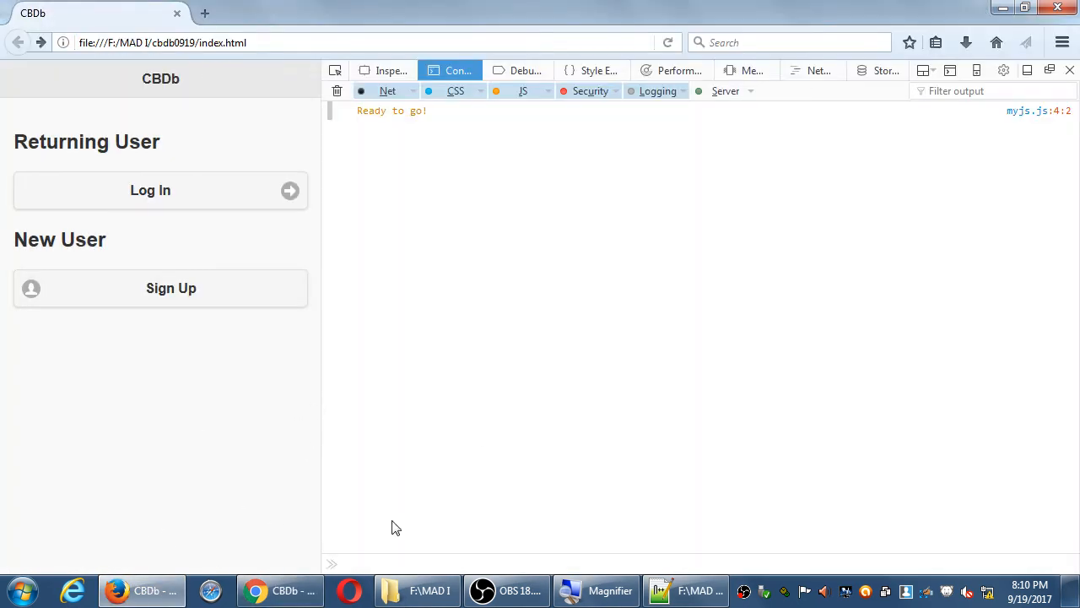
{"action": "mouse_move", "coordinate": [177, 270]}
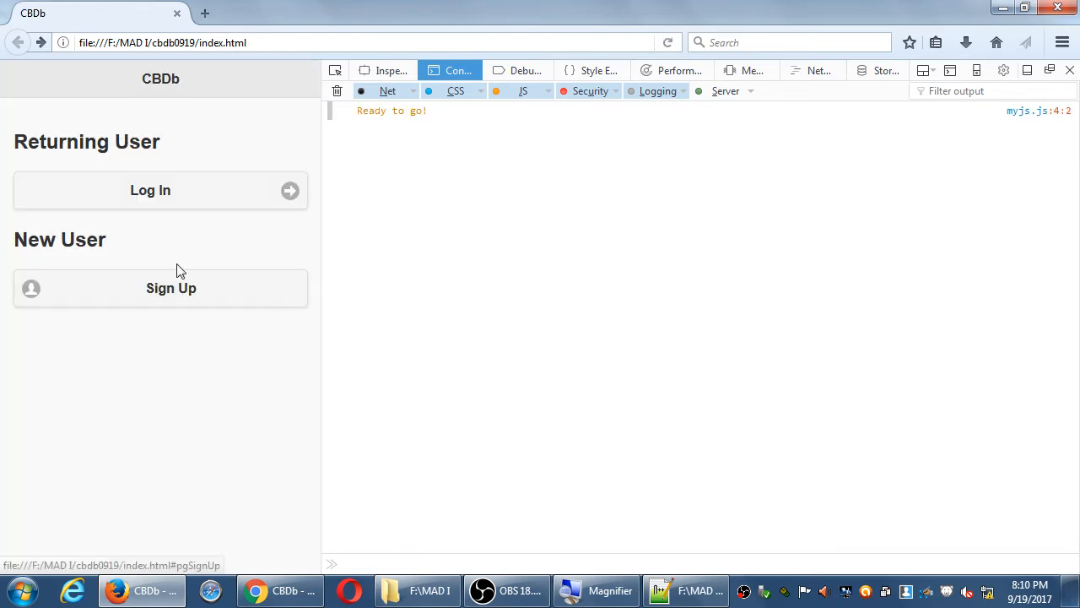
{"action": "left_click", "coordinate": [150, 189]}
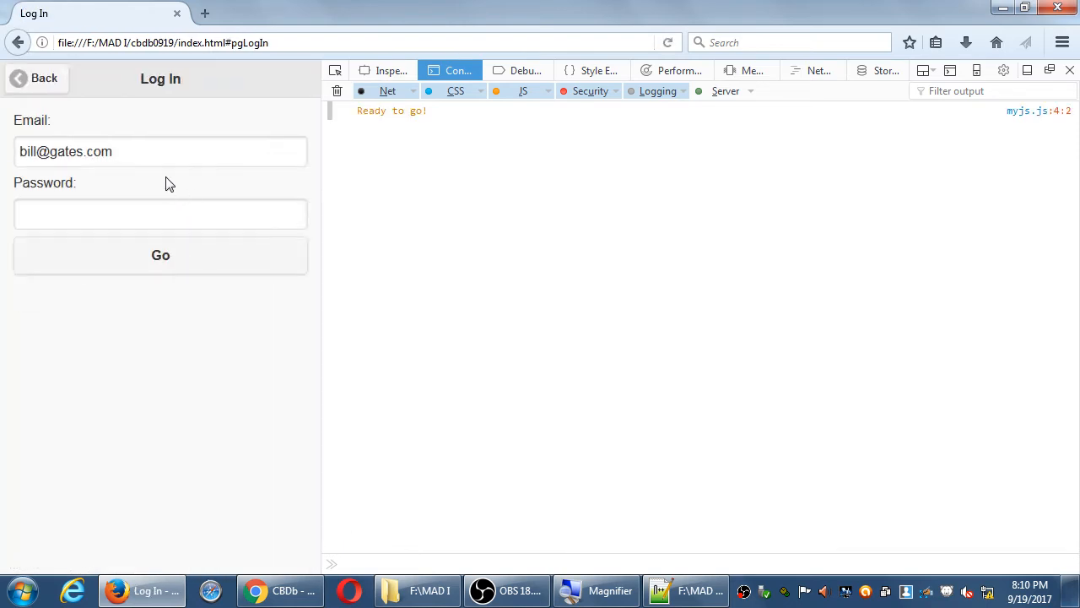
{"action": "left_click", "coordinate": [160, 255]}
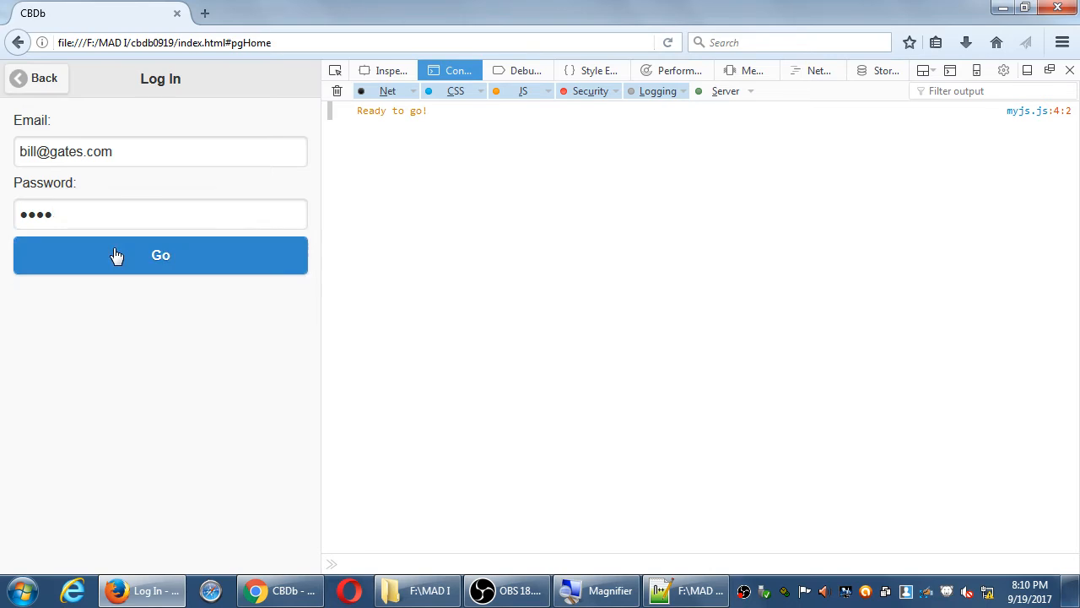
{"action": "left_click", "coordinate": [158, 255]}
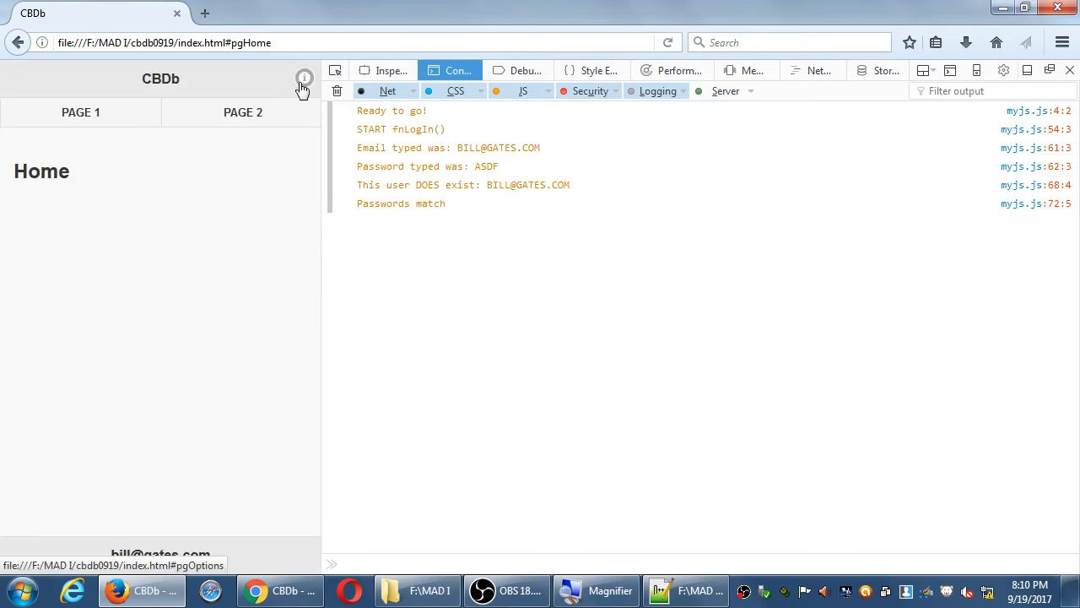
{"action": "mouse_move", "coordinate": [202, 223]}
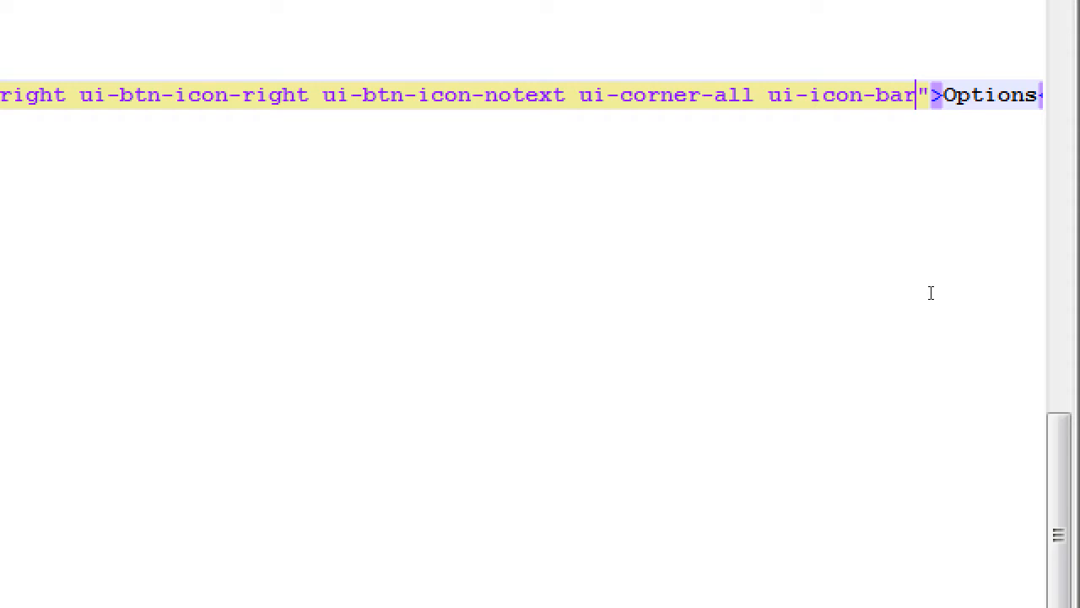
Step: Change the Options link's icon class to ui-icon-bars and reload the app to check it
{"action": "type", "text": "s"}
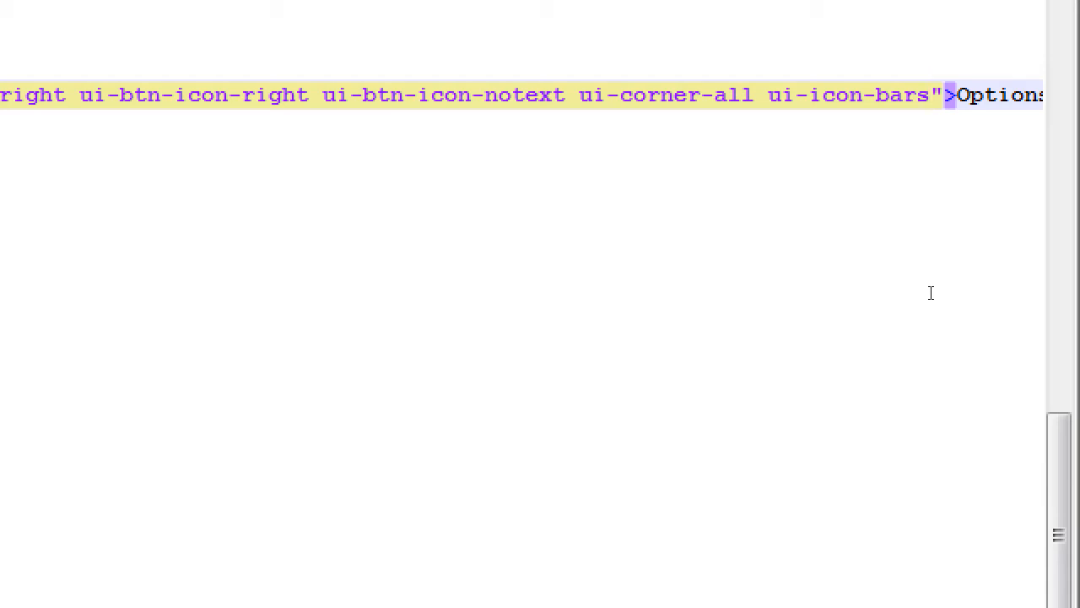
{"action": "double_click", "coordinate": [901, 95]}
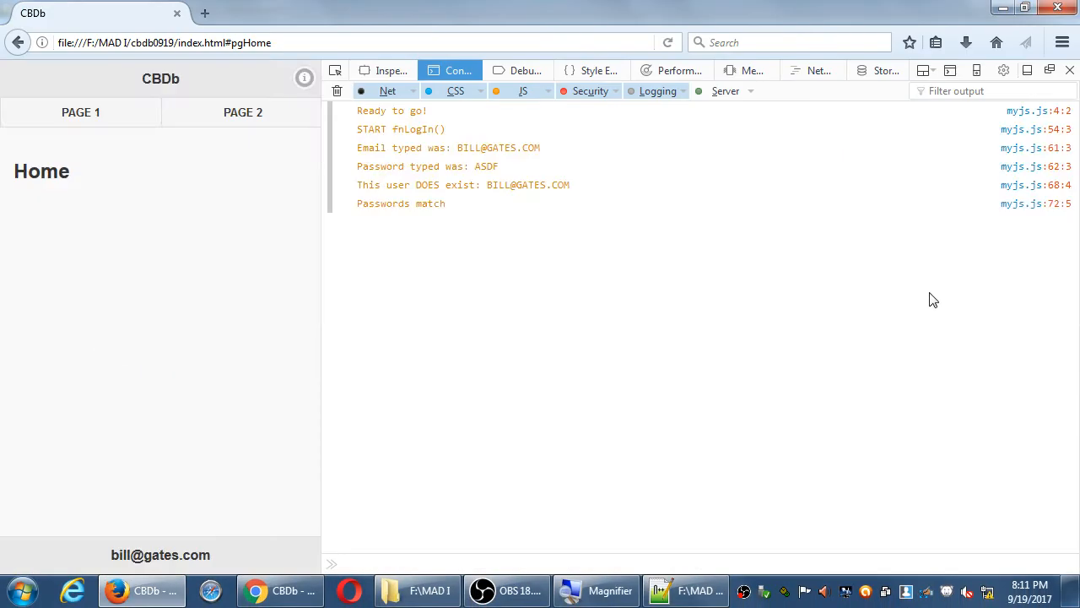
{"action": "left_click", "coordinate": [338, 91]}
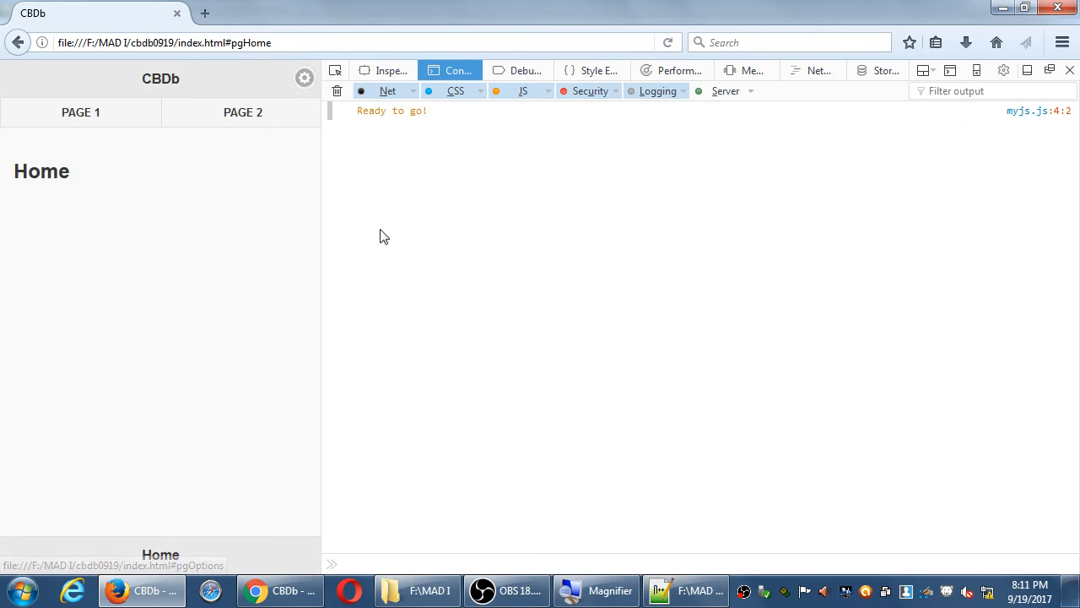
{"action": "left_click", "coordinate": [685, 590]}
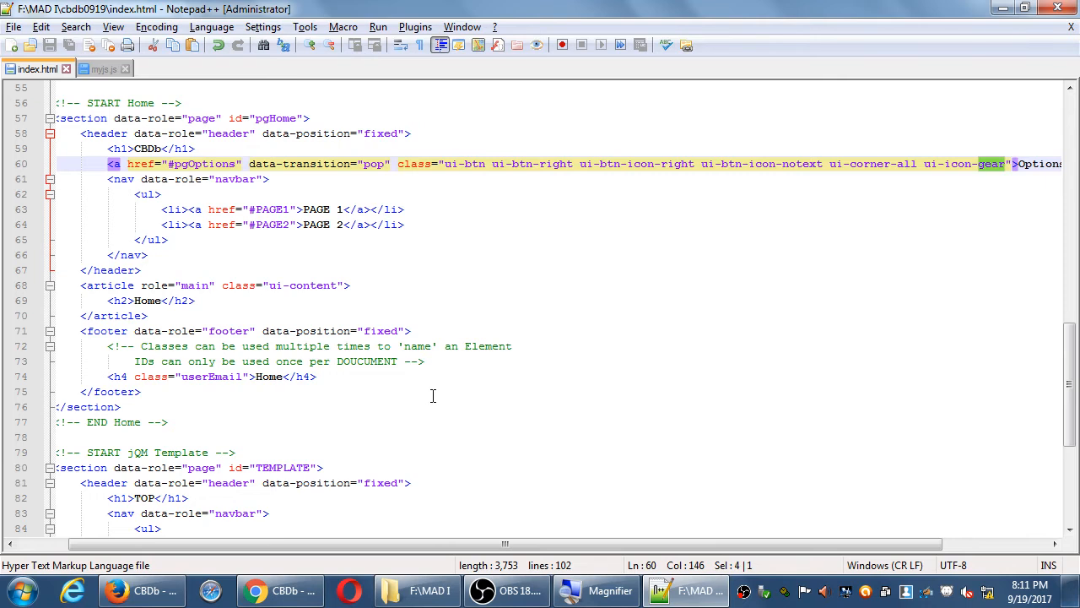
{"action": "type", "text": "bars"}
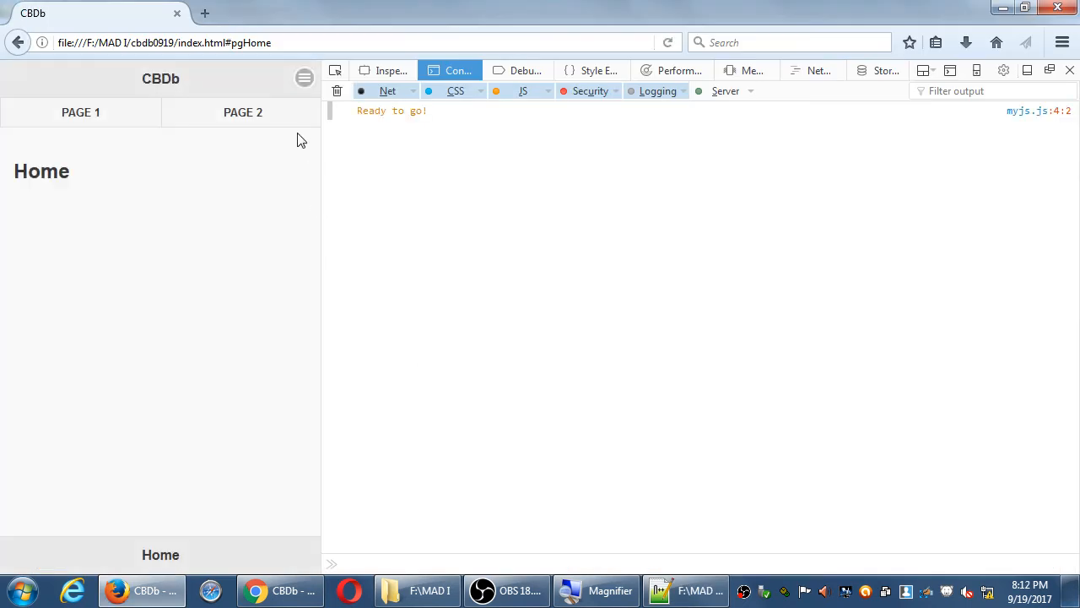
{"action": "mouse_move", "coordinate": [267, 206]}
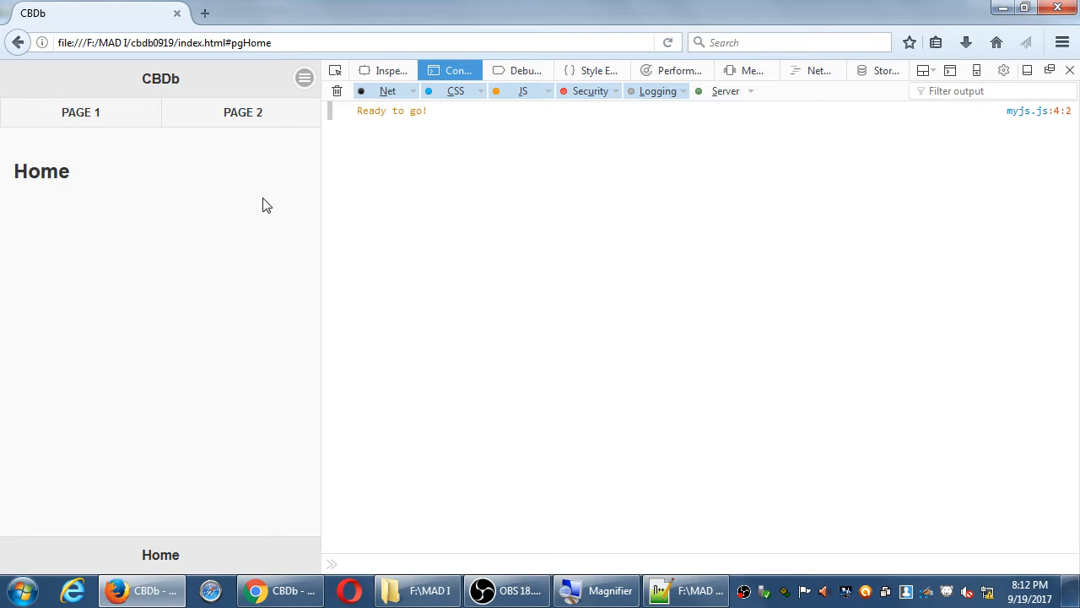
{"action": "left_click", "coordinate": [685, 590]}
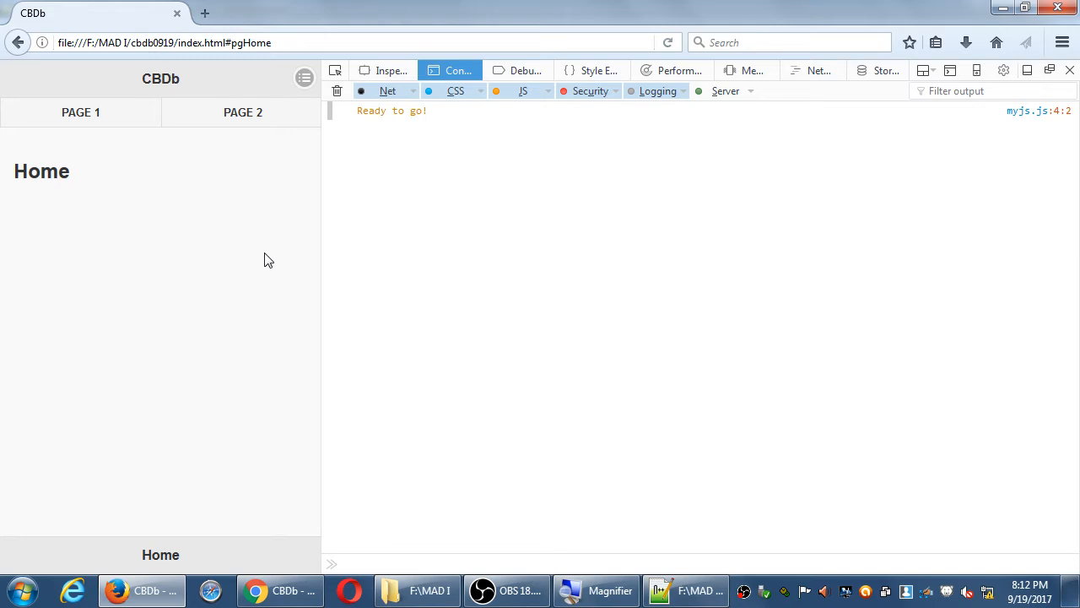
{"action": "left_click", "coordinate": [685, 591]}
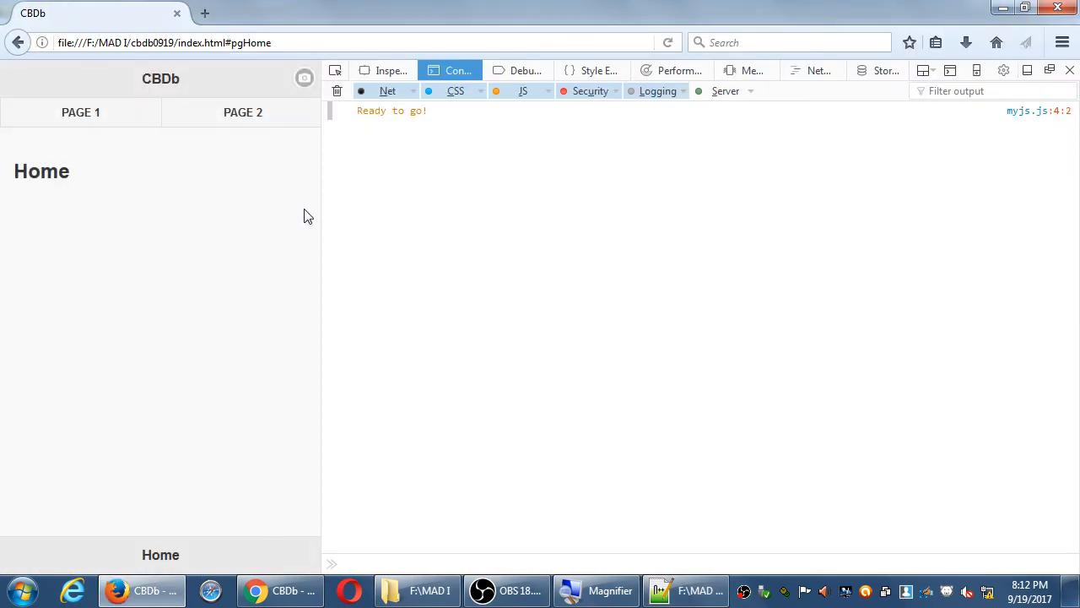
{"action": "mouse_move", "coordinate": [306, 101]}
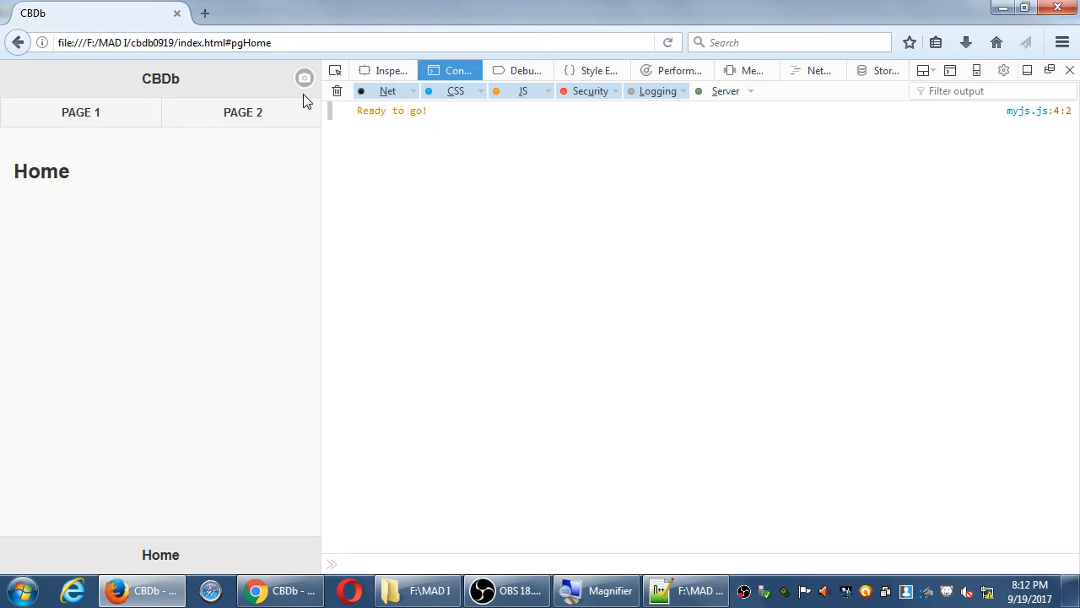
Step: Switch the icon class to ui-icon-gear and reload so the Home header shows a gear button
{"action": "left_click", "coordinate": [685, 591]}
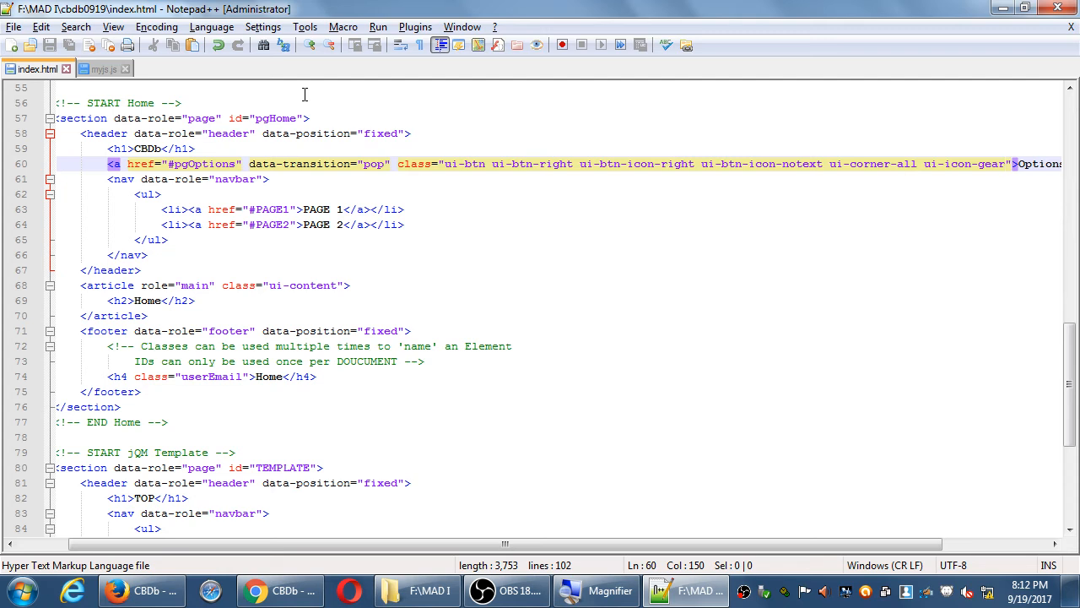
{"action": "left_click", "coordinate": [142, 591]}
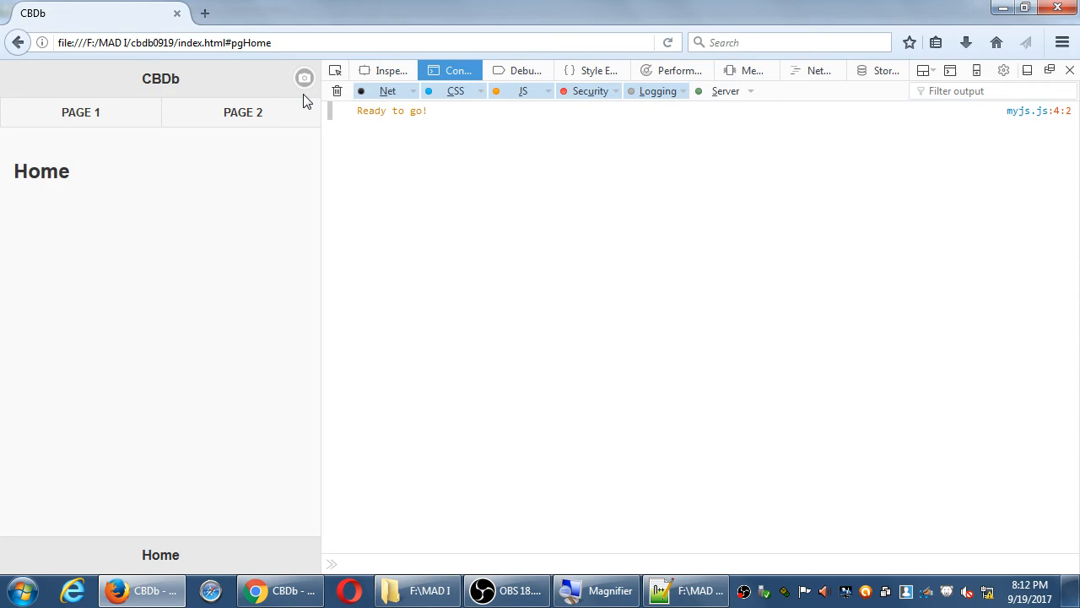
{"action": "left_click", "coordinate": [668, 42]}
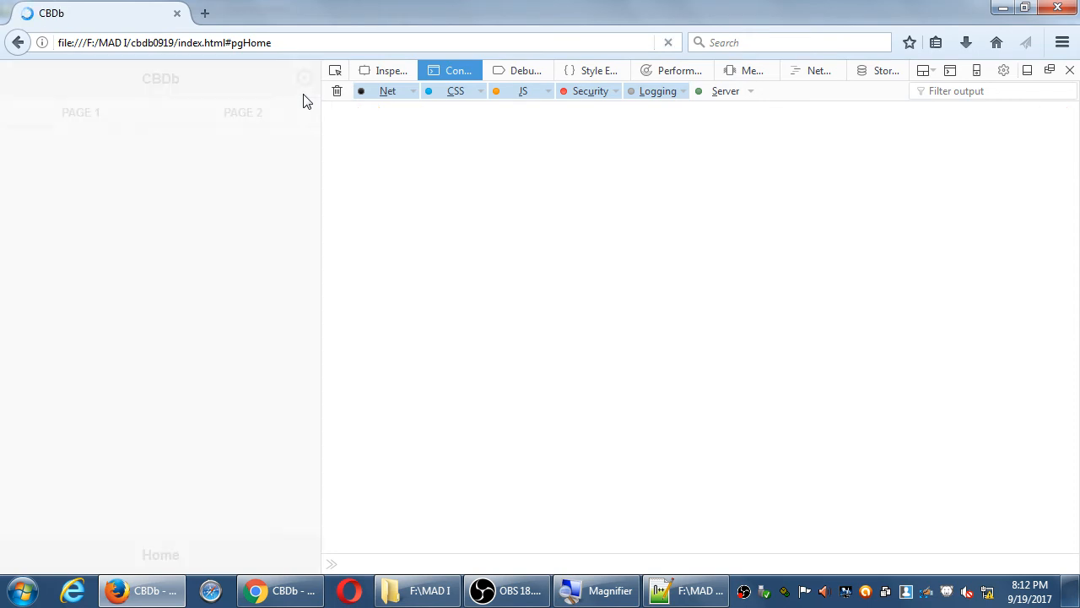
{"action": "left_click", "coordinate": [669, 43]}
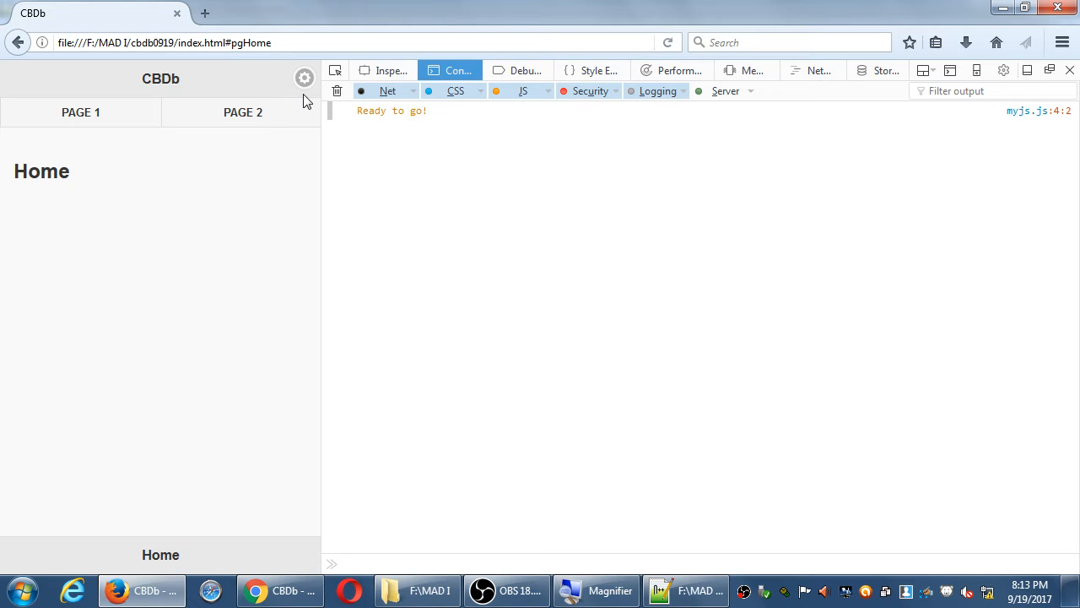
{"action": "mouse_move", "coordinate": [354, 157]}
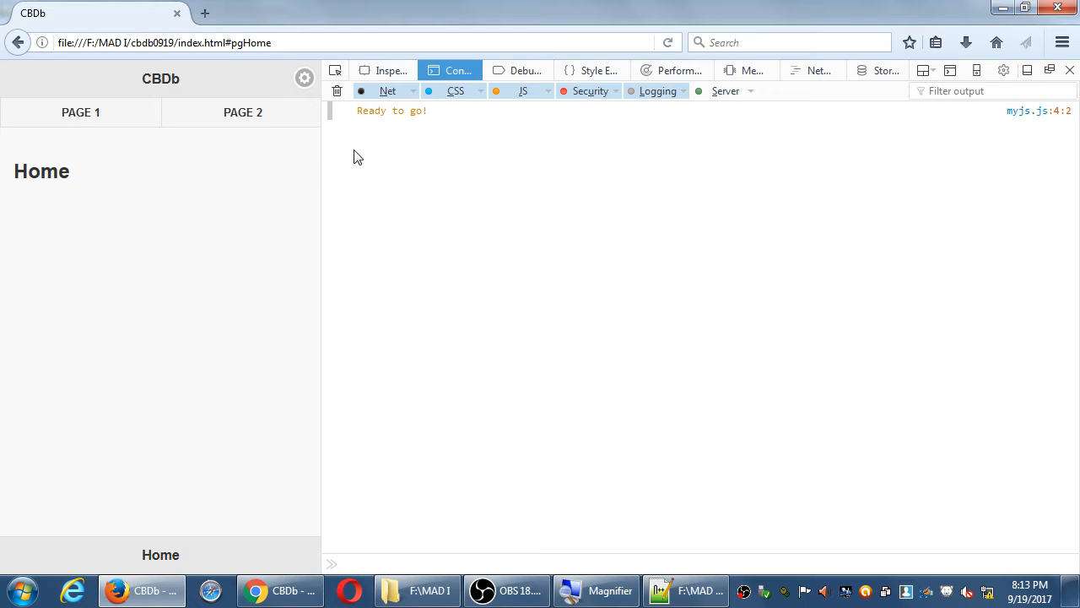
{"action": "mouse_move", "coordinate": [304, 78]}
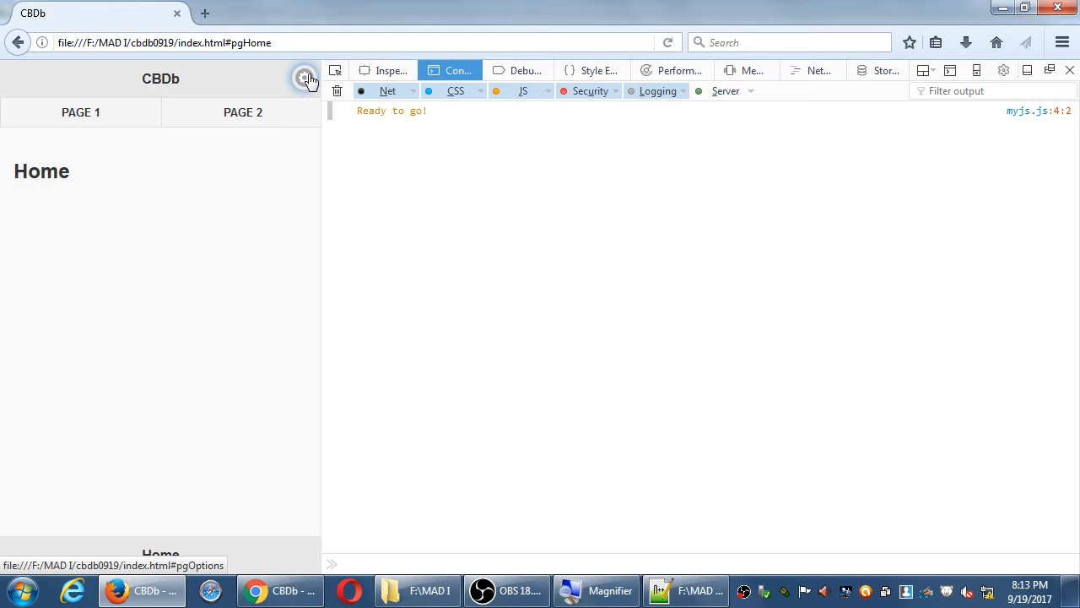
{"action": "mouse_move", "coordinate": [408, 410]}
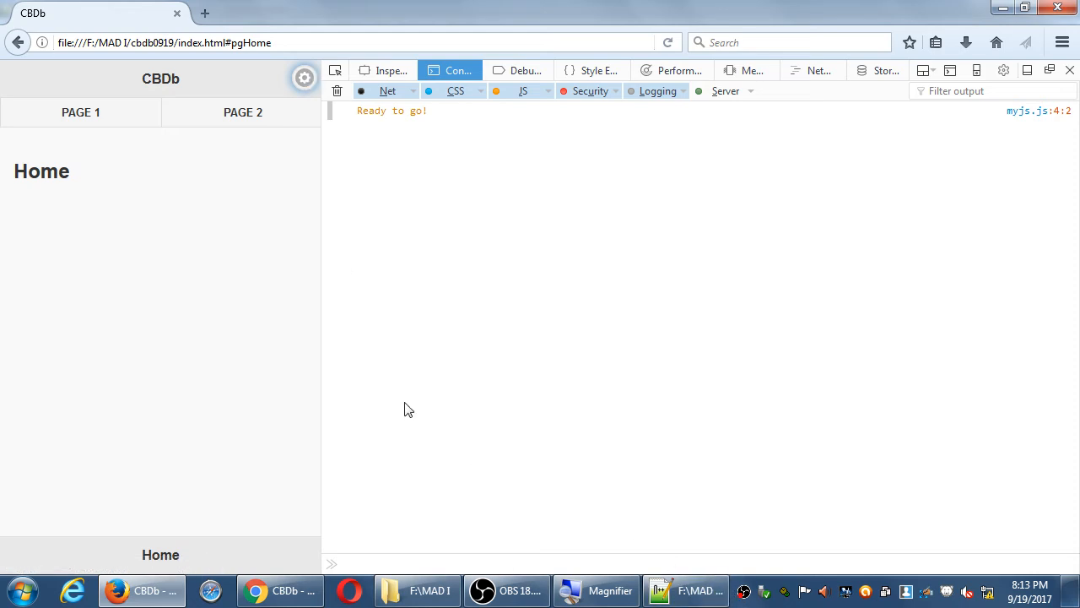
{"action": "mouse_move", "coordinate": [270, 177]}
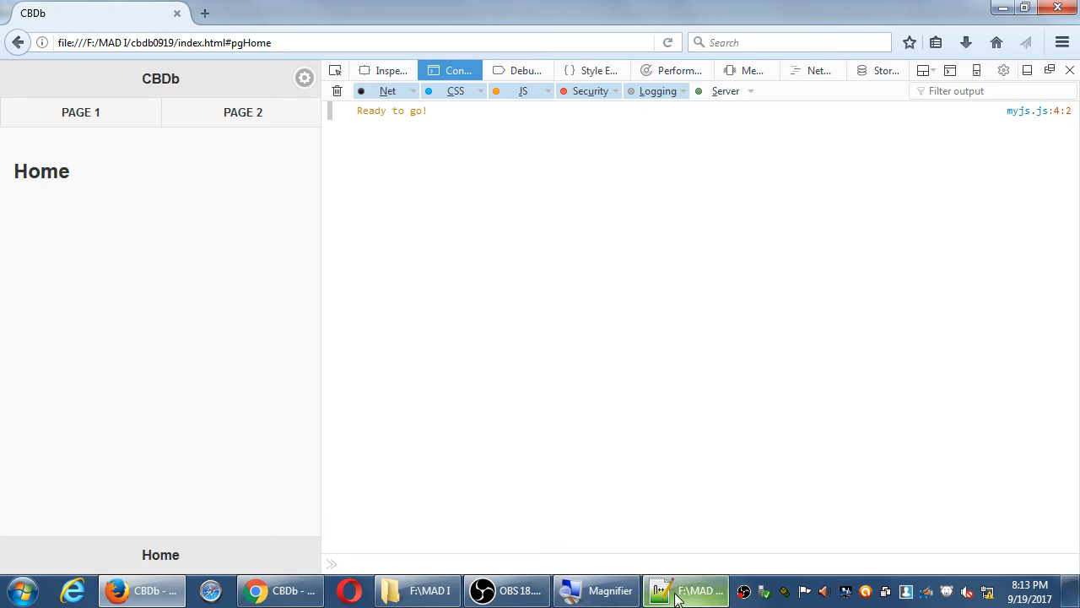
Step: Rename the copied template's START and END comments to Options and set its id to pgOptions
{"action": "left_click", "coordinate": [685, 590]}
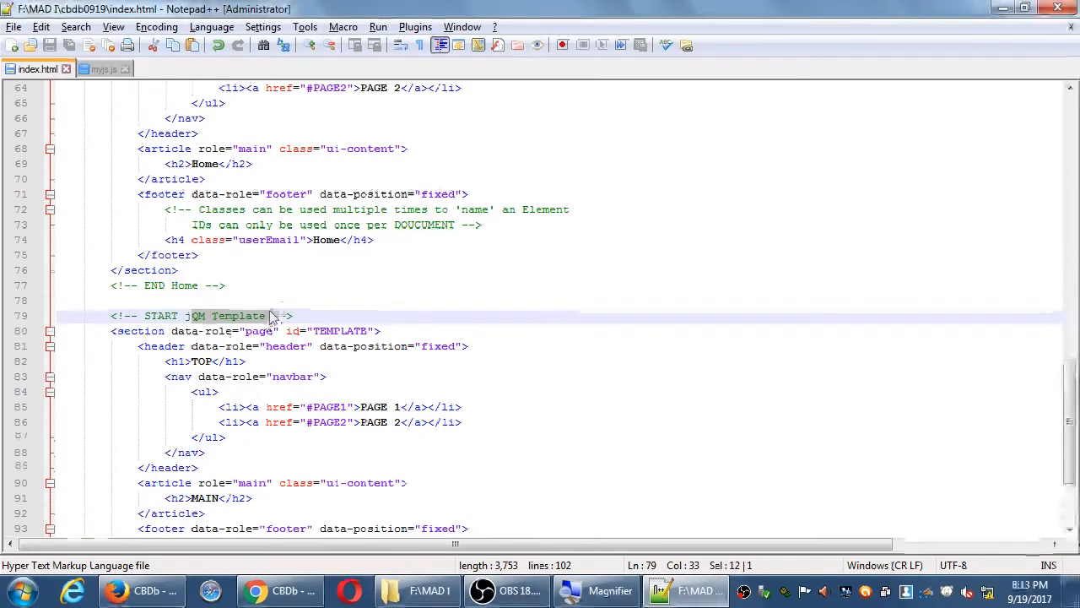
{"action": "mouse_move", "coordinate": [385, 280]}
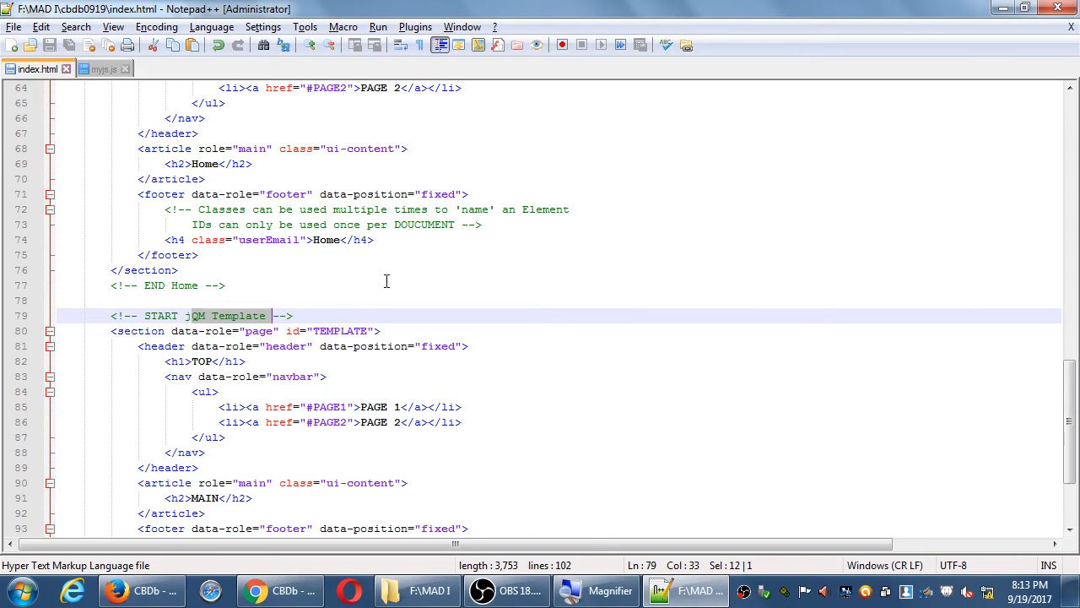
{"action": "scroll", "scroll_direction": "down", "scroll_amount": 3}
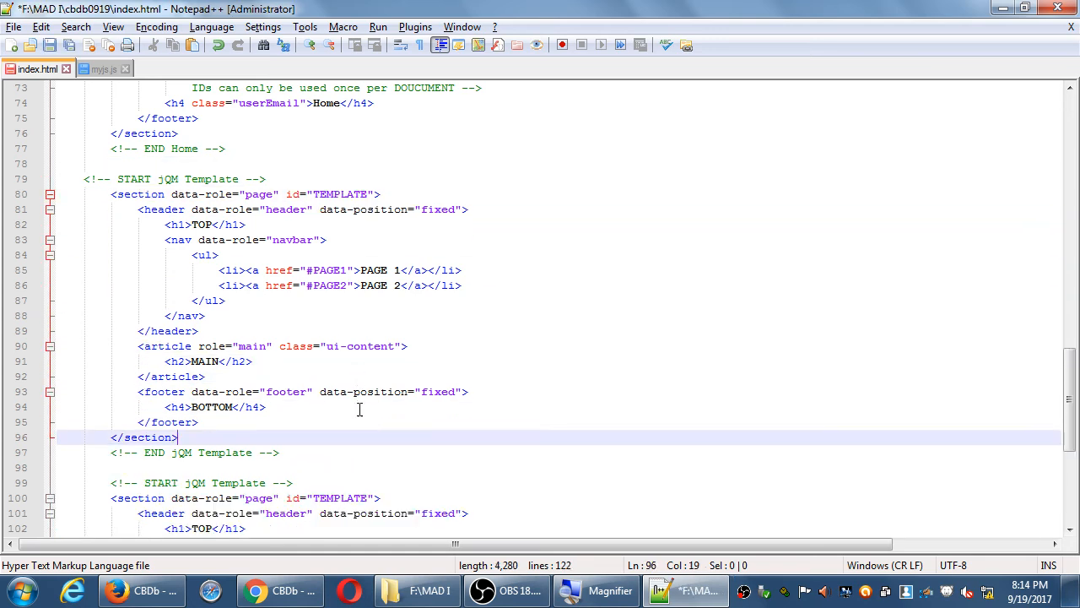
{"action": "left_click", "coordinate": [83, 179]}
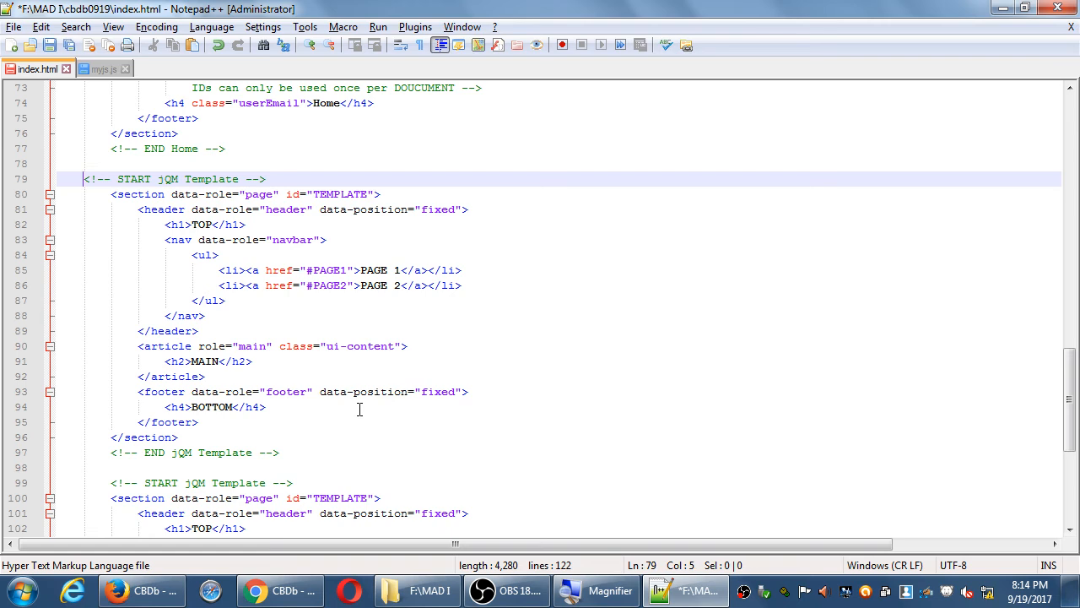
{"action": "double_click", "coordinate": [240, 179]}
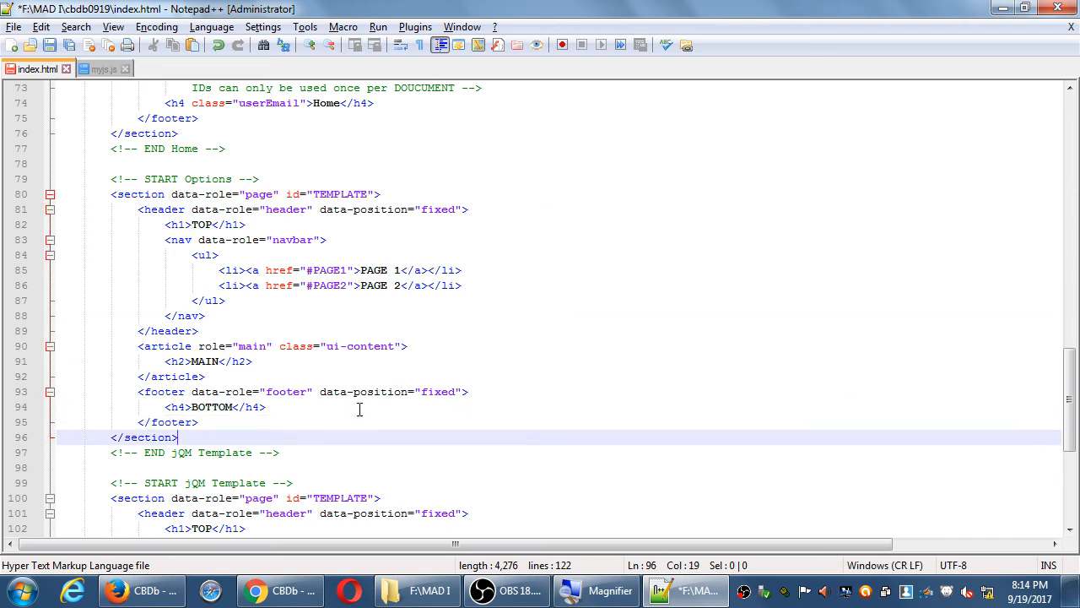
{"action": "double_click", "coordinate": [209, 452]}
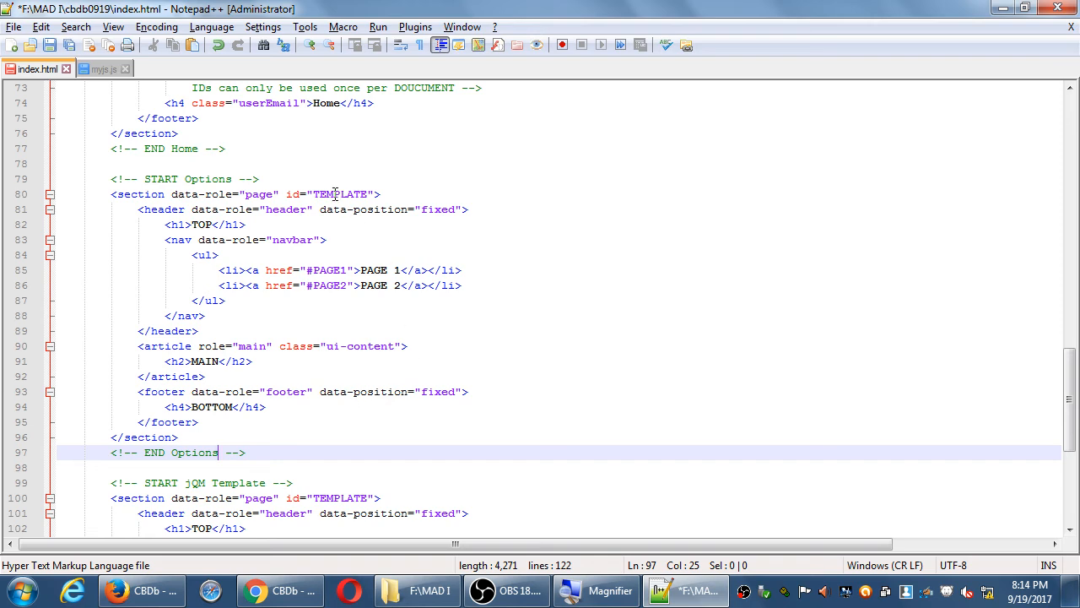
{"action": "type", "text": "pgOptions"}
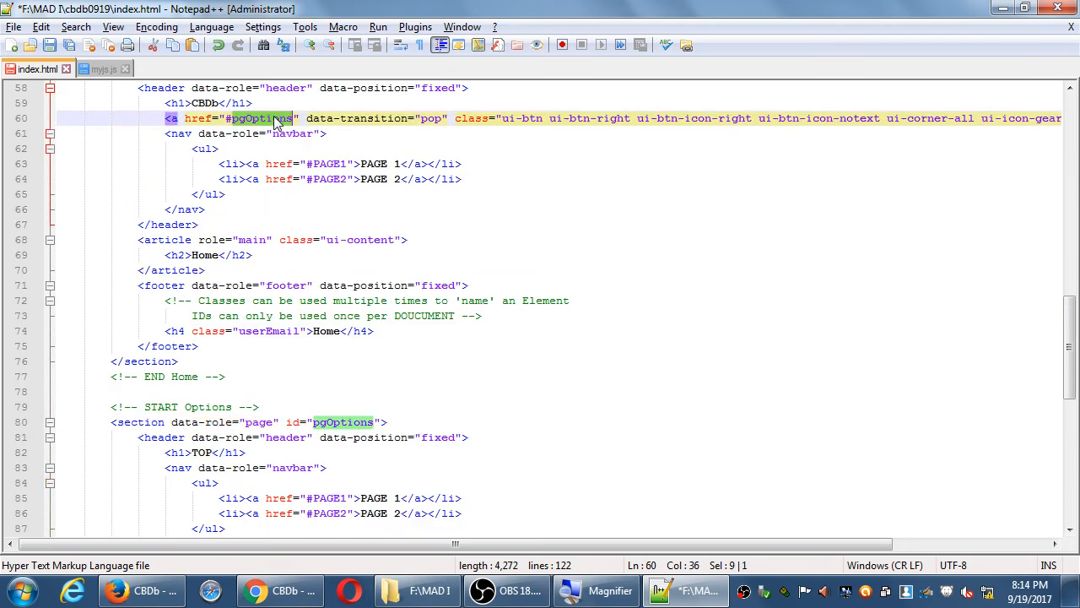
Step: Remove the navbar and footer, set the heading to Options and the main content to Stuff
{"action": "scroll", "scroll_direction": "down", "scroll_amount": 3}
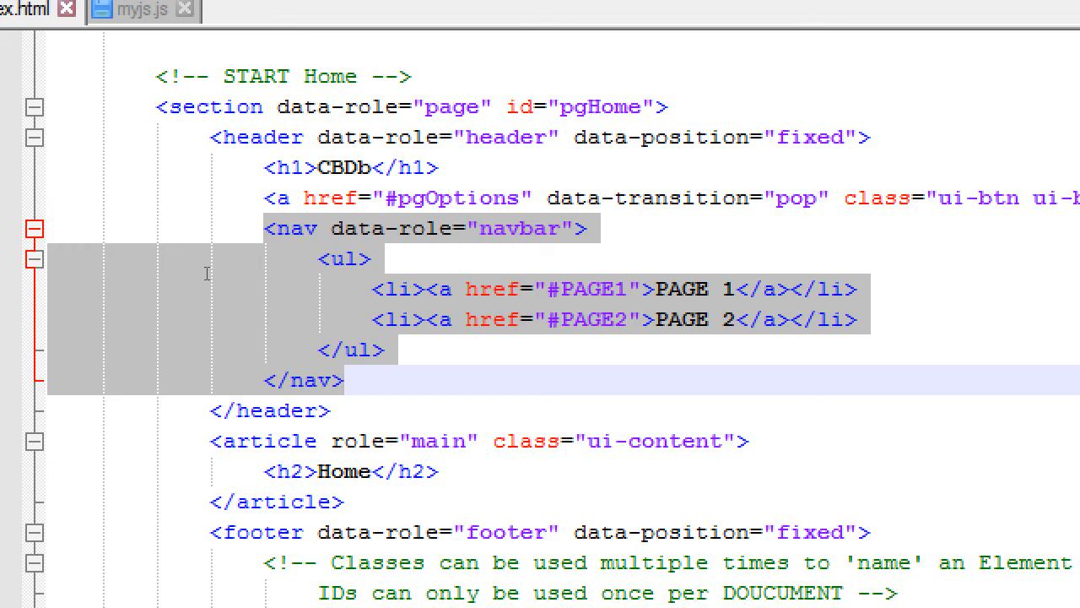
{"action": "scroll", "scroll_direction": "down", "scroll_amount": 3}
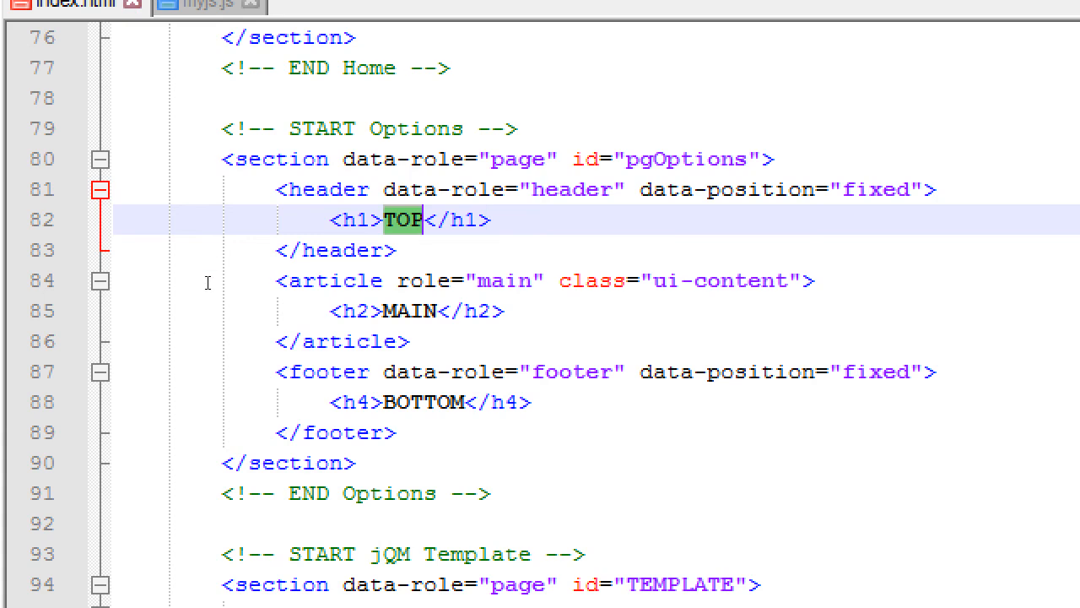
{"action": "type", "text": "Options"}
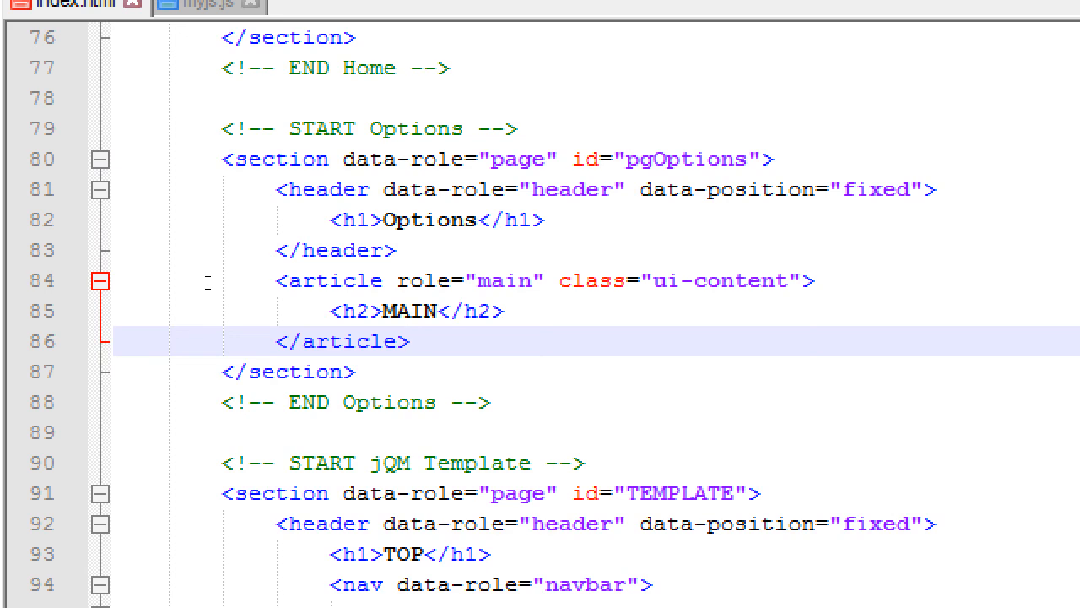
{"action": "left_click", "coordinate": [412, 341]}
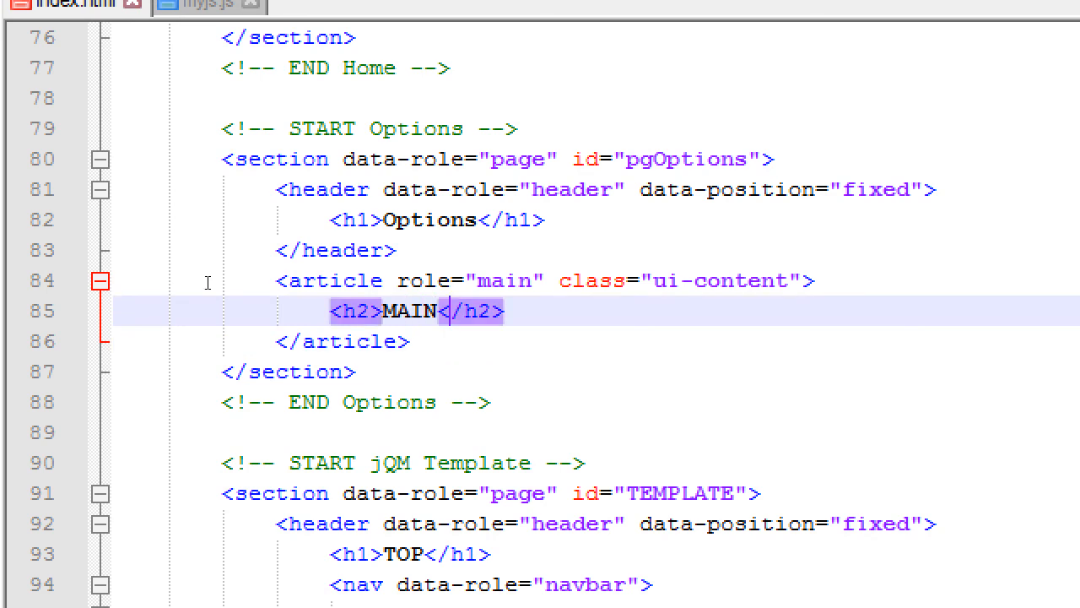
{"action": "type", "text": "Stuff"}
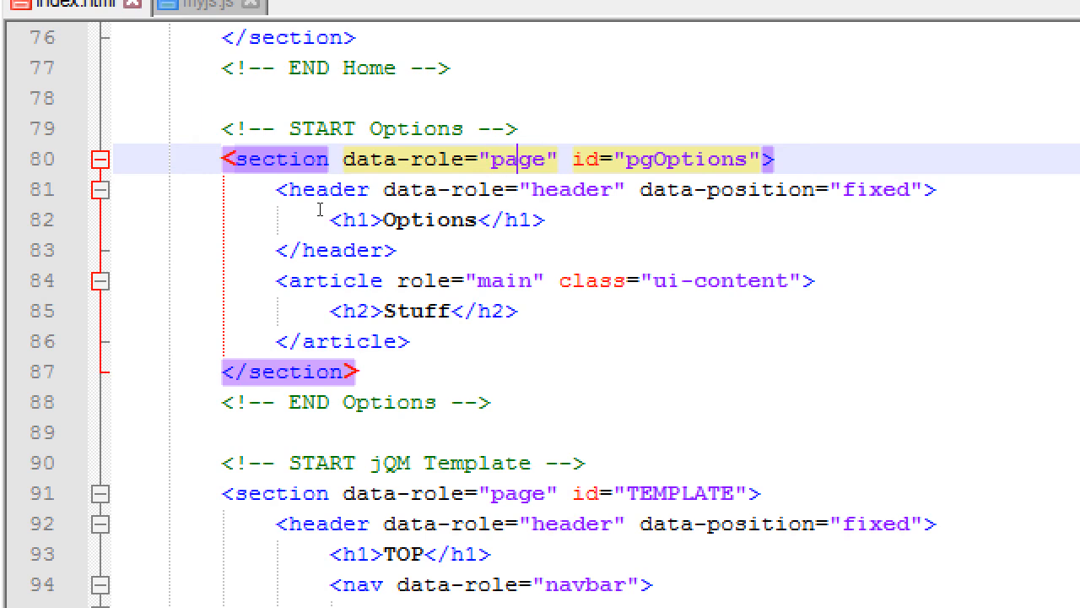
Step: Add data-dialog="true" to the pgOptions section tag and save
{"action": "type", "text": "data-dialog=\"true"}
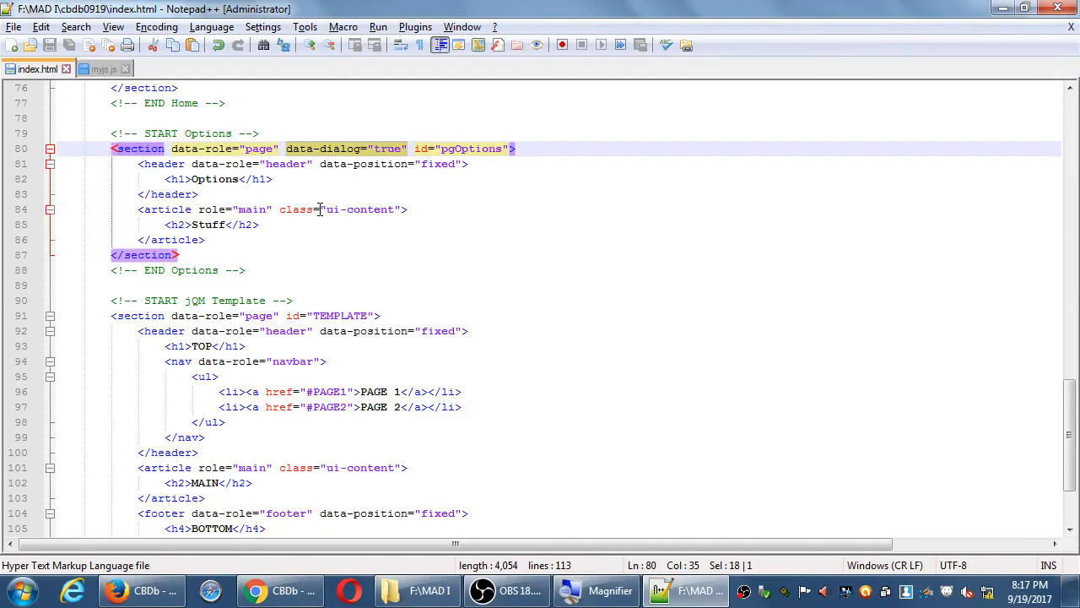
{"action": "left_click", "coordinate": [280, 591]}
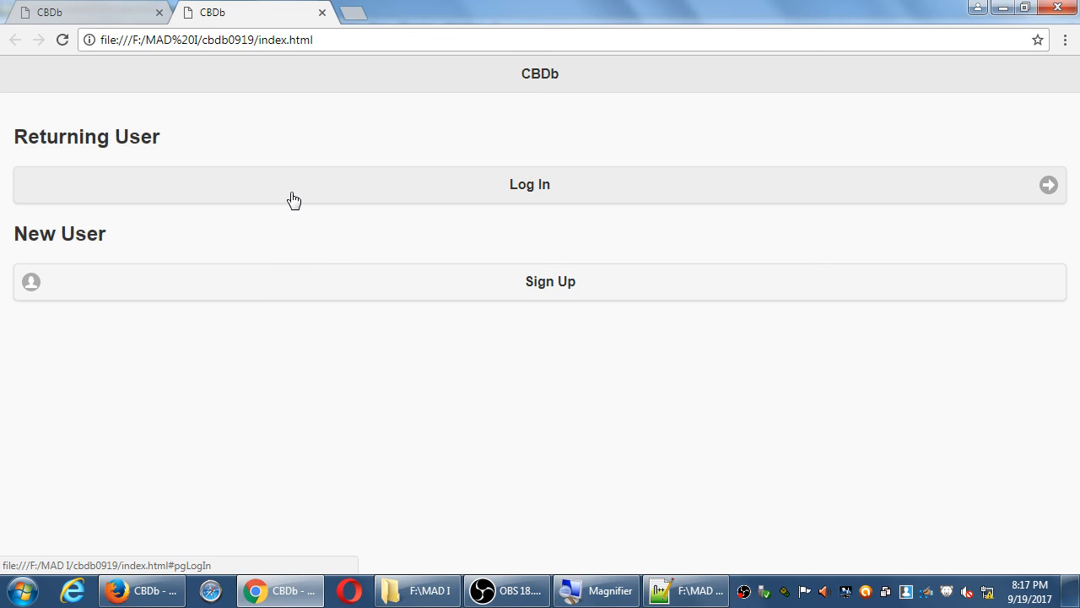
{"action": "key", "text": "F12"}
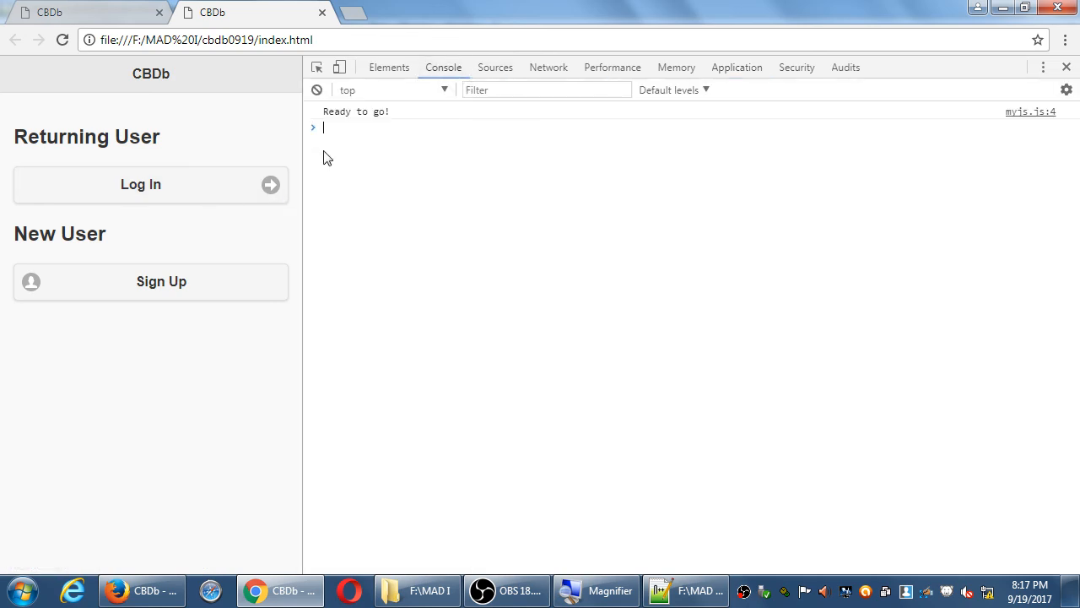
{"action": "left_click", "coordinate": [140, 184]}
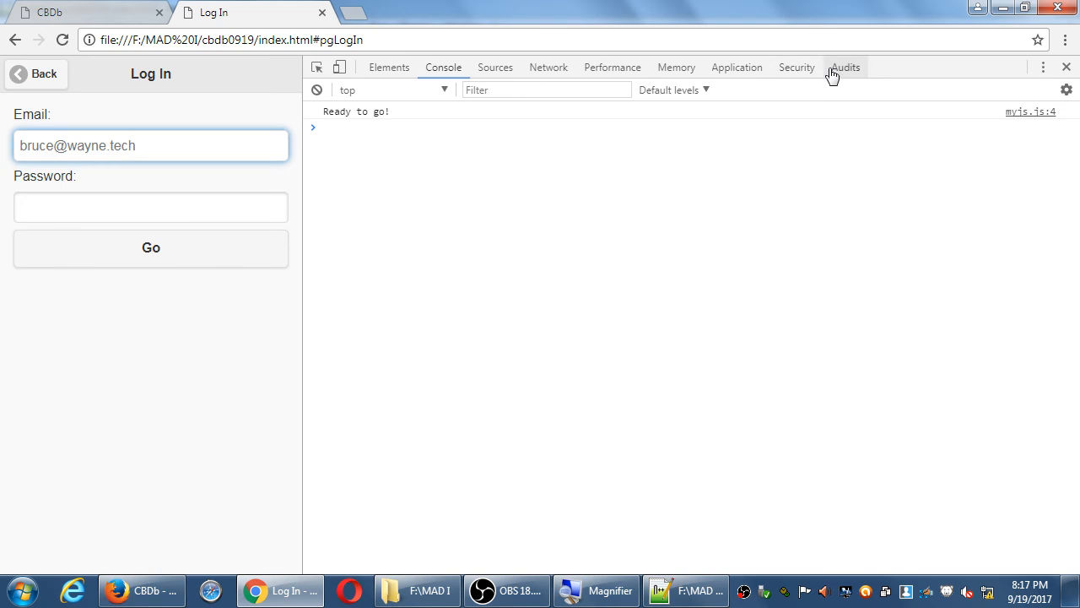
{"action": "left_click", "coordinate": [736, 68]}
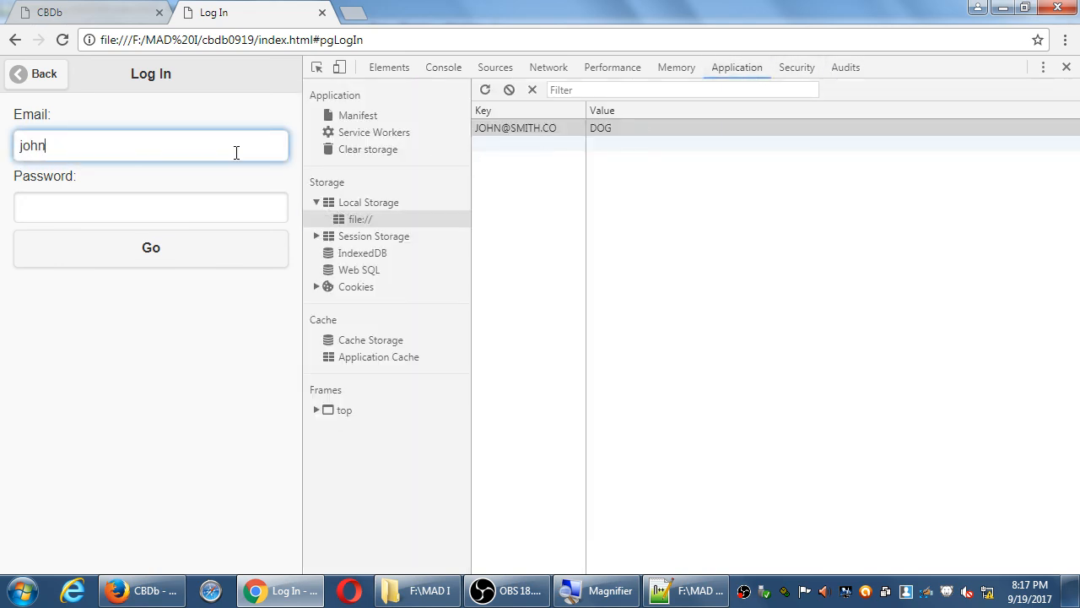
{"action": "type", "text": "@smitc"}
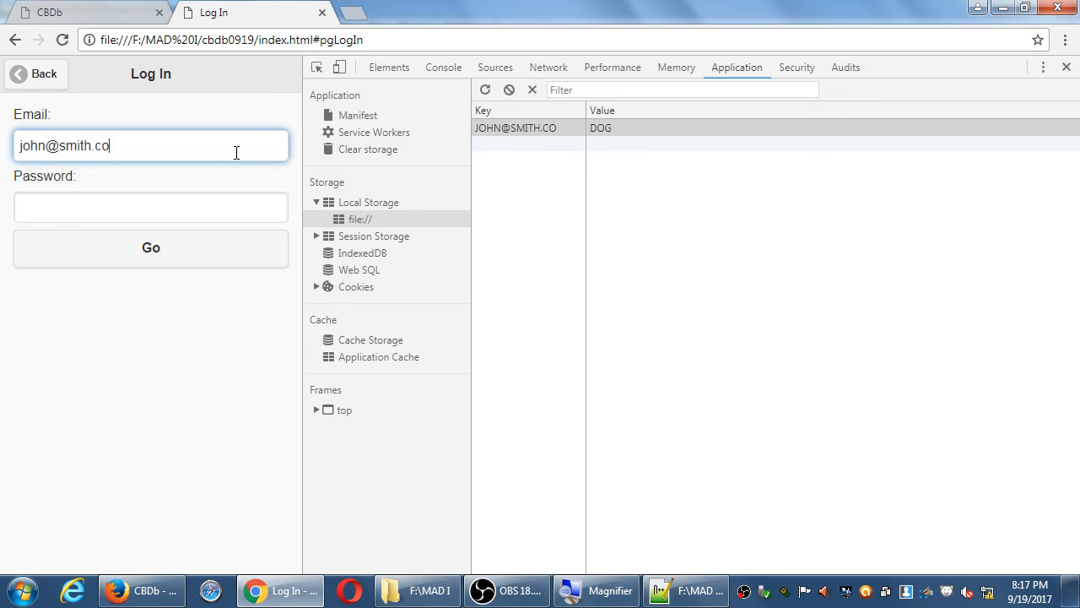
{"action": "left_click", "coordinate": [150, 246]}
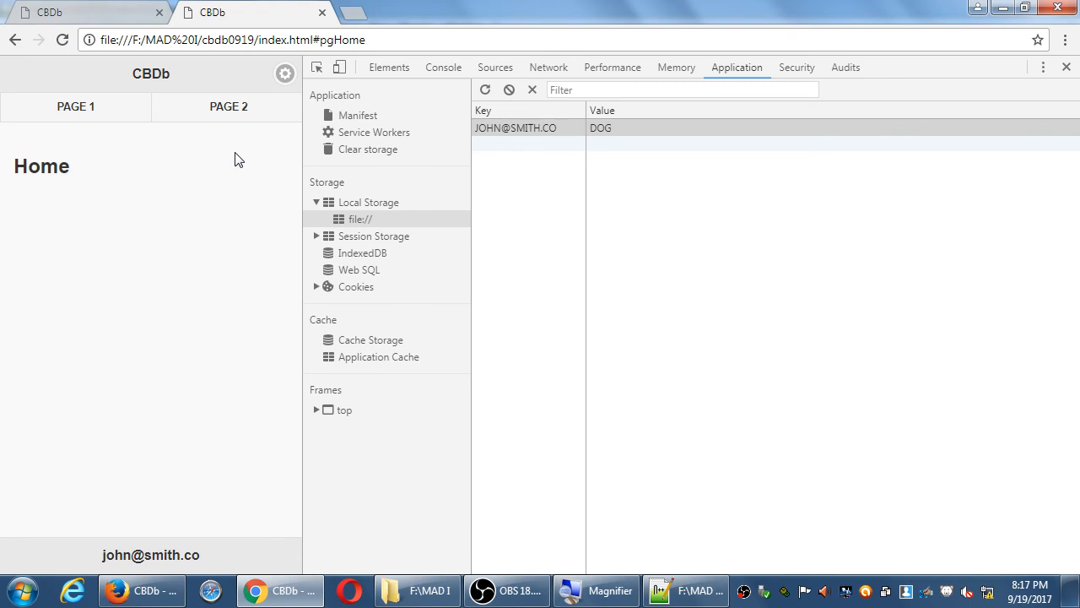
{"action": "mouse_move", "coordinate": [442, 67]}
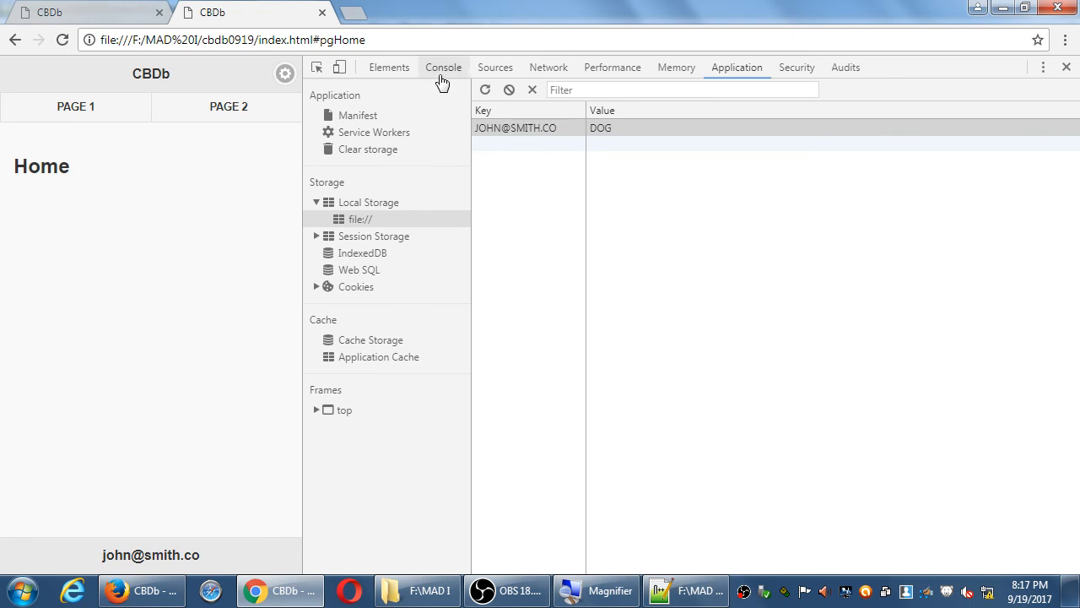
Step: Open the Options dialog from the gear button, close it back to Home, and return to Notepad++
{"action": "left_click", "coordinate": [443, 68]}
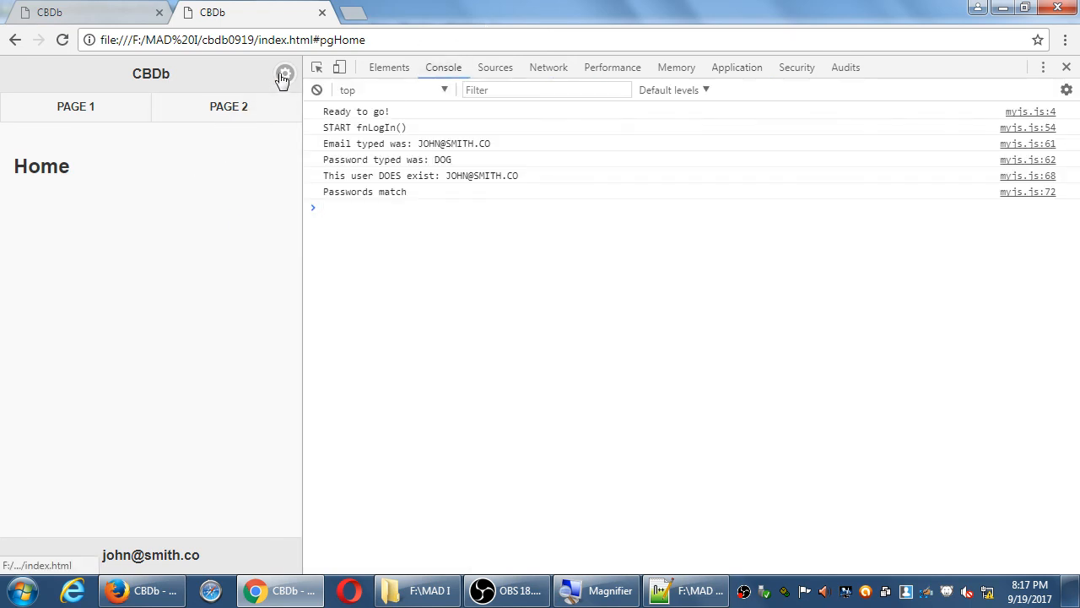
{"action": "left_click", "coordinate": [285, 74]}
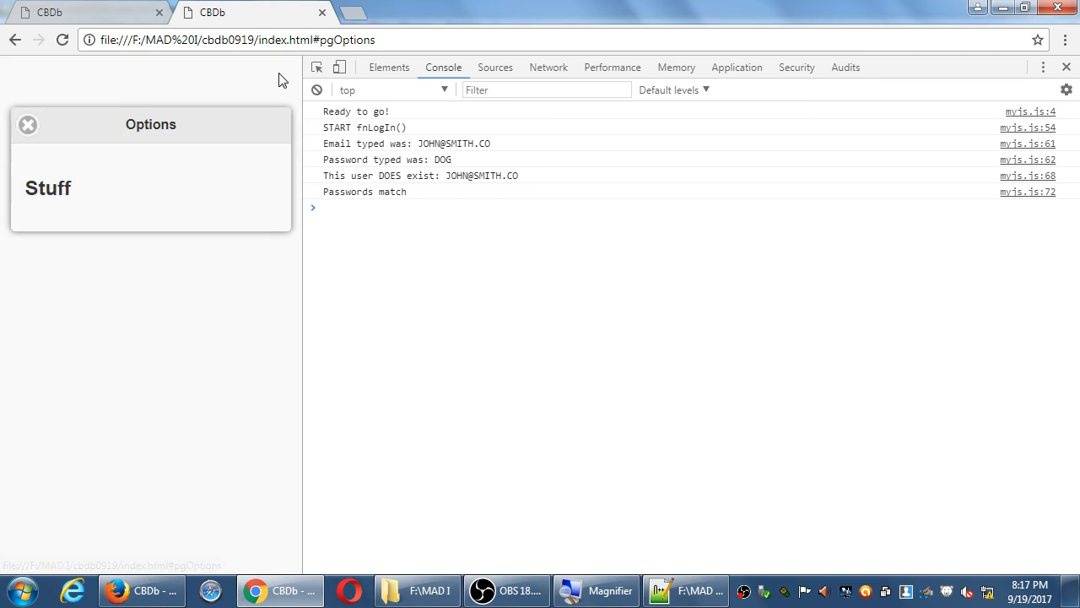
{"action": "mouse_move", "coordinate": [195, 334]}
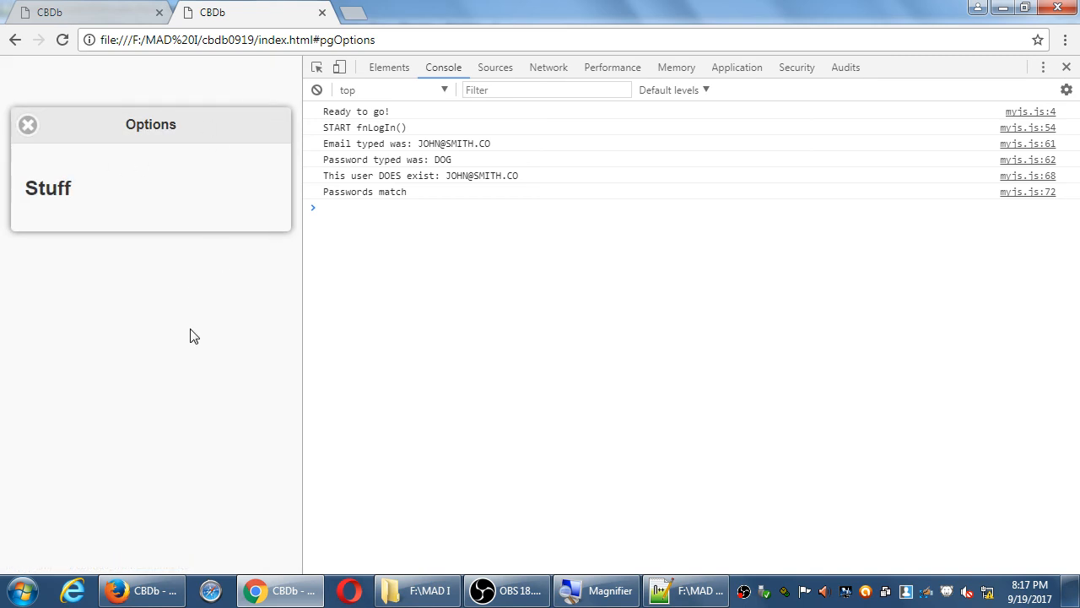
{"action": "mouse_move", "coordinate": [165, 226]}
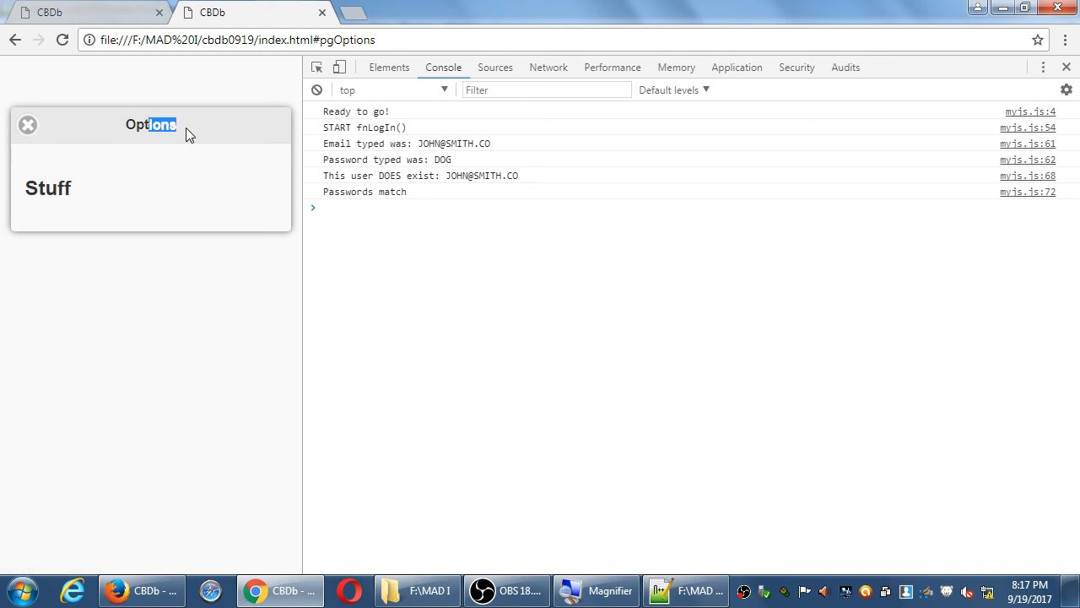
{"action": "mouse_move", "coordinate": [27, 125]}
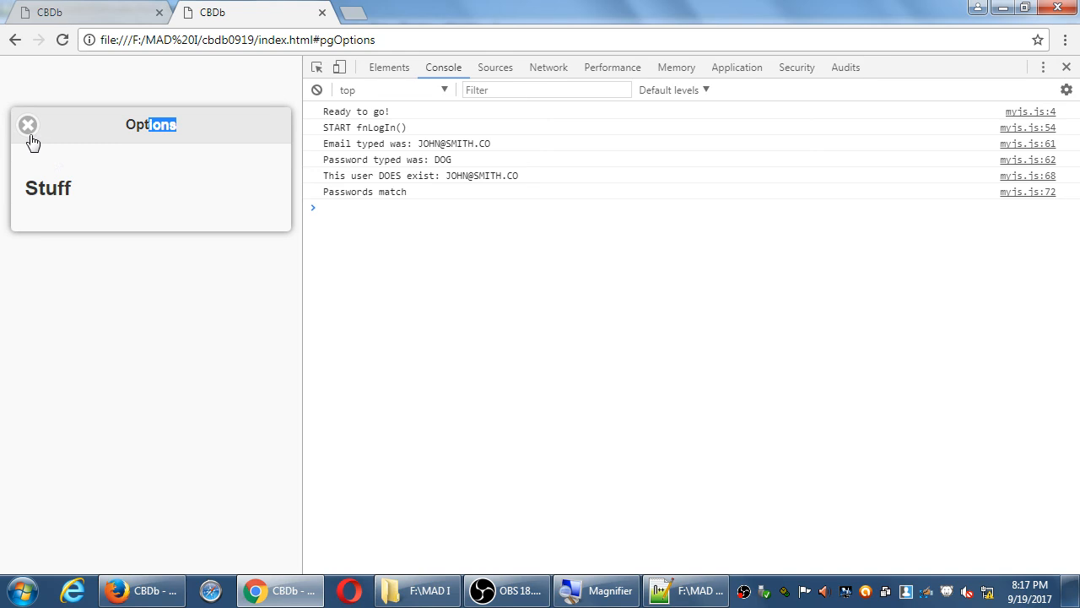
{"action": "left_click", "coordinate": [27, 125]}
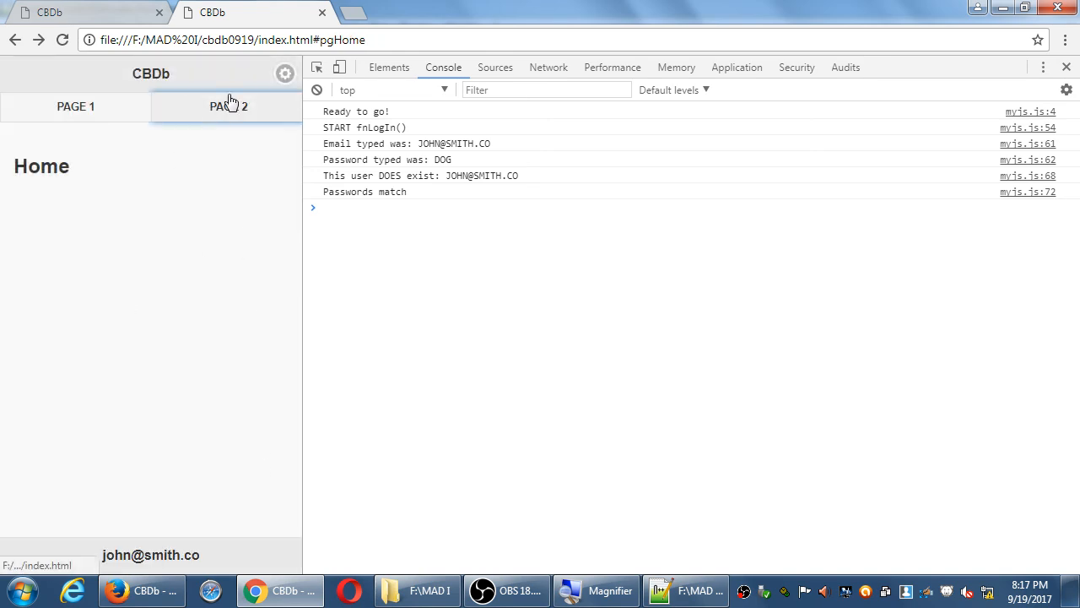
{"action": "left_click", "coordinate": [685, 591]}
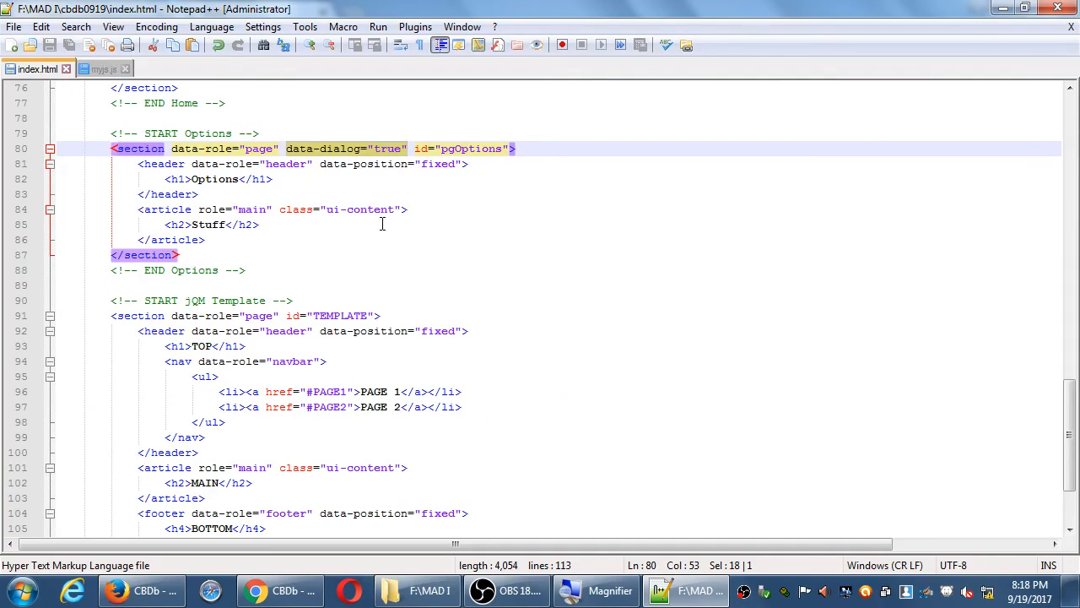
{"action": "mouse_move", "coordinate": [330, 365]}
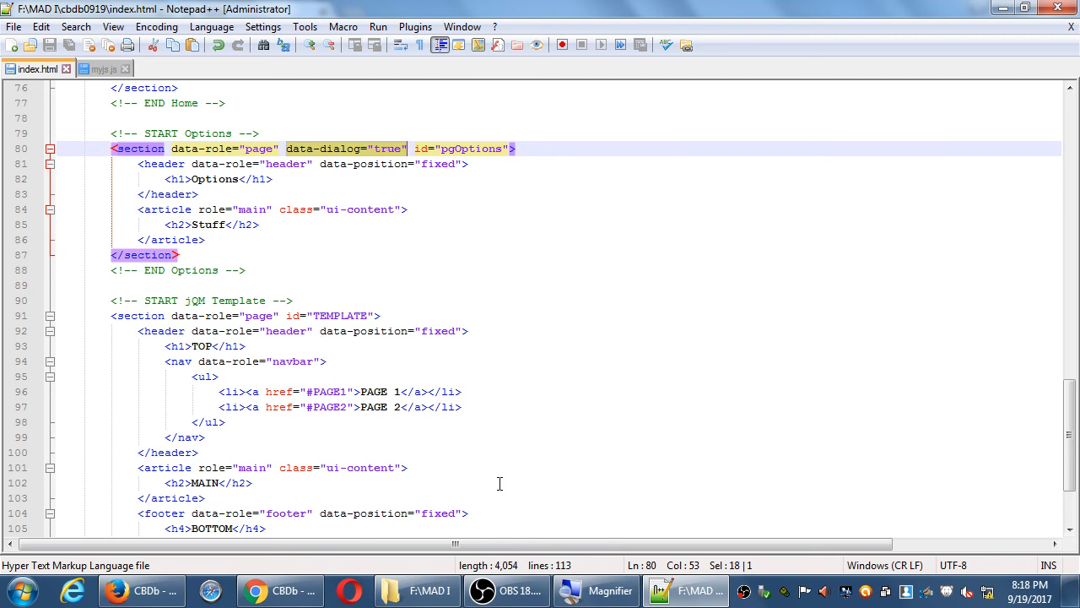
{"action": "mouse_move", "coordinate": [500, 520]}
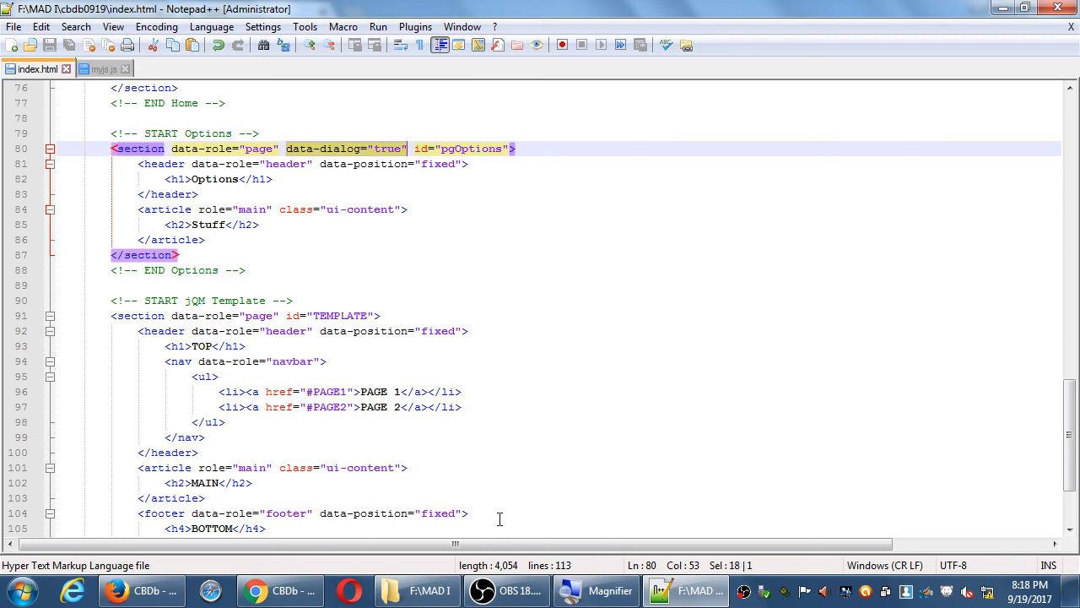